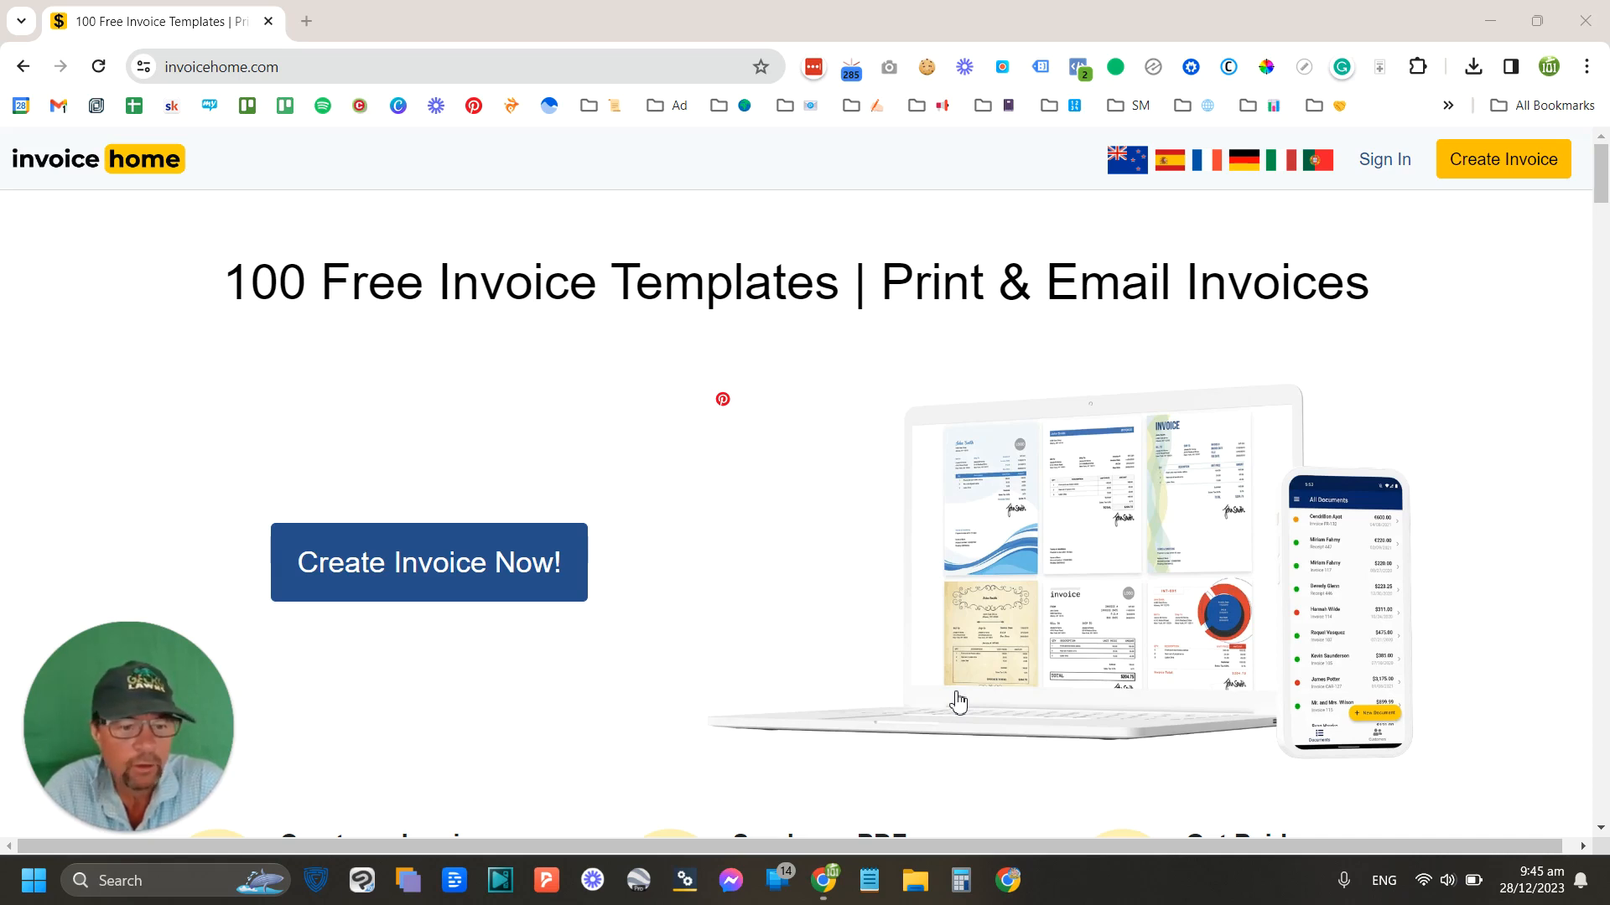
{"action": "mouse_move", "coordinate": [870, 530]}
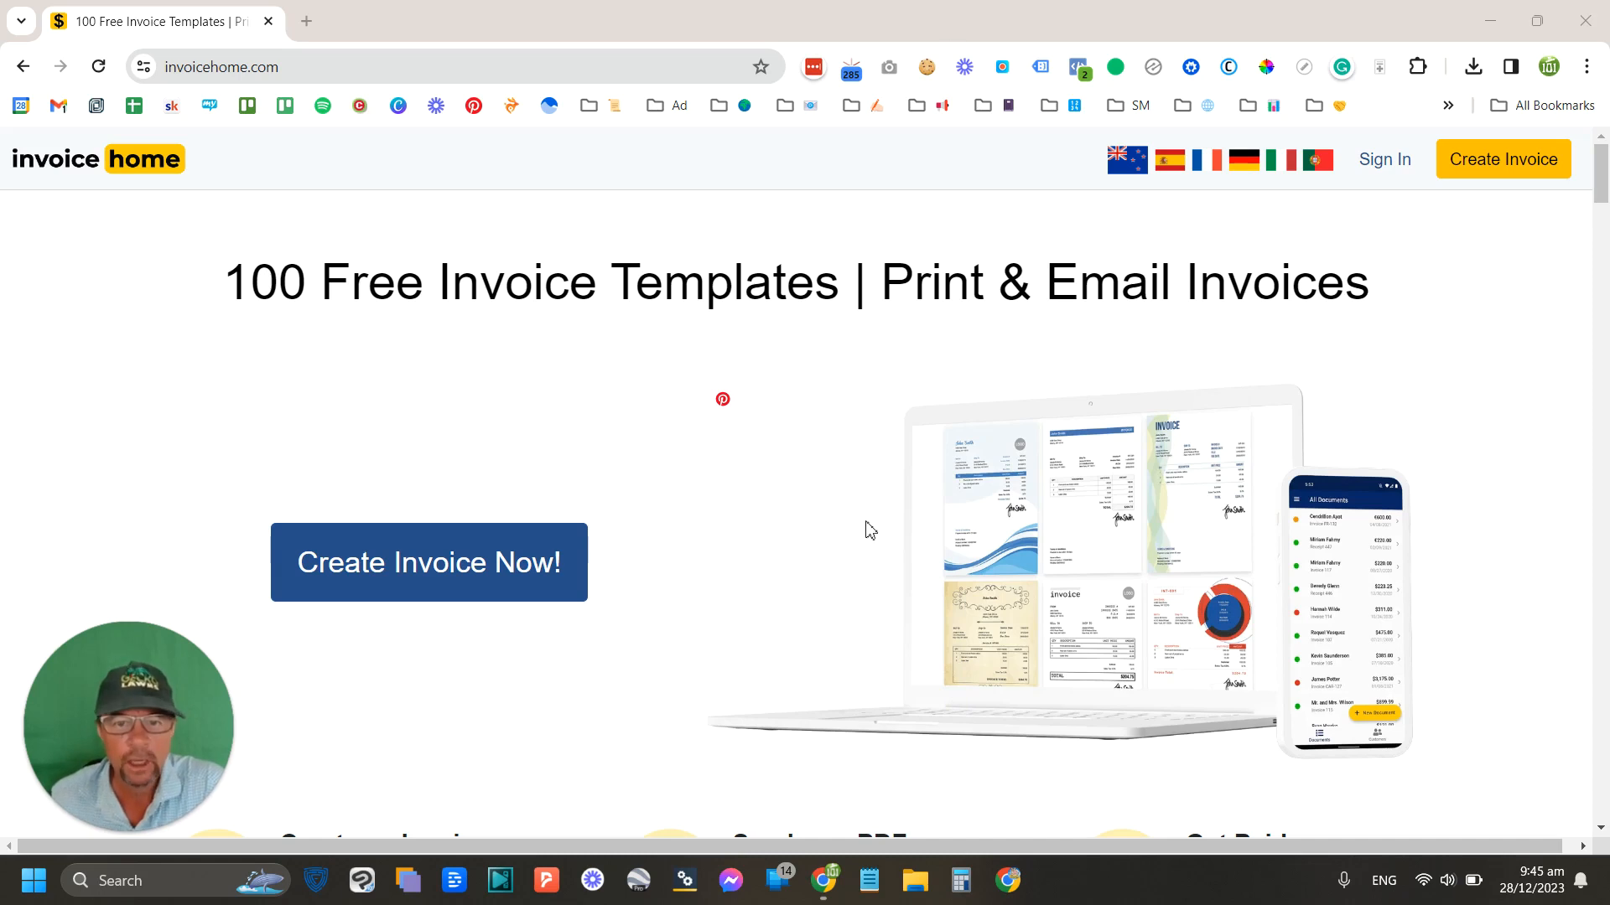
{"action": "mouse_move", "coordinate": [778, 629]}
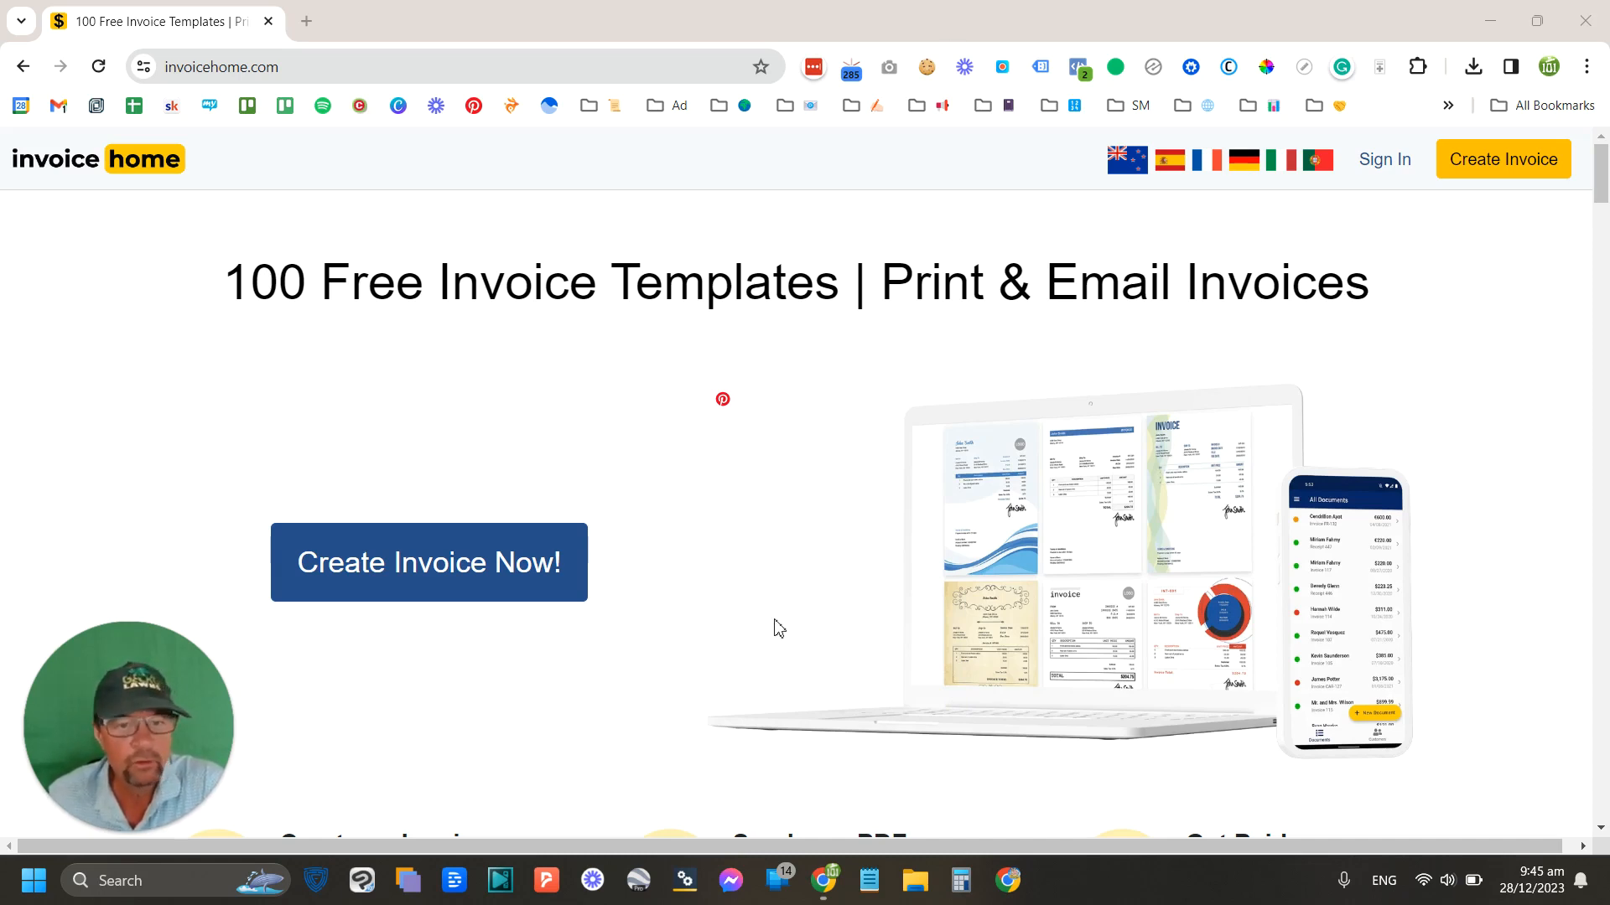
{"action": "mouse_move", "coordinate": [778, 629]}
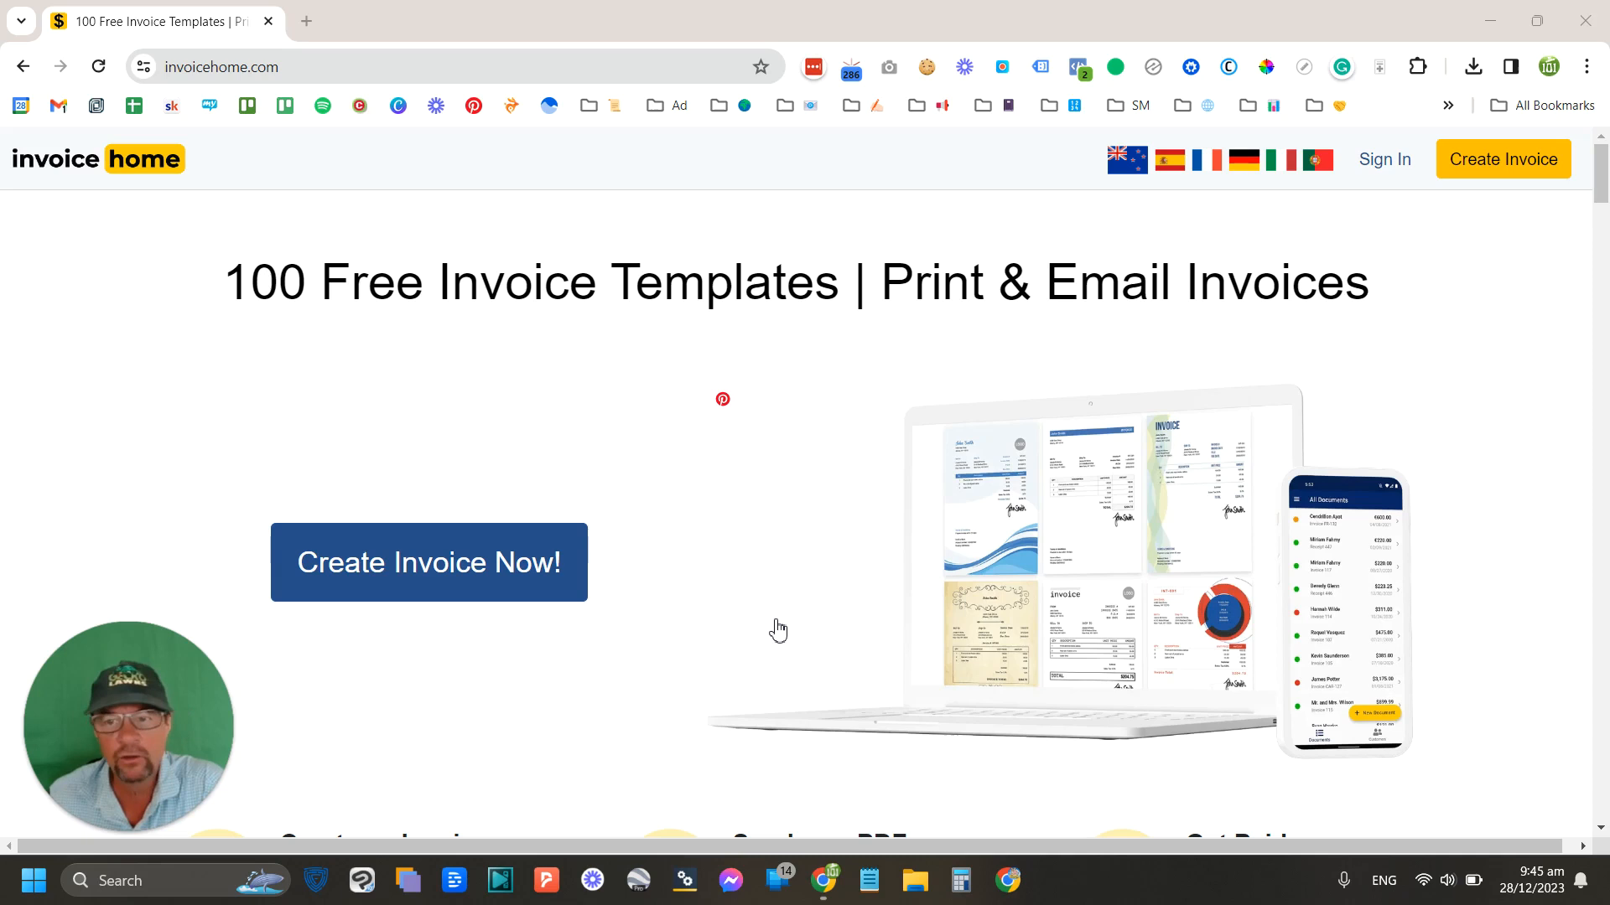
{"action": "mouse_move", "coordinate": [1498, 371]}
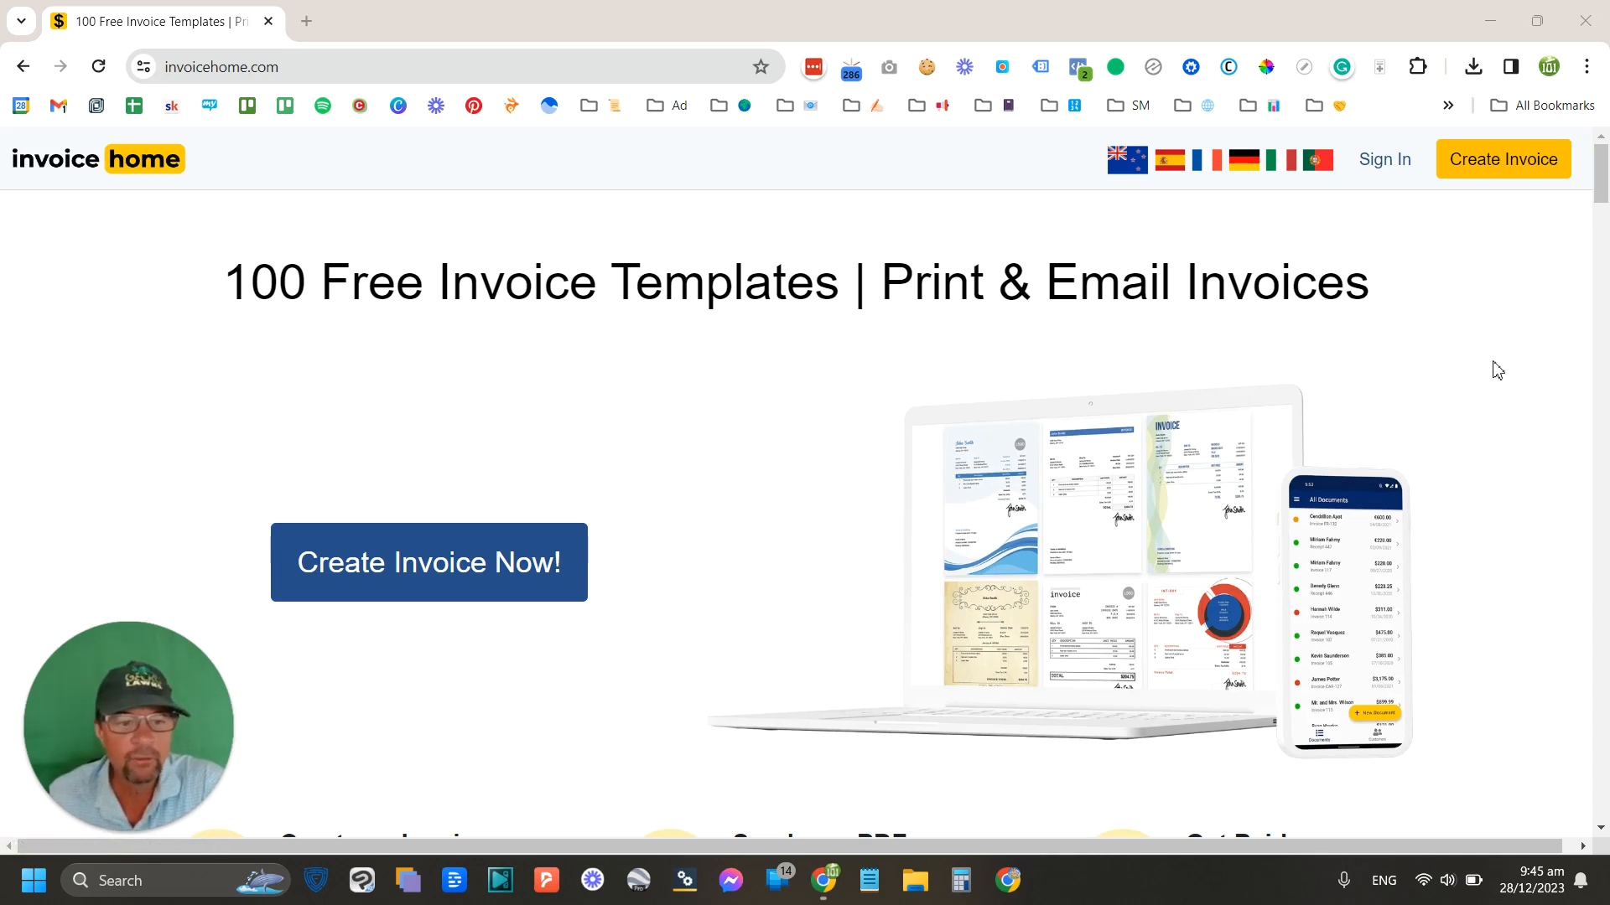
{"action": "mouse_move", "coordinate": [1504, 387]}
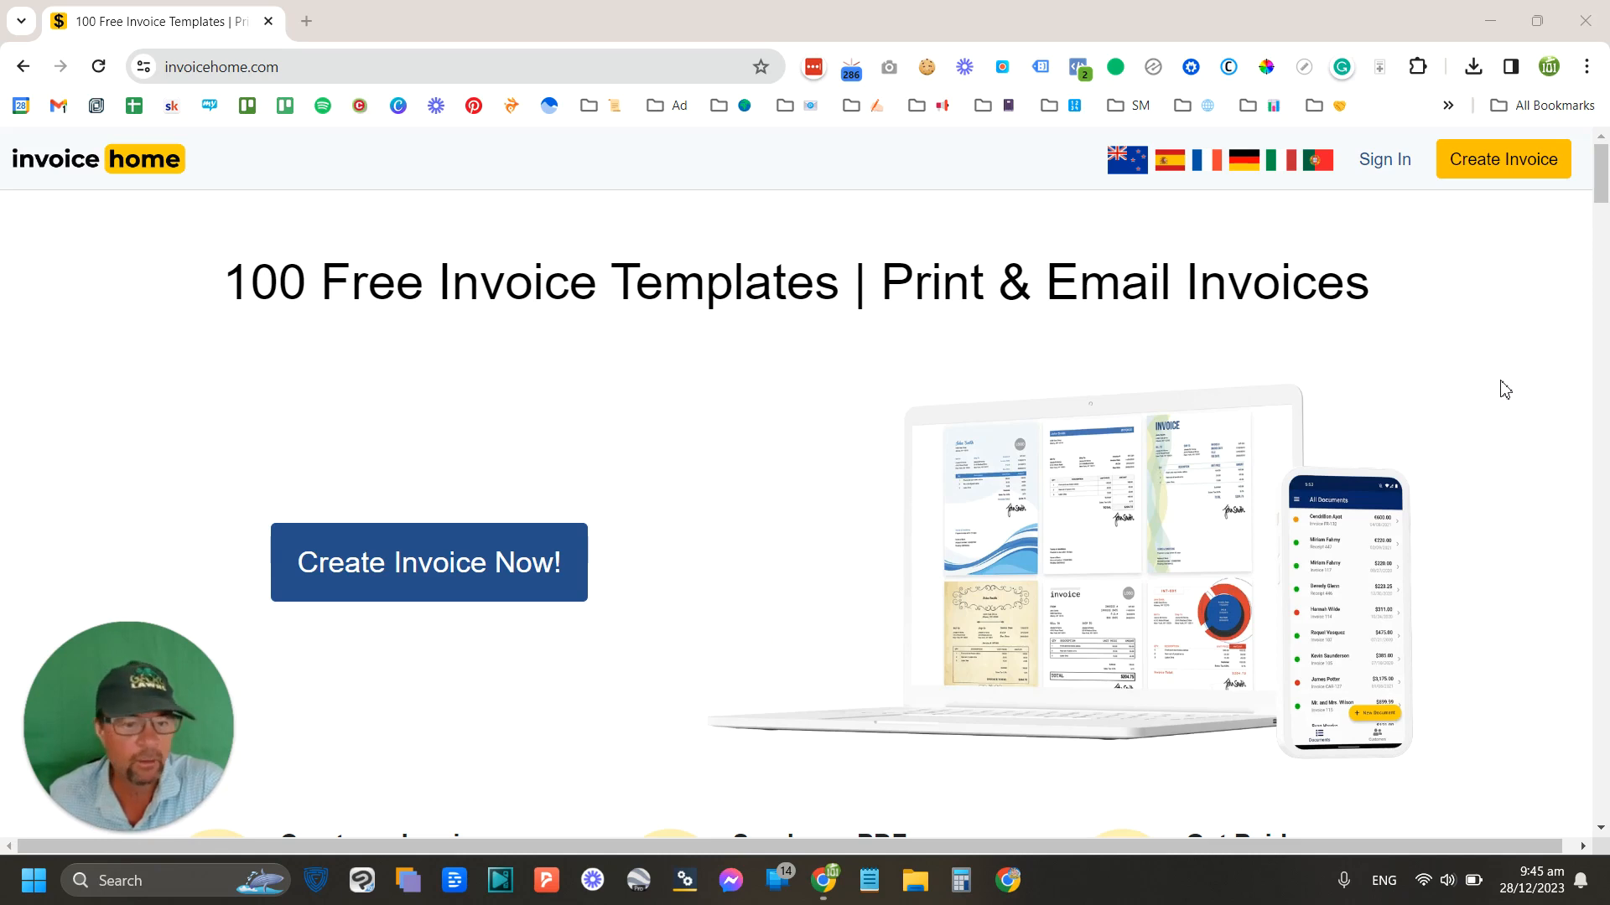
{"action": "mouse_move", "coordinate": [1524, 353]}
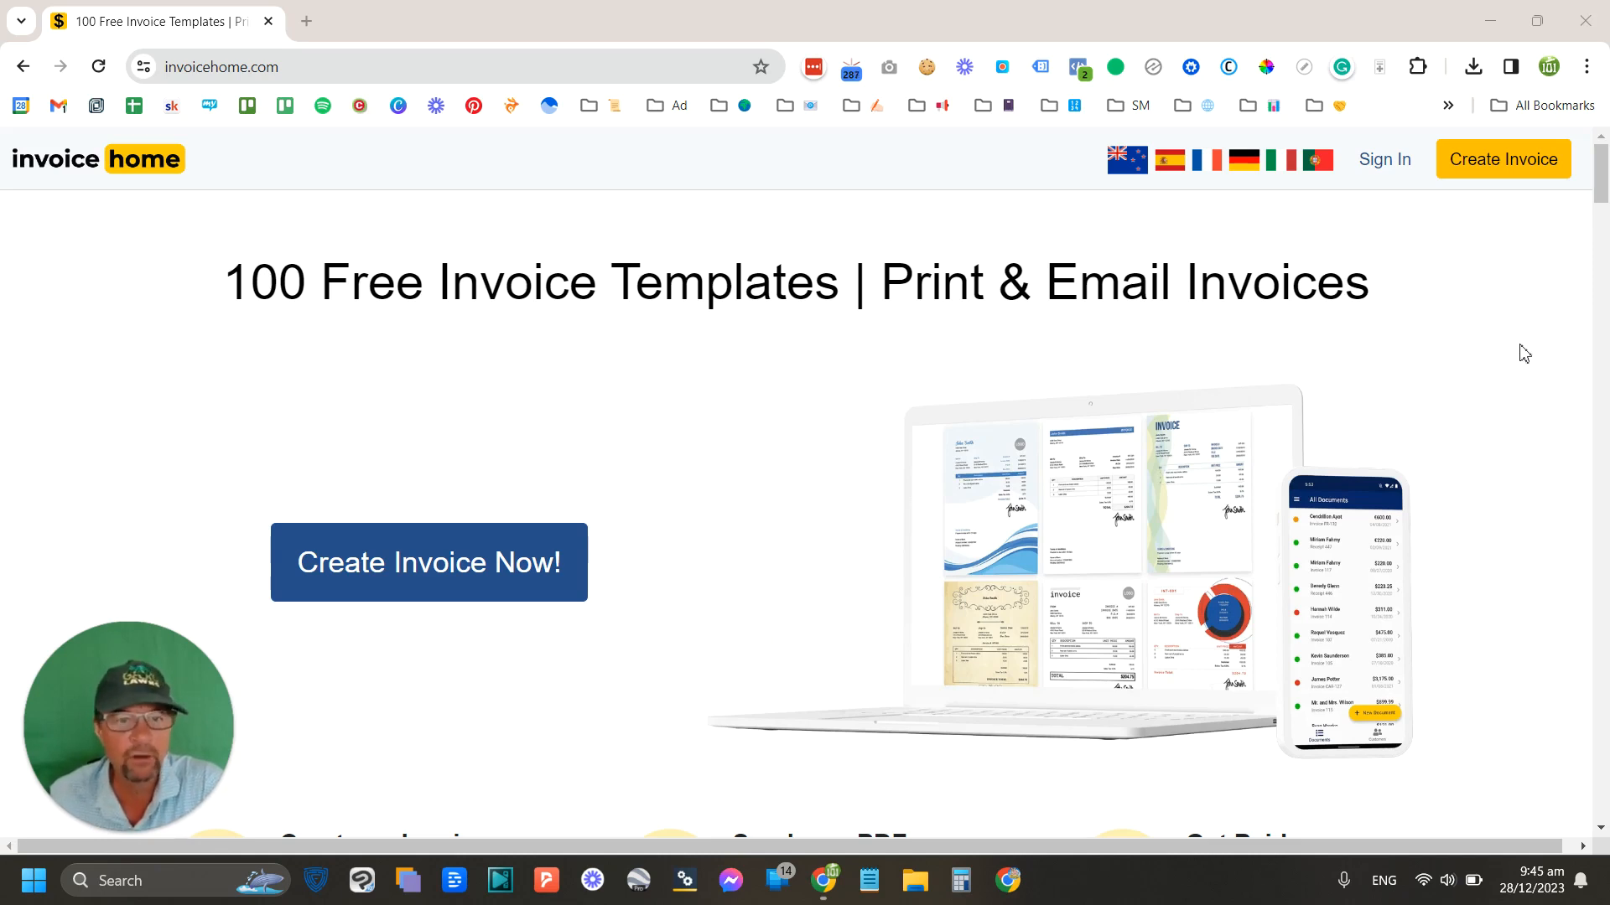
{"action": "mouse_move", "coordinate": [1030, 361]}
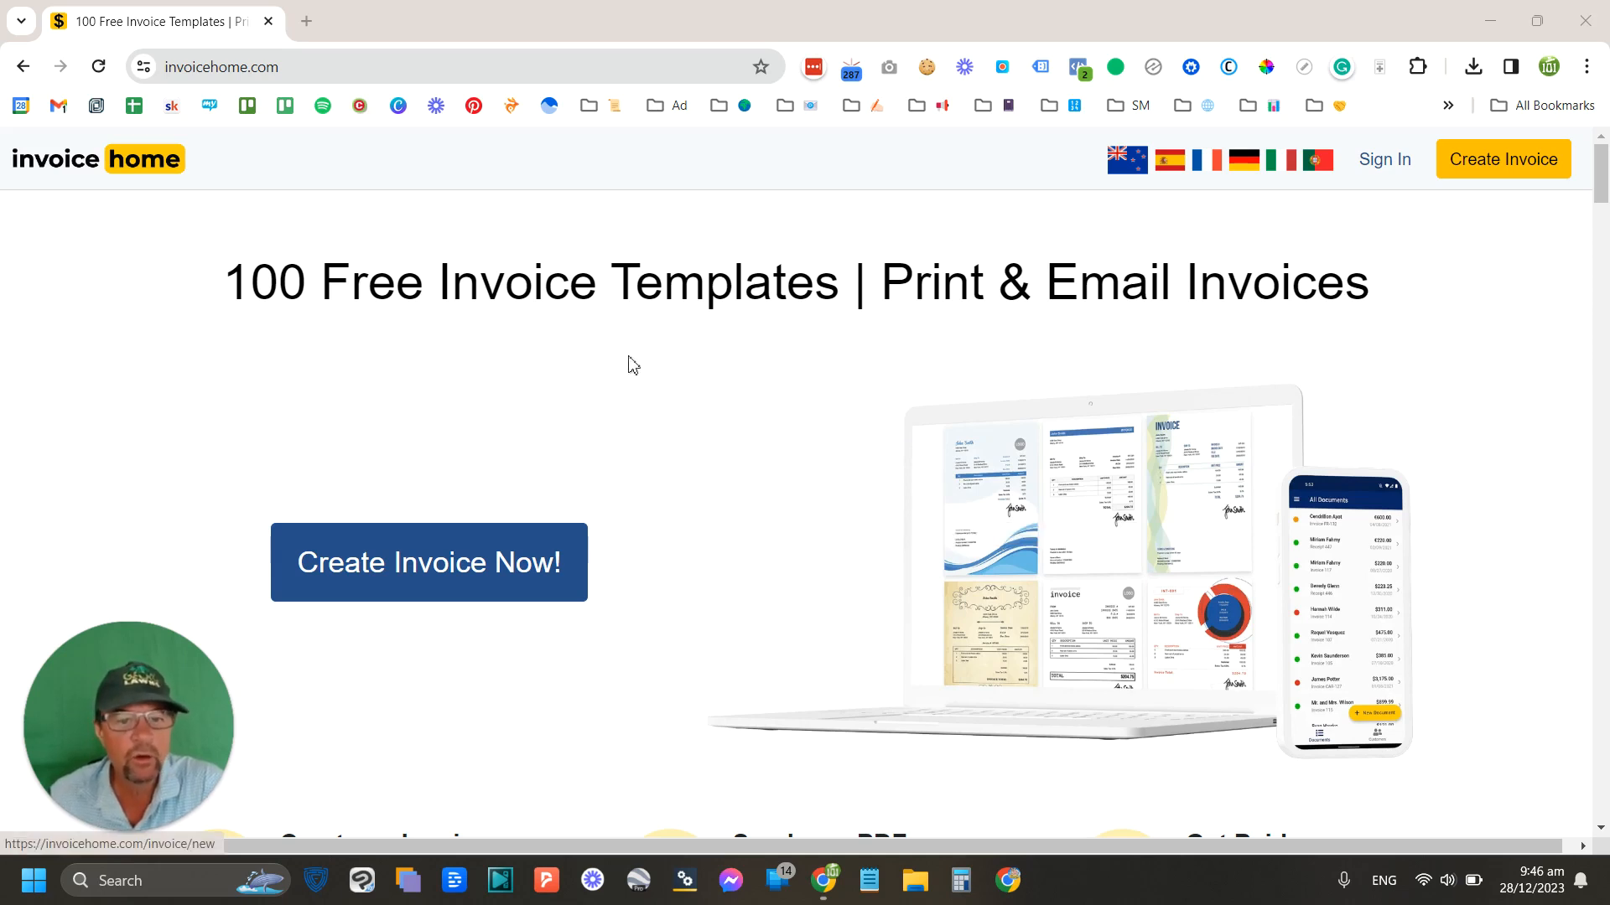
{"action": "mouse_move", "coordinate": [443, 574]}
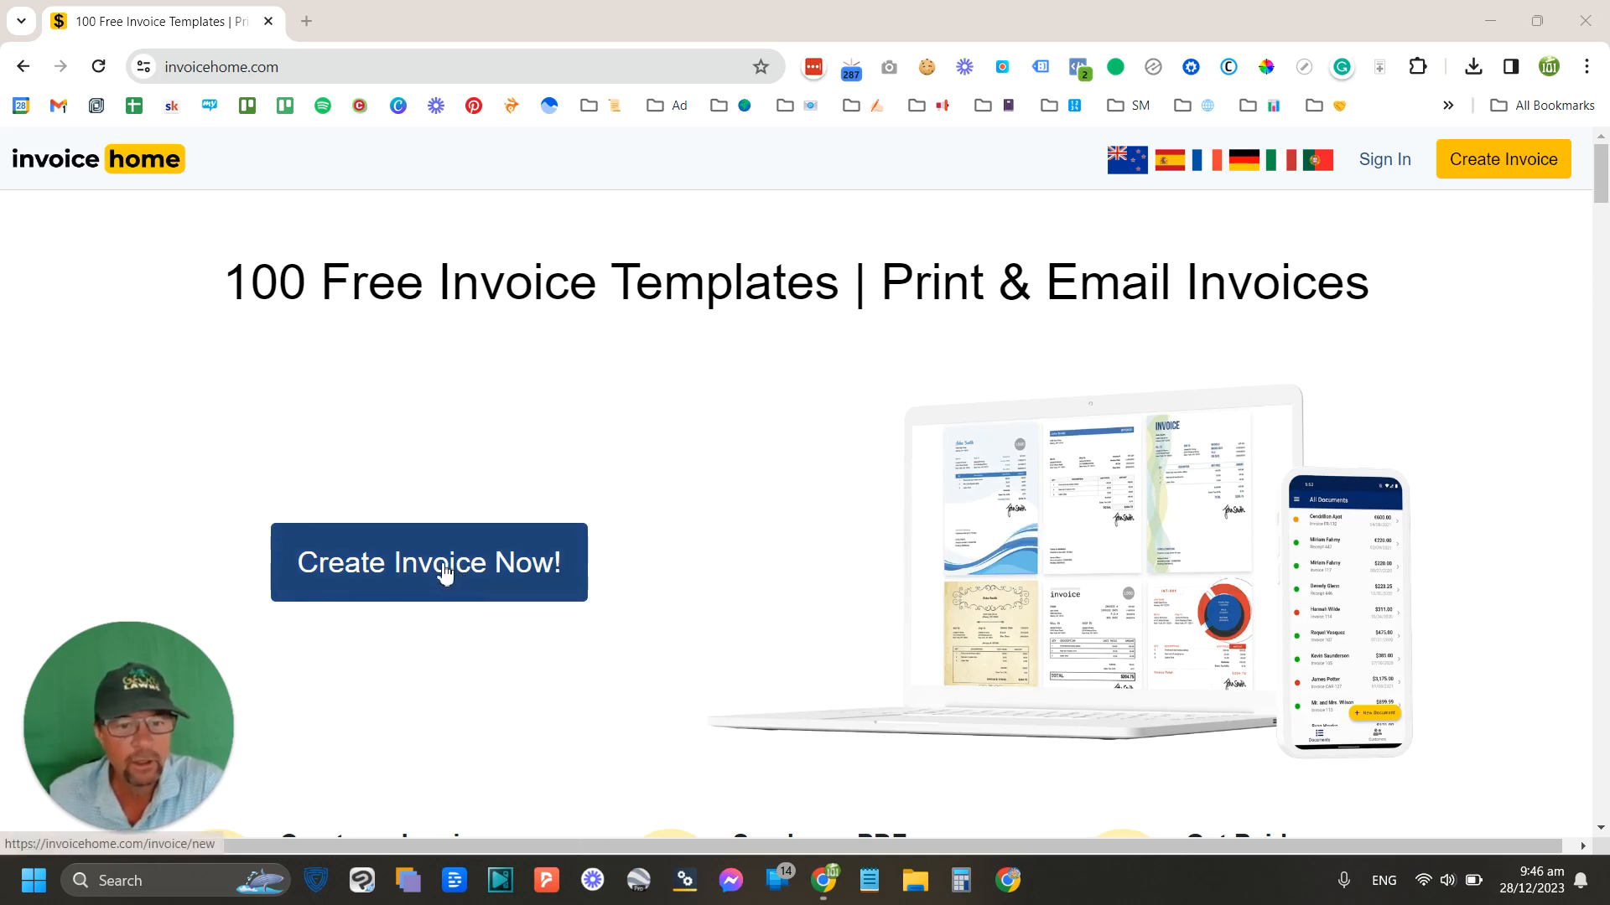
Step: Start a new blank invoice from Gecko Lawns, Hamilton
{"action": "left_click", "coordinate": [427, 564]}
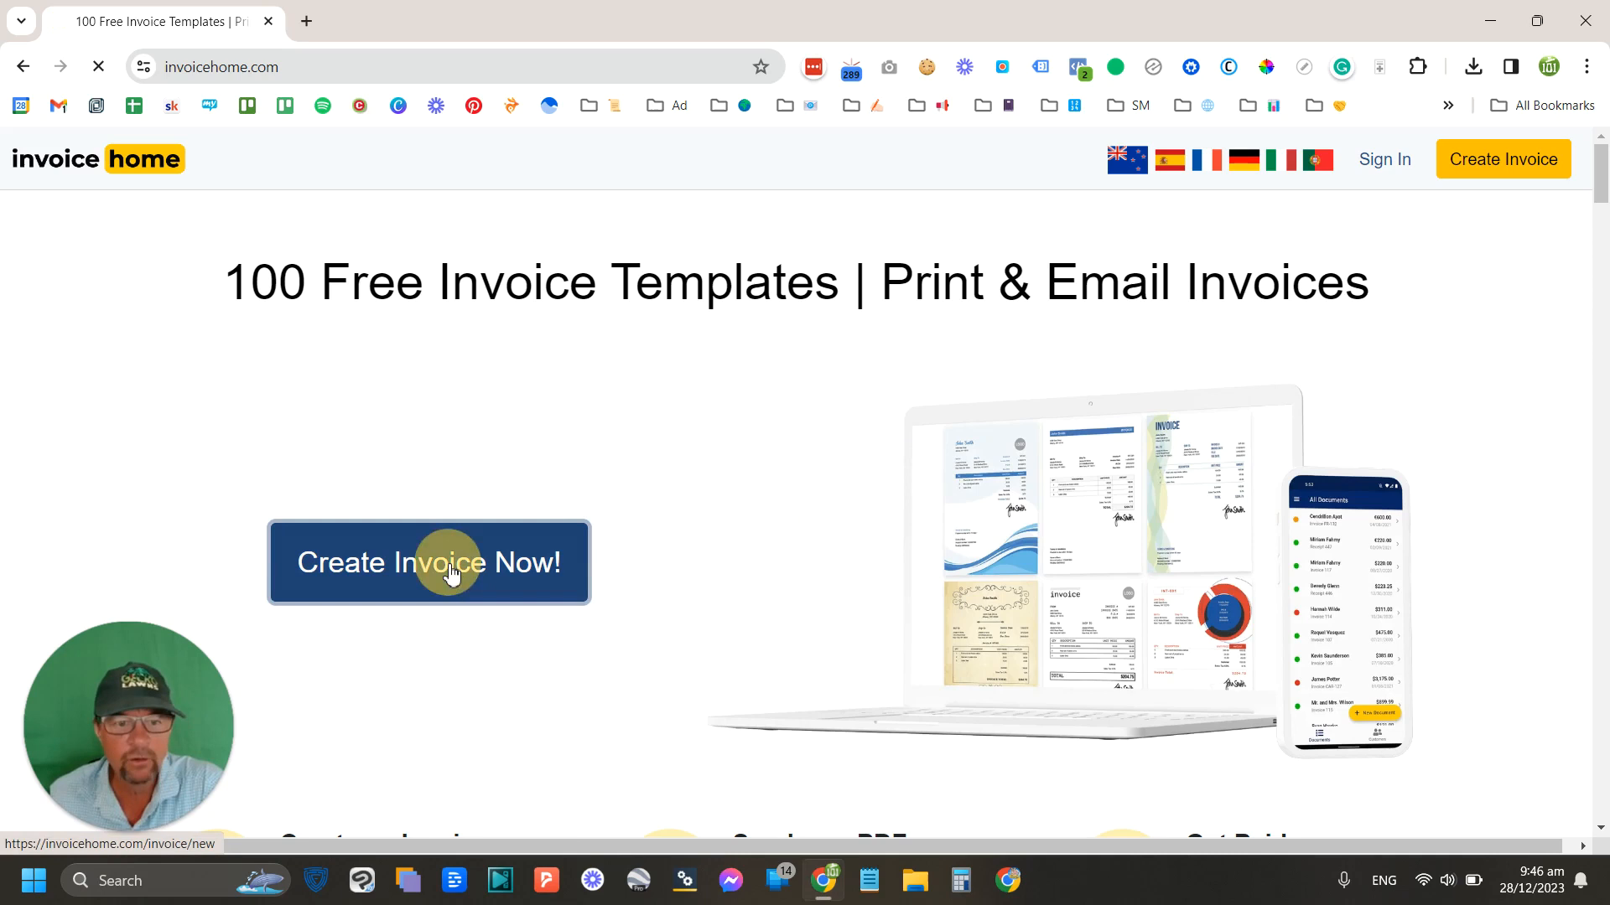
{"action": "left_click", "coordinate": [428, 564]}
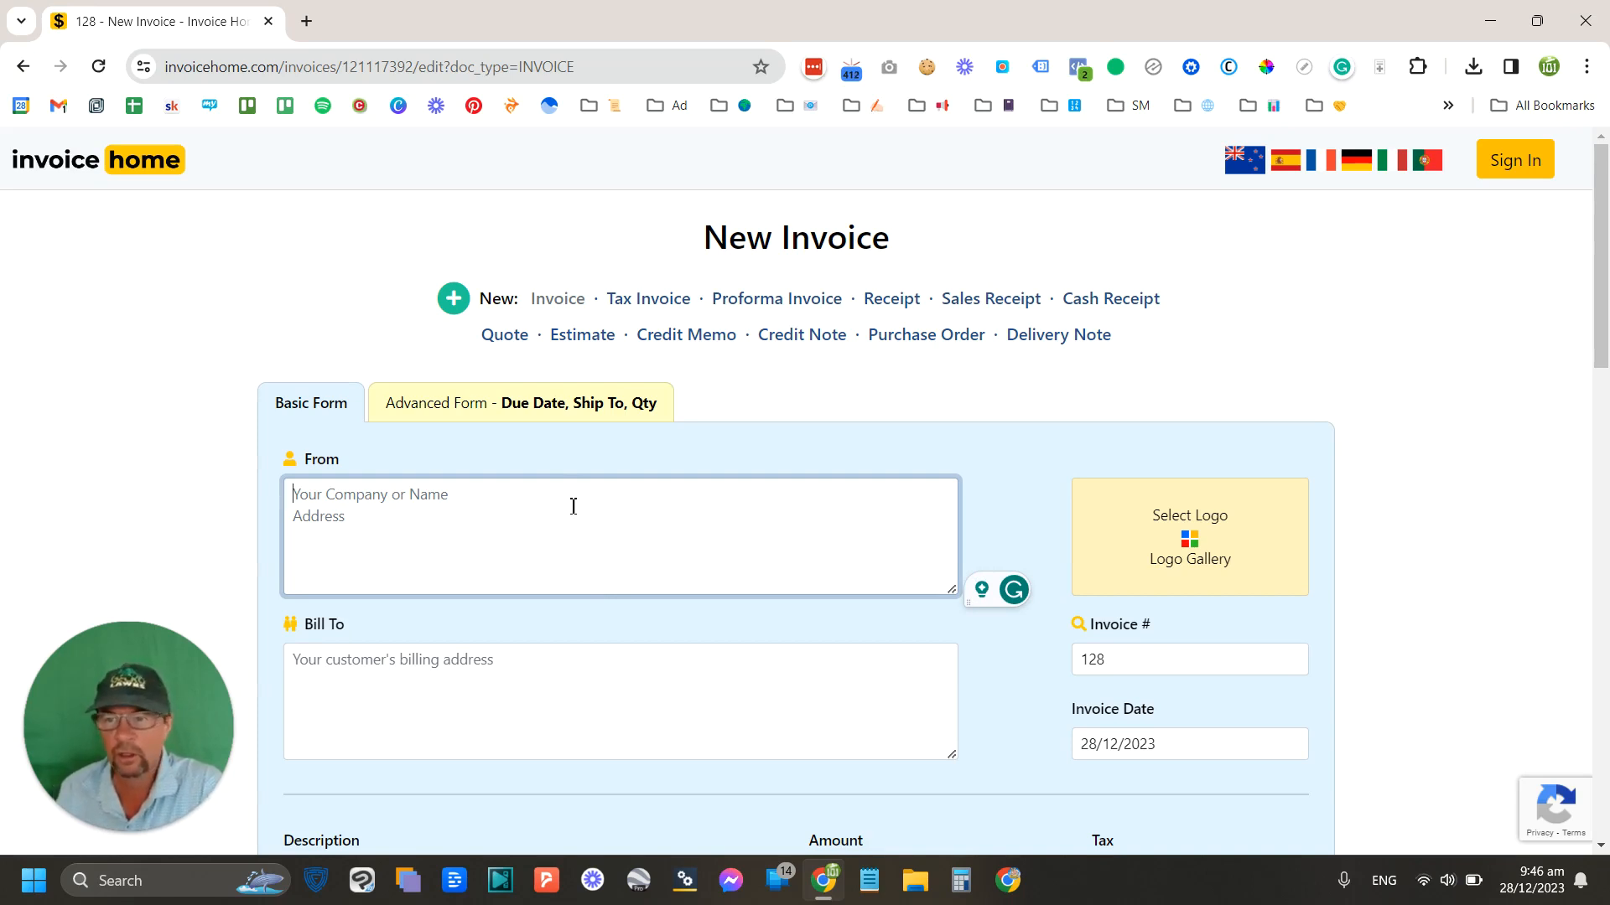
{"action": "mouse_move", "coordinate": [246, 456]}
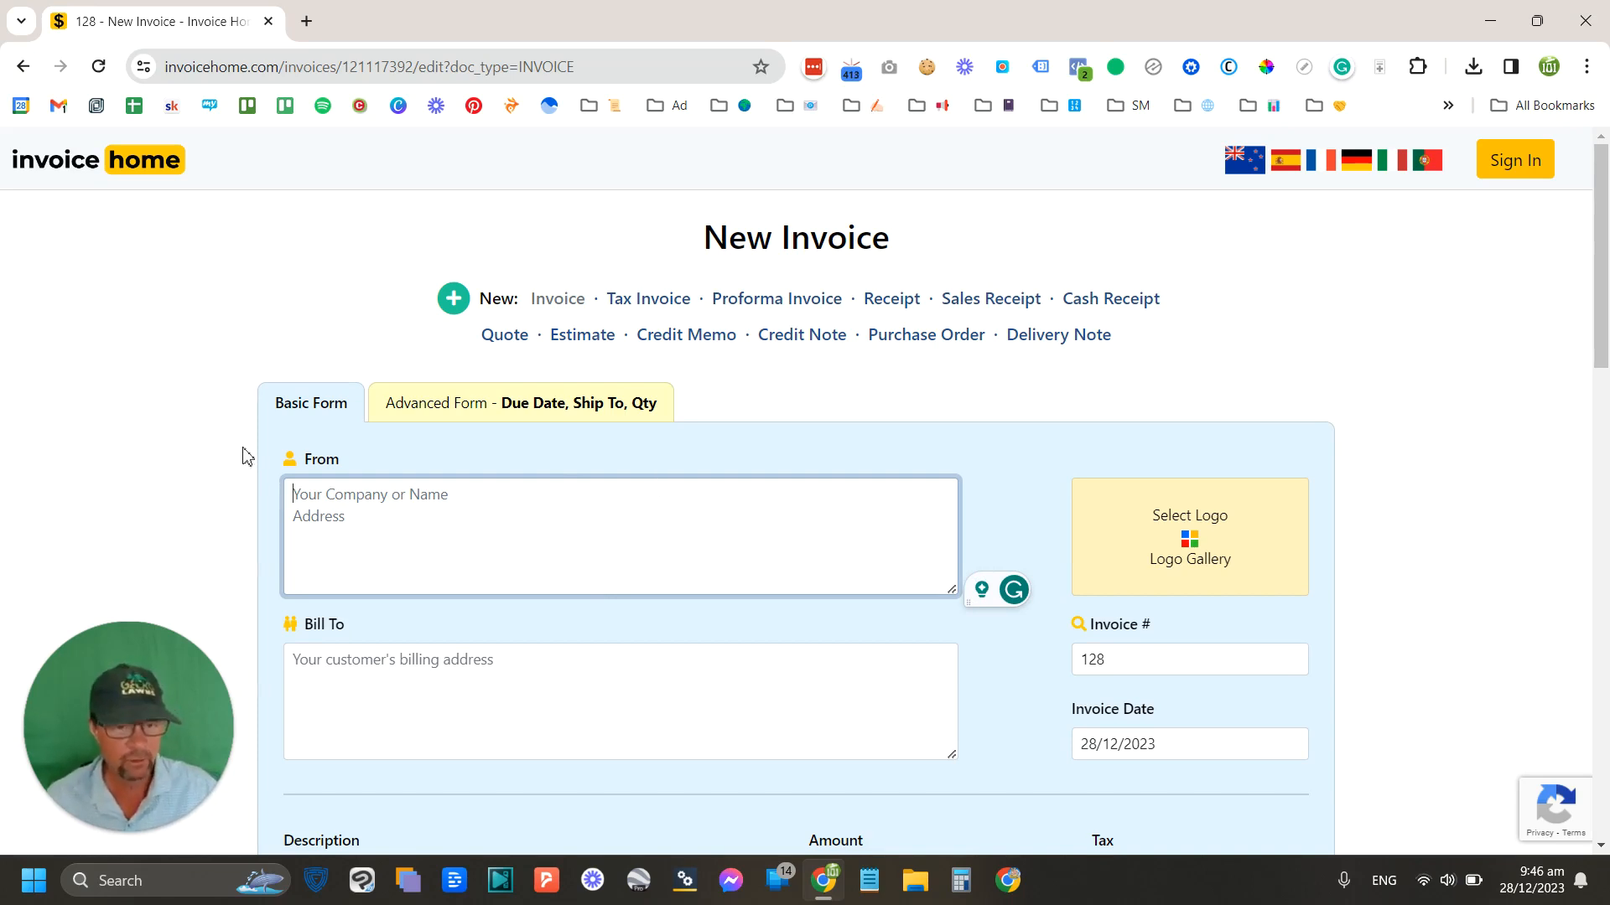
{"action": "mouse_move", "coordinate": [391, 538]}
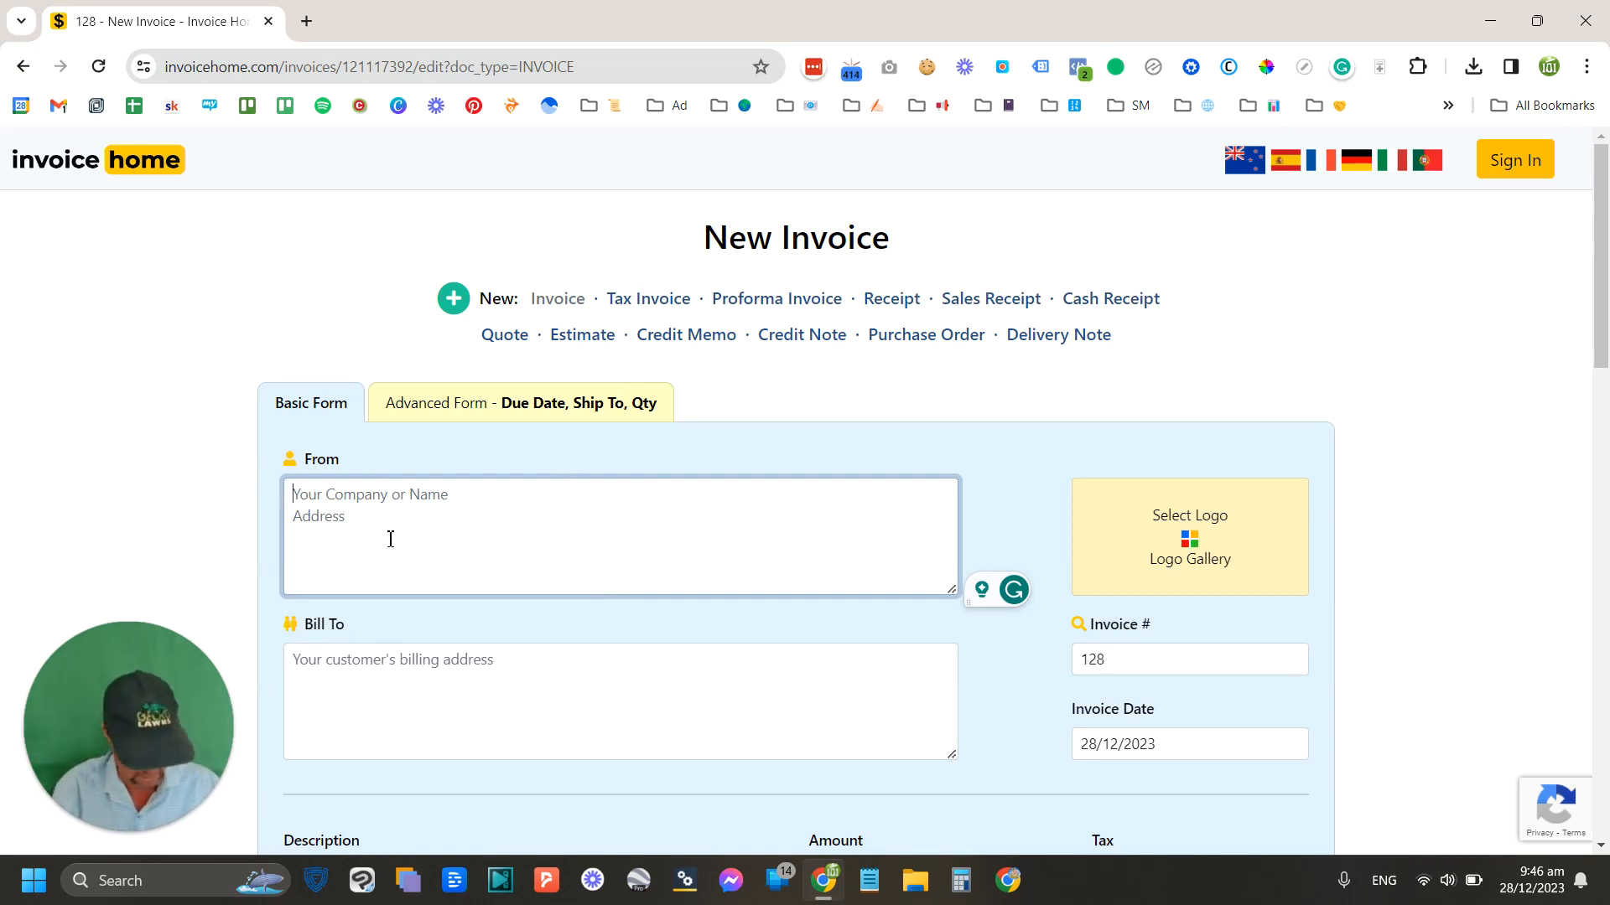
{"action": "type", "text": "Gecko Lawns"}
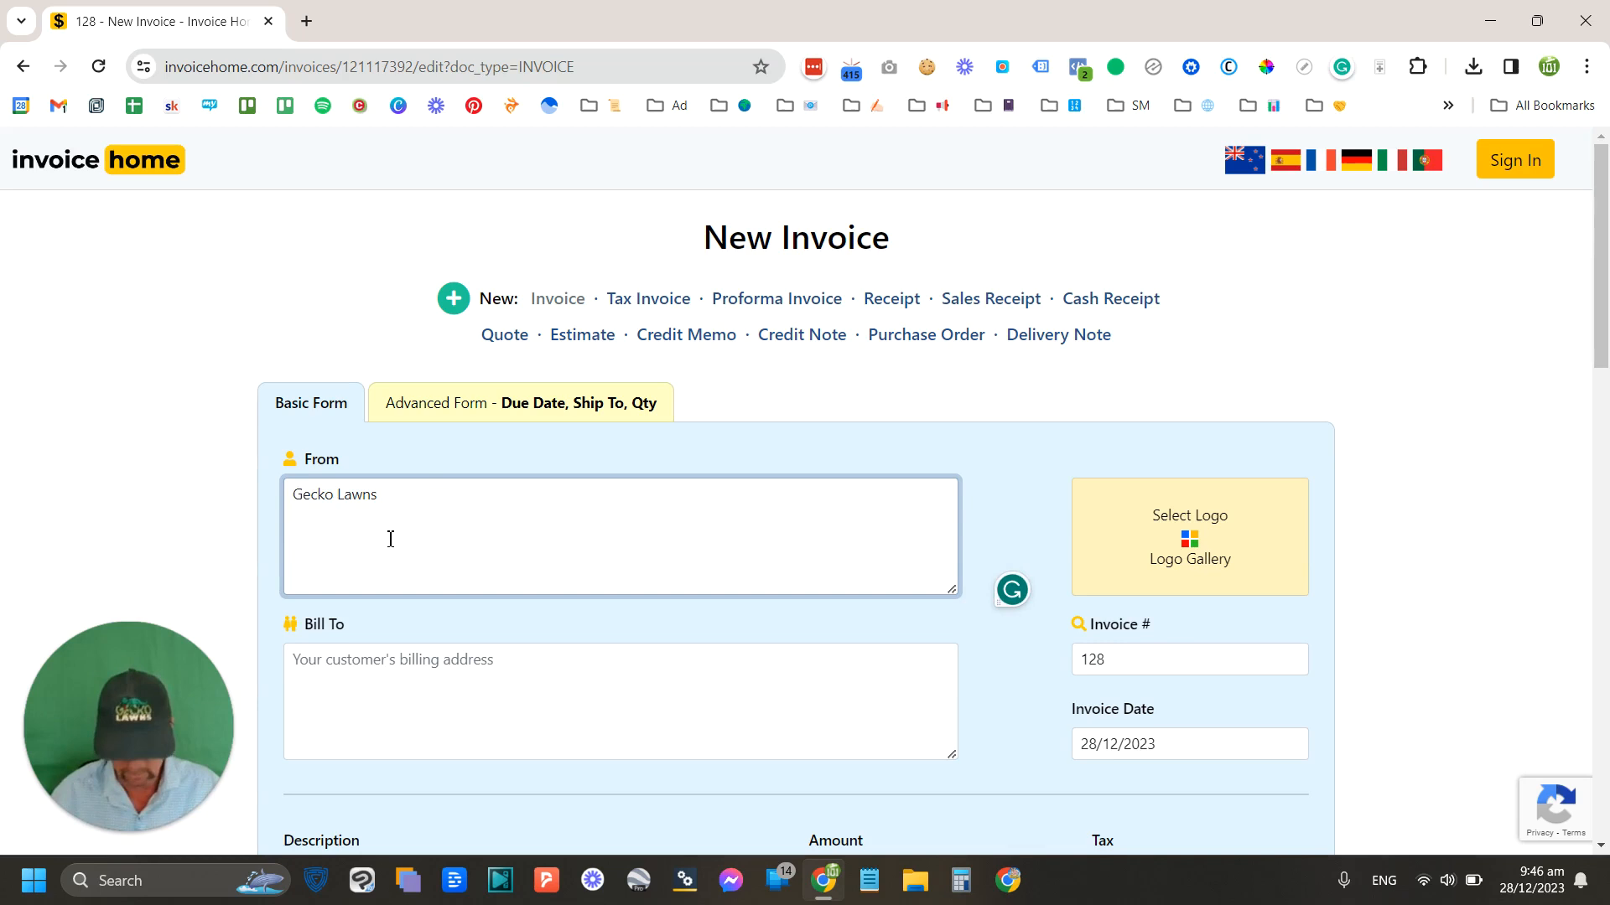
{"action": "type", "text": "H"}
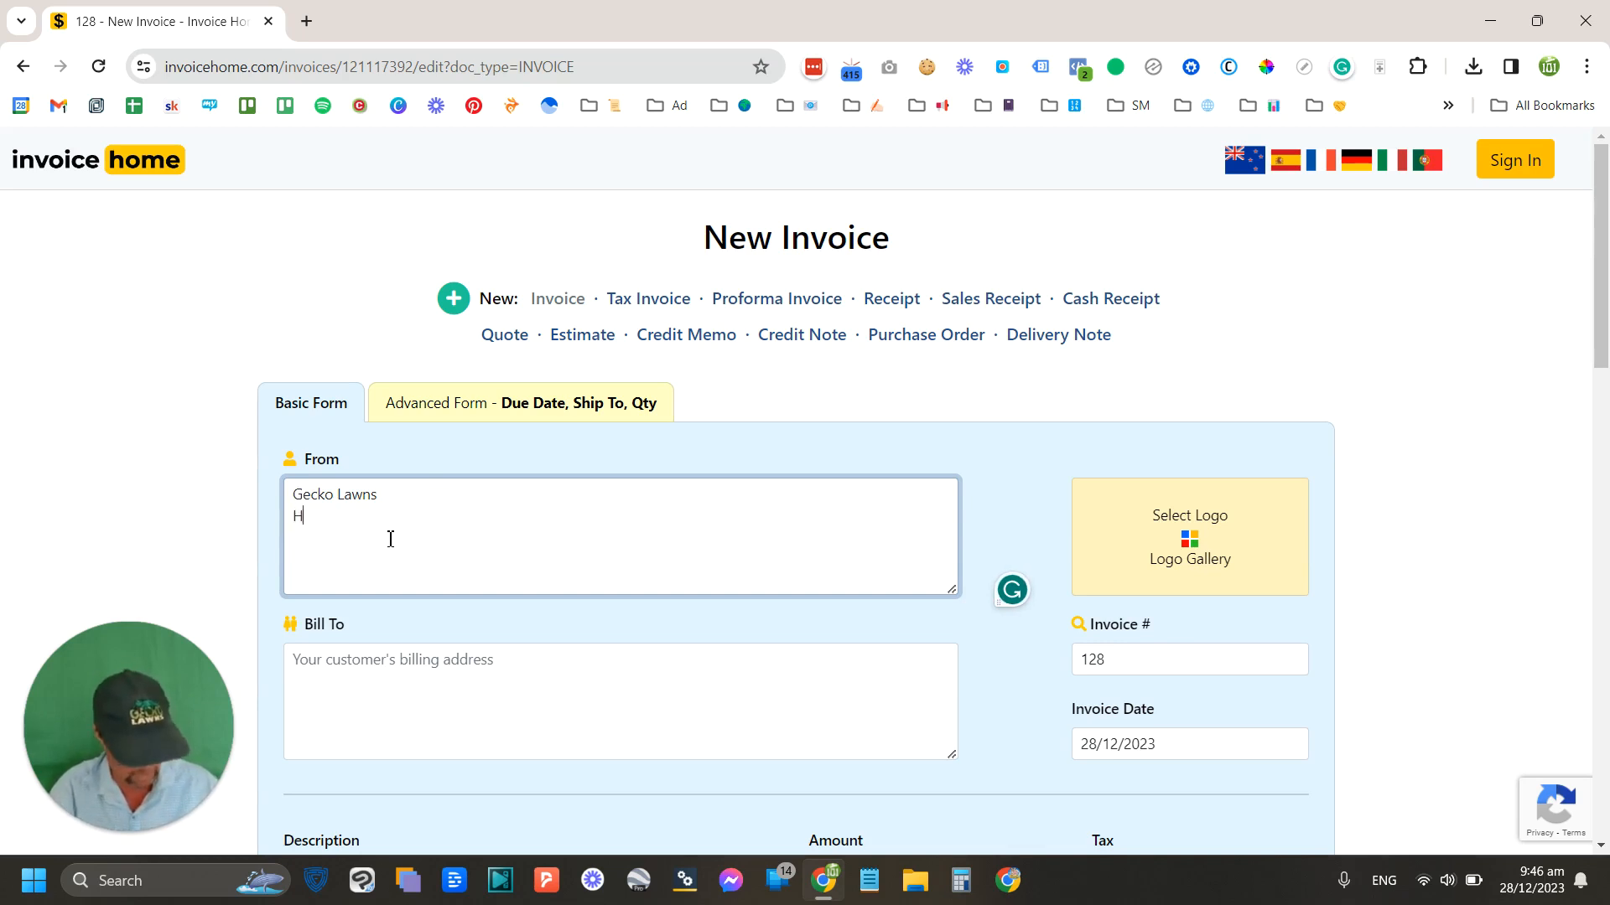
{"action": "type", "text": "amilton"}
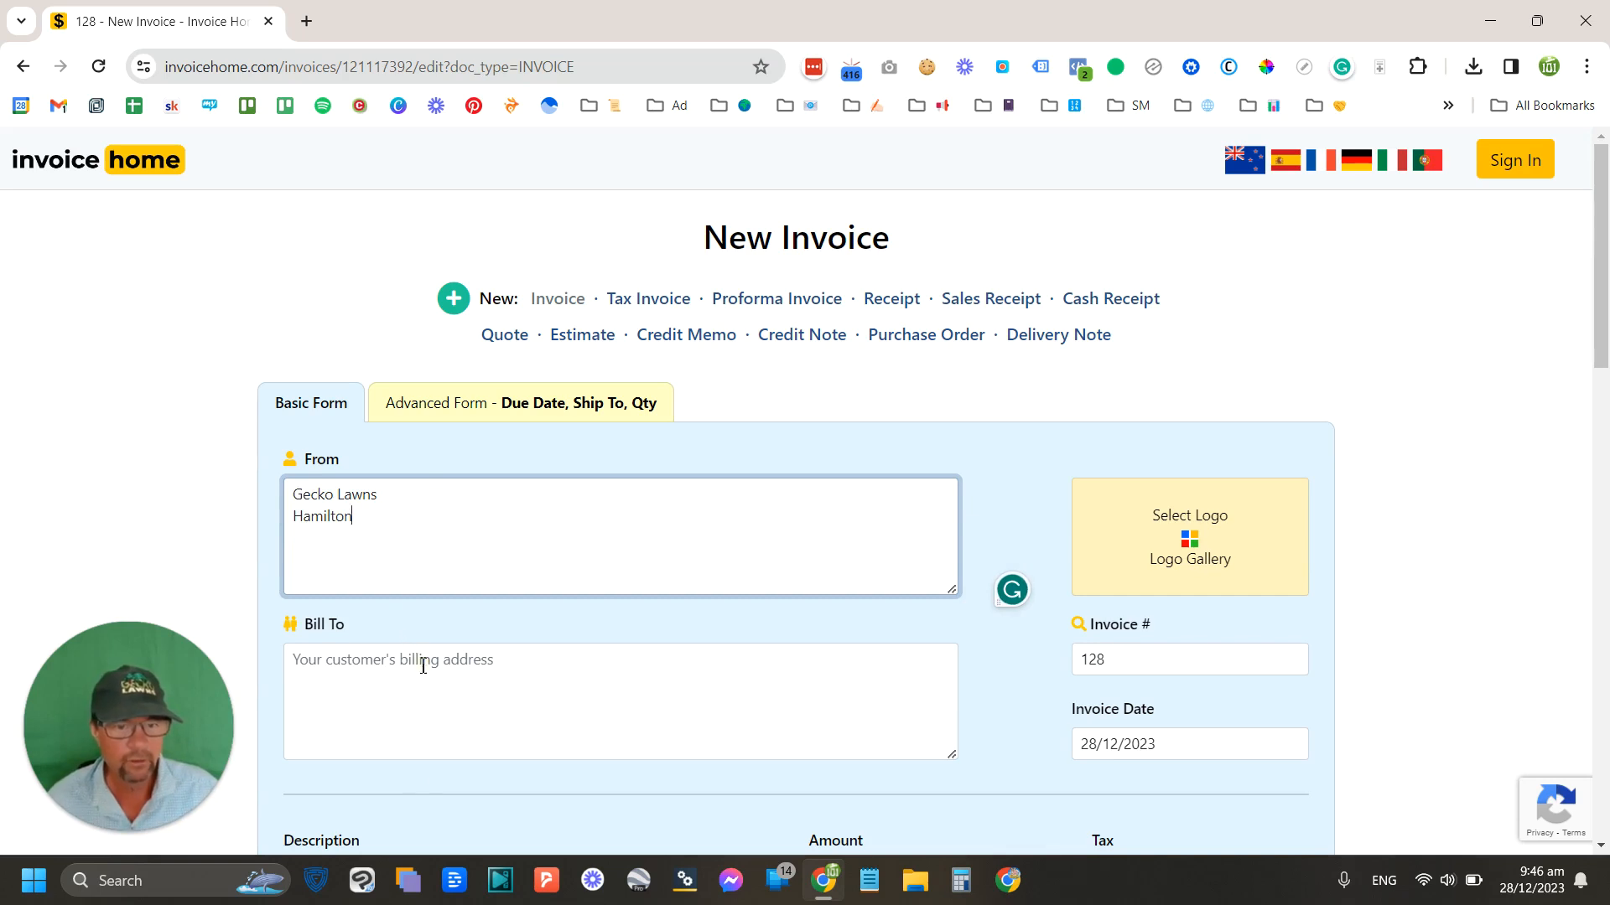
Step: Bill the invoice to Bill Smith at 23 Duck RD
{"action": "type", "text": "B"}
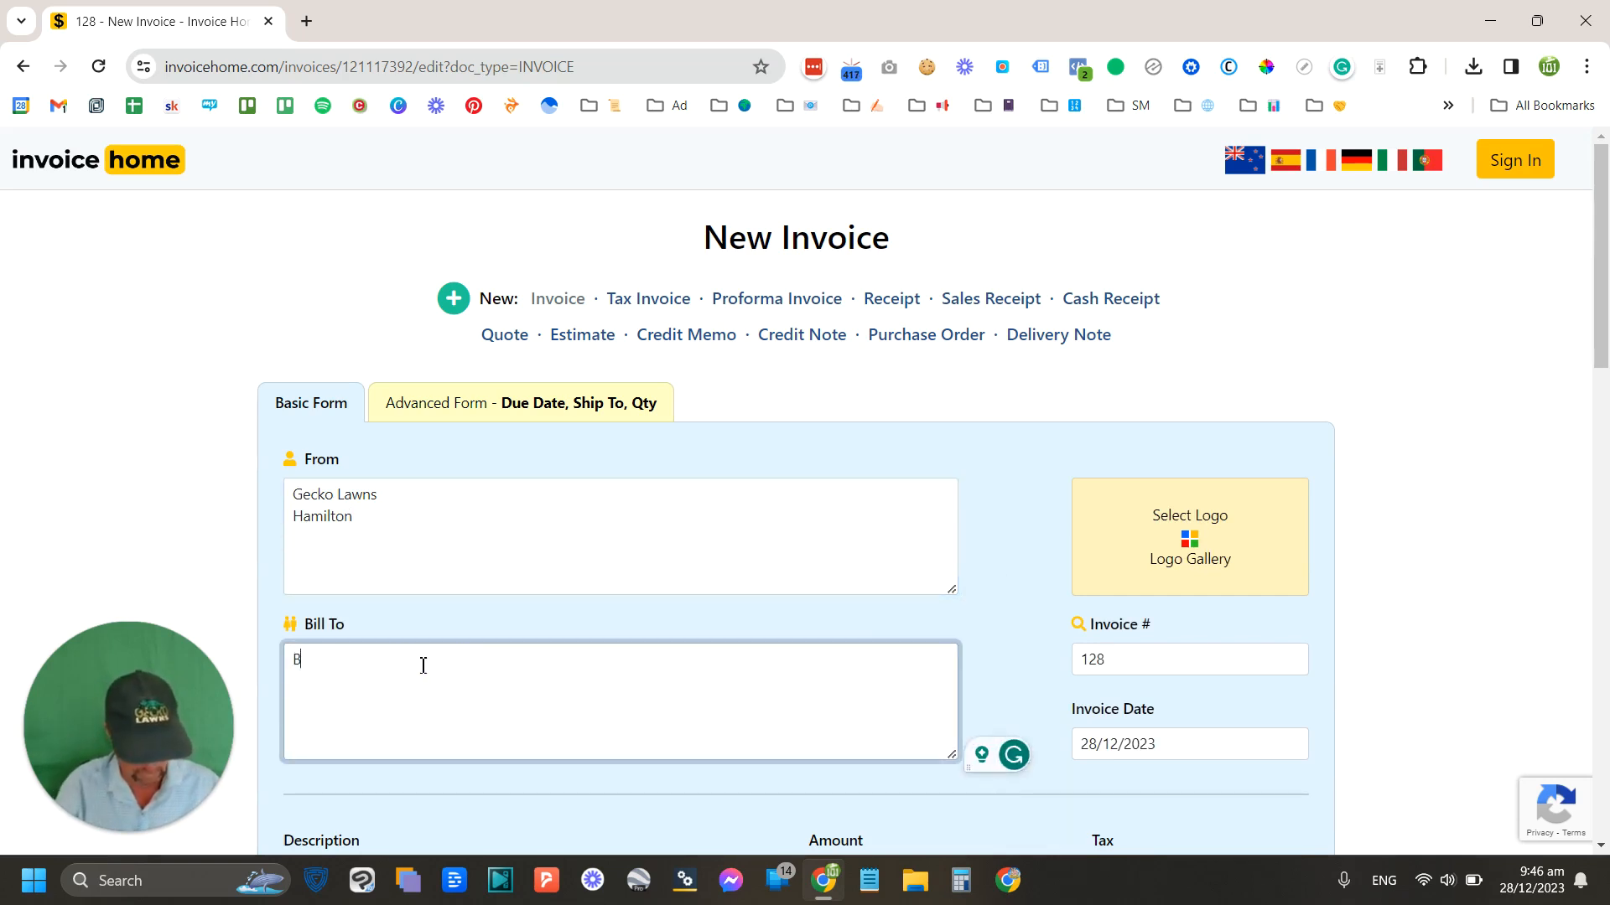
{"action": "type", "text": "Bill Sm"}
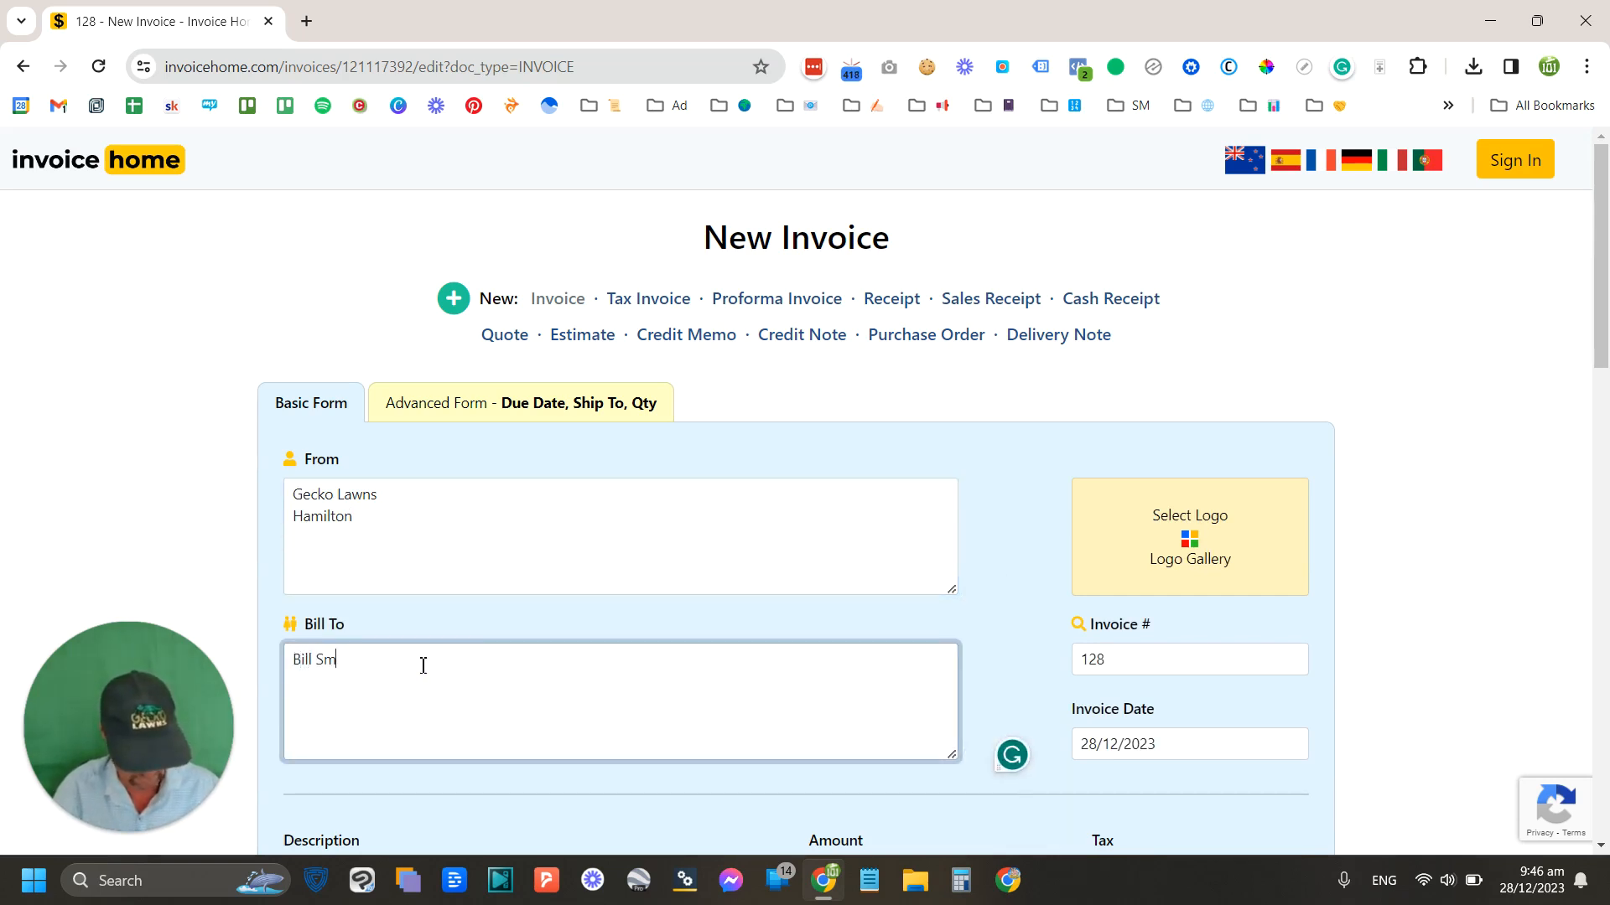
{"action": "type", "text": "ith"}
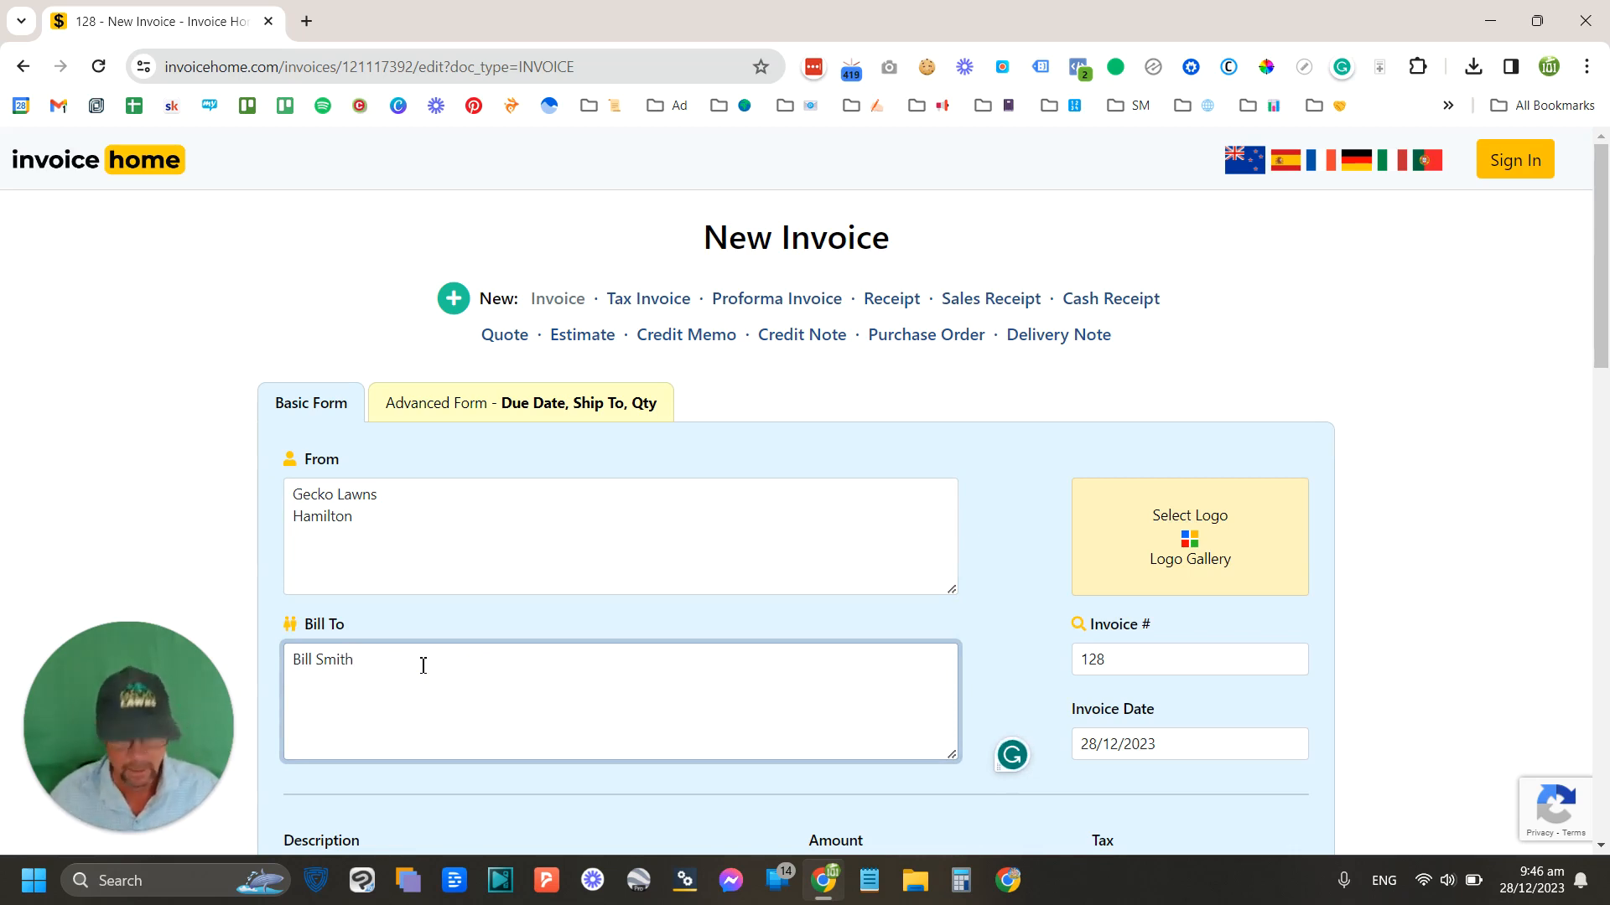
{"action": "type", "text": "23"}
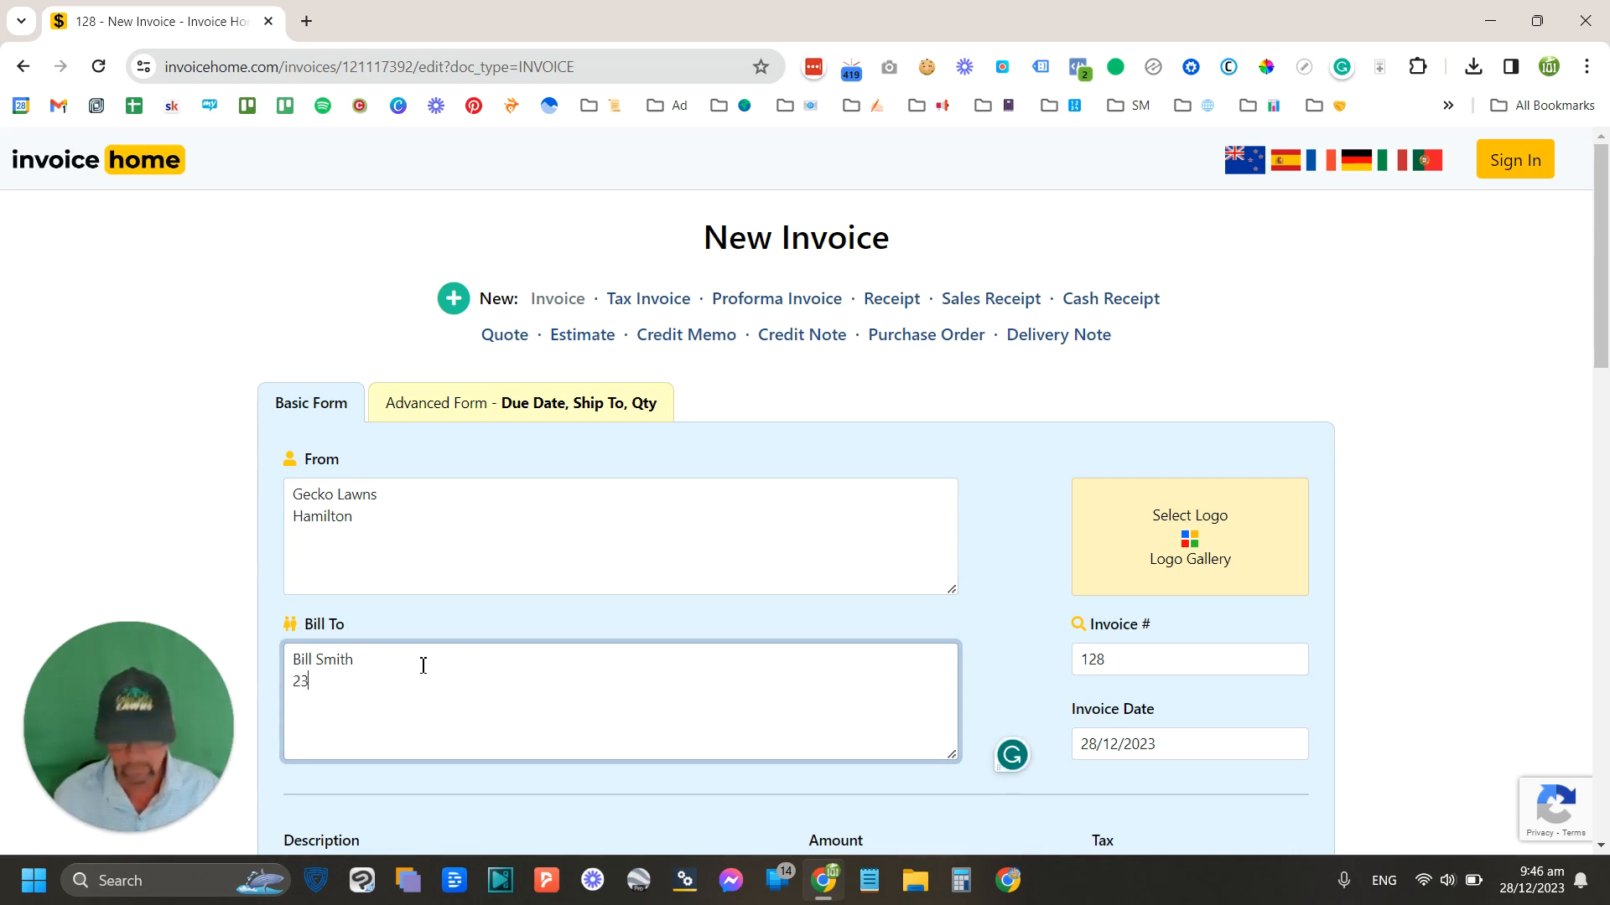
{"action": "type", "text": "D"}
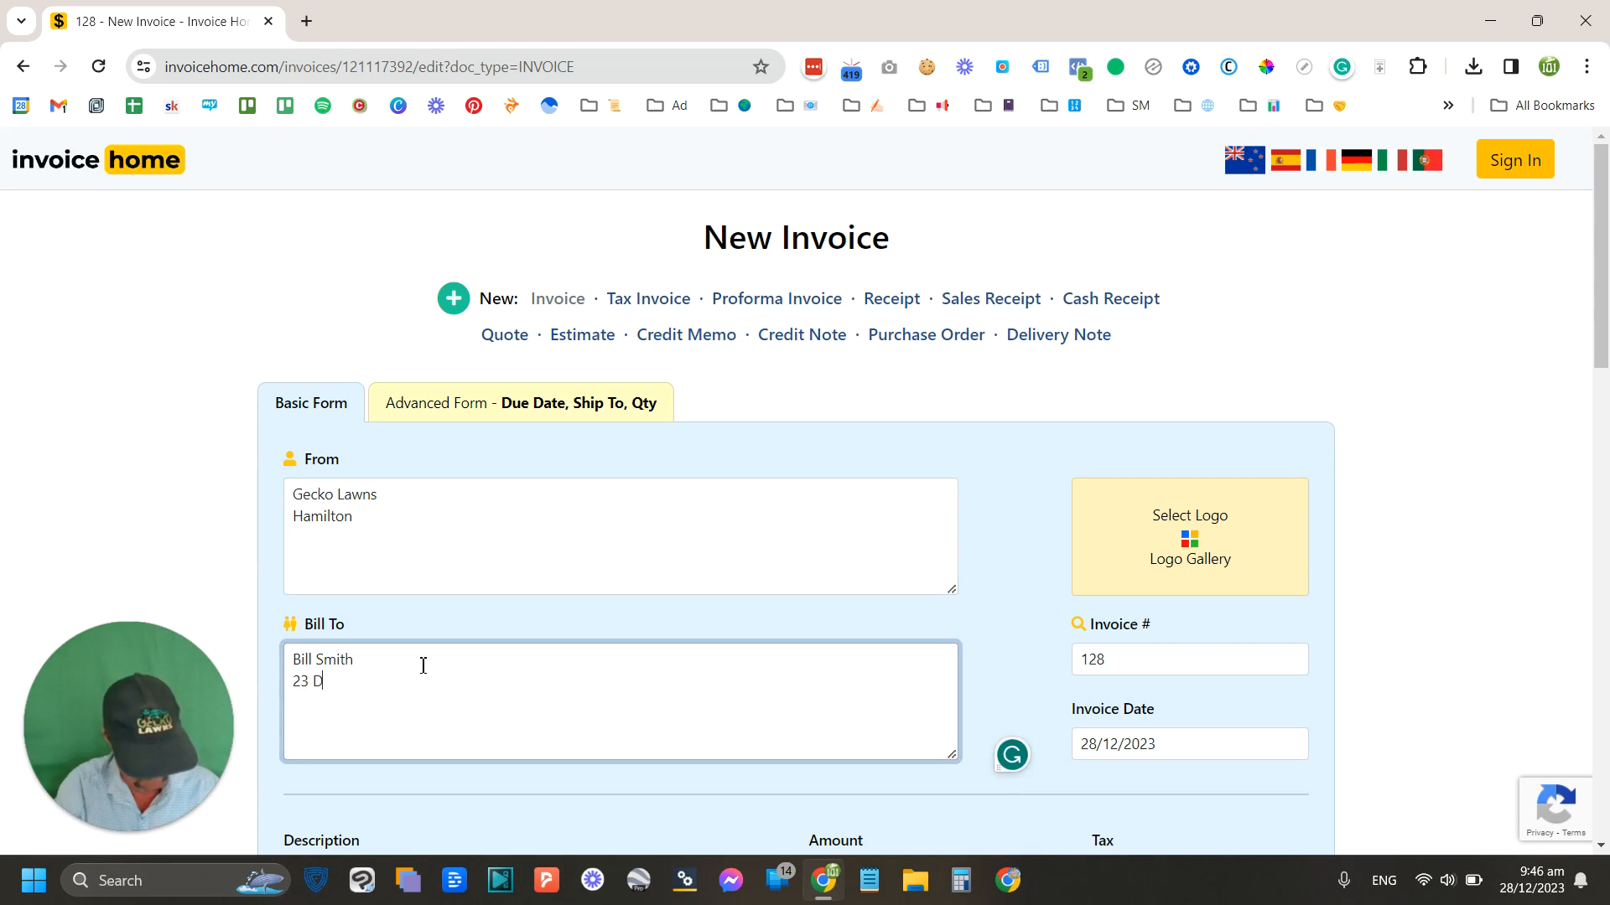
{"action": "type", "text": "uck R"}
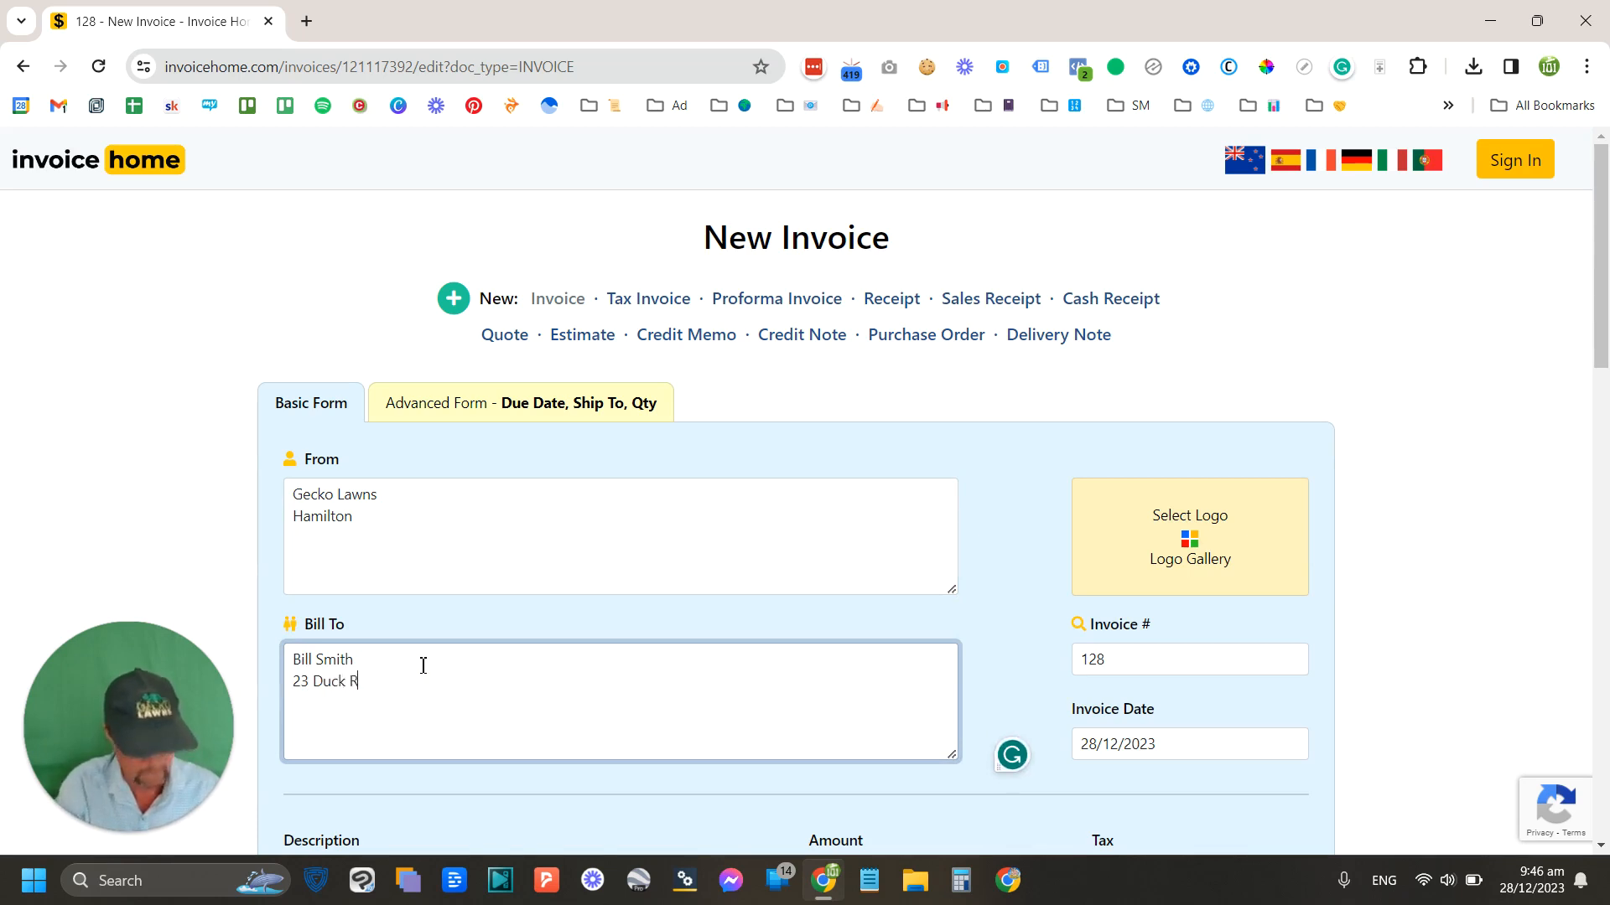
{"action": "type", "text": "D"}
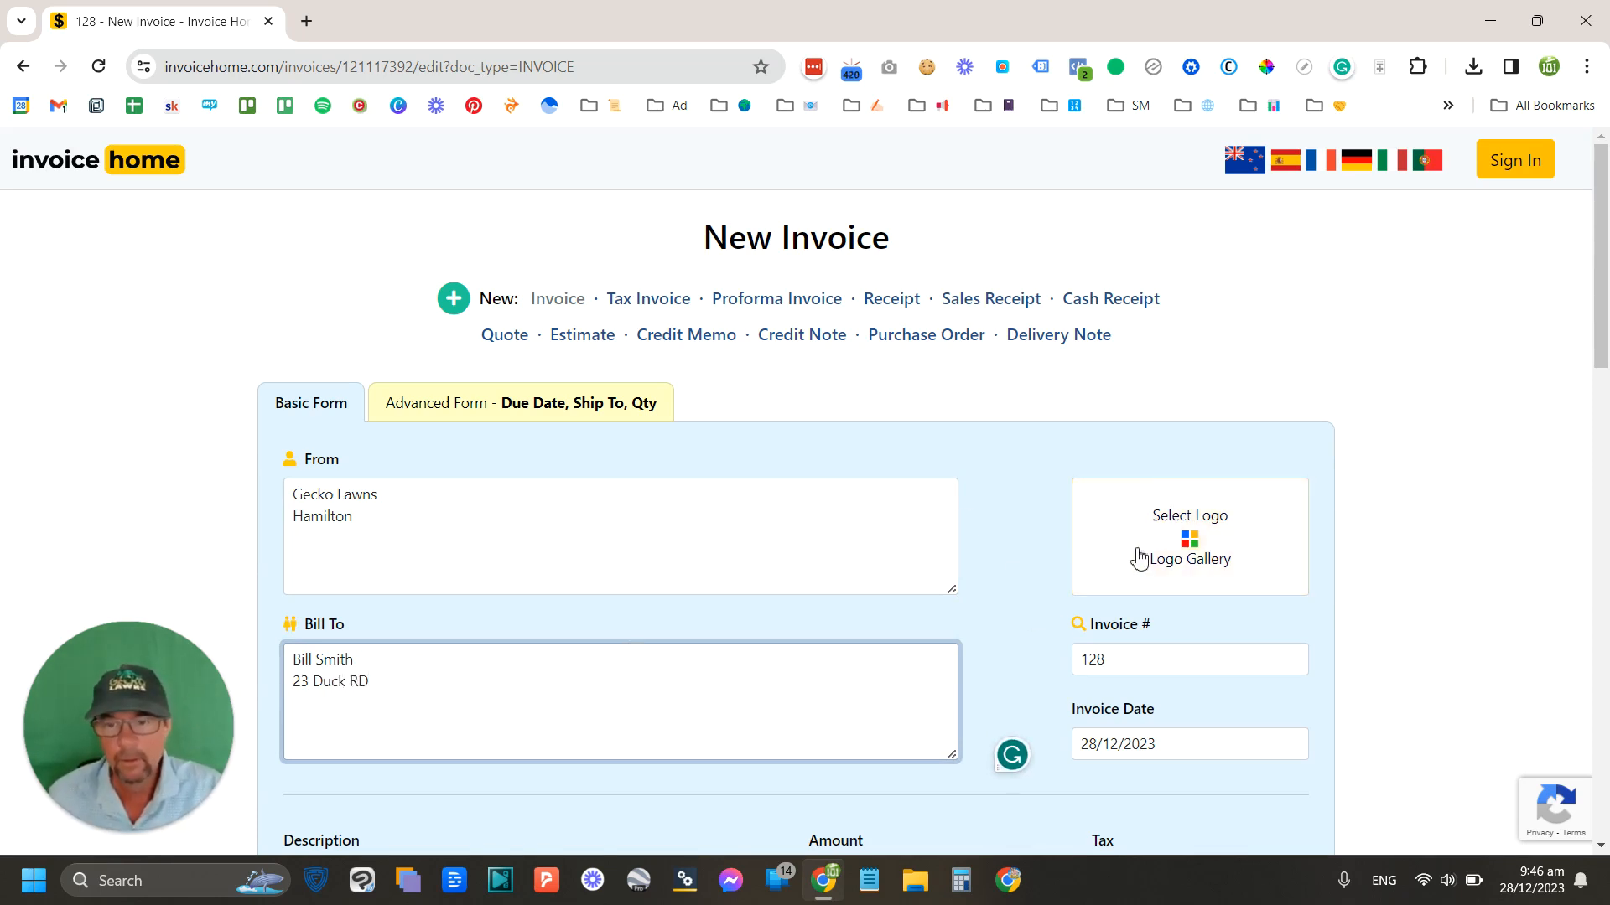
Step: Try the green tree clipart as the logo, remove it, and reopen the logo gallery
{"action": "left_click", "coordinate": [1187, 537]}
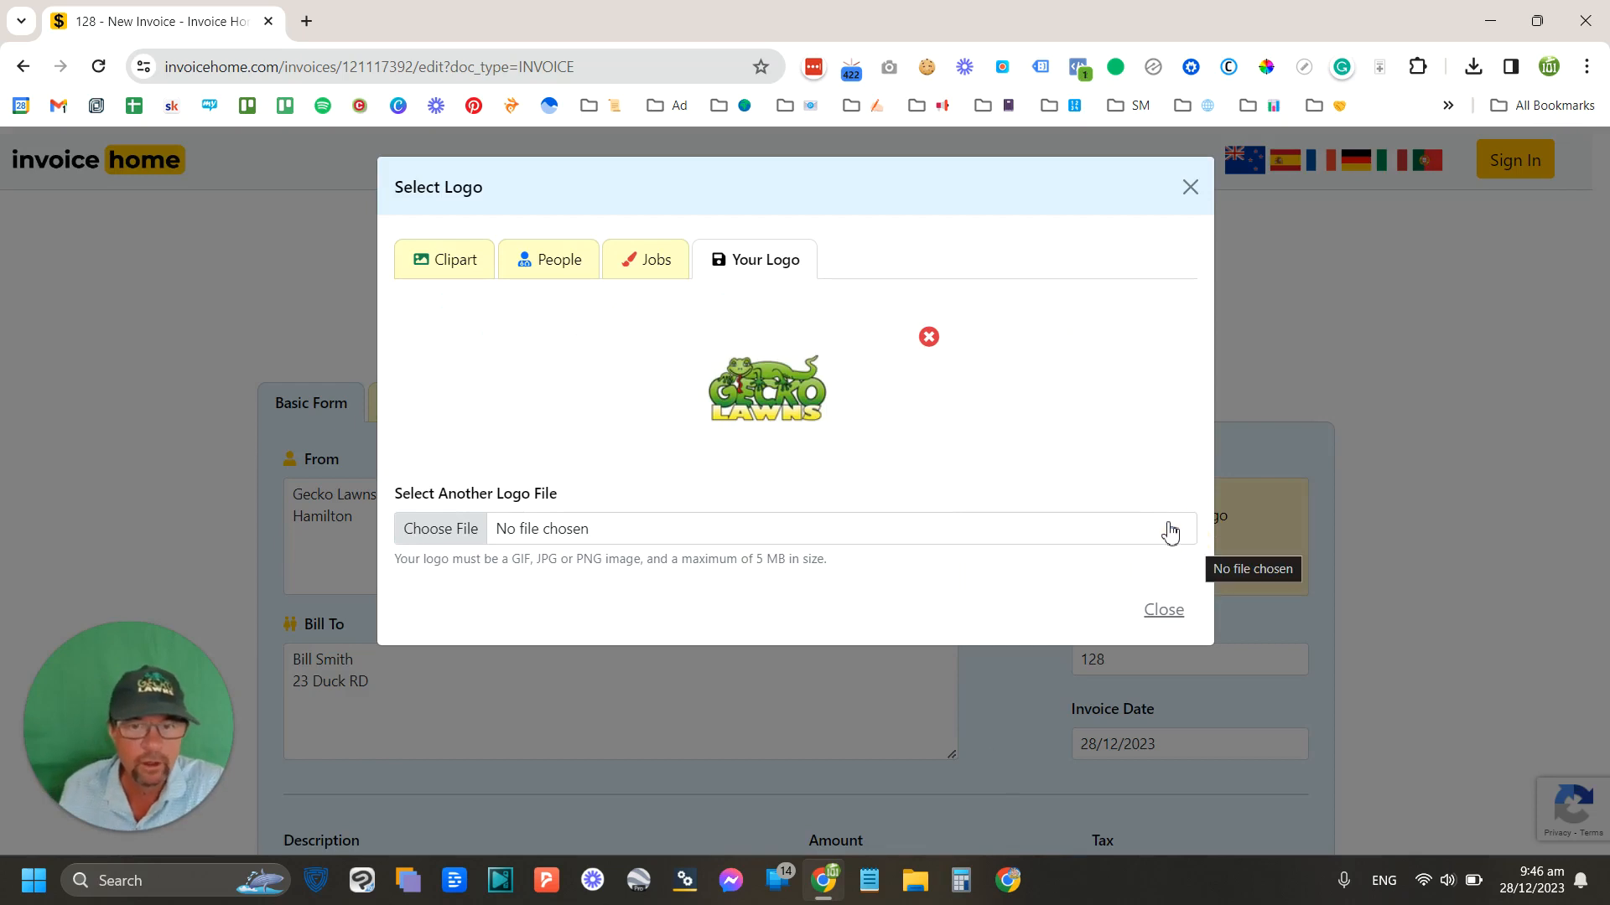
{"action": "mouse_move", "coordinate": [784, 401]}
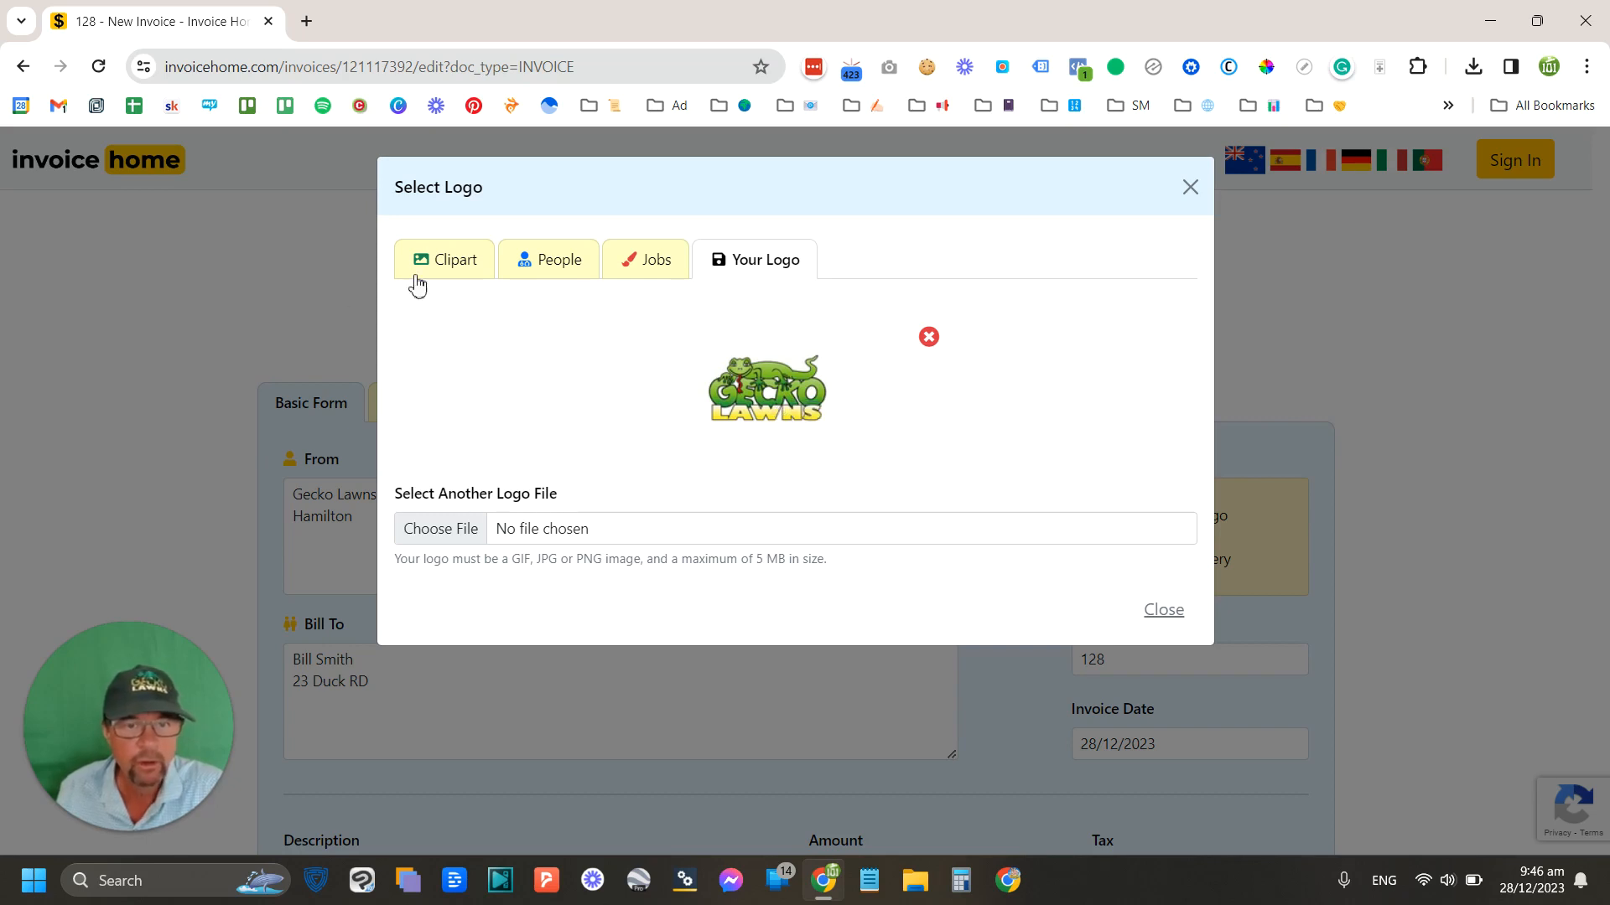
{"action": "left_click", "coordinate": [443, 258]}
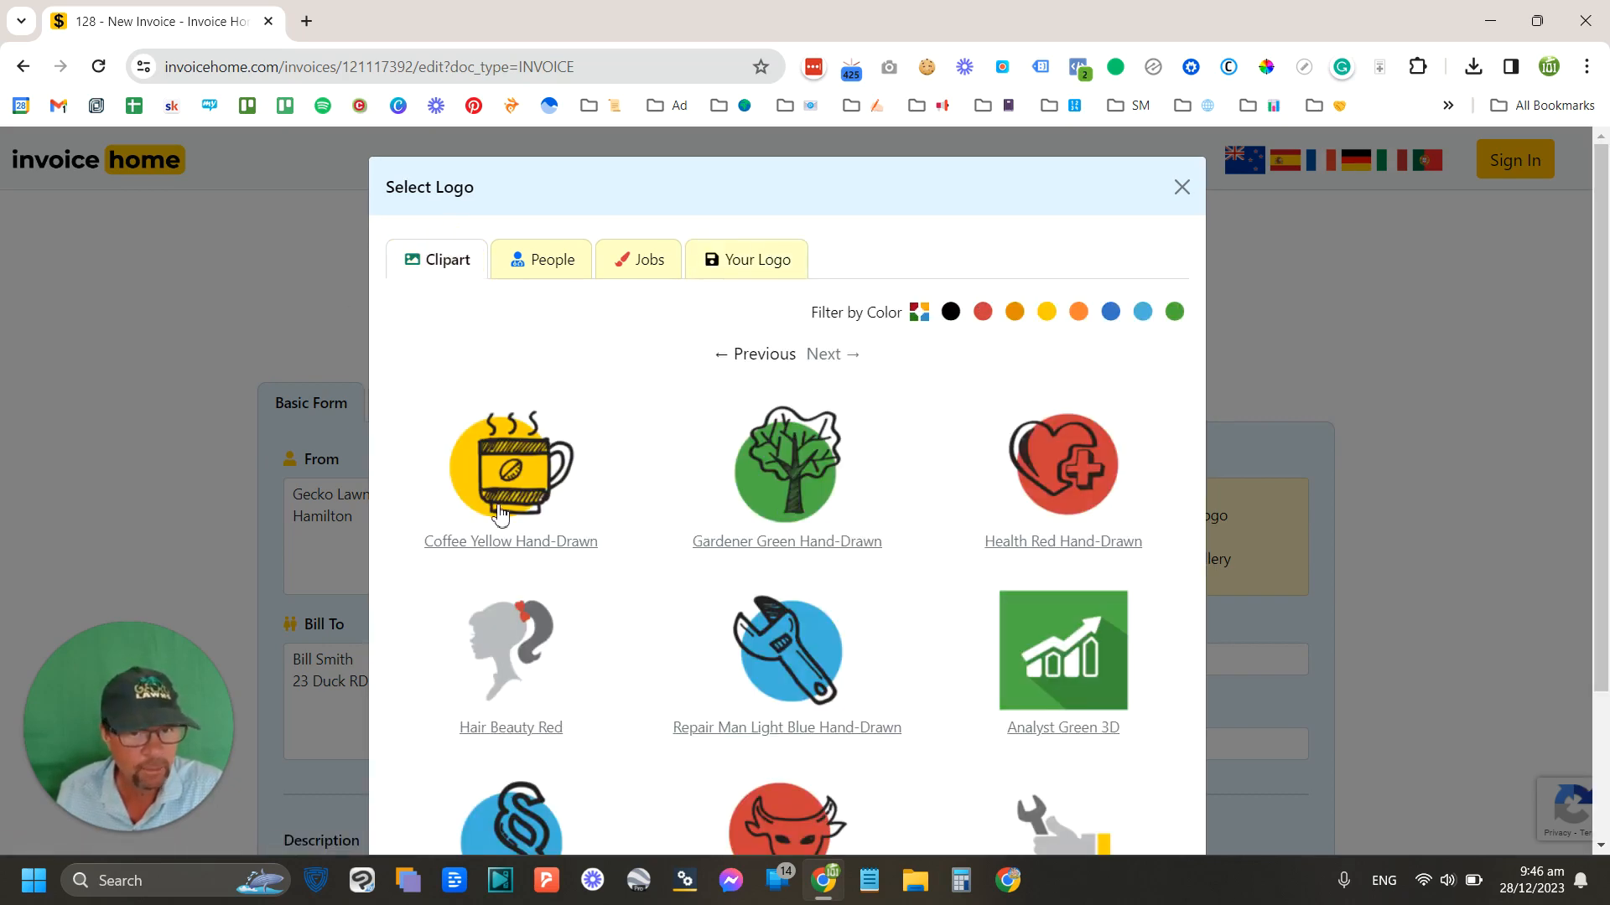
{"action": "mouse_move", "coordinate": [786, 473]}
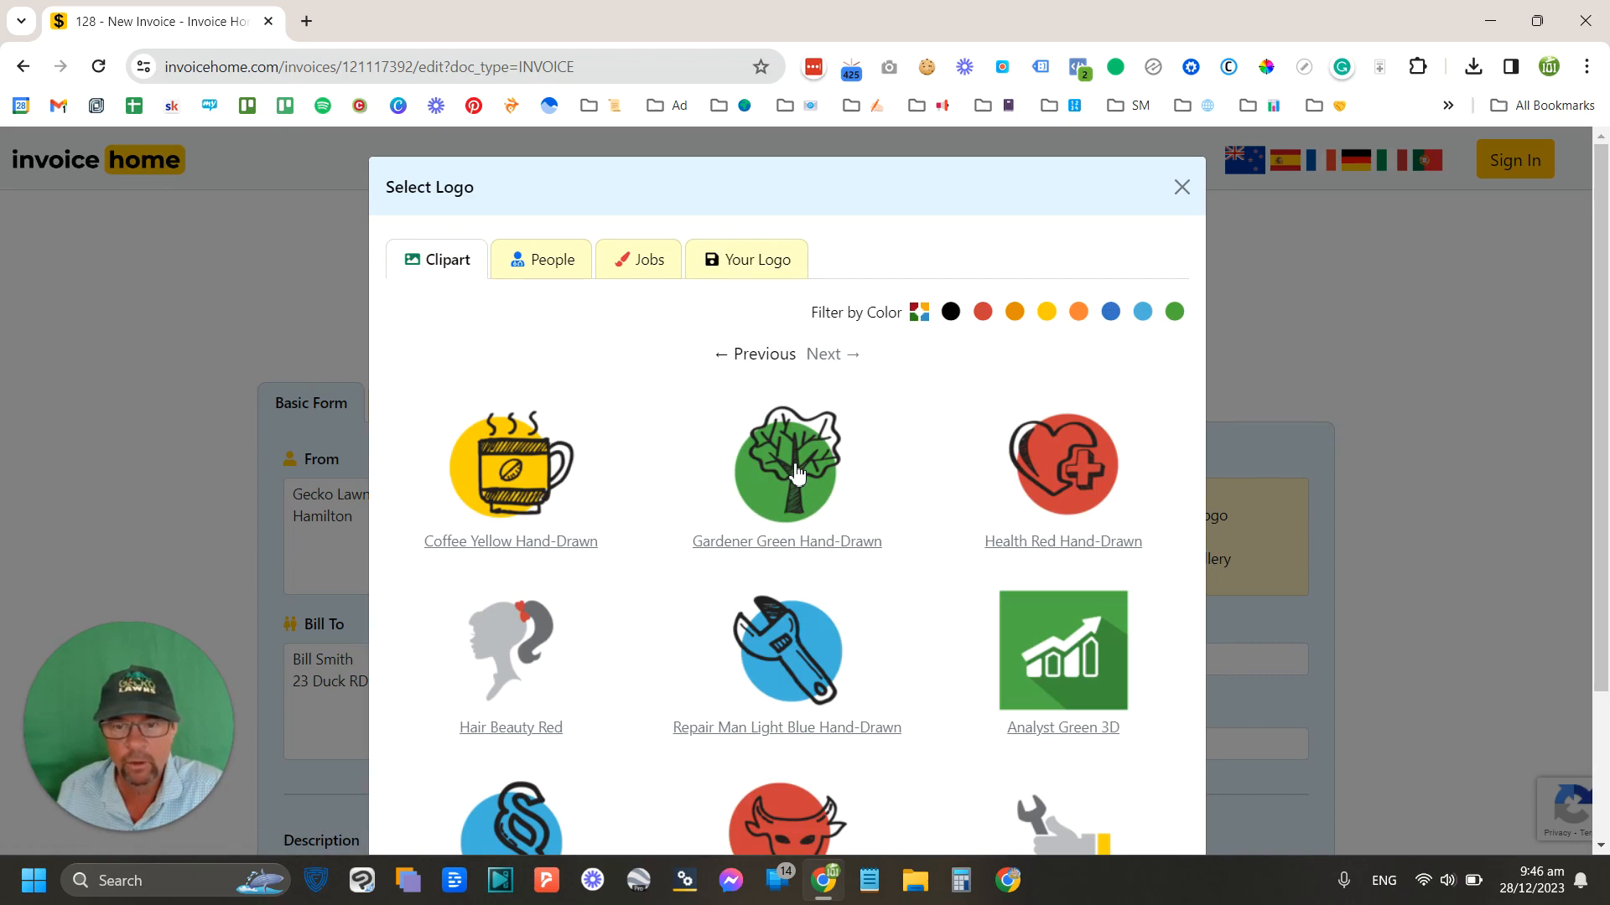
{"action": "mouse_move", "coordinate": [831, 551]}
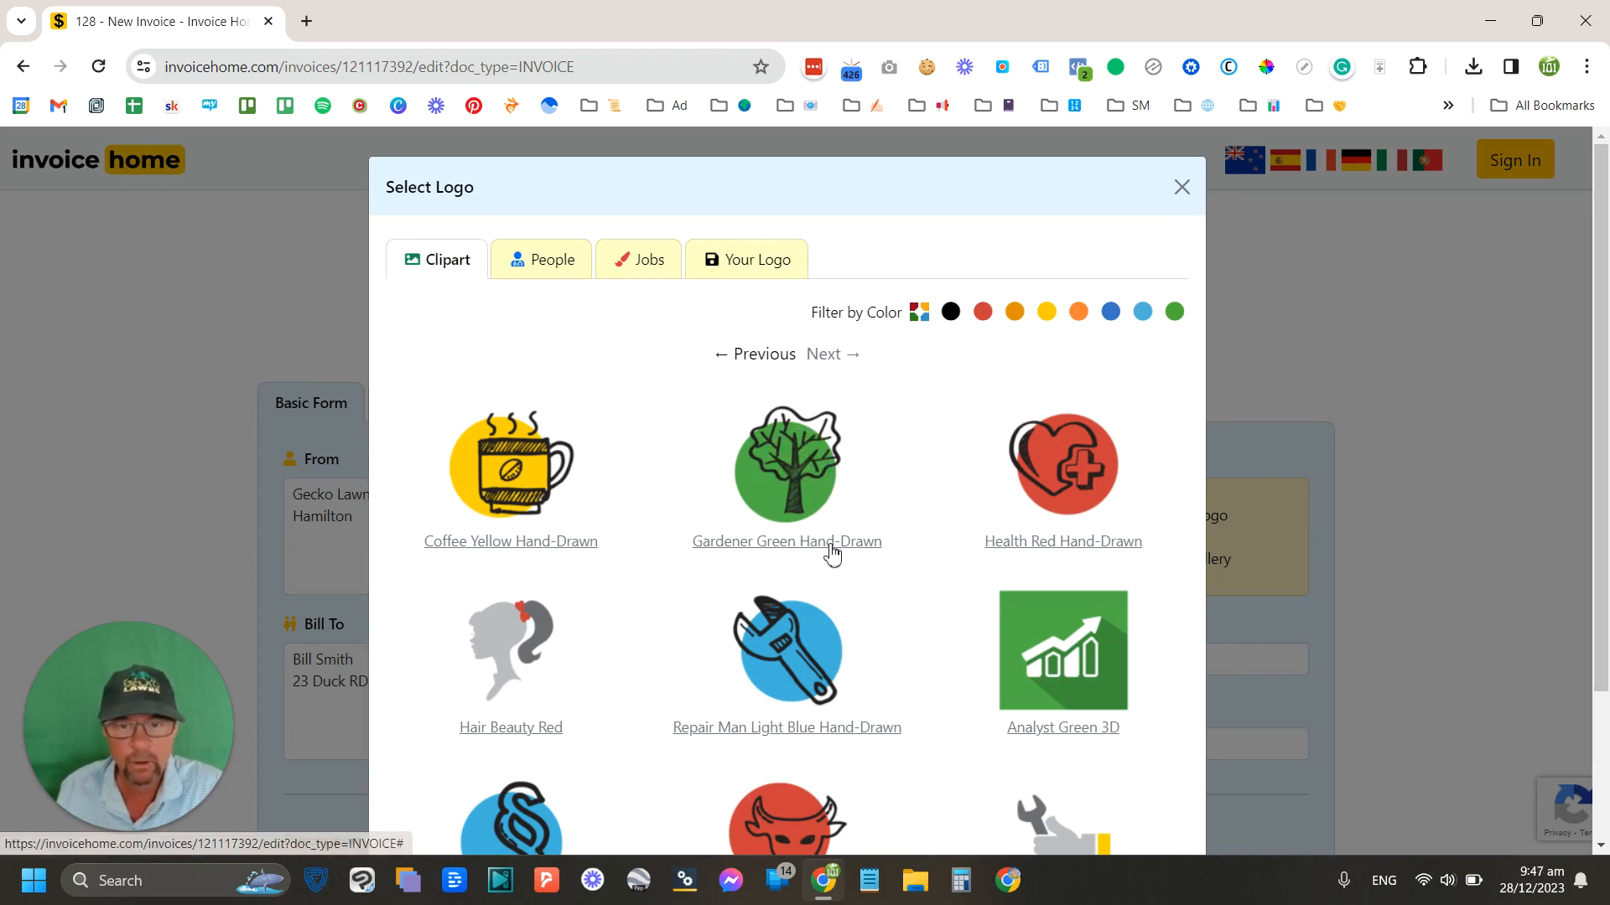
{"action": "left_click", "coordinate": [786, 464]}
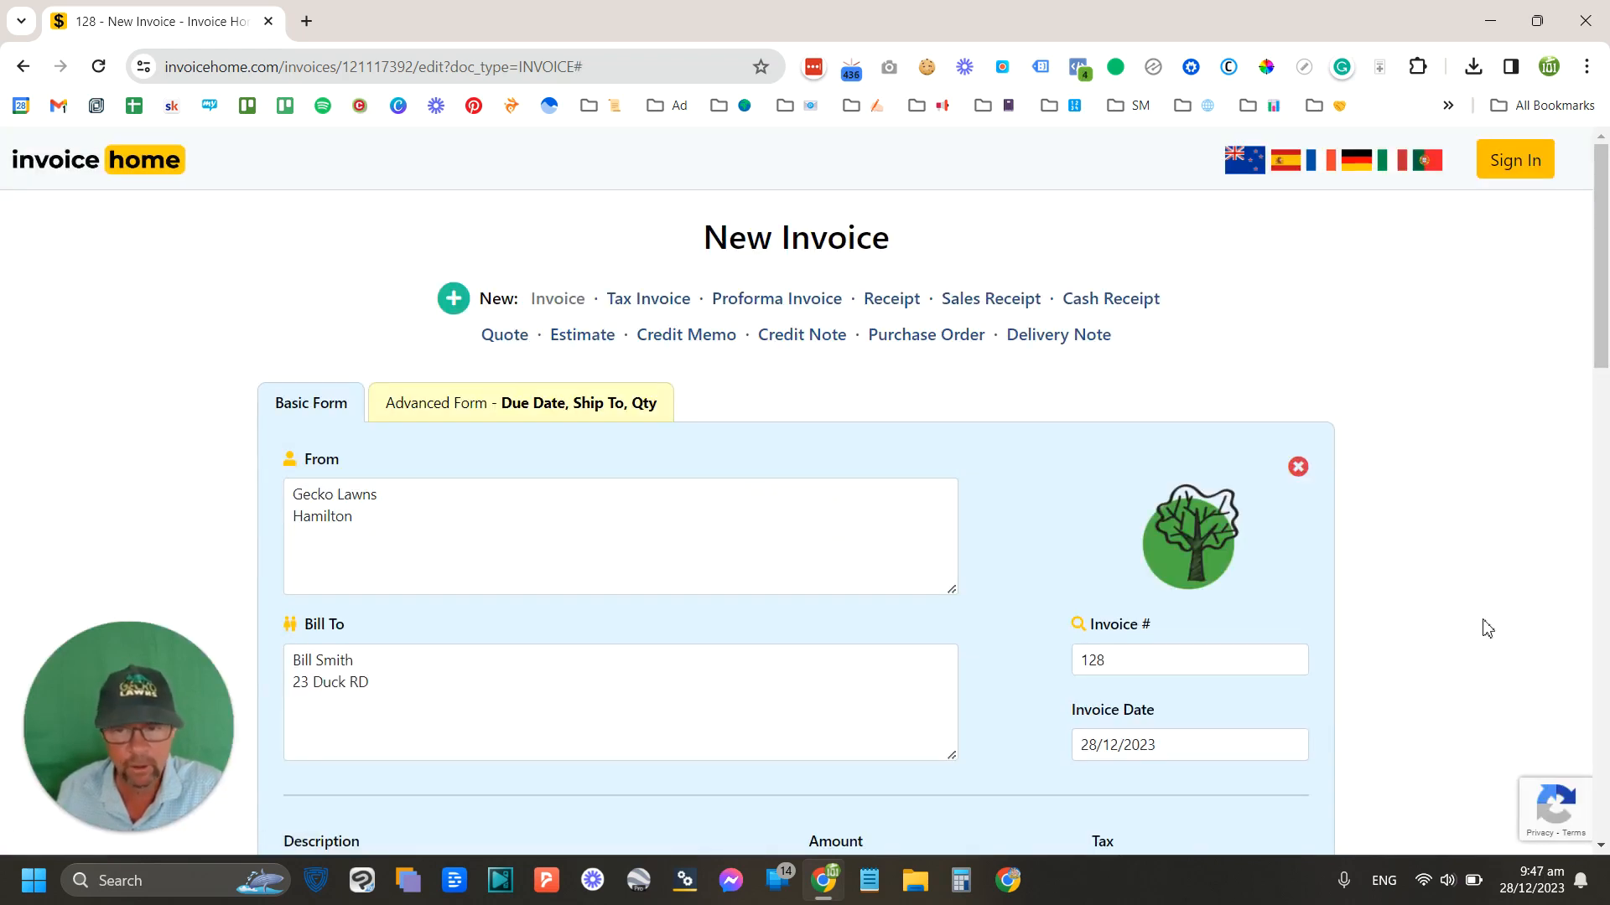
{"action": "left_click", "coordinate": [1297, 466]}
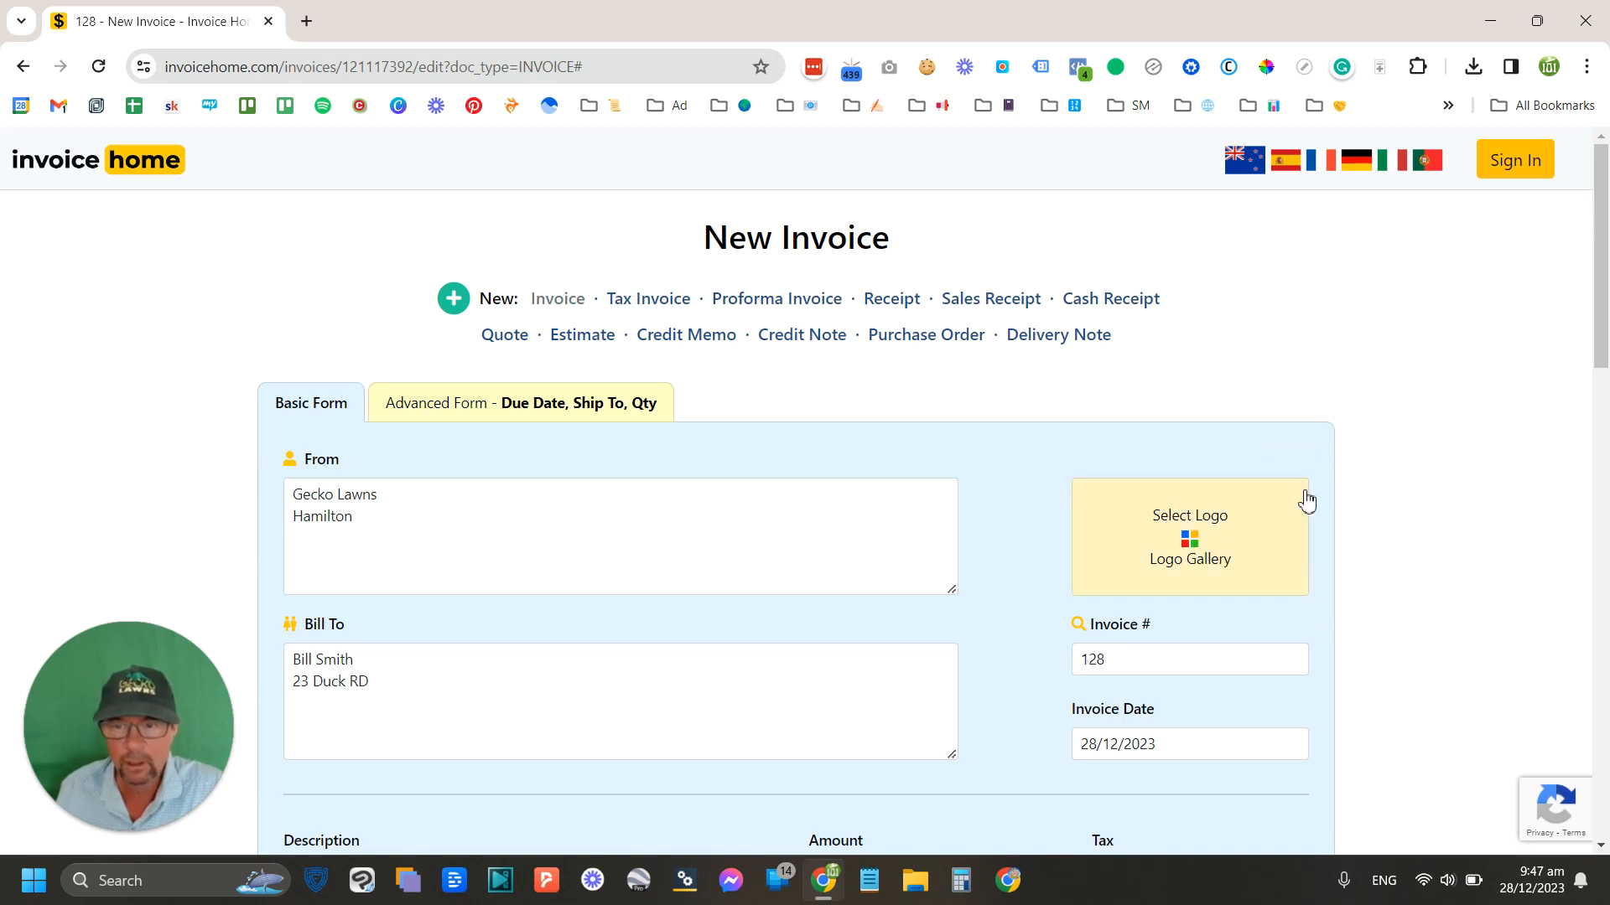
{"action": "left_click", "coordinate": [1189, 515]}
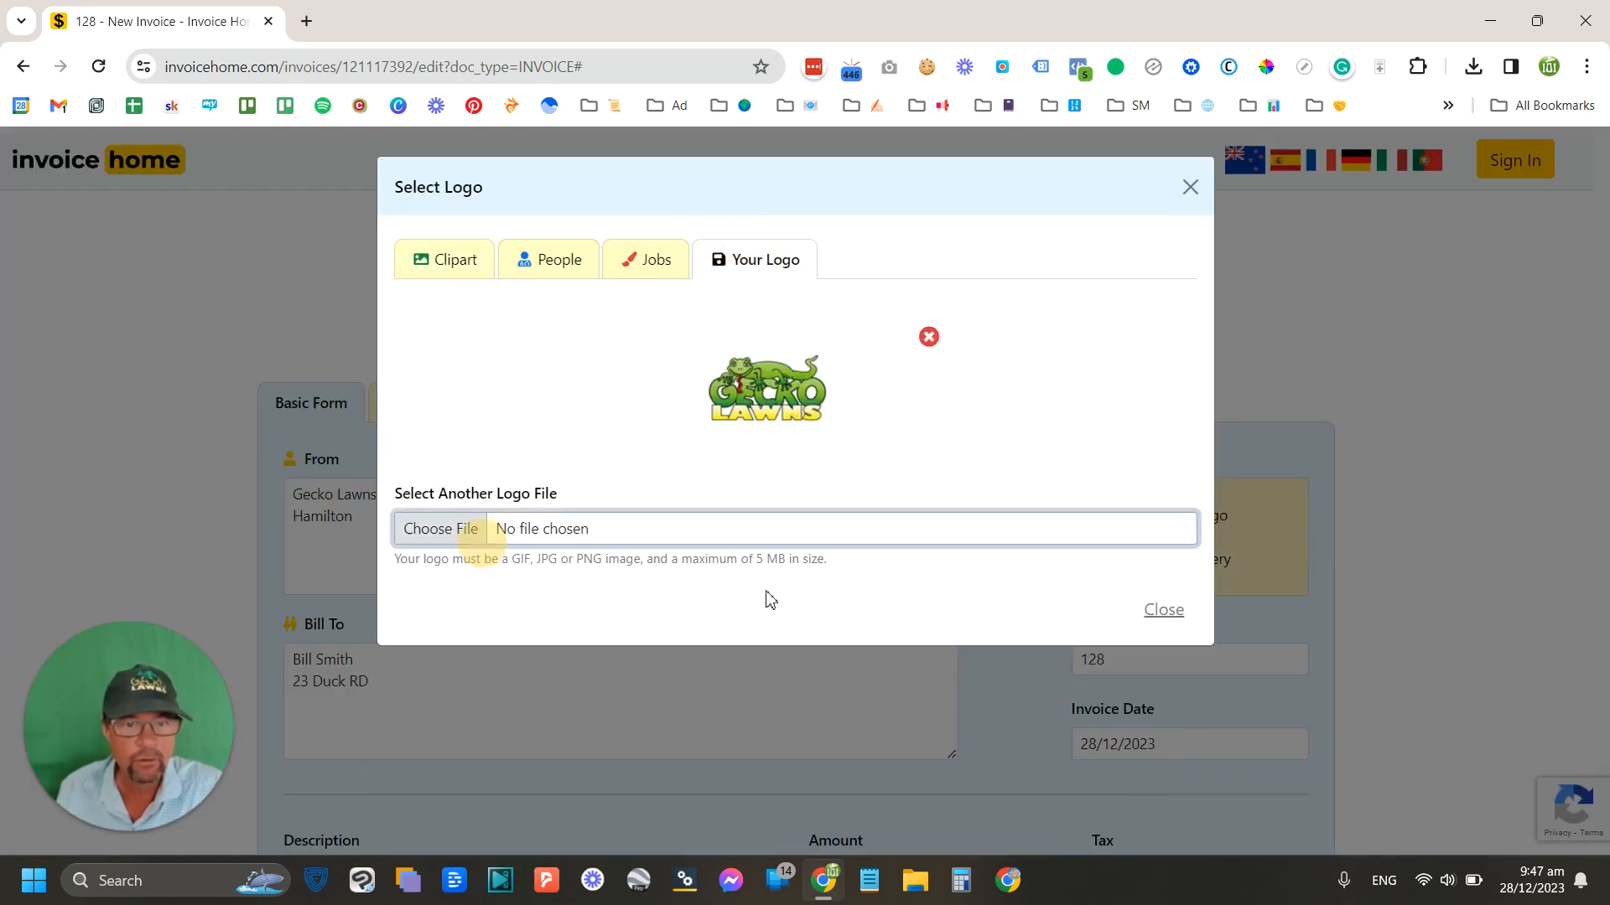
Step: Upload the 101 logo image and place the Gecko Lawns logo on invoice 128
{"action": "left_click", "coordinate": [439, 528]}
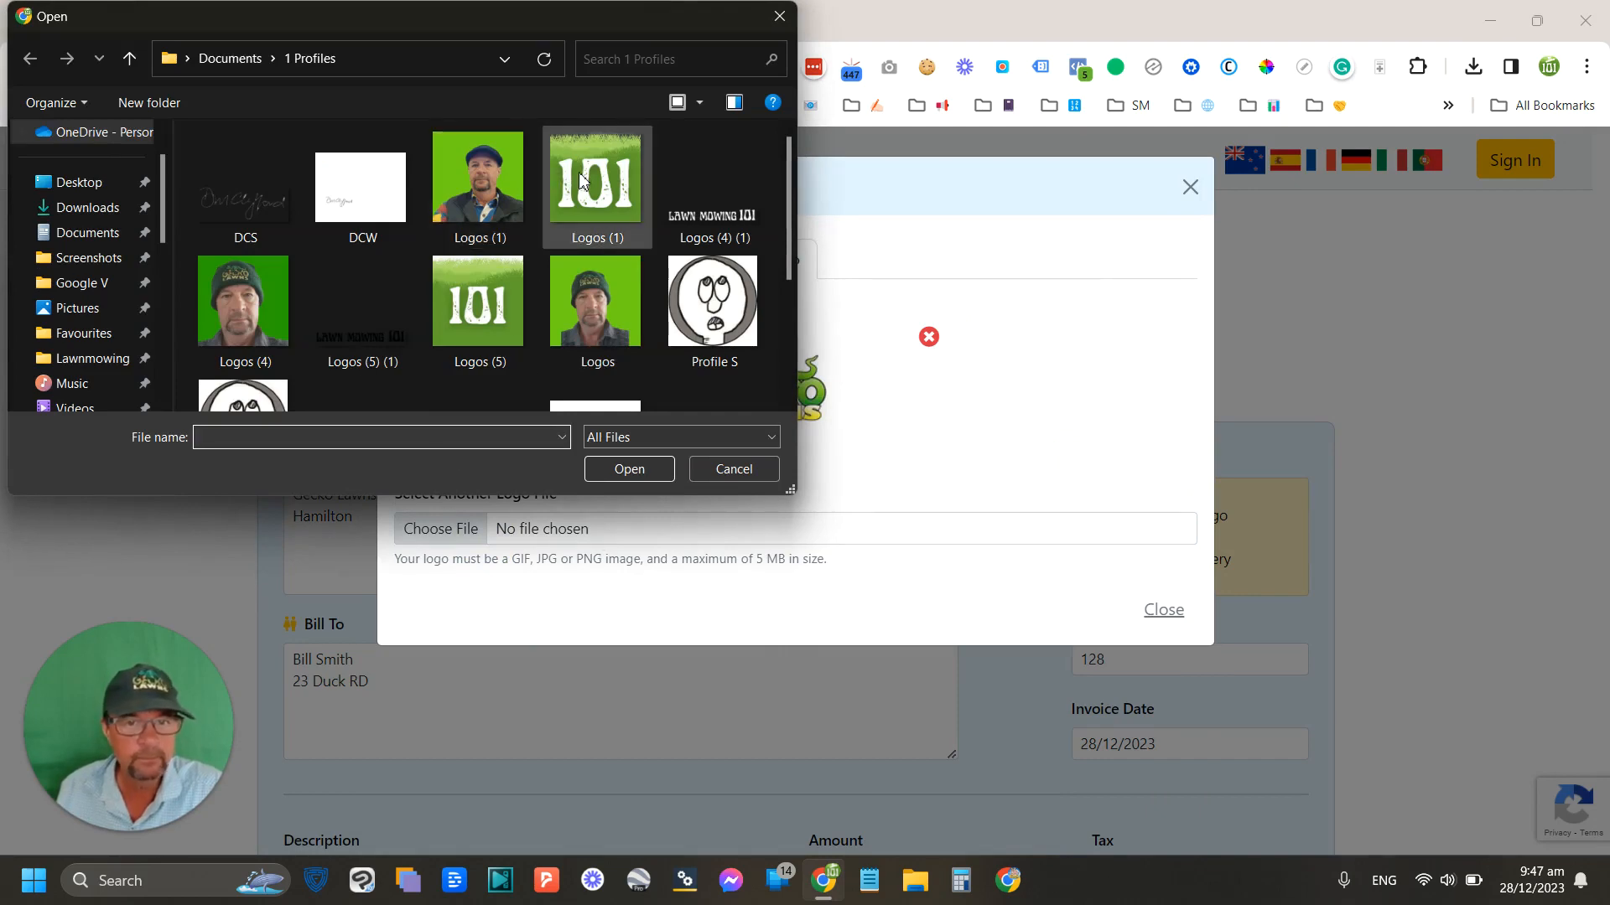
{"action": "left_click", "coordinate": [595, 176]}
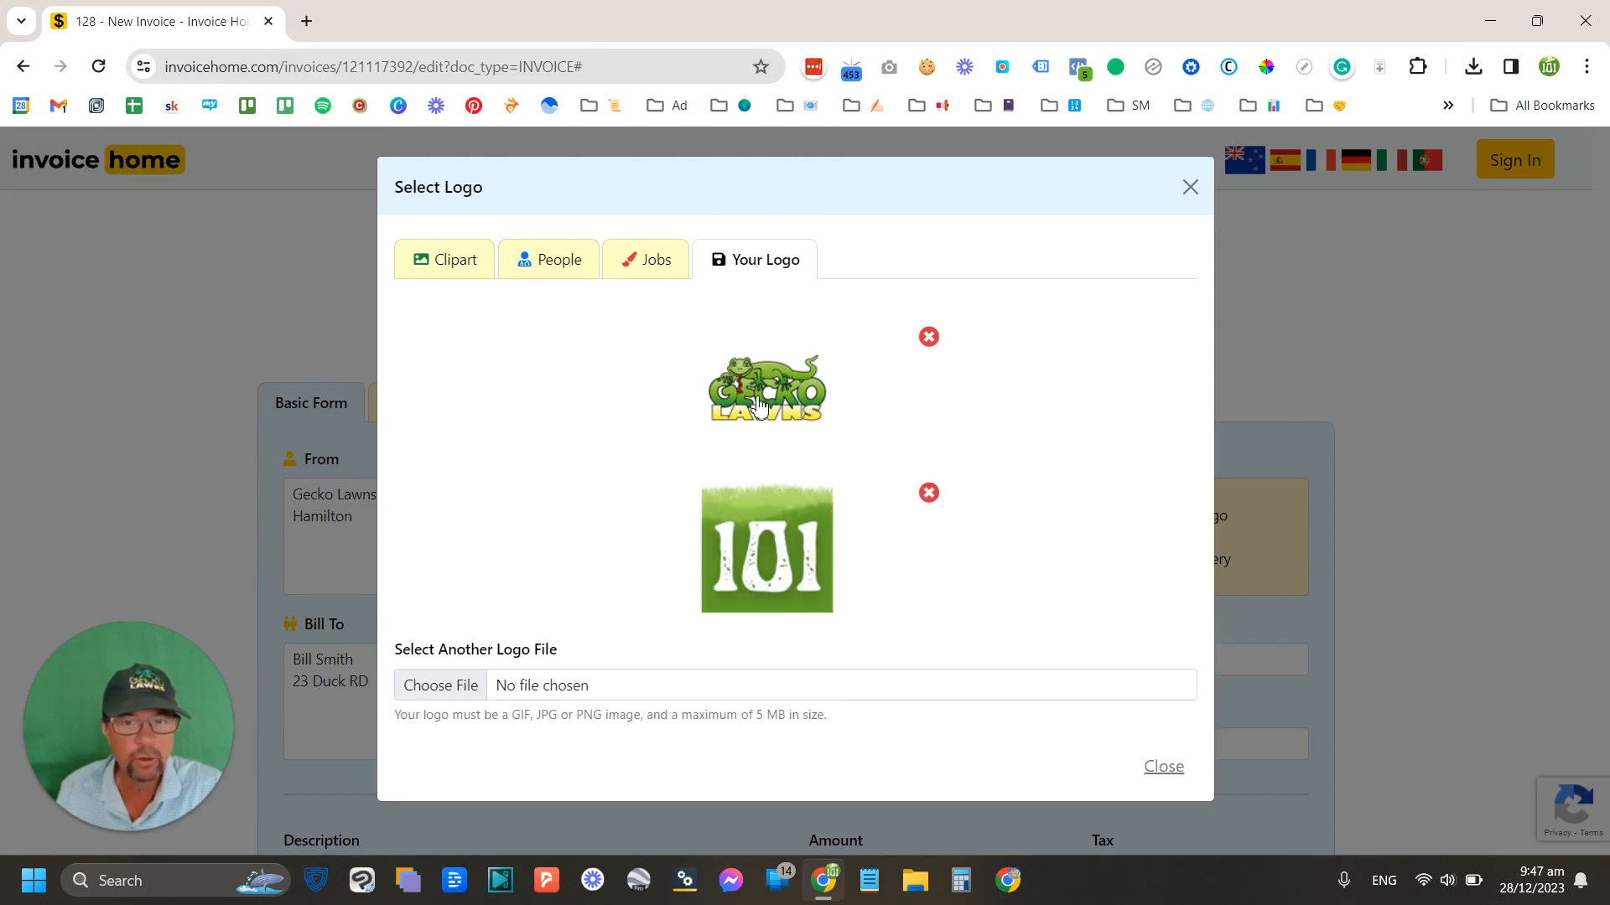
{"action": "left_click", "coordinate": [766, 387]}
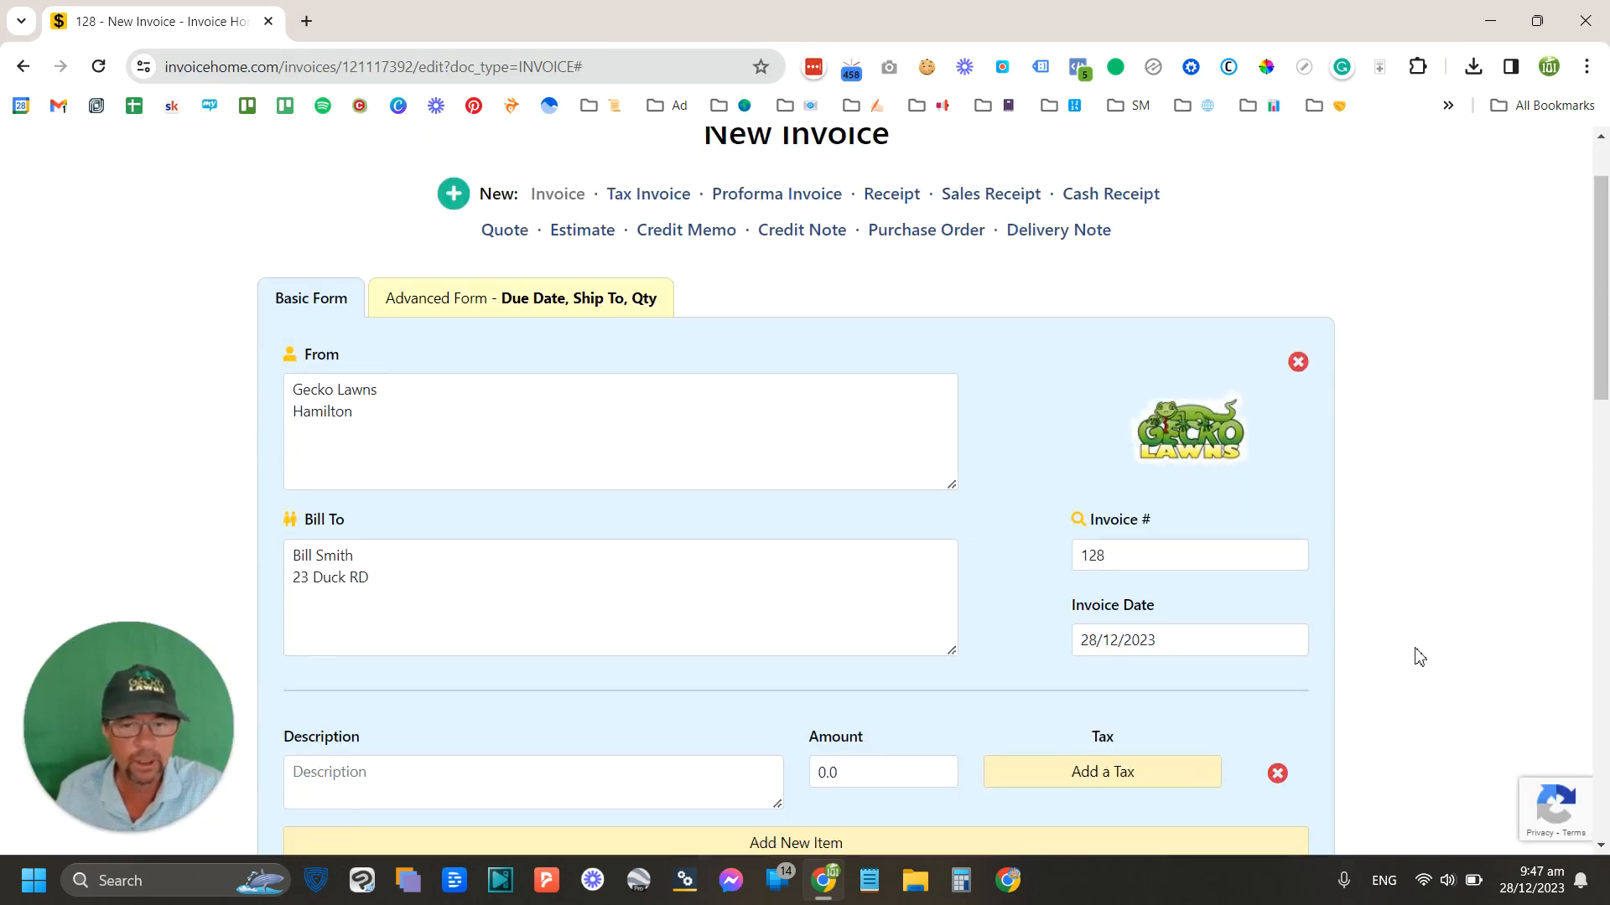
{"action": "left_click", "coordinate": [1189, 555]}
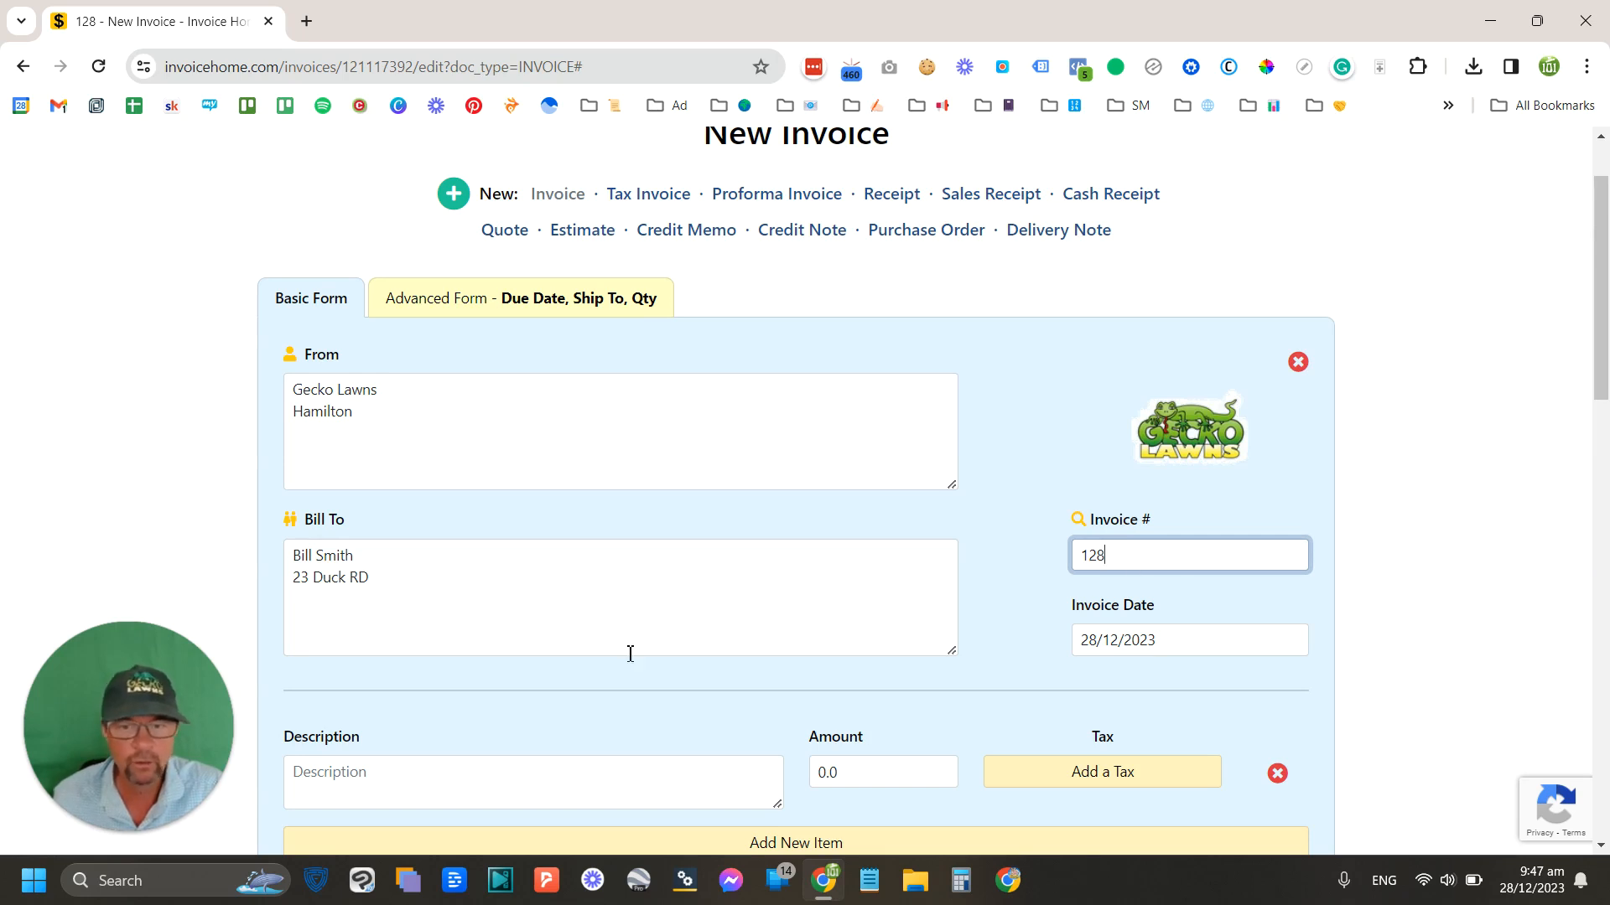
Step: Enter a Lawn Mowing line item with amount 45
{"action": "scroll", "scroll_direction": "down", "scroll_amount": 3}
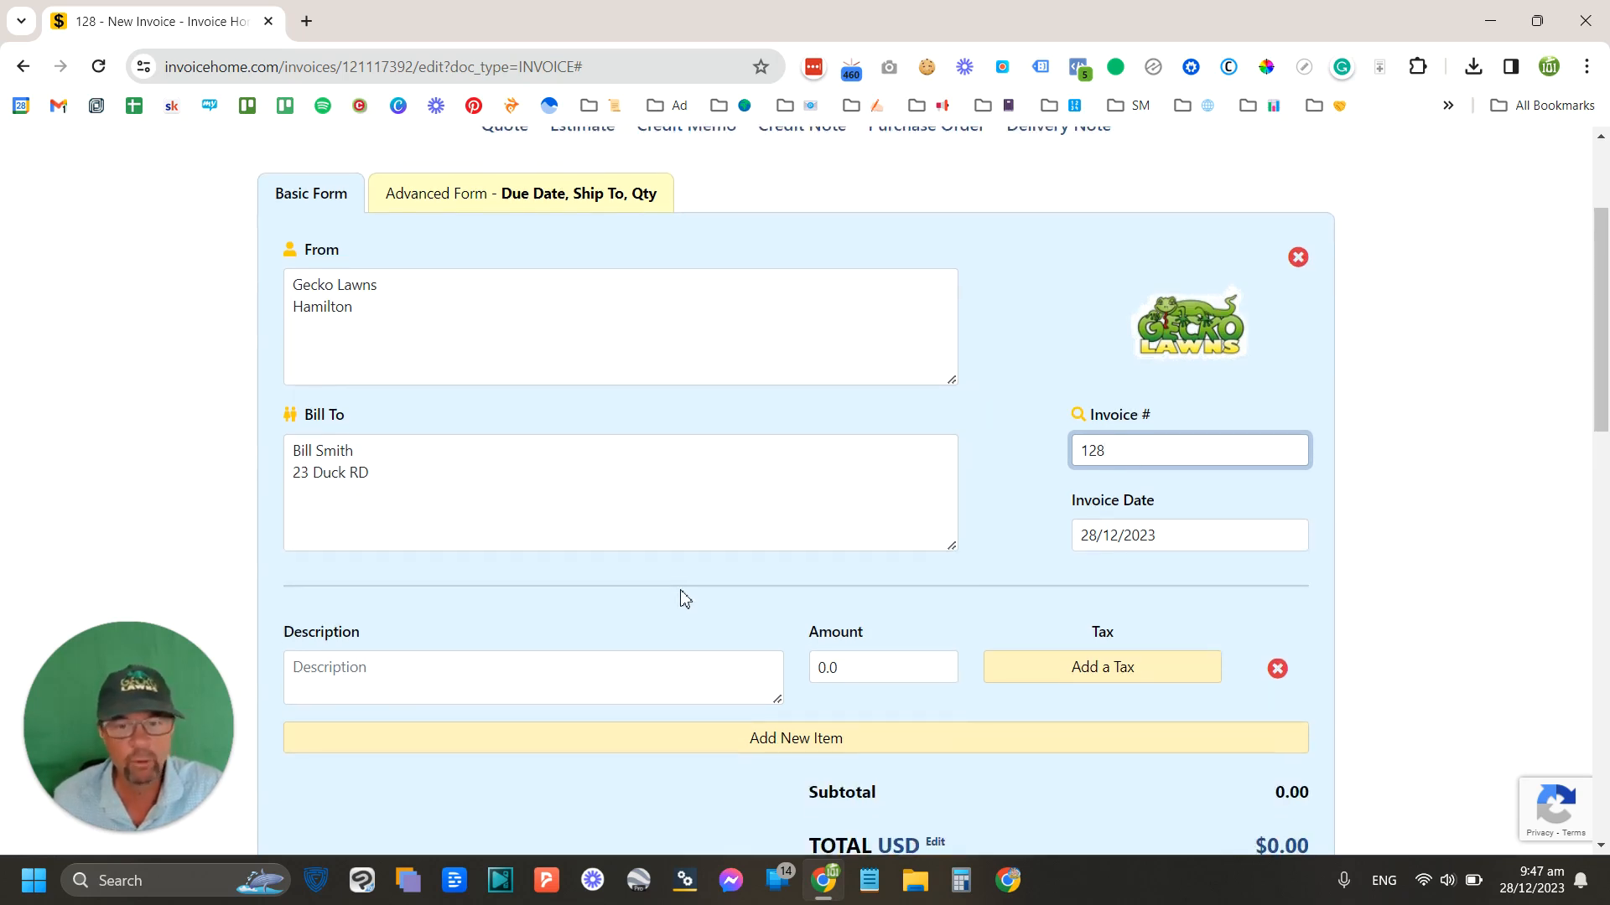
{"action": "left_click", "coordinate": [533, 675]}
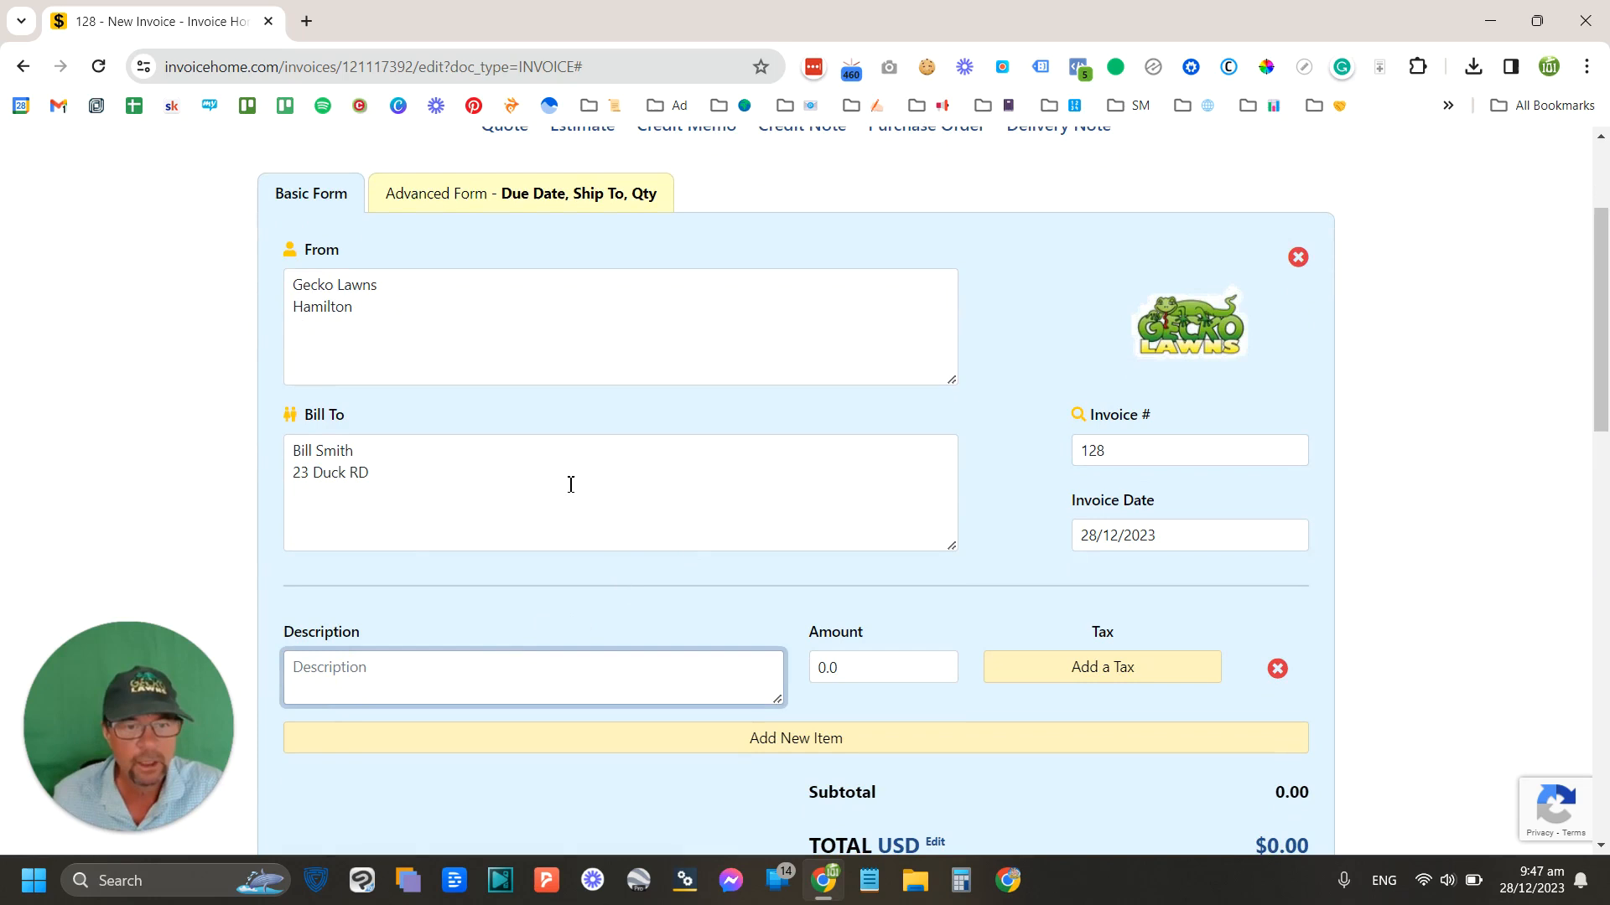
{"action": "type", "text": "L"}
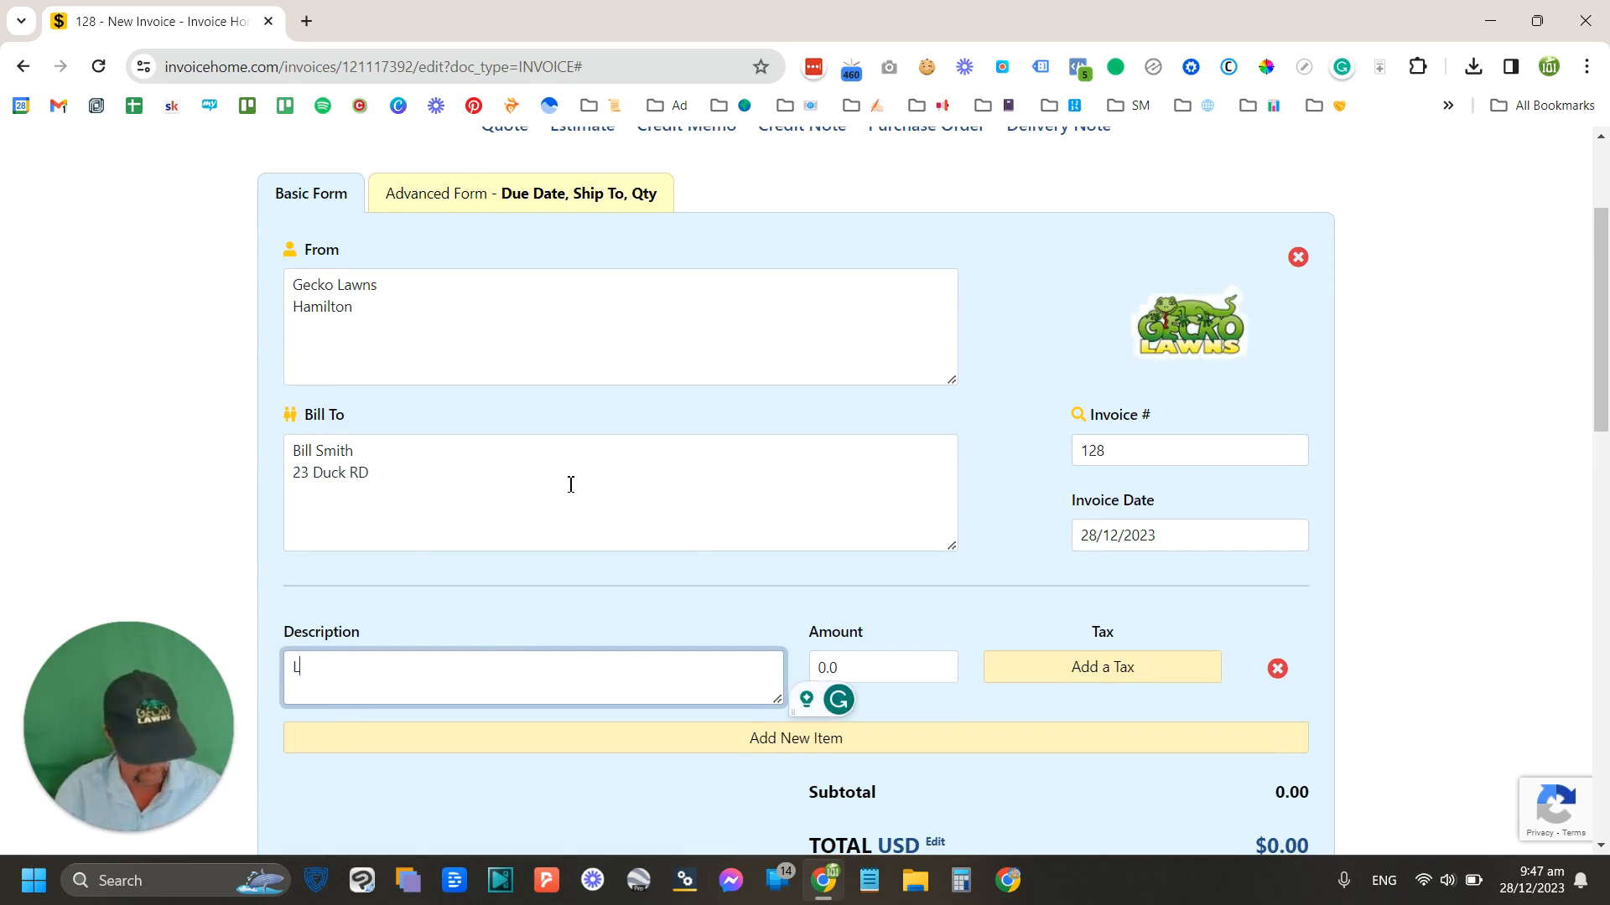
{"action": "type", "text": "Lawn Mowing"}
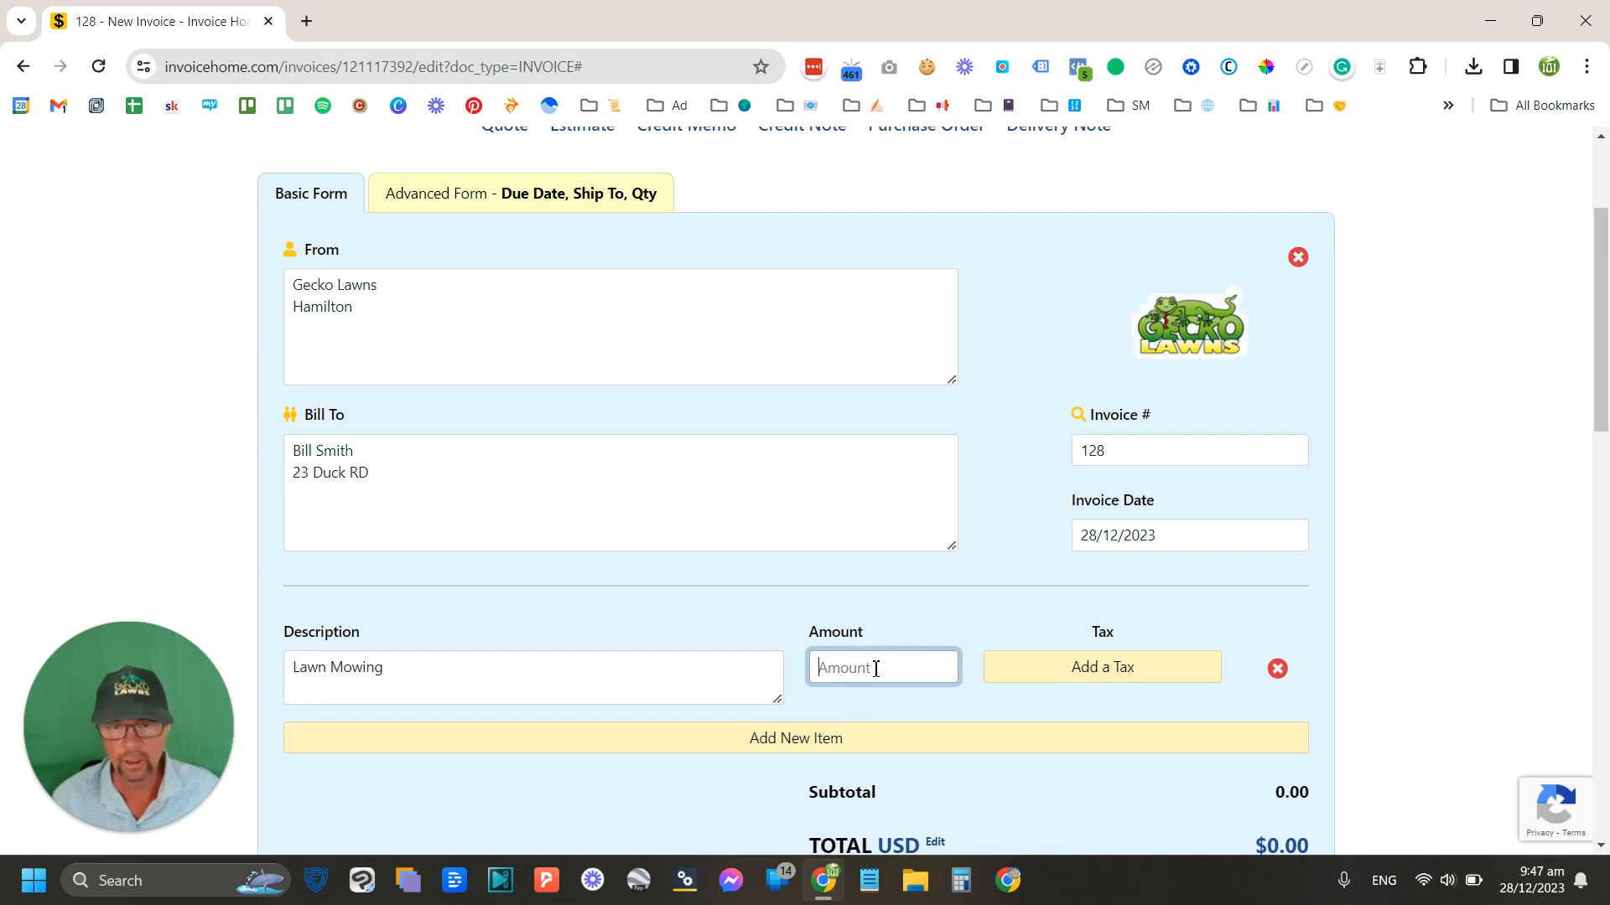
{"action": "type", "text": "45.00"}
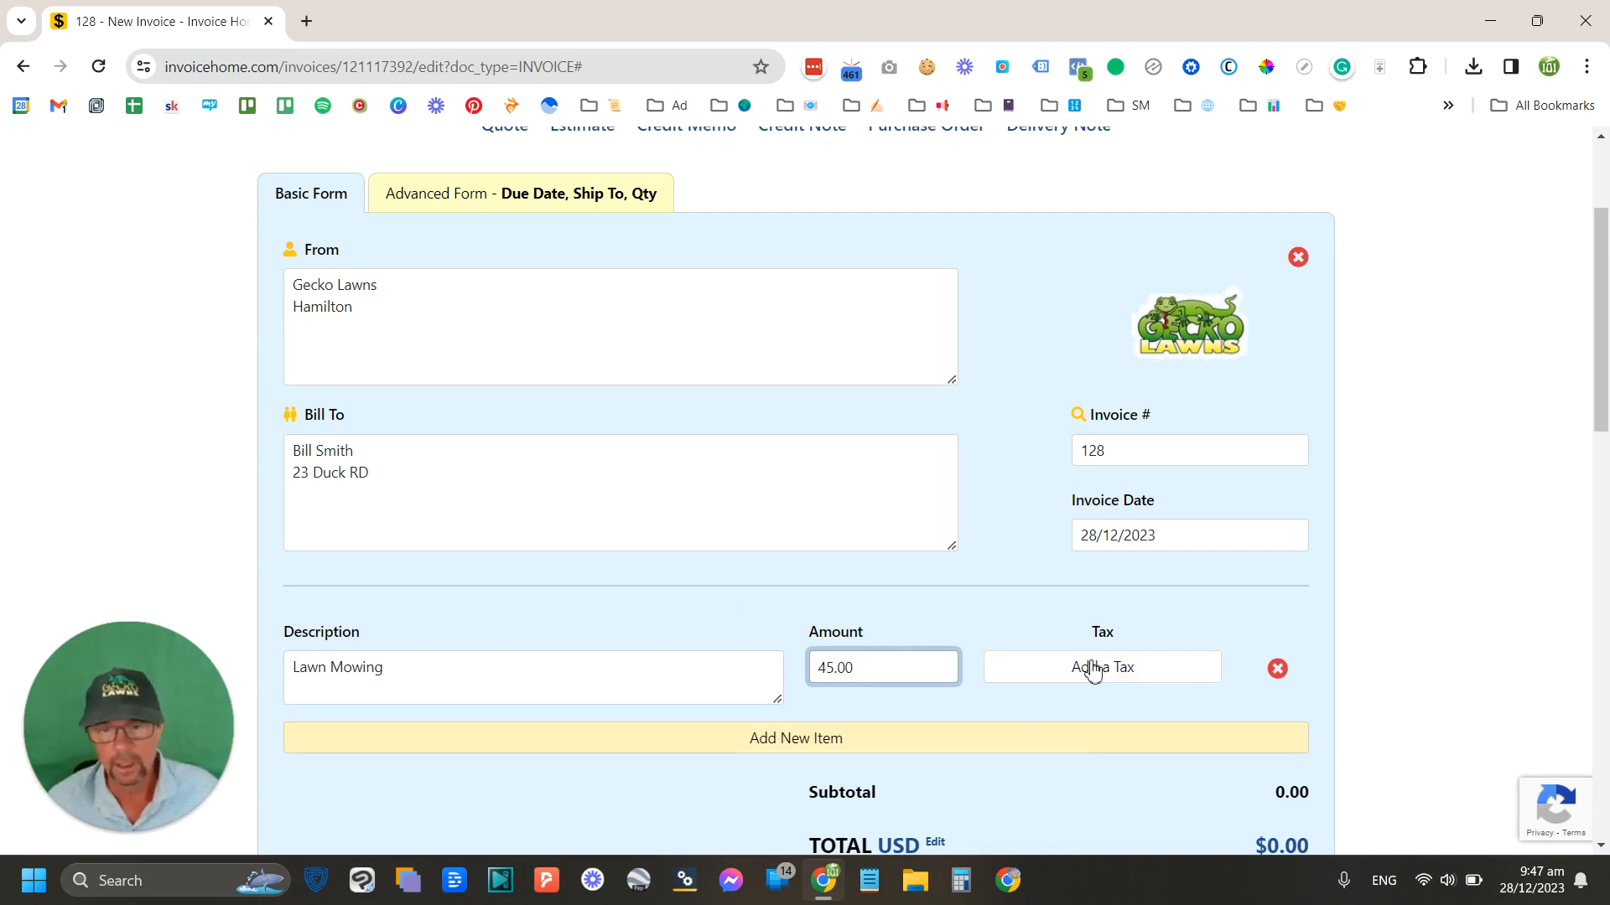
Step: Add a GST tax at 15% to Lawn Mowing, giving $6.75 tax and a $51.75 total
{"action": "left_click", "coordinate": [1100, 667]}
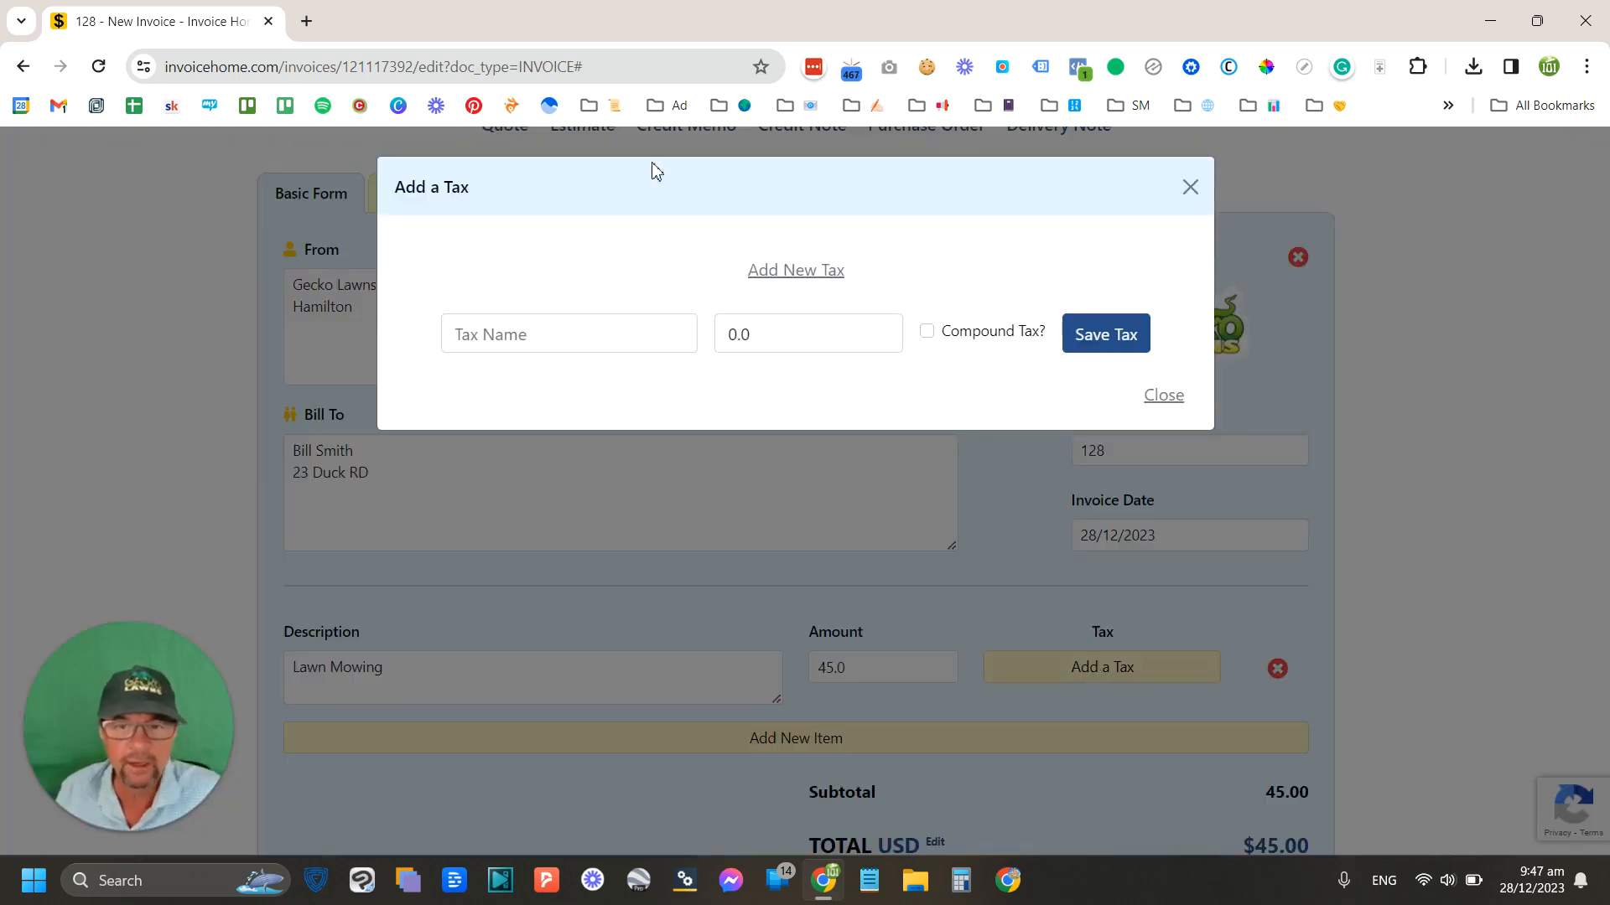
{"action": "type", "text": "G"}
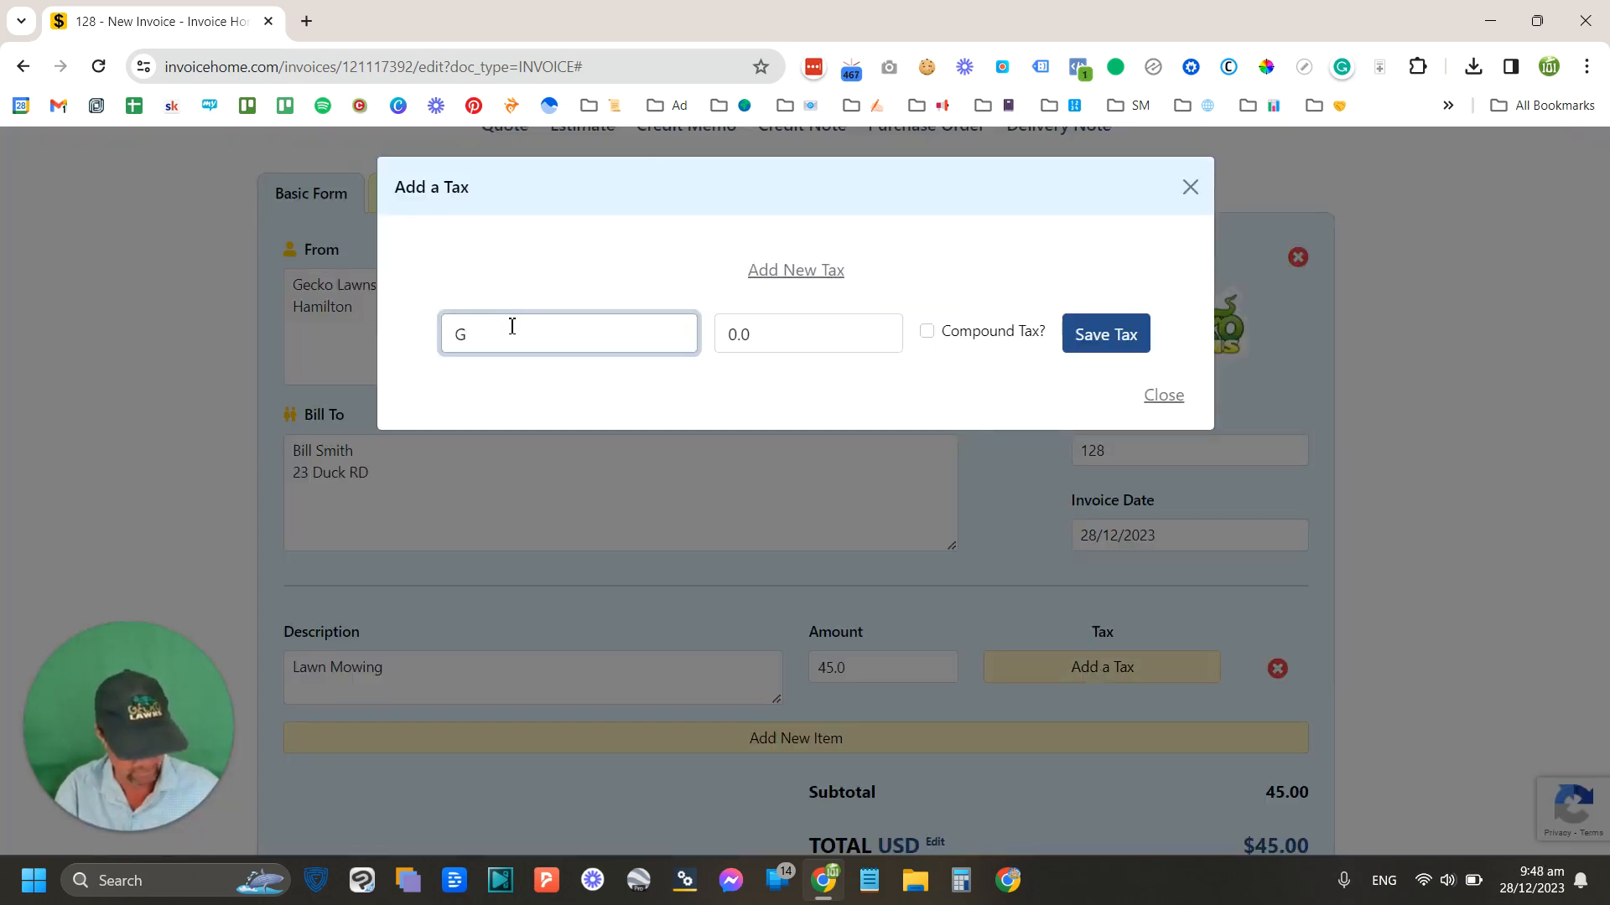
{"action": "type", "text": "ST"}
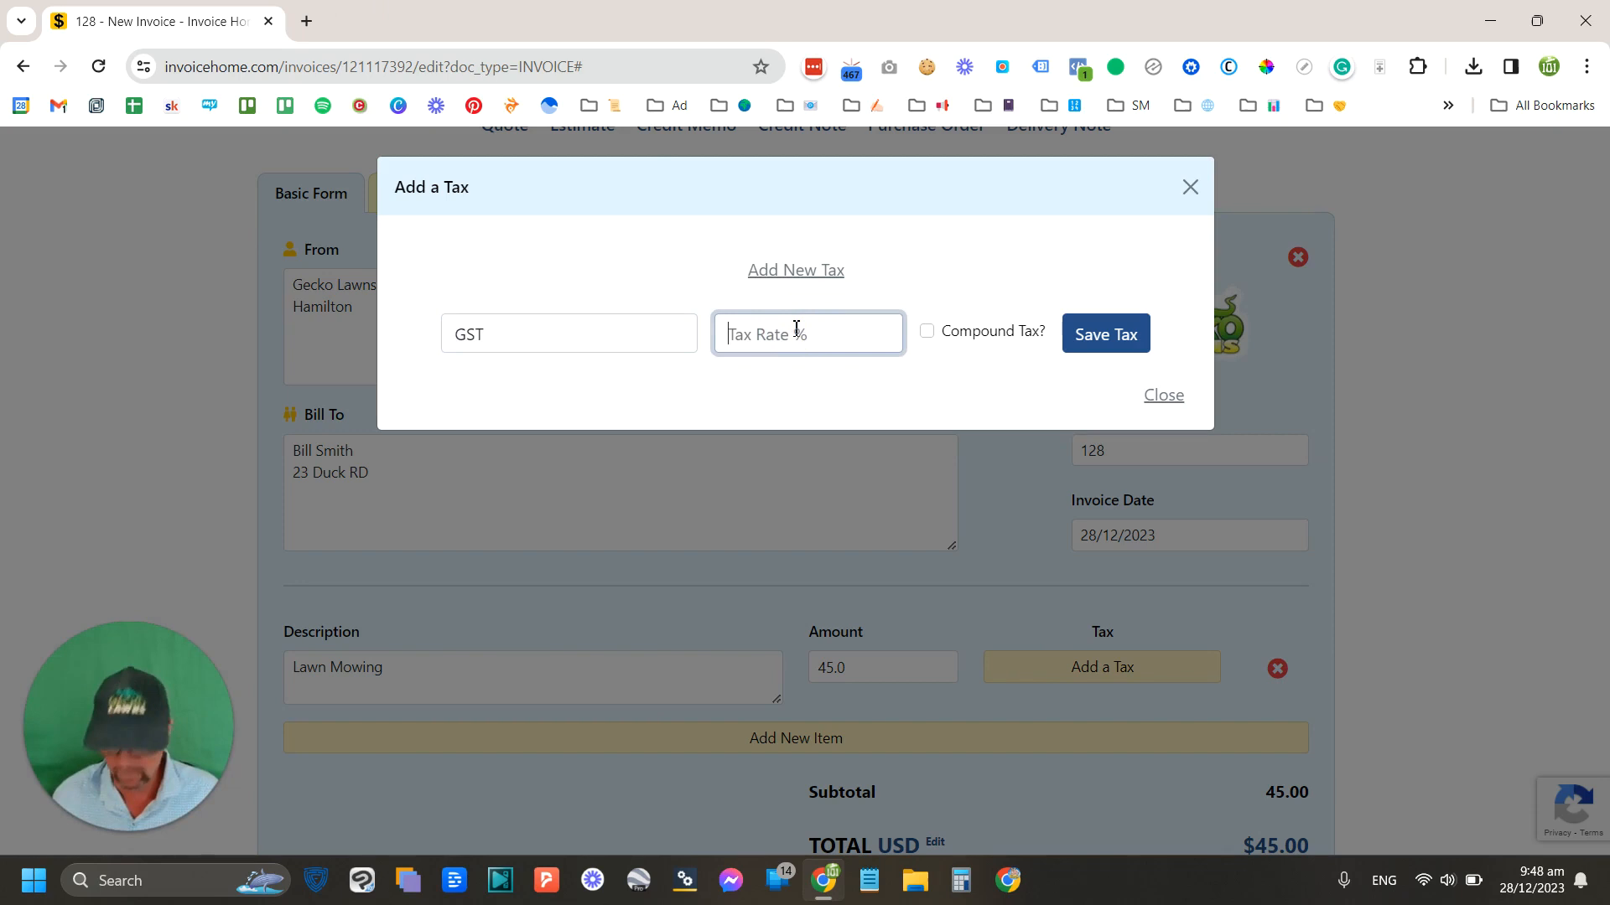
{"action": "type", "text": "15"}
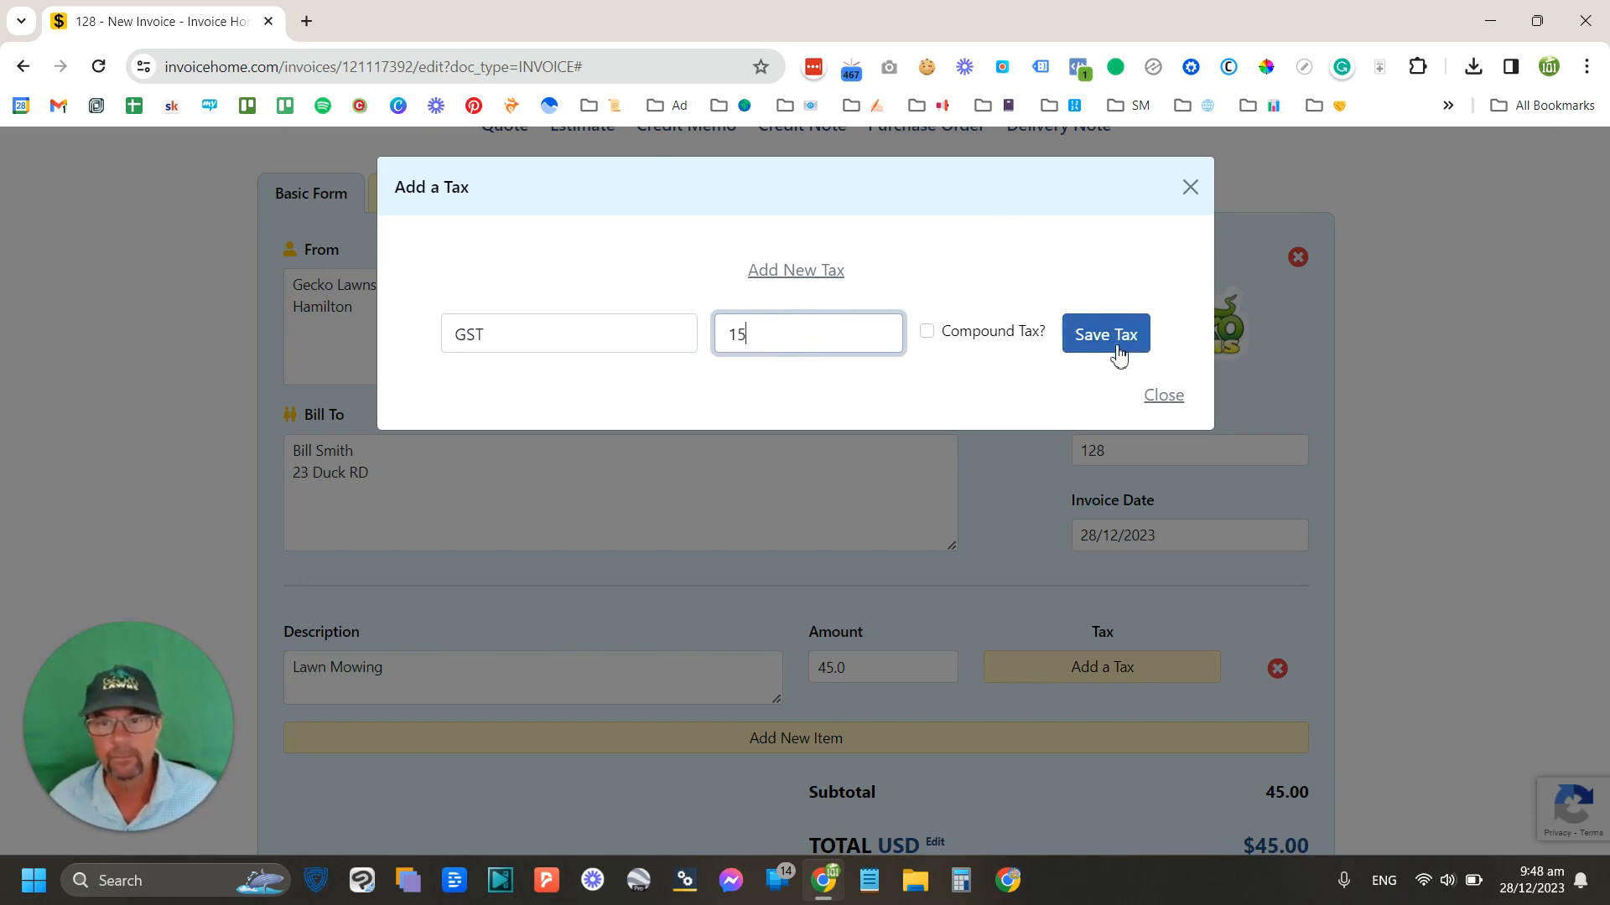
{"action": "left_click", "coordinate": [1105, 333]}
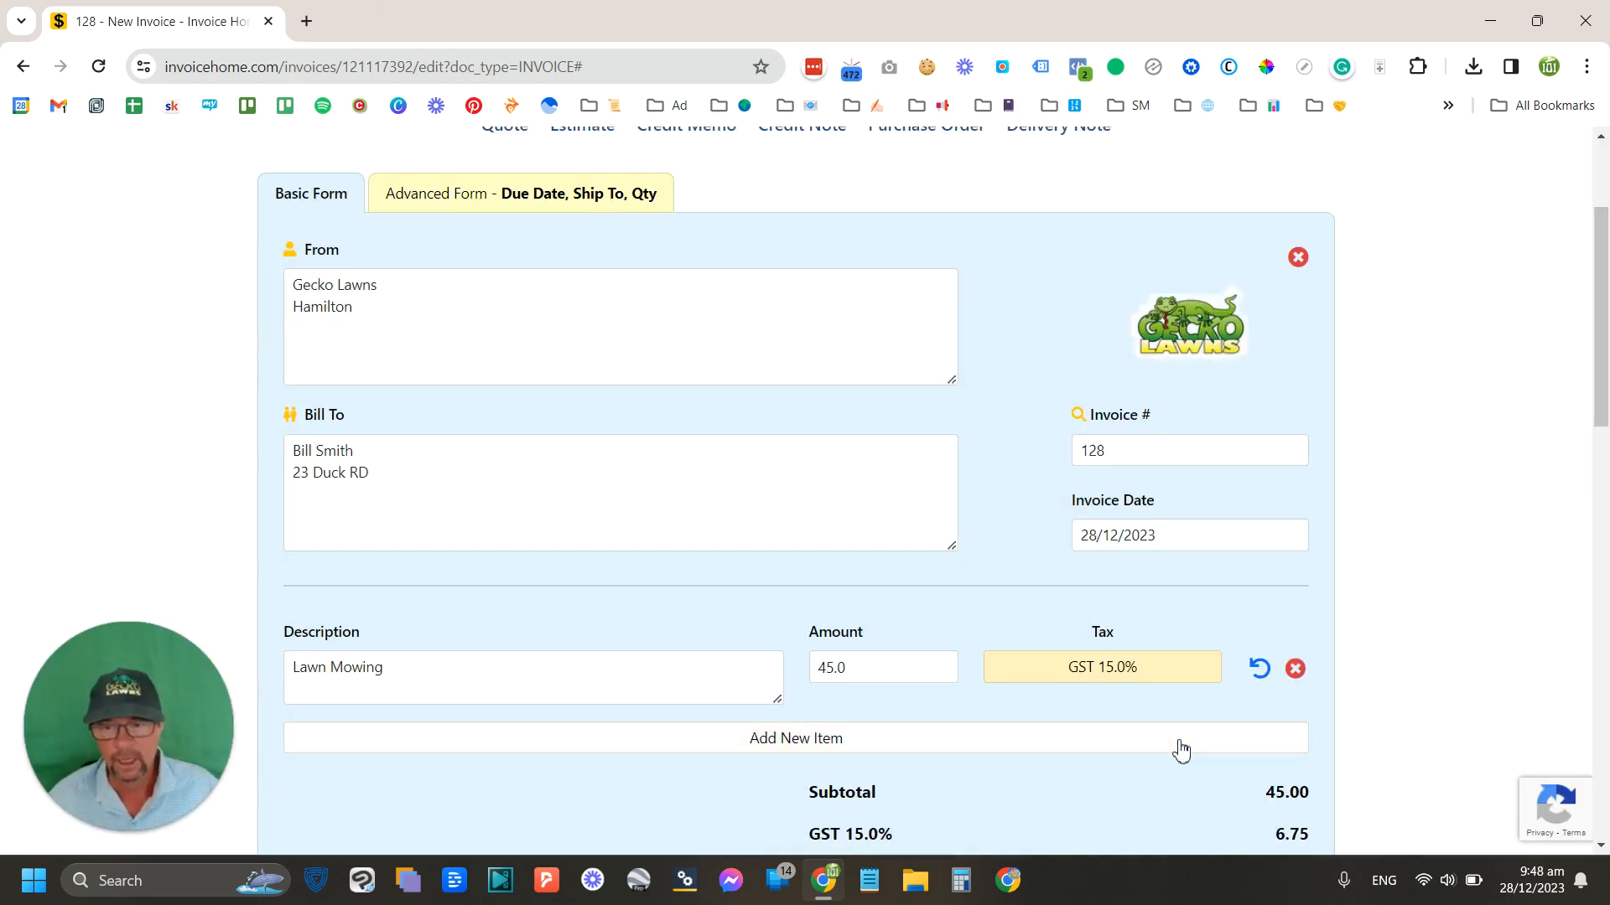
{"action": "scroll", "scroll_direction": "down", "scroll_amount": 3}
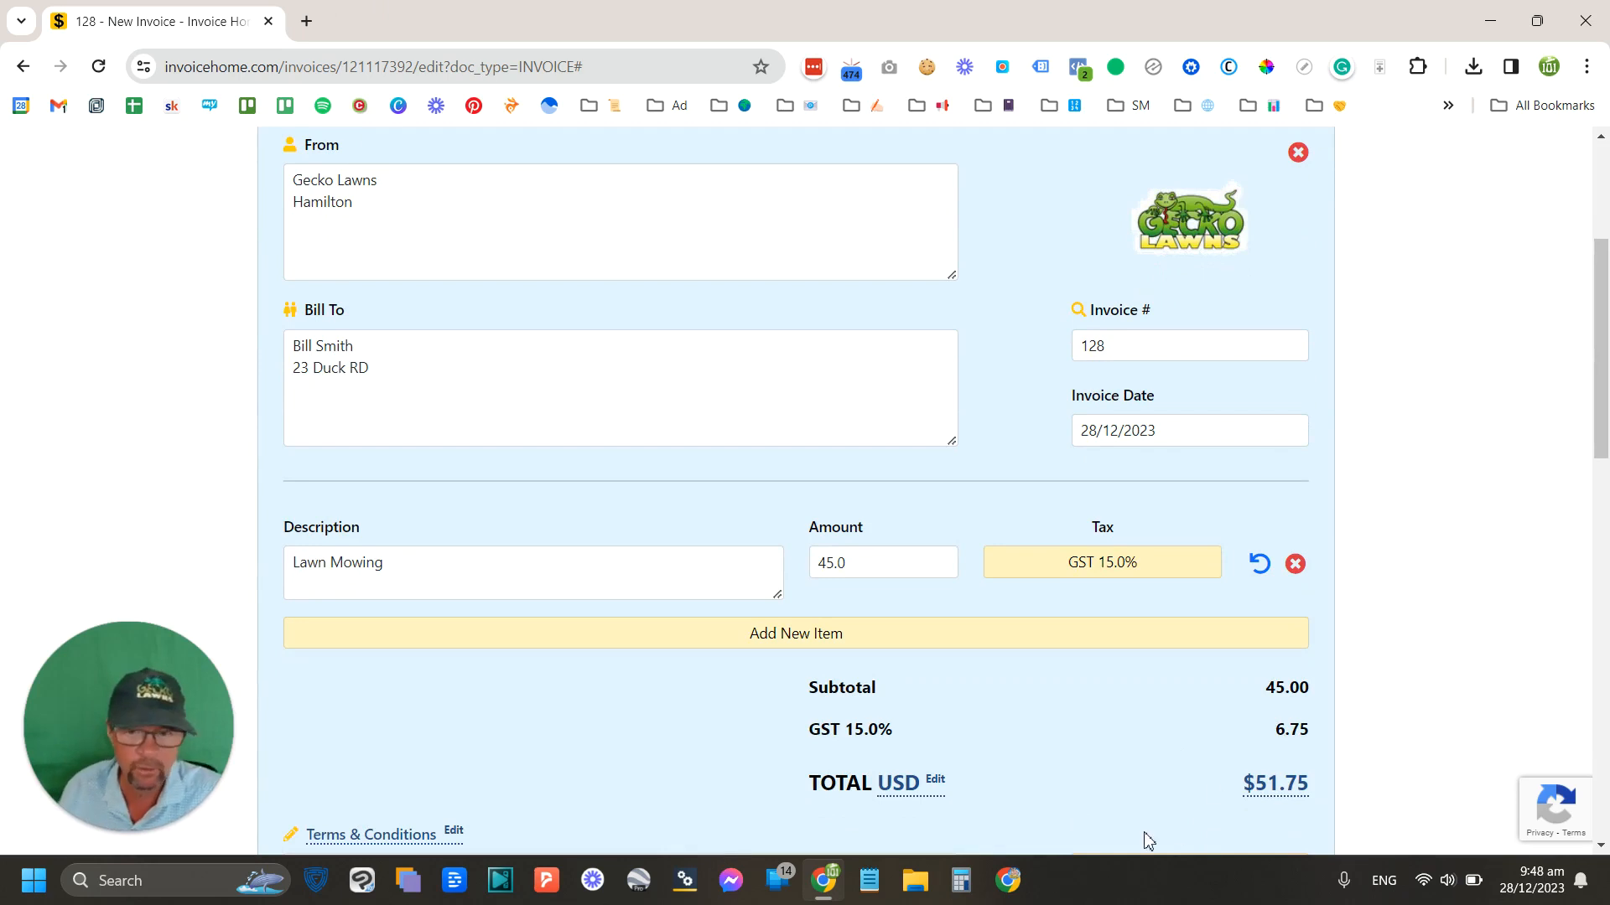
{"action": "mouse_move", "coordinate": [1239, 781]}
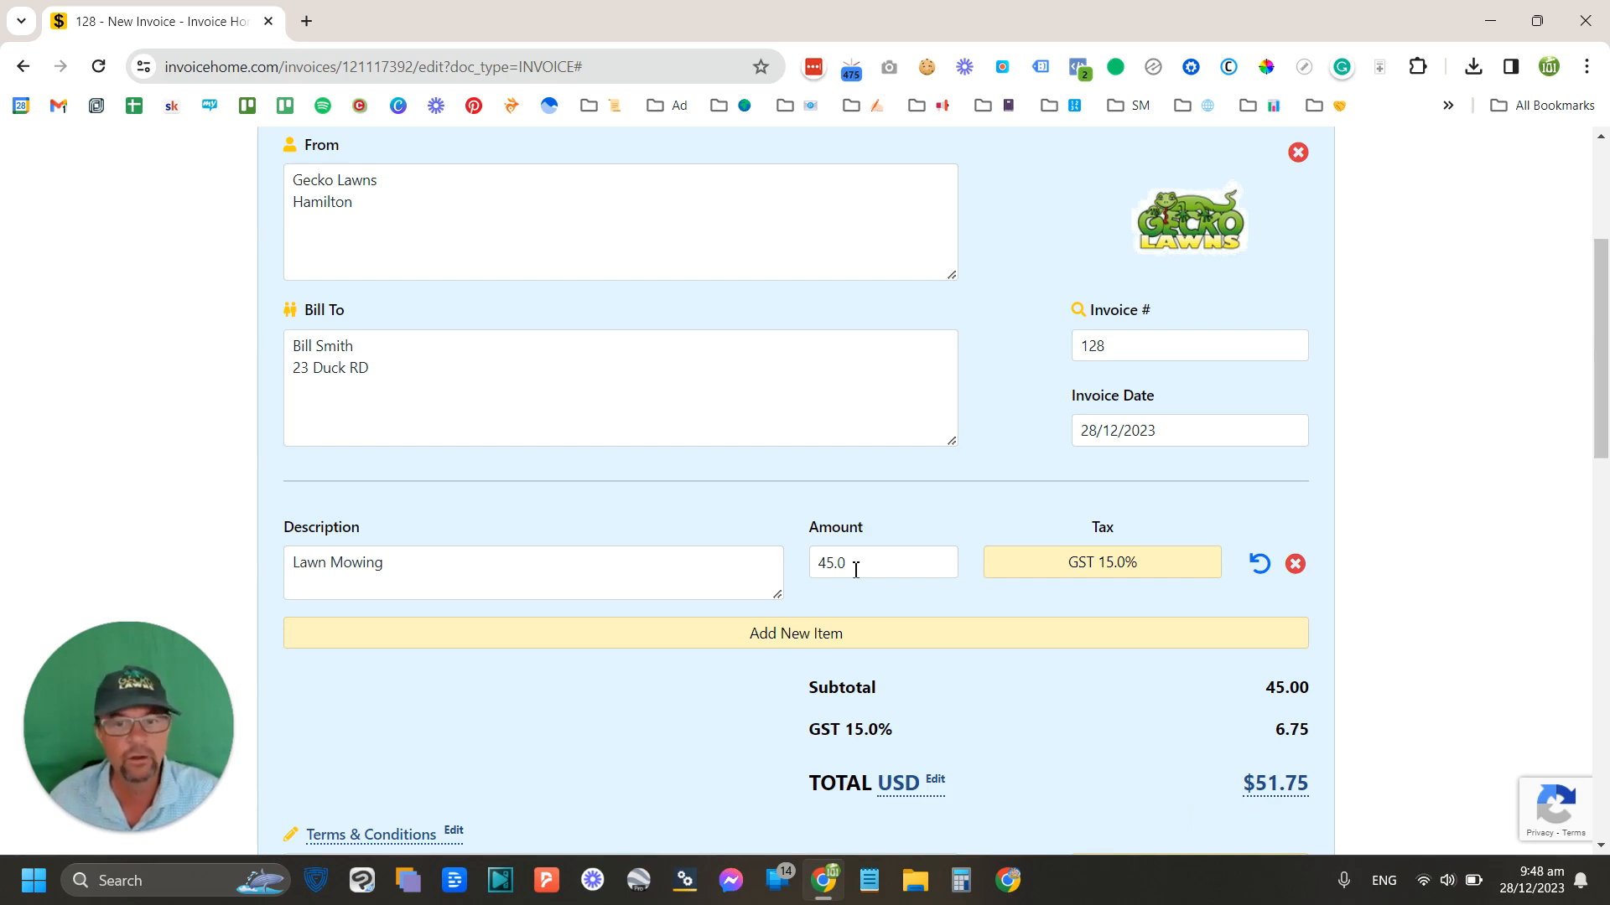
{"action": "scroll", "scroll_direction": "up", "scroll_amount": 3}
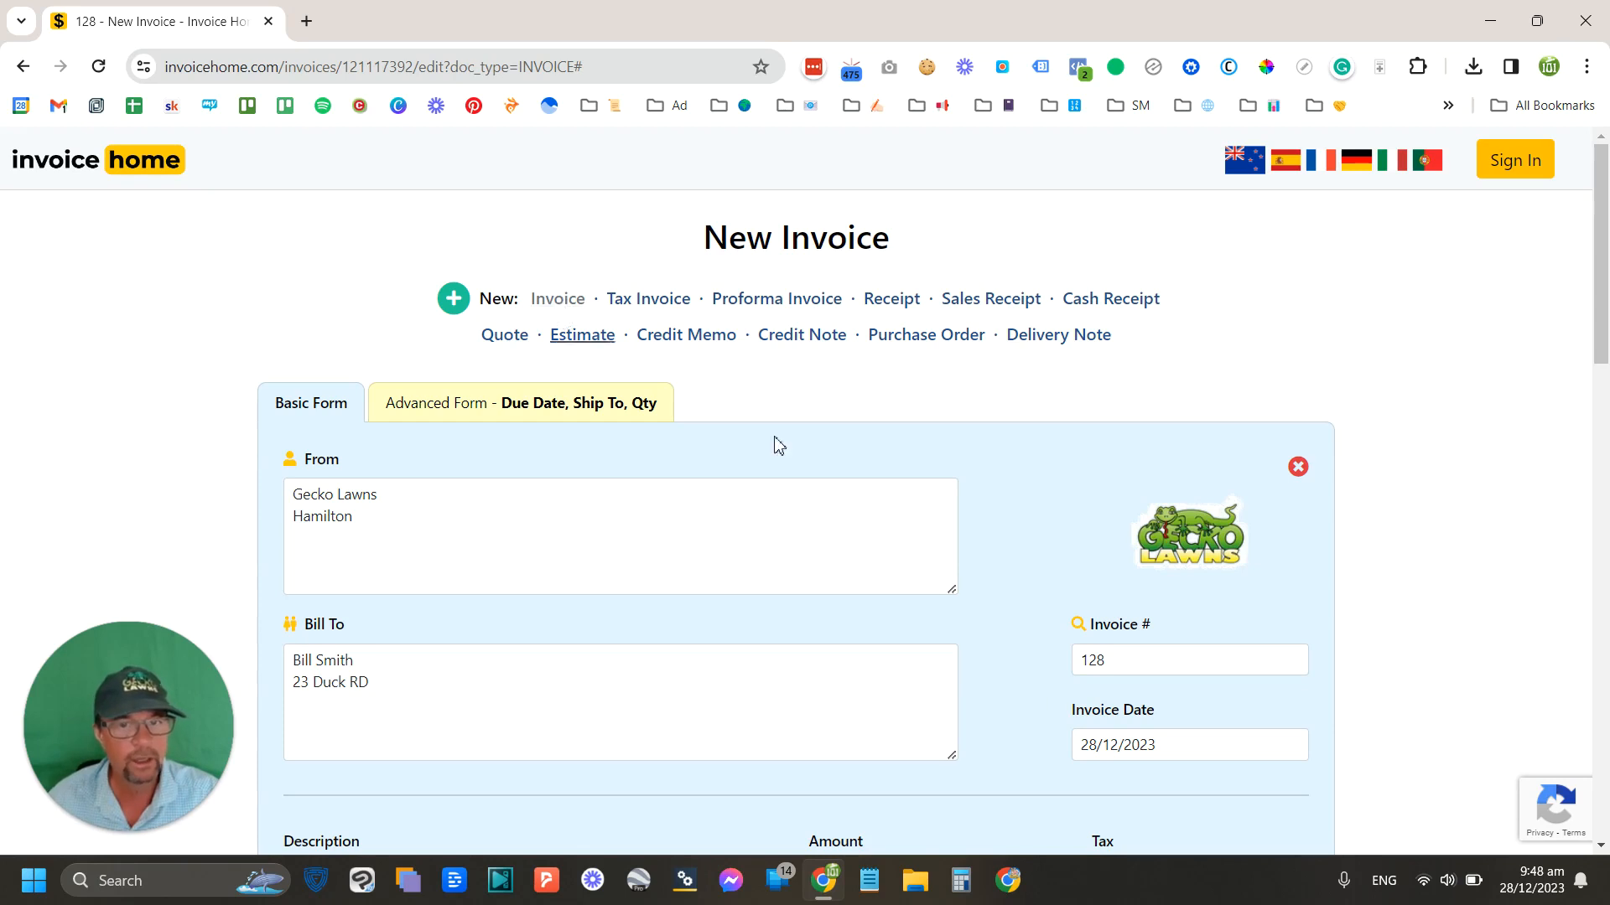
{"action": "scroll", "scroll_direction": "down", "scroll_amount": 3}
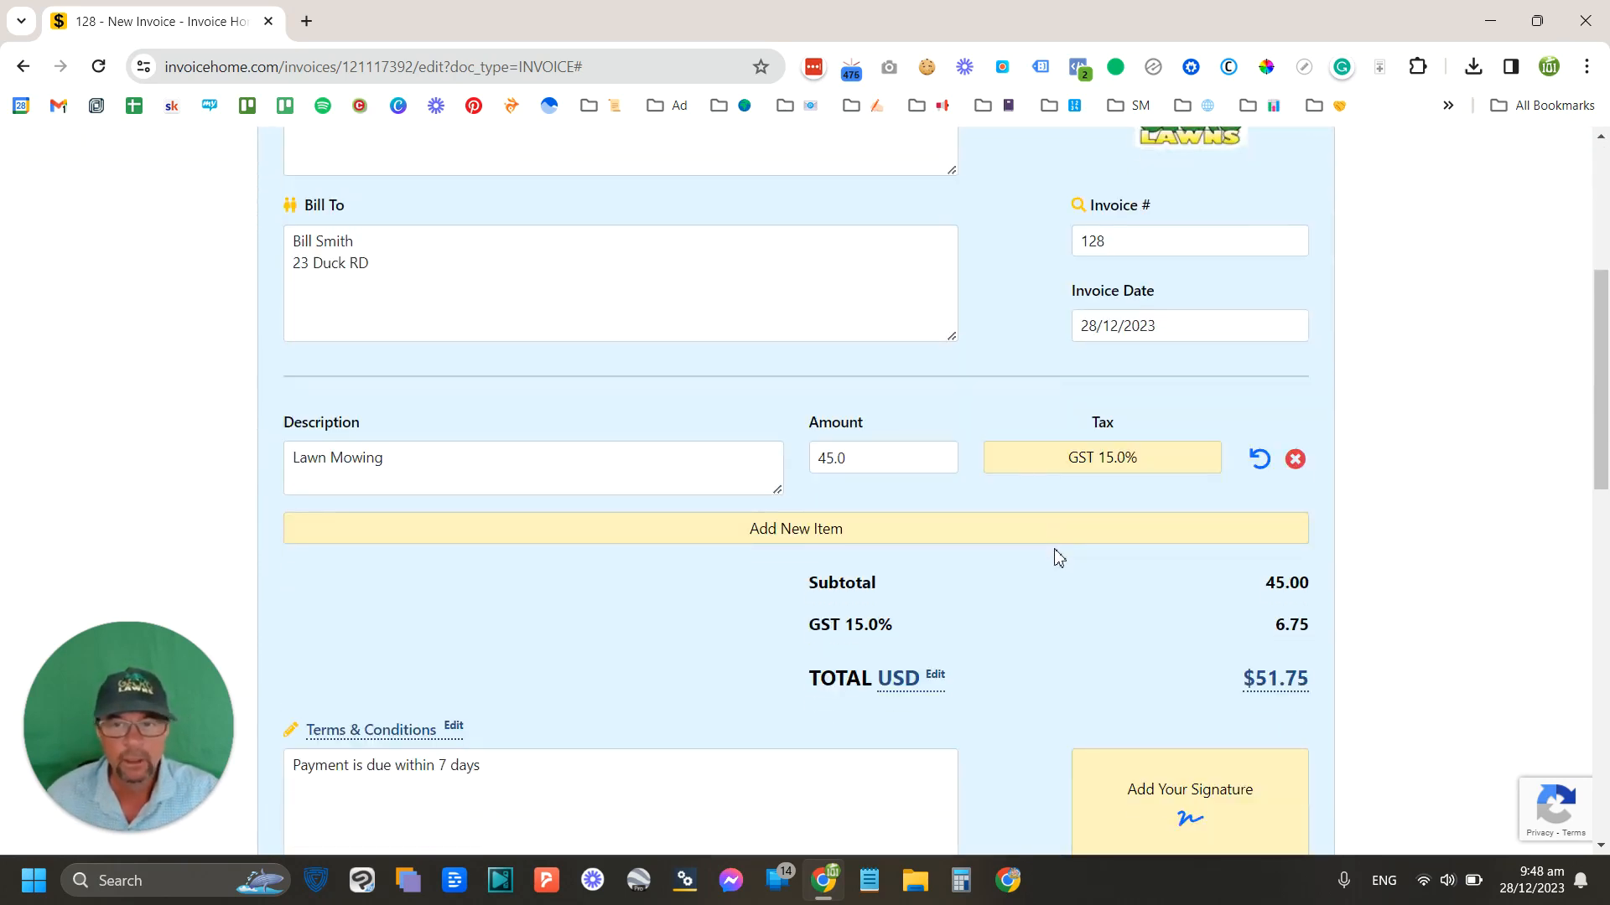
Step: Review the currency and formatting options and keep USD for the $51.75 total
{"action": "scroll", "scroll_direction": "down", "scroll_amount": 3}
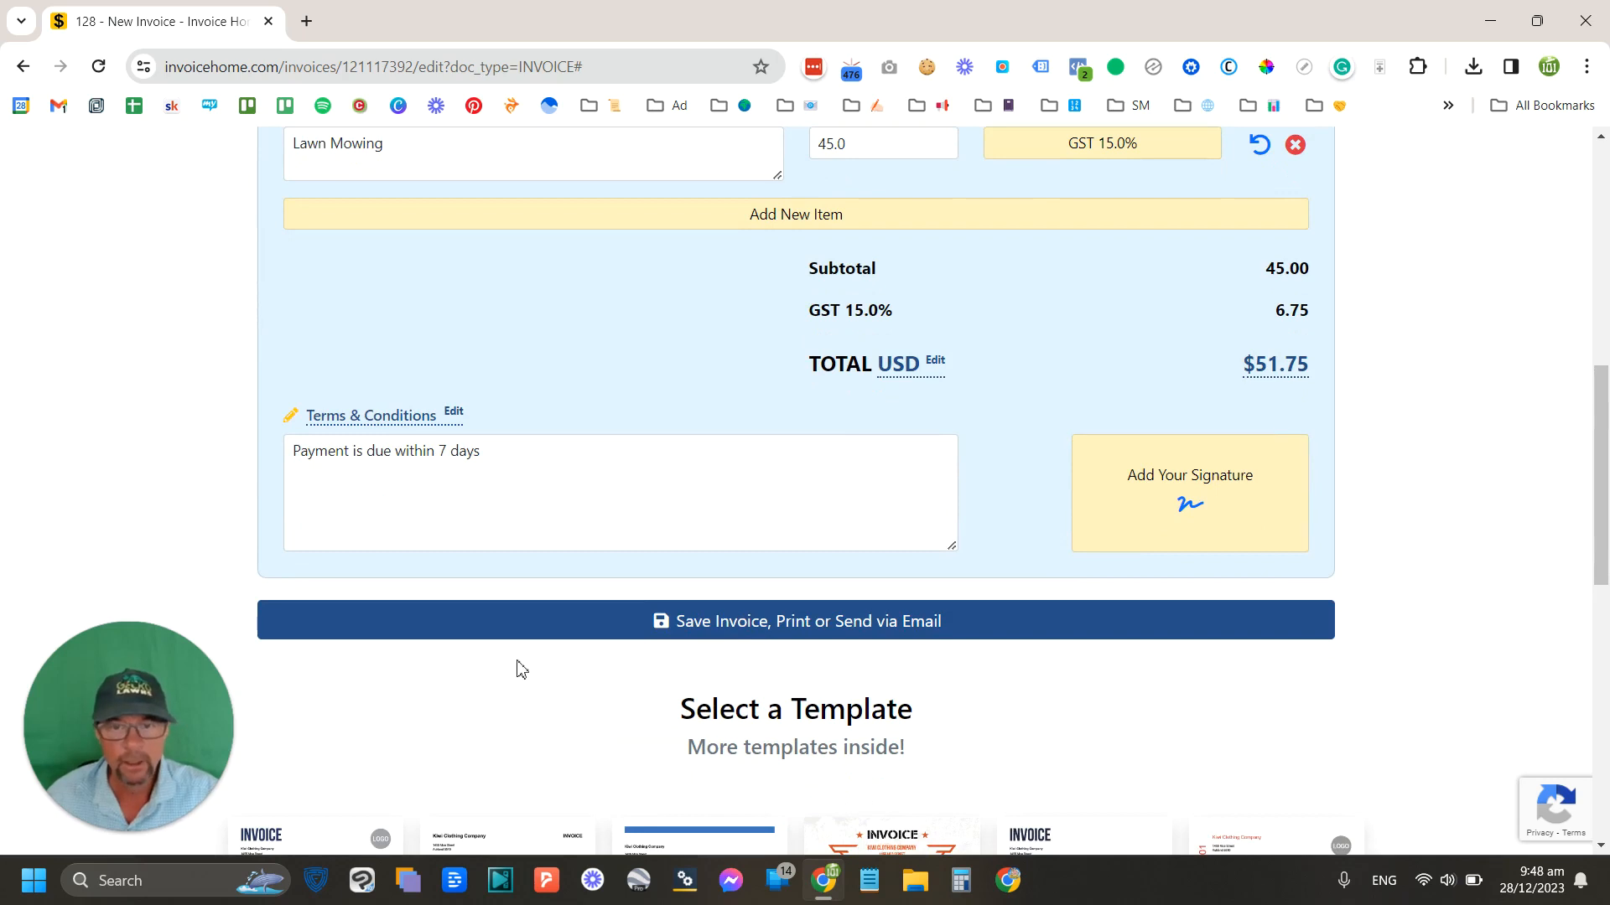
{"action": "scroll", "scroll_direction": "up", "scroll_amount": 3}
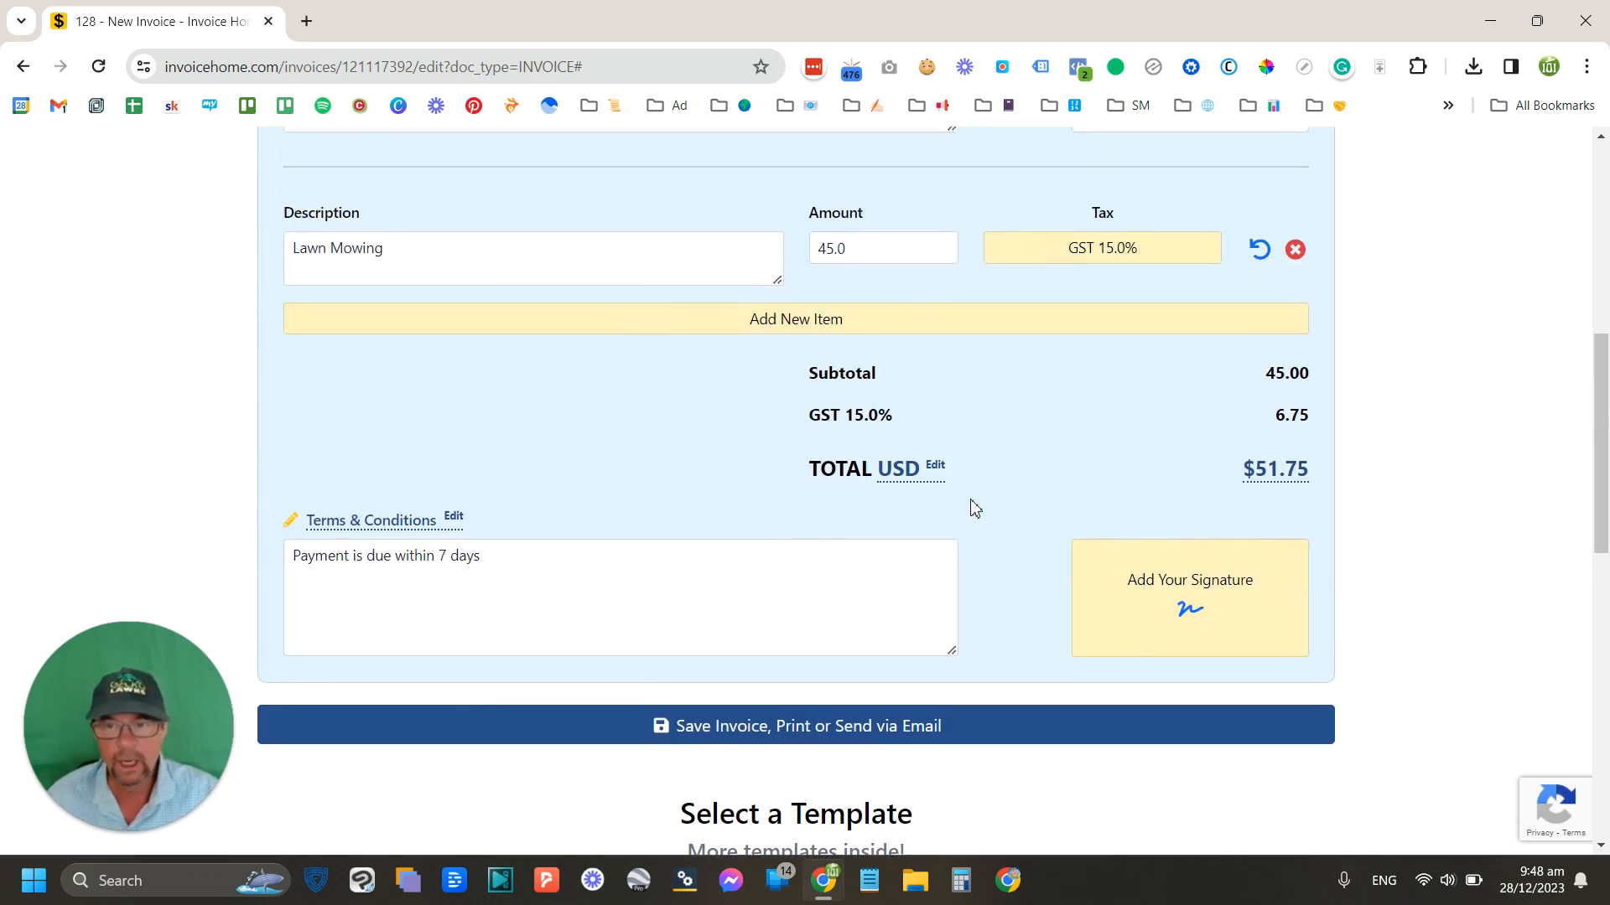
{"action": "left_click", "coordinate": [934, 464]}
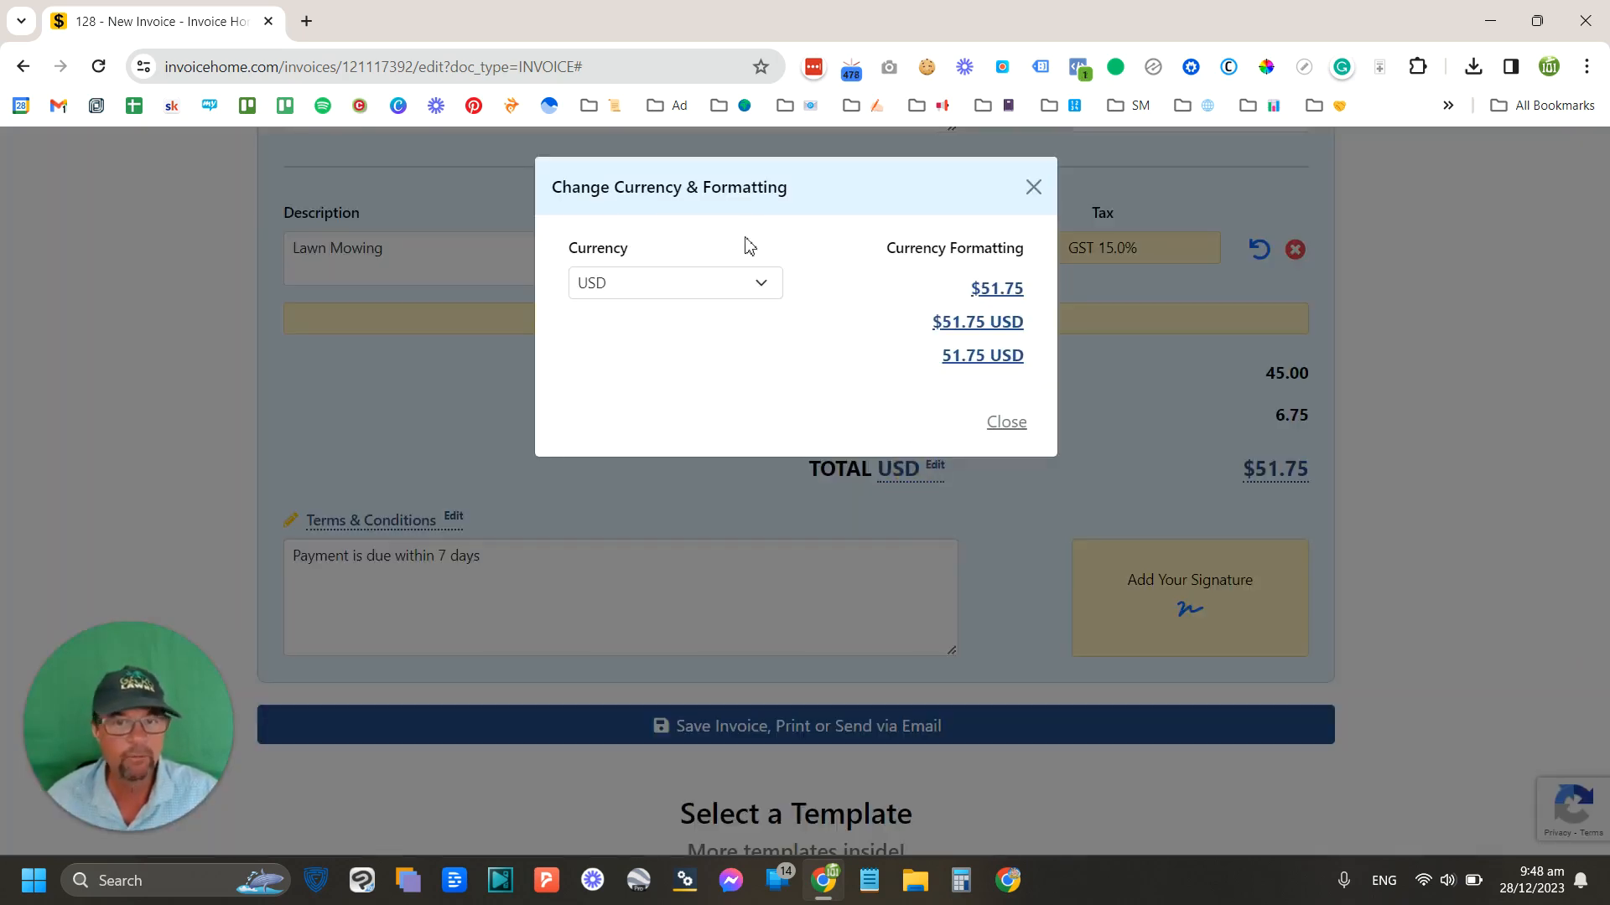
{"action": "left_click", "coordinate": [672, 282]}
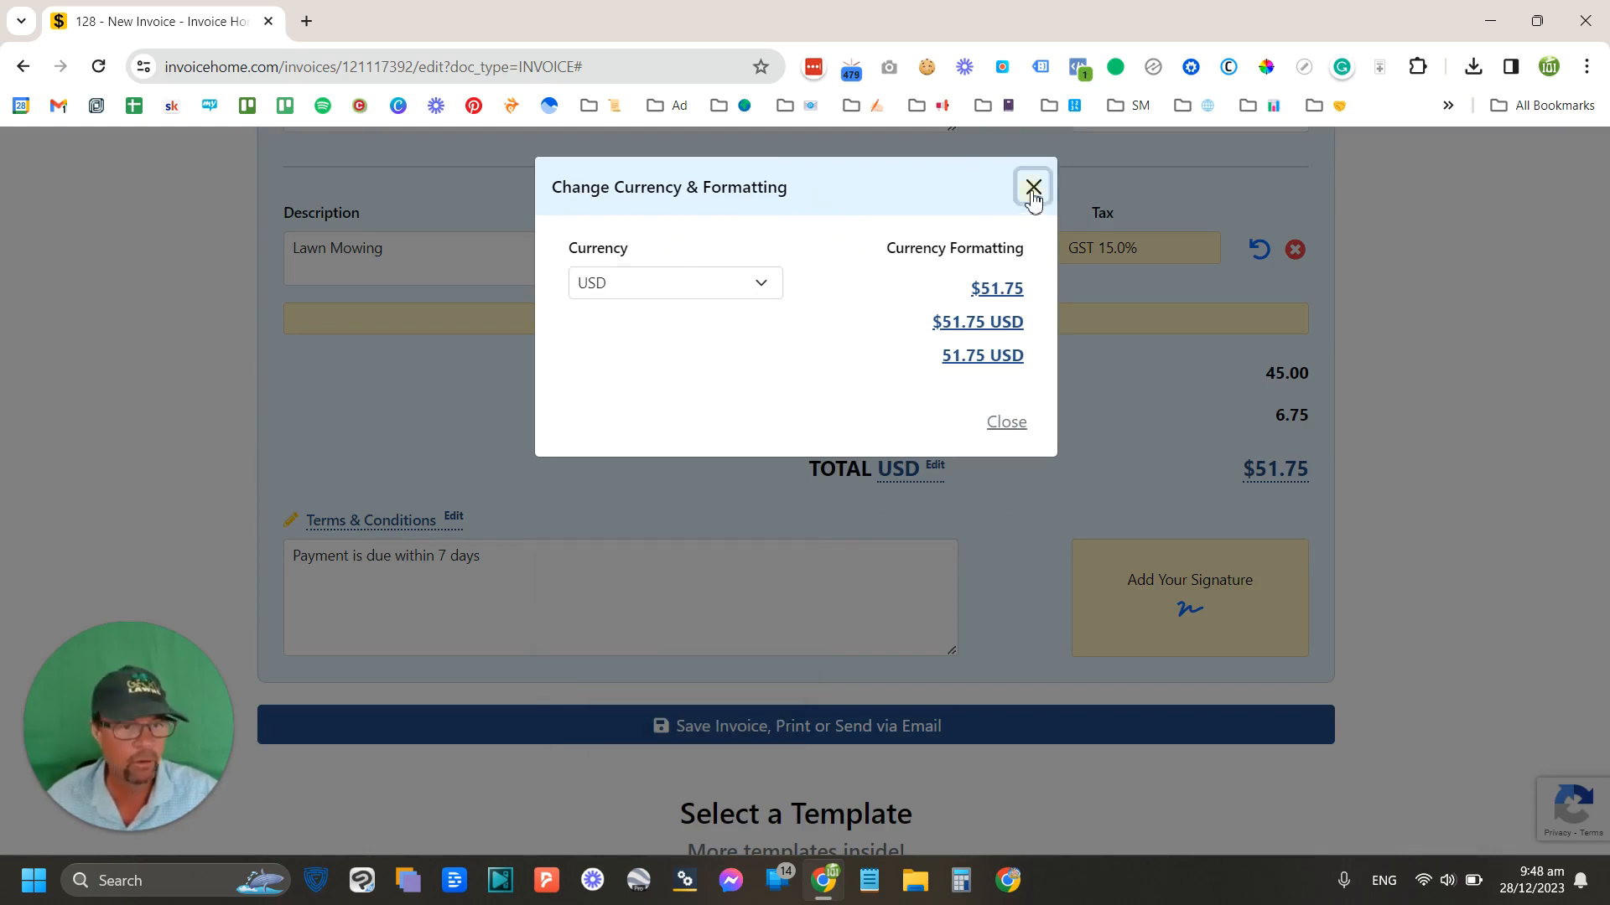
{"action": "left_click", "coordinate": [1032, 186]}
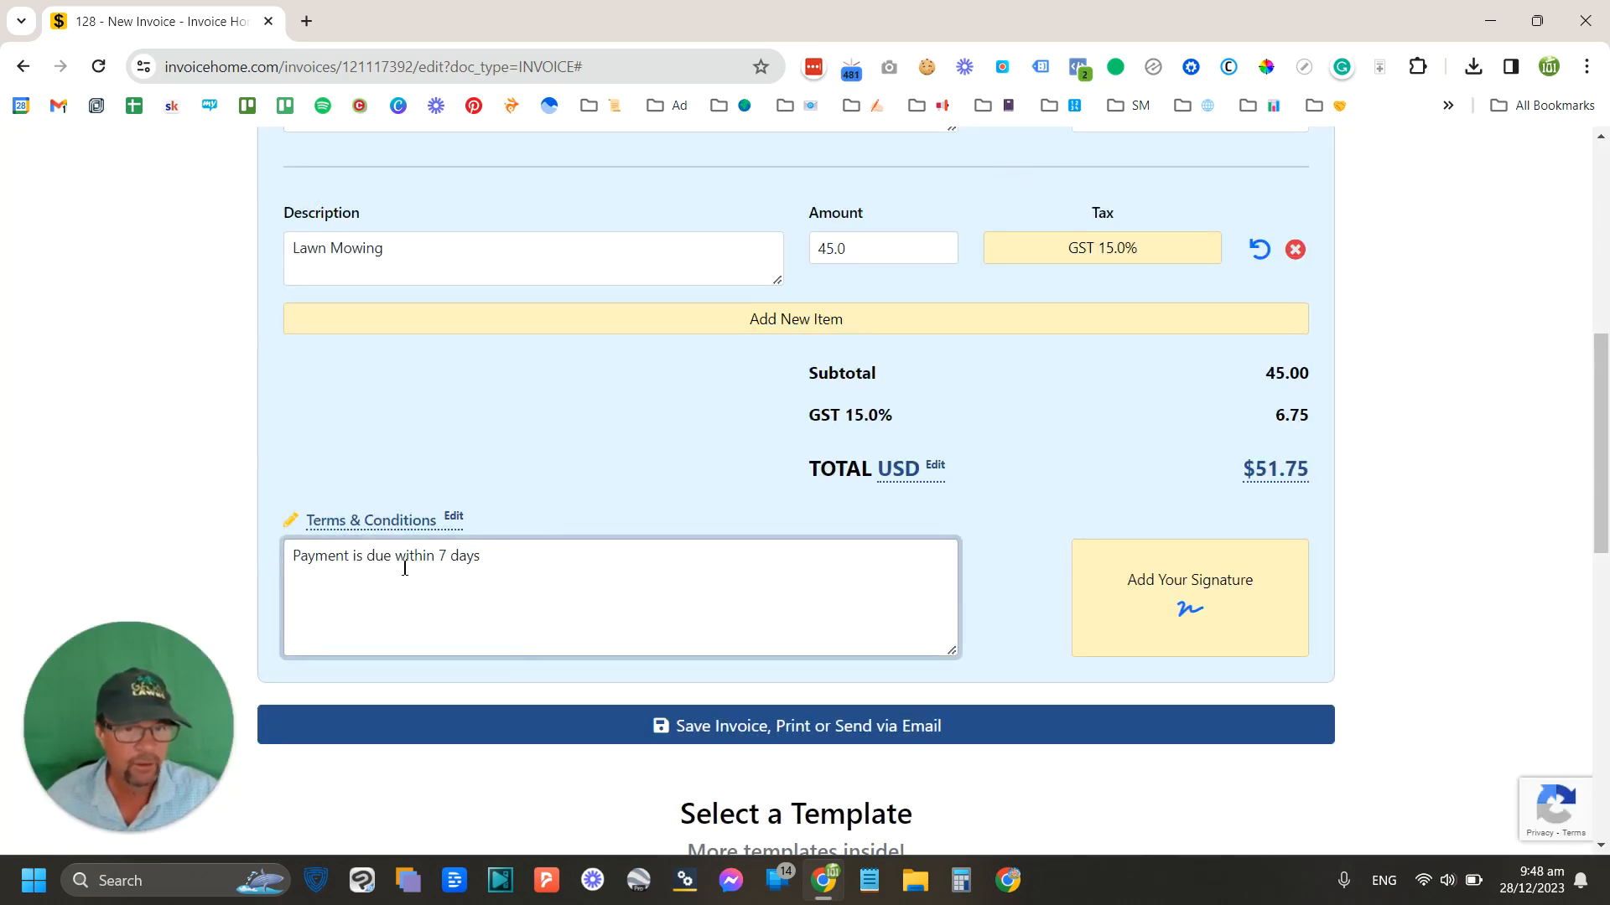
{"action": "mouse_move", "coordinate": [446, 563]}
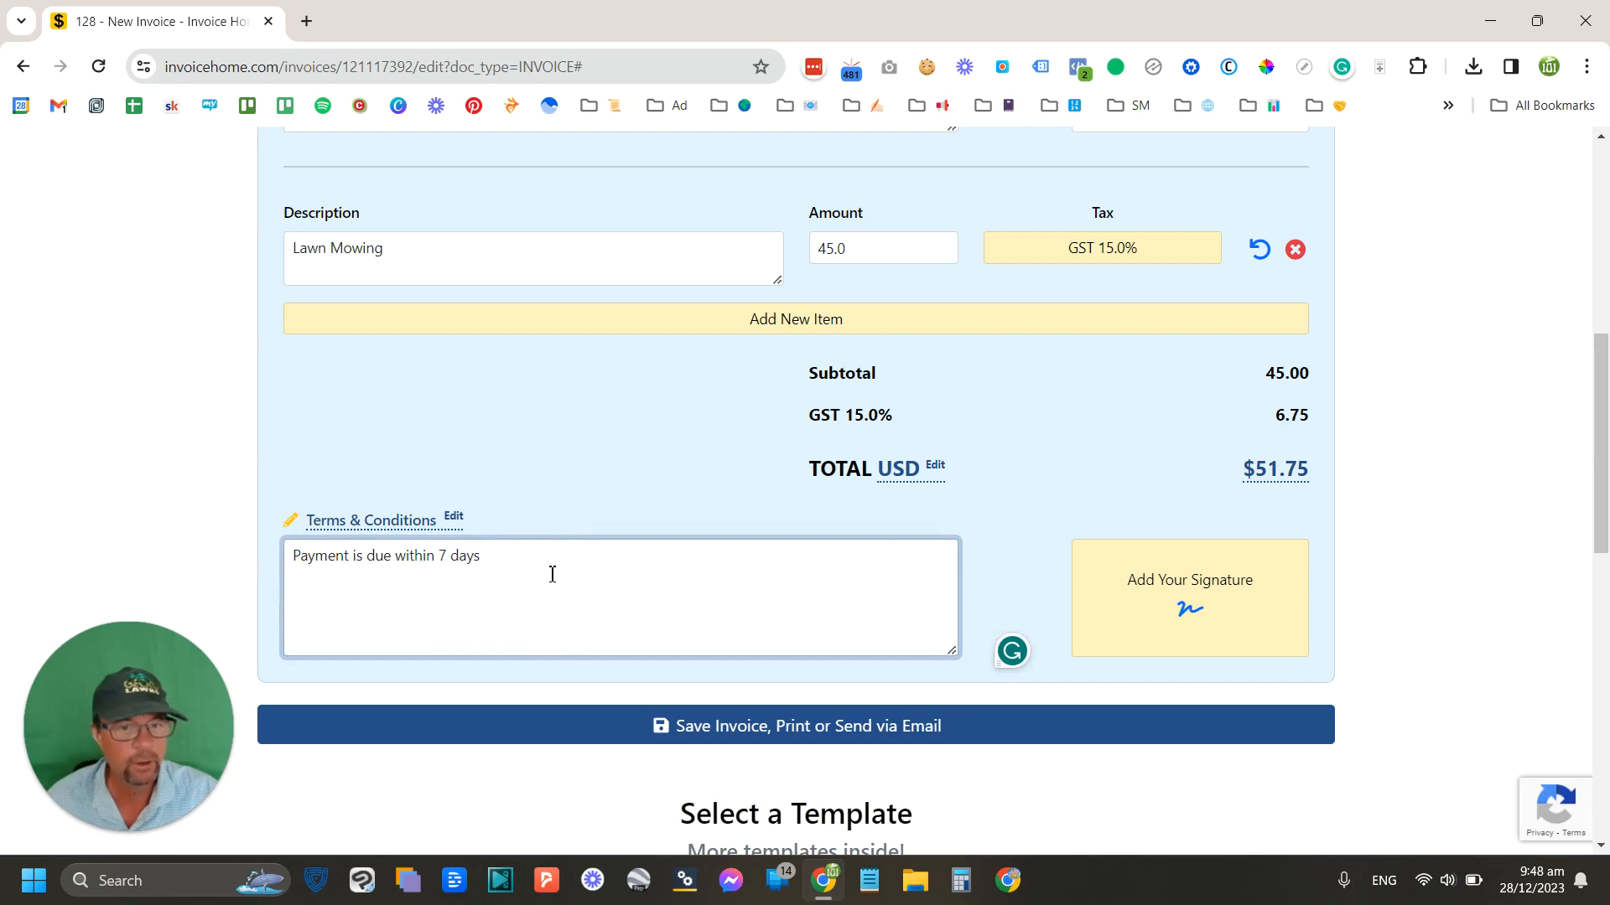
{"action": "mouse_move", "coordinate": [592, 550]}
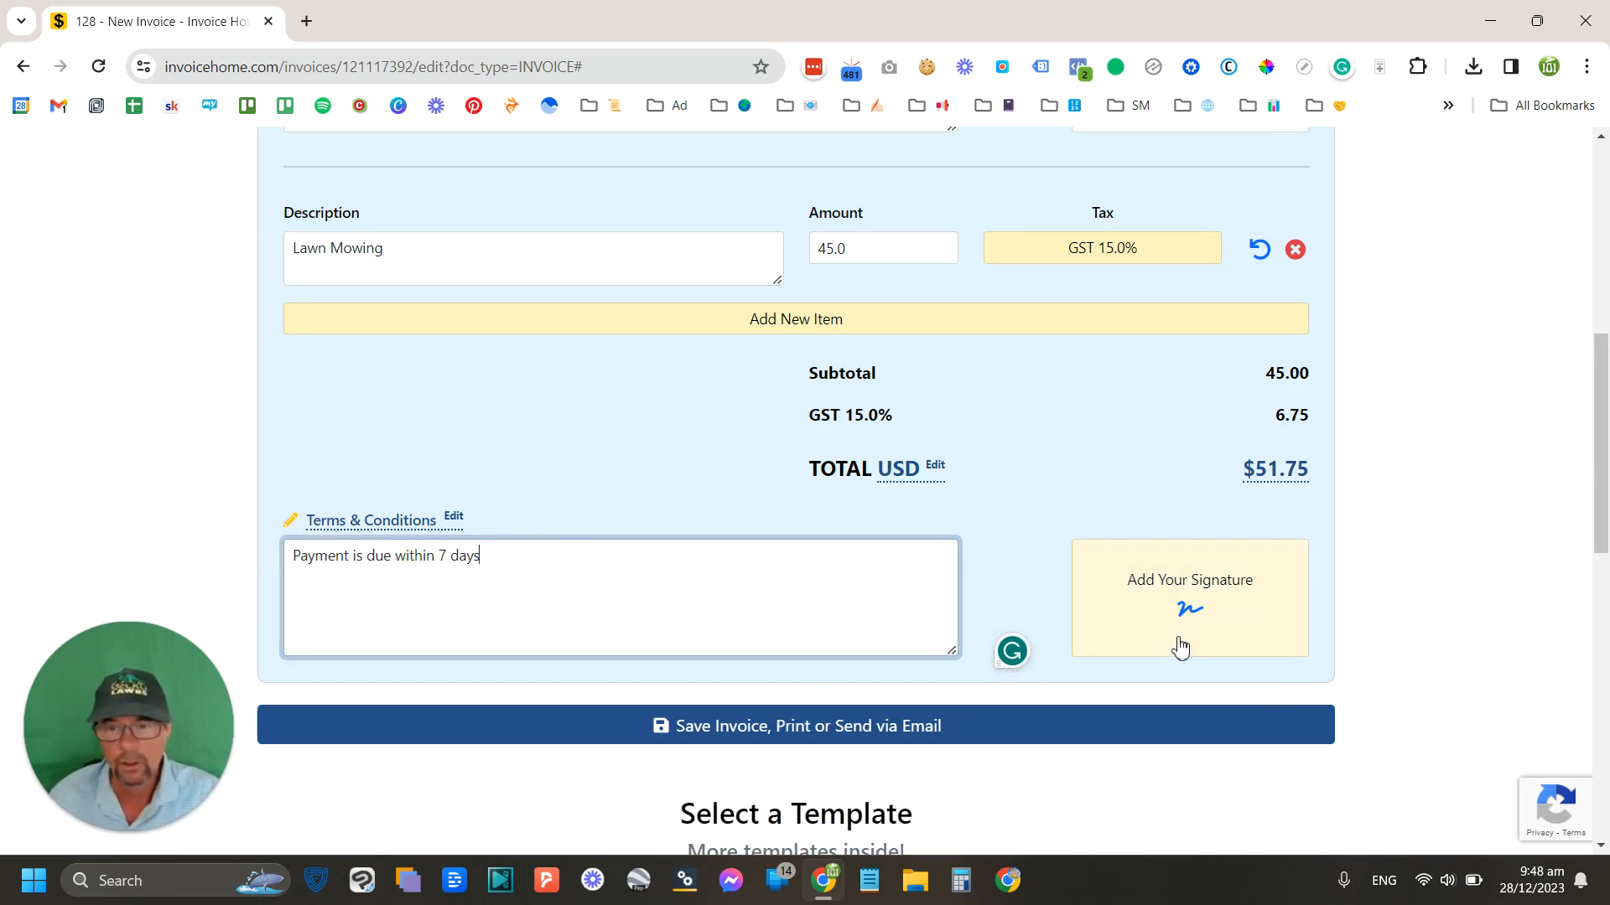
{"action": "left_click", "coordinate": [1189, 597]}
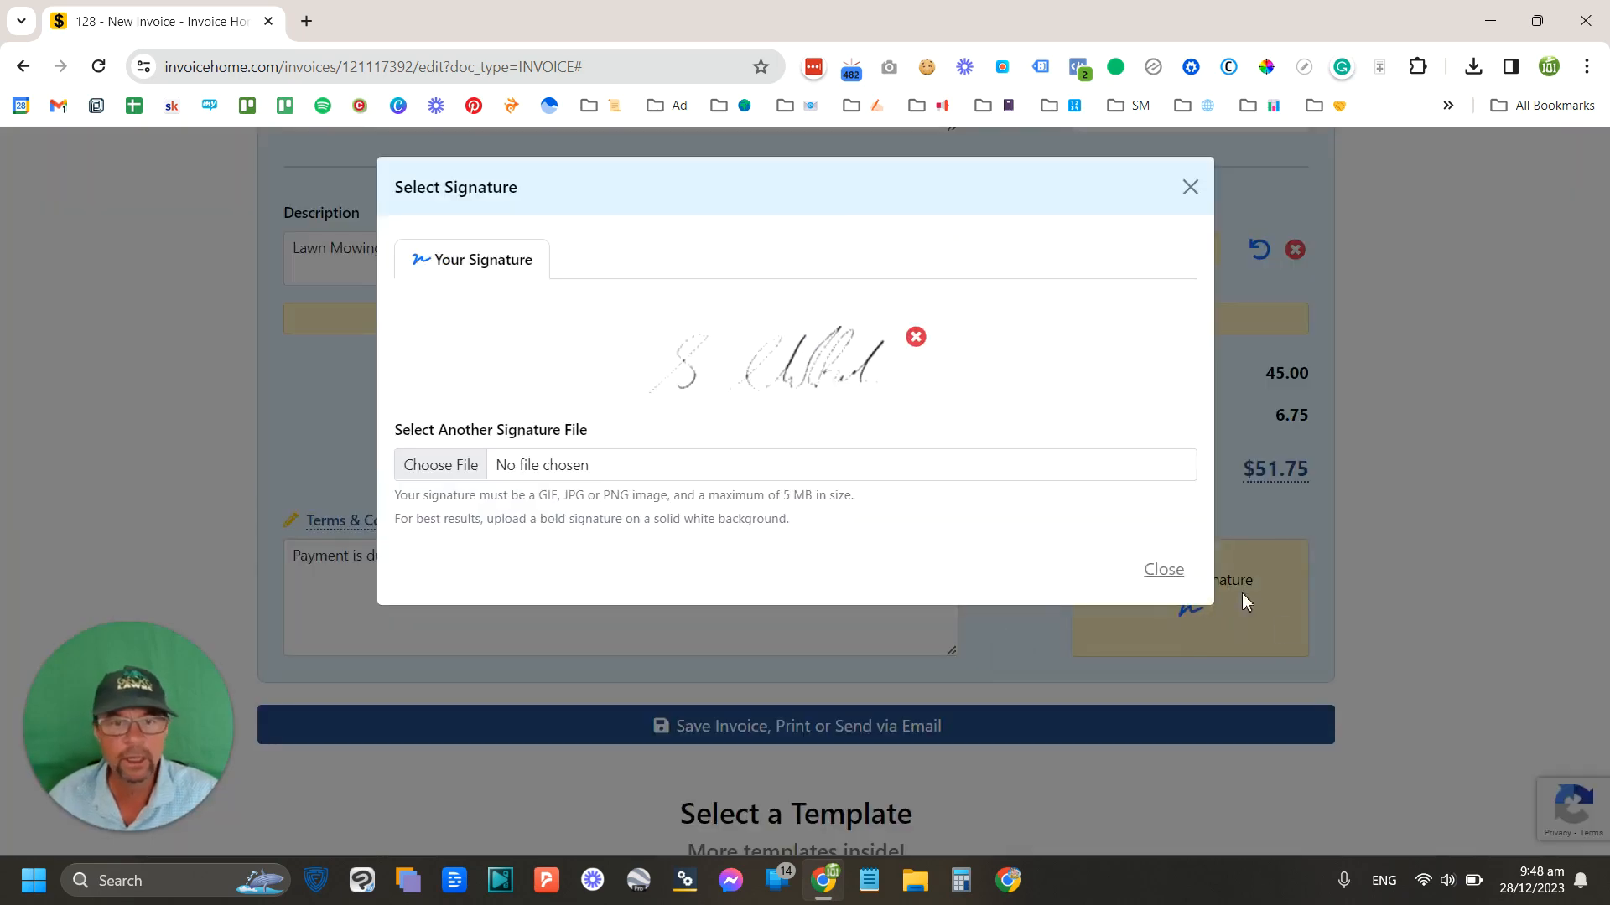
{"action": "left_click", "coordinate": [1164, 570]}
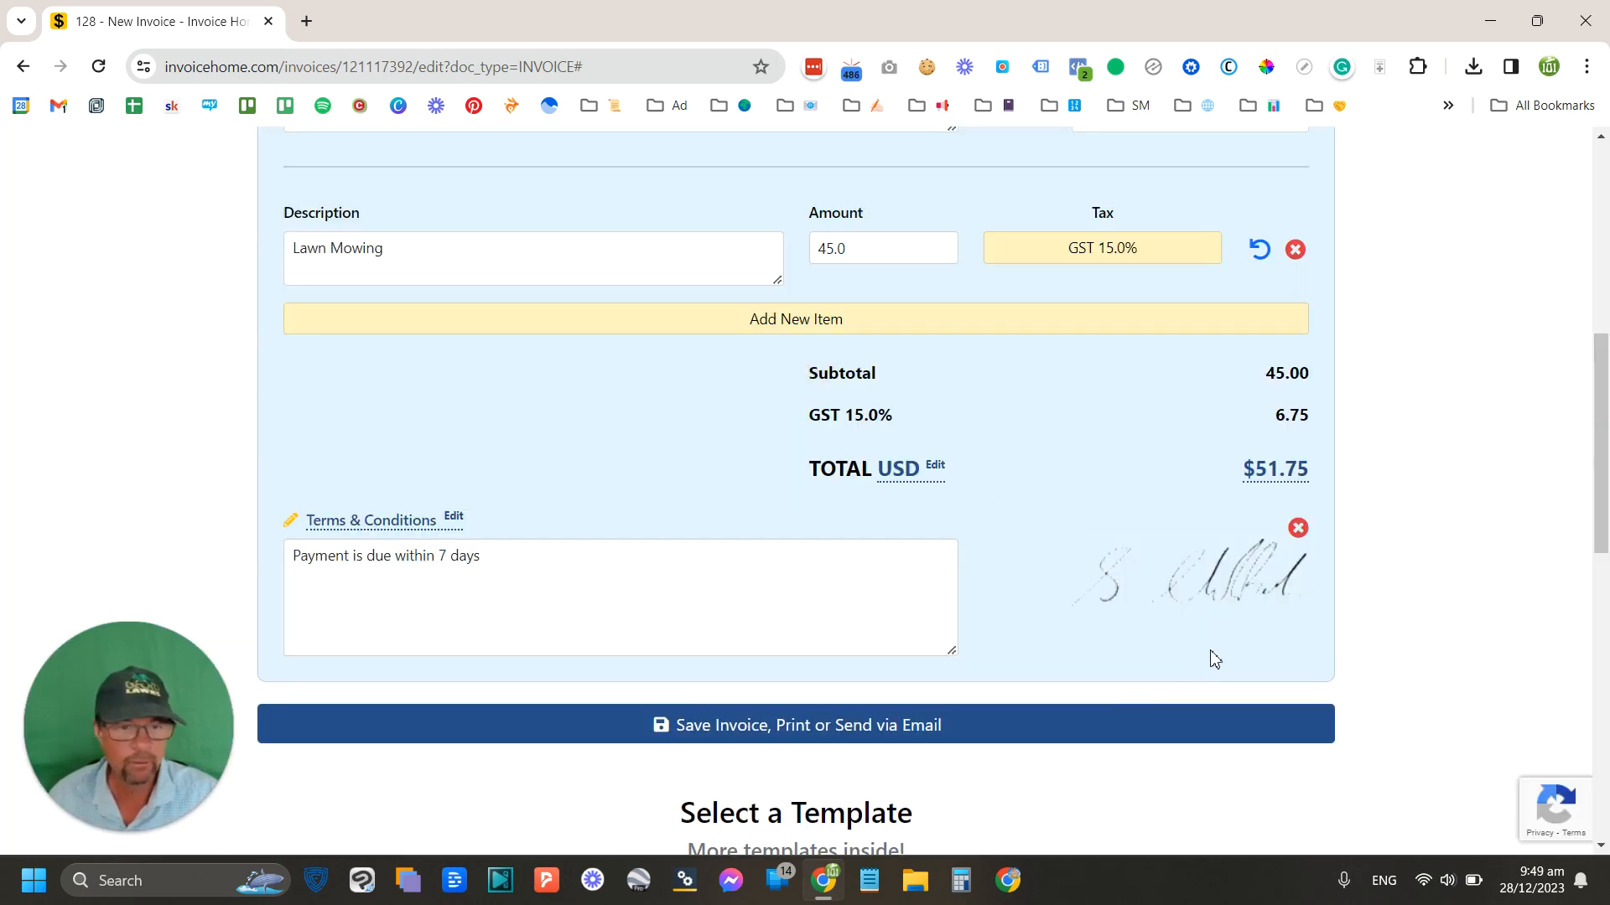
{"action": "mouse_move", "coordinate": [1297, 530]}
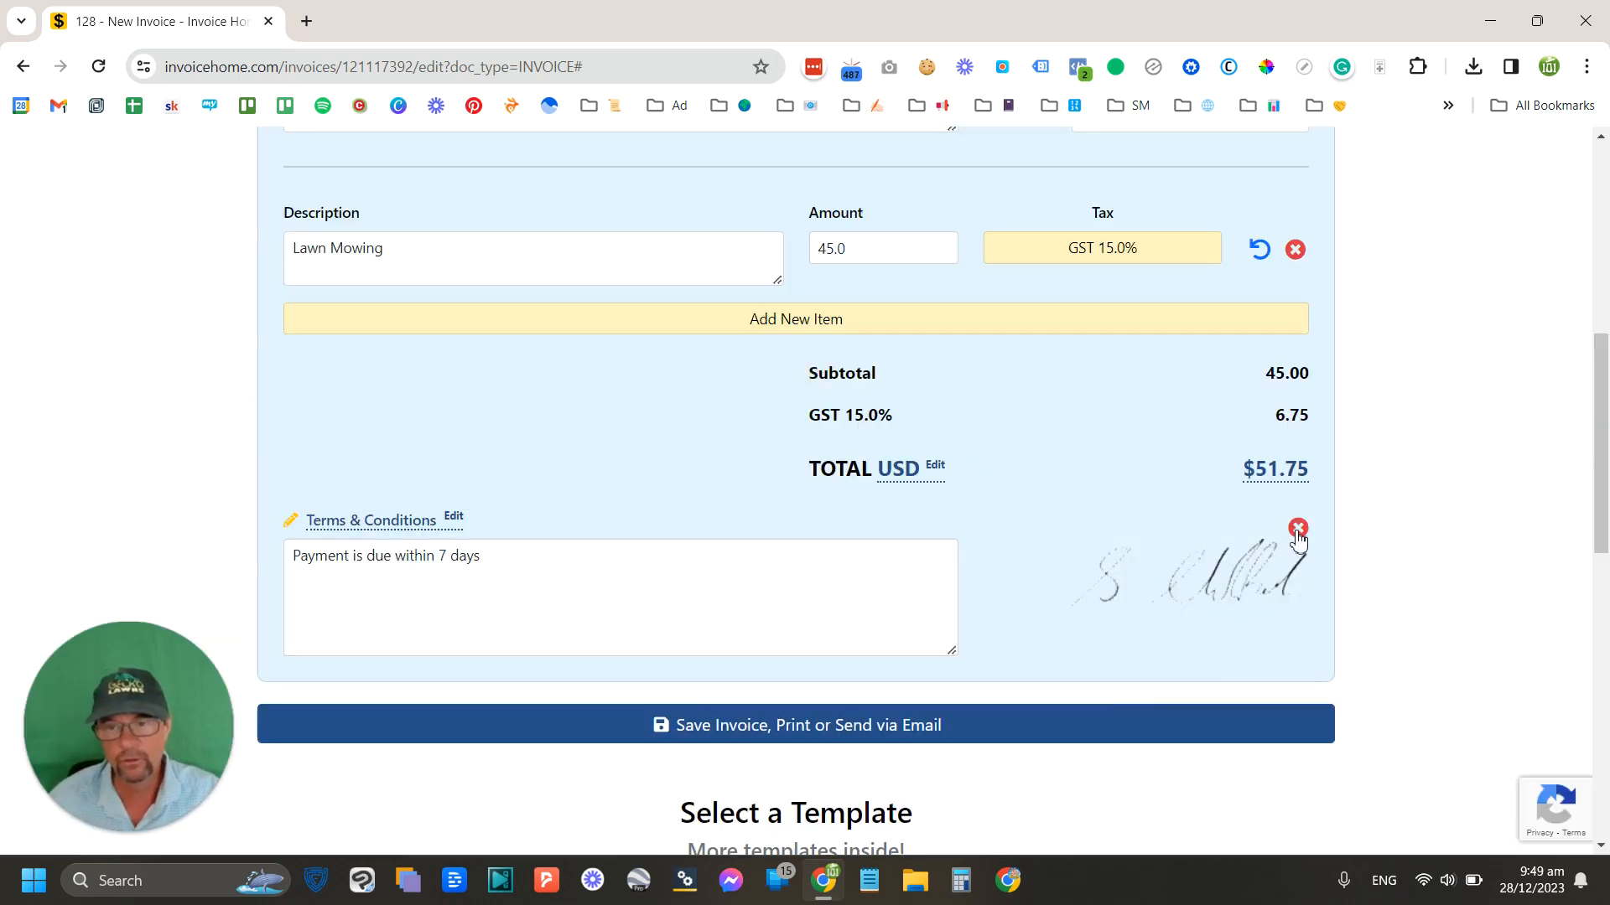
{"action": "mouse_move", "coordinate": [1297, 529]}
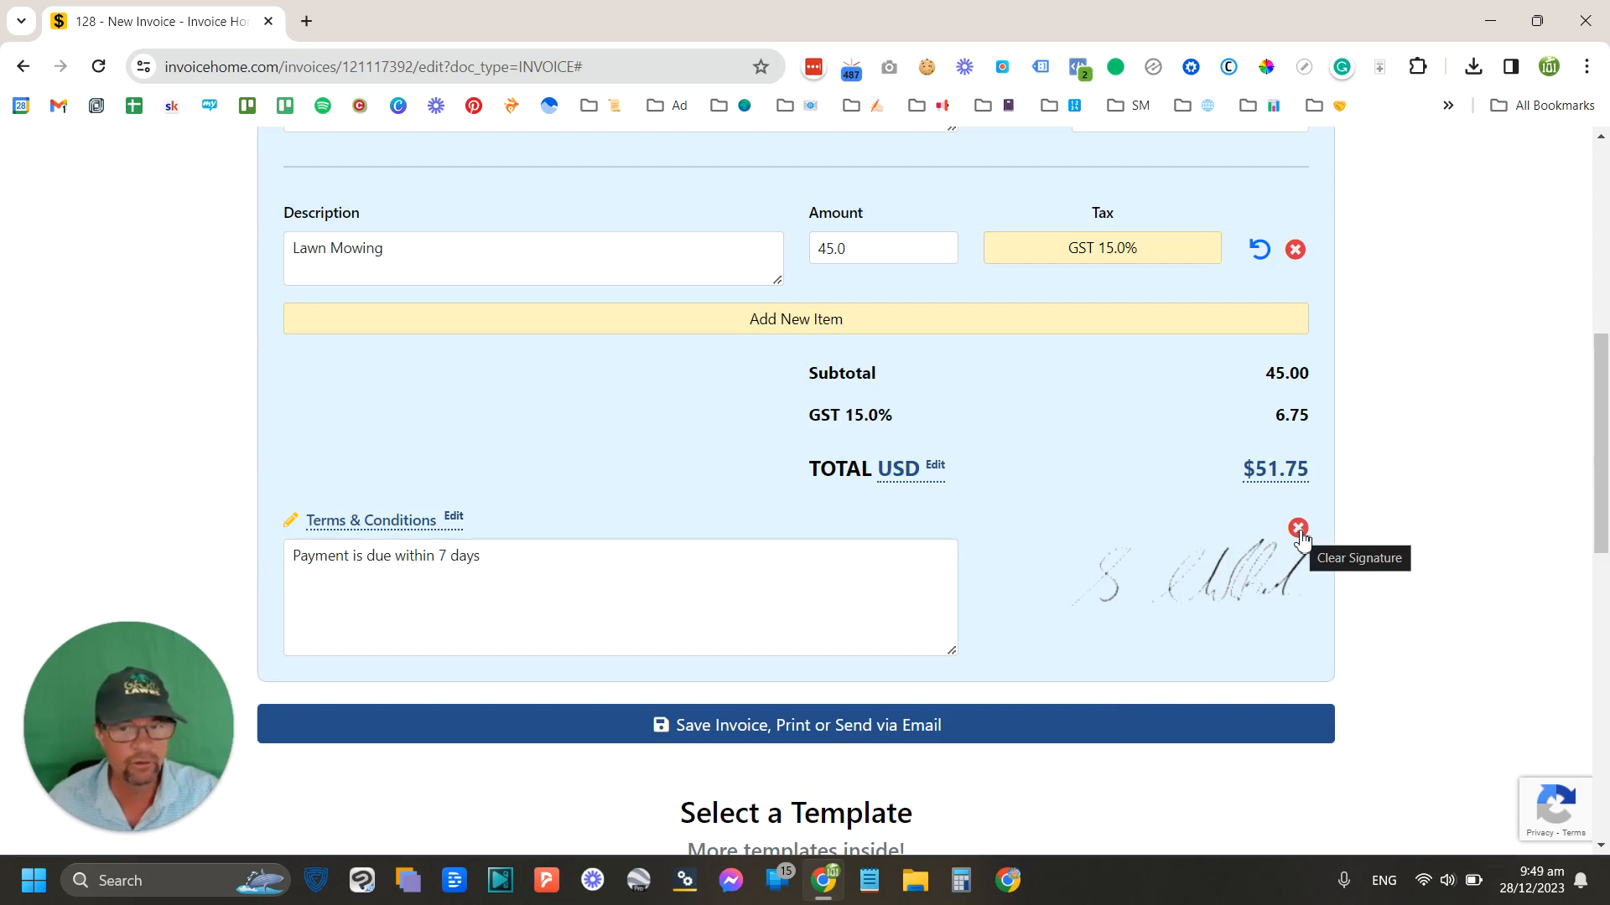
{"action": "left_click", "coordinate": [1296, 528]}
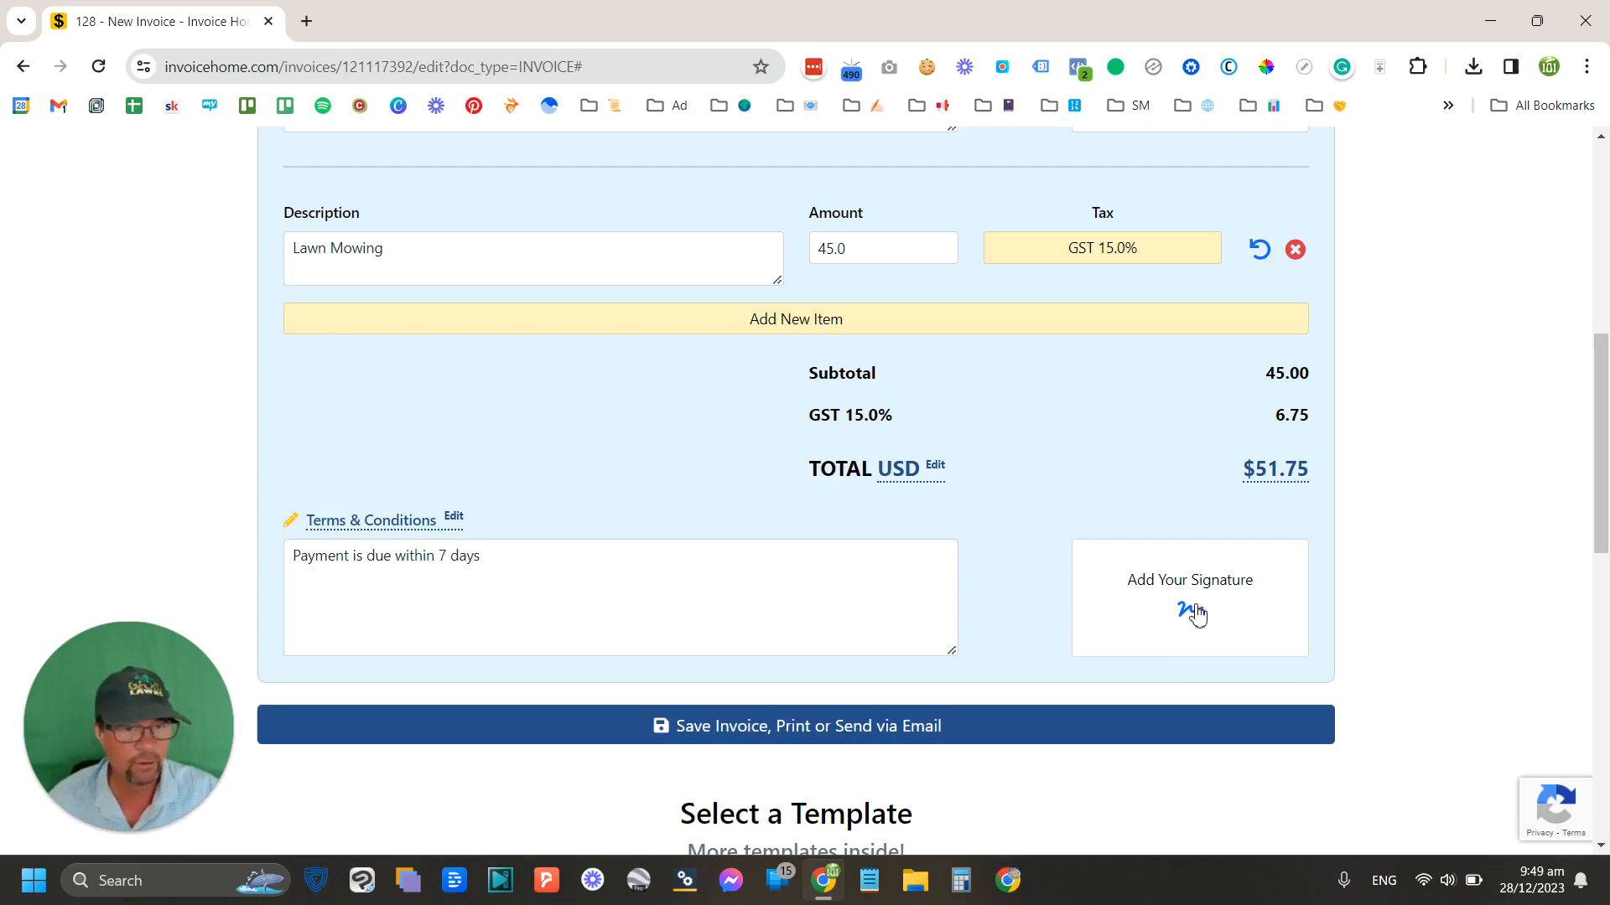
{"action": "scroll", "scroll_direction": "up", "scroll_amount": 3}
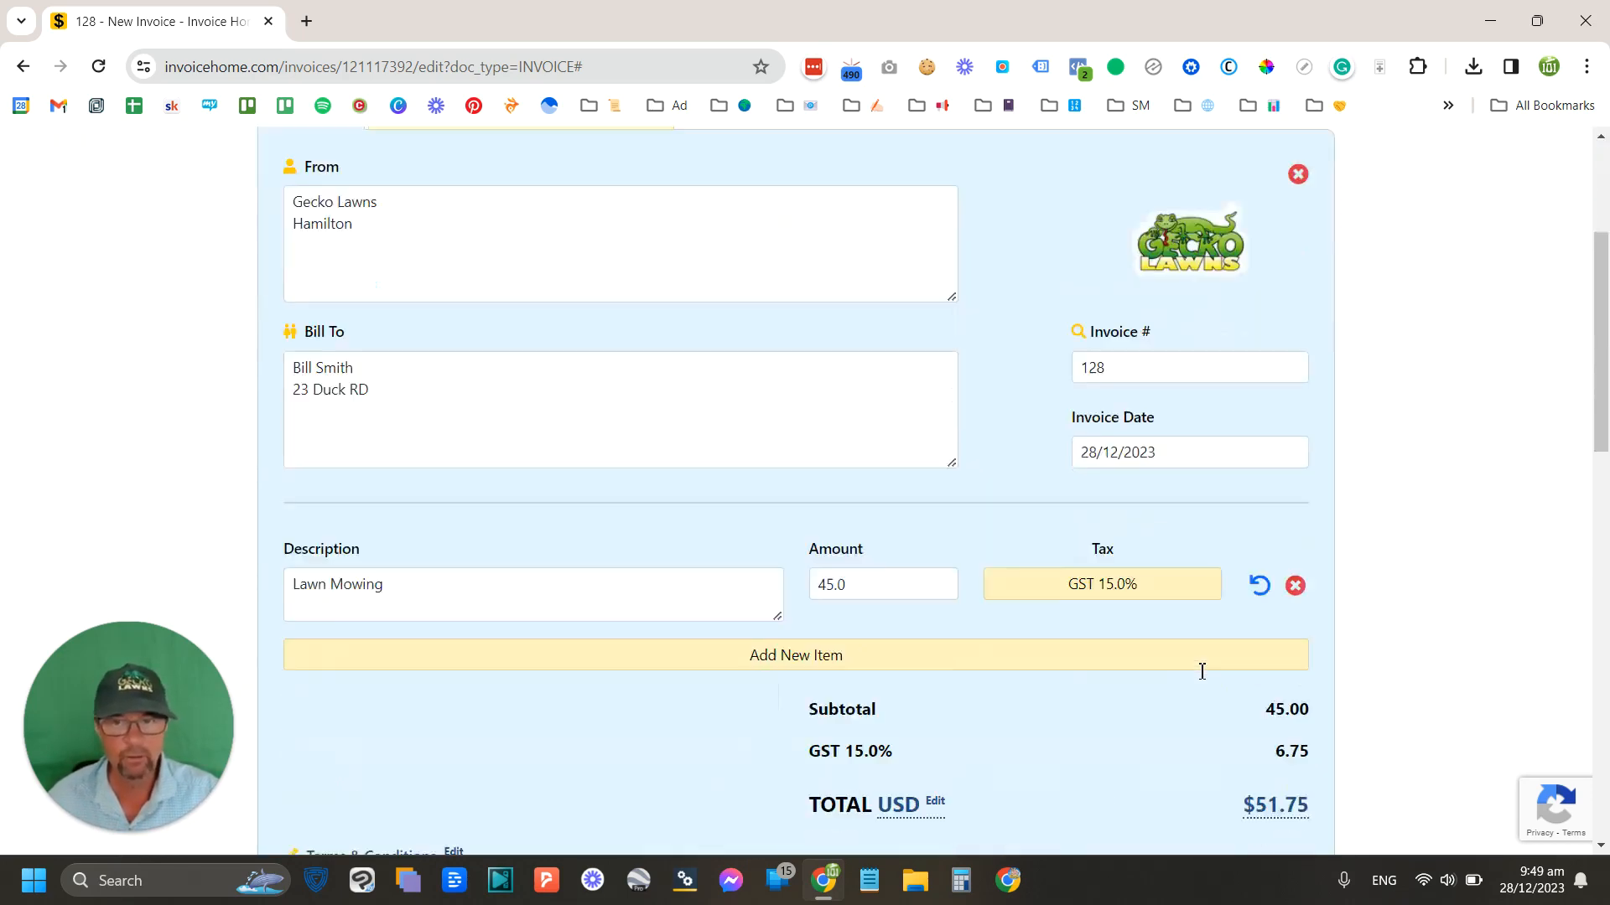
{"action": "scroll", "scroll_direction": "down", "scroll_amount": 3}
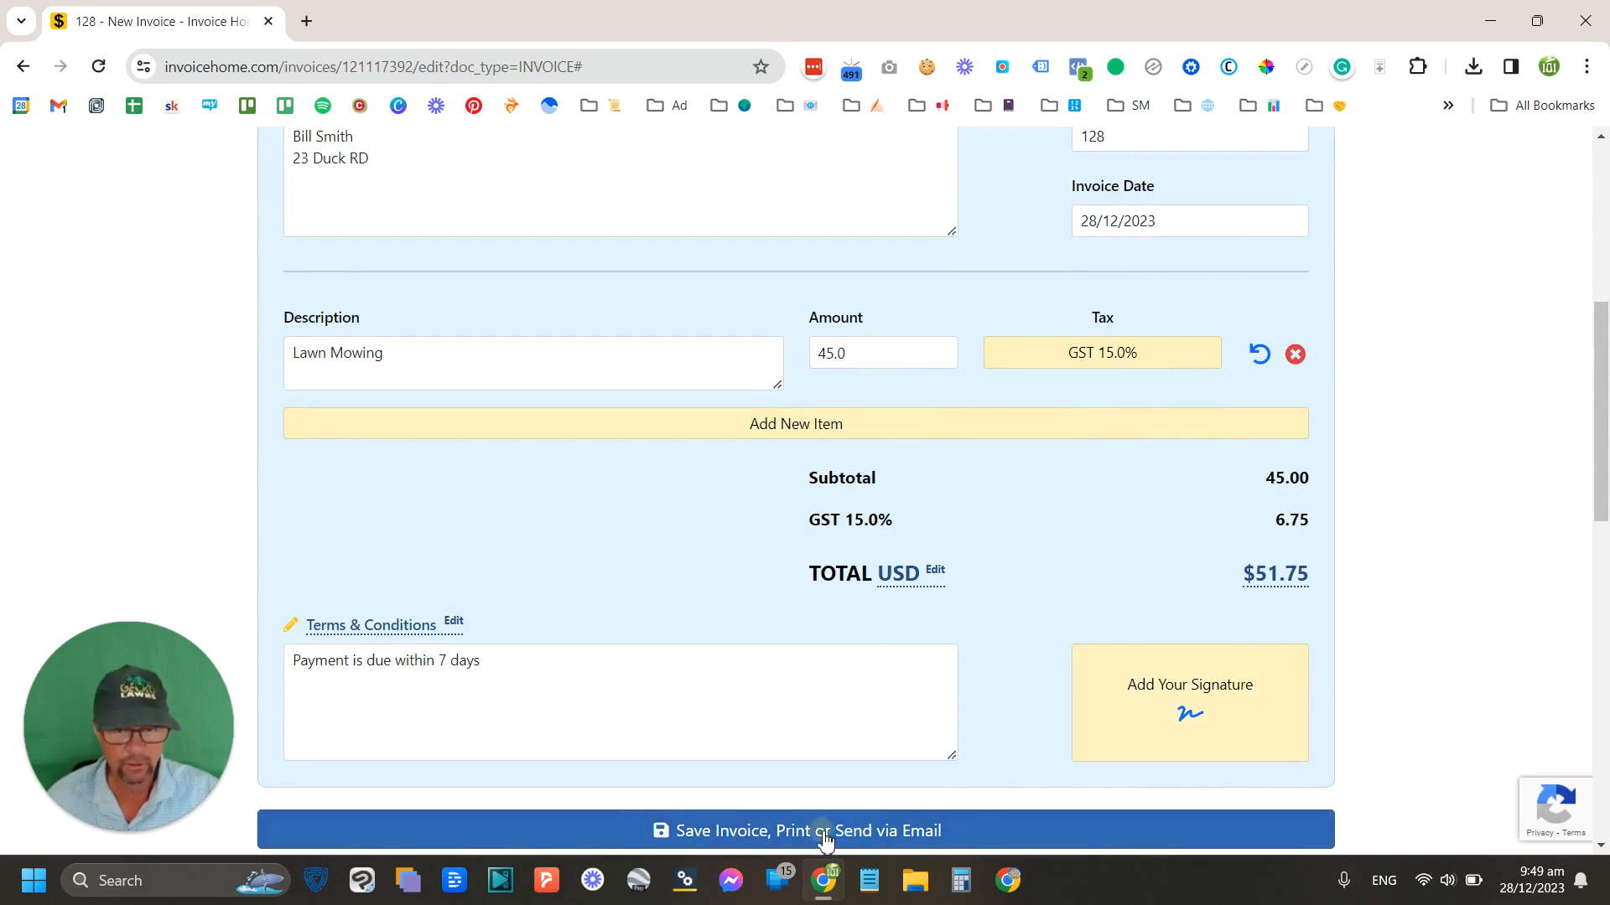
Step: Save invoice 128 by signing in with a Google account from the account chooser
{"action": "left_click", "coordinate": [794, 830]}
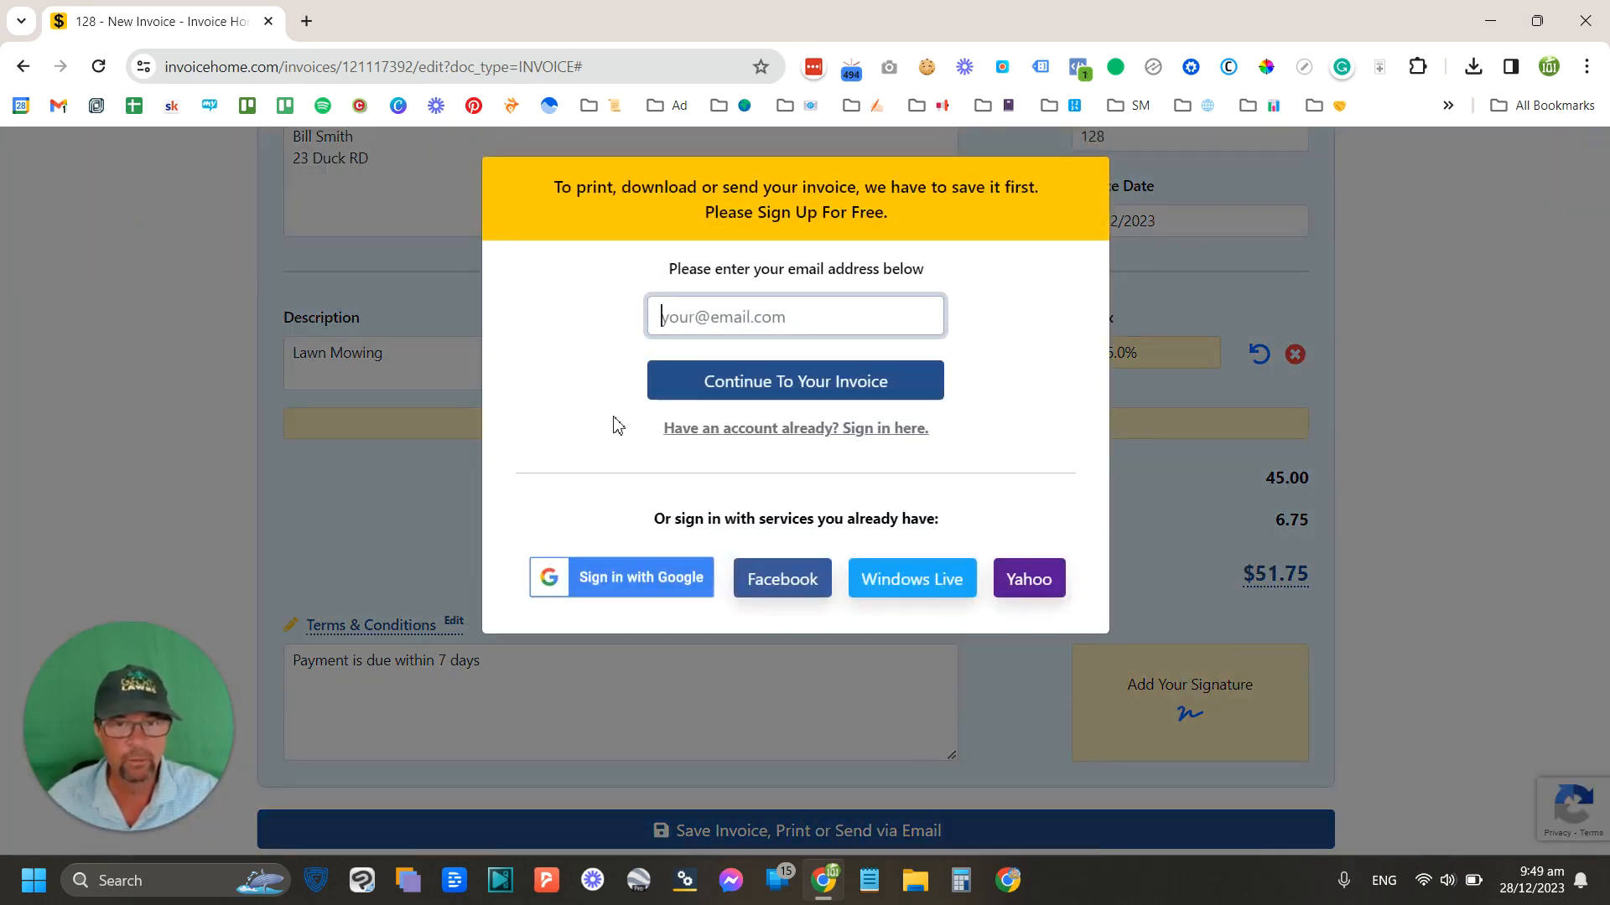
{"action": "mouse_move", "coordinate": [555, 418]}
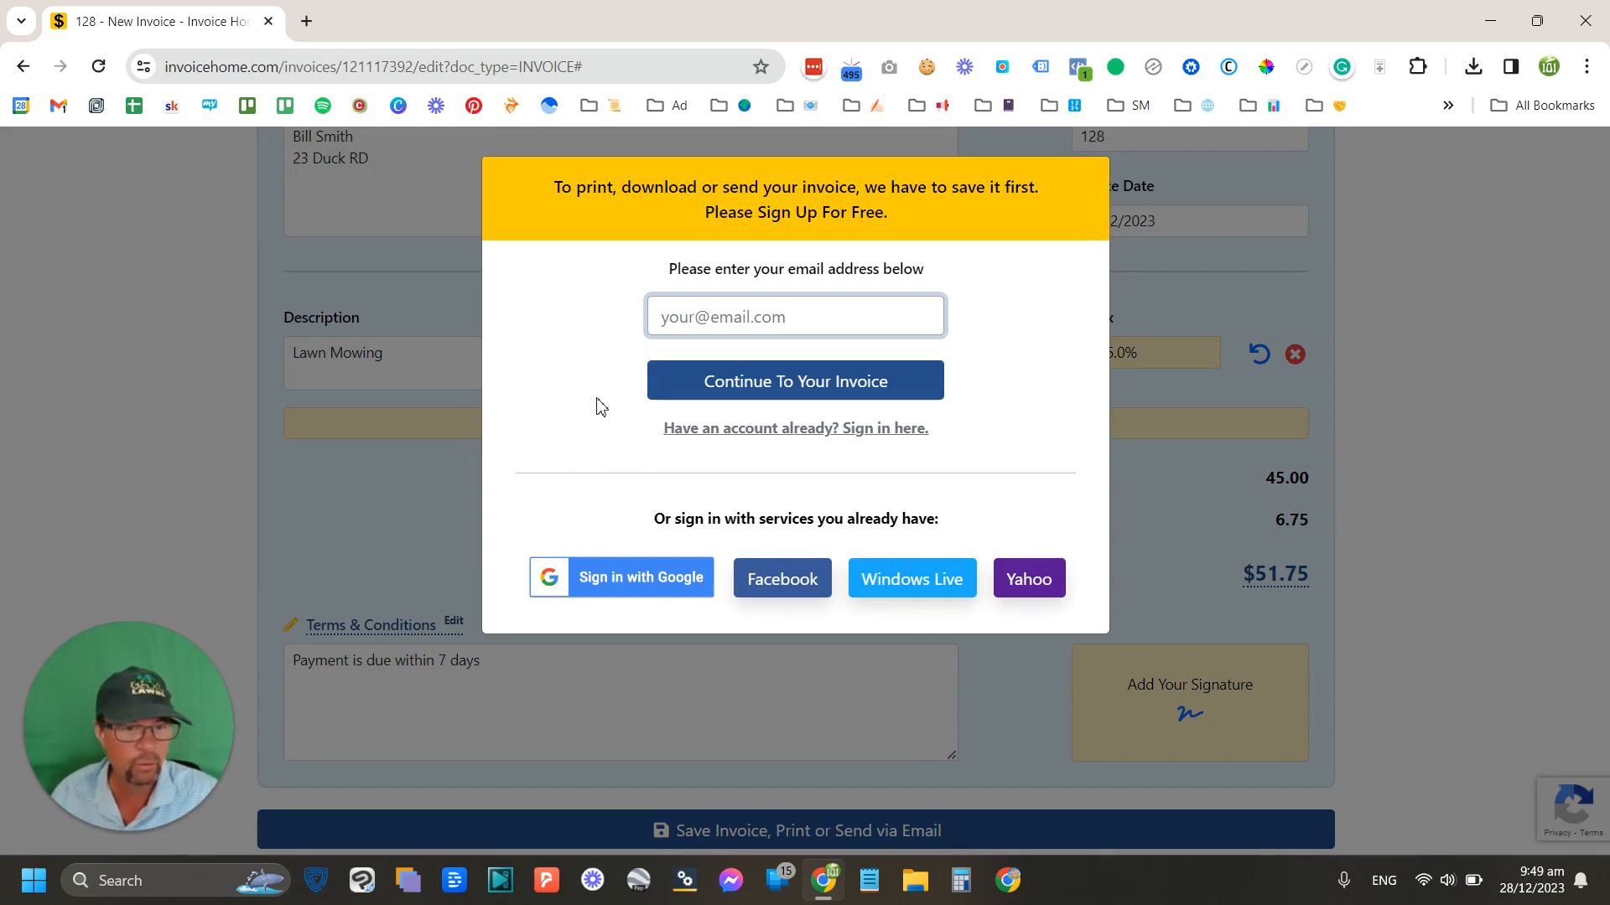
{"action": "mouse_move", "coordinate": [605, 441]}
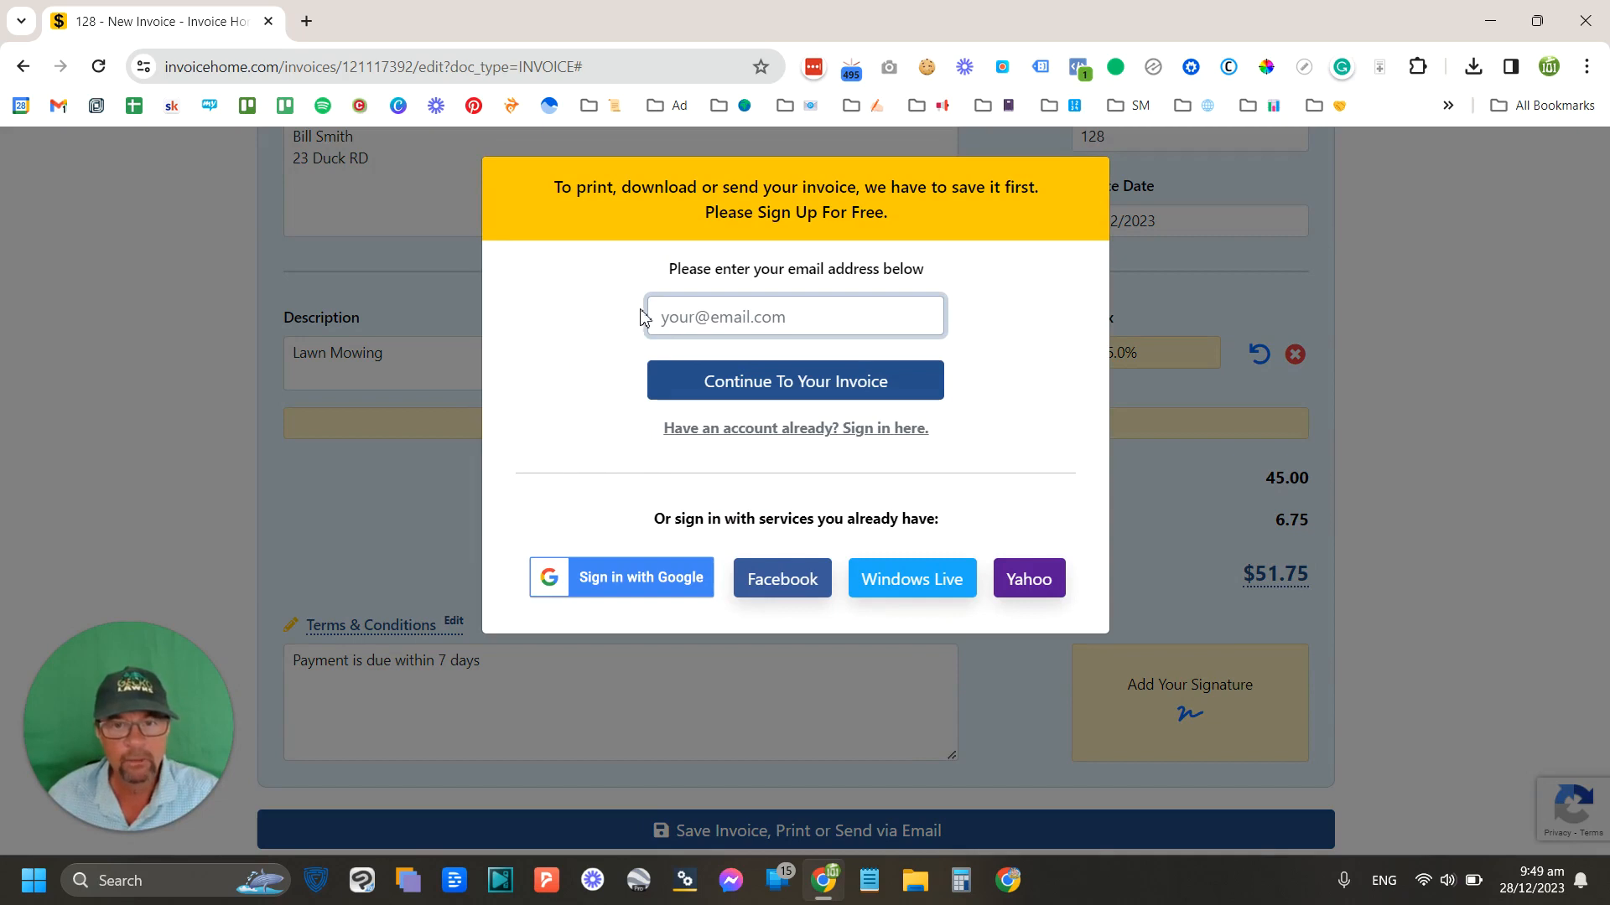
{"action": "mouse_move", "coordinate": [737, 317]}
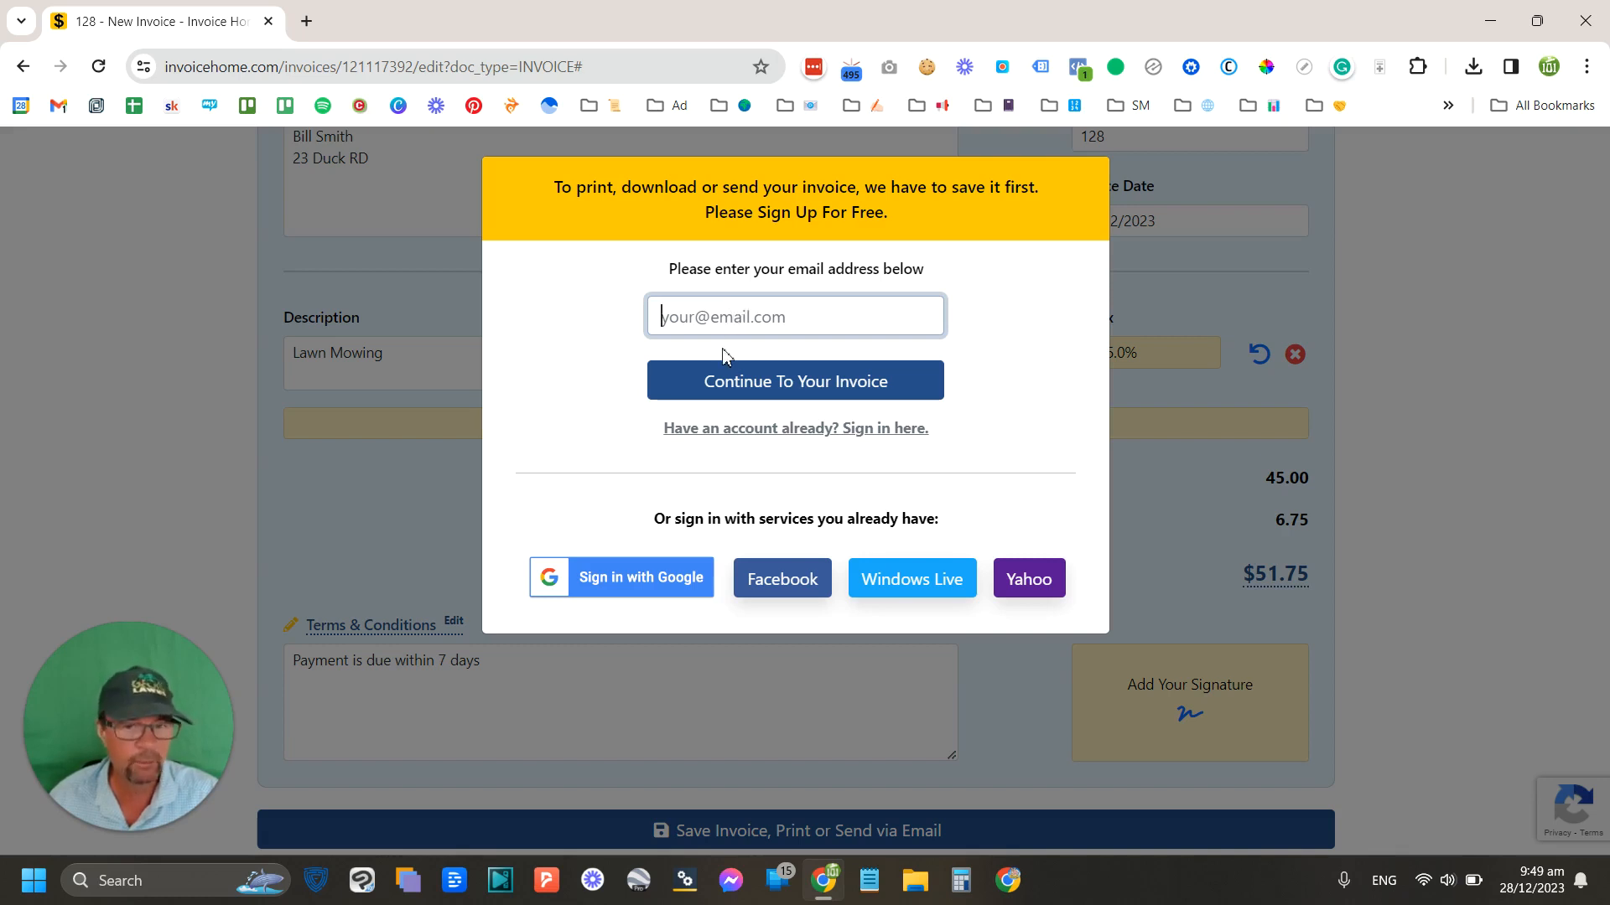
{"action": "mouse_move", "coordinate": [642, 577]}
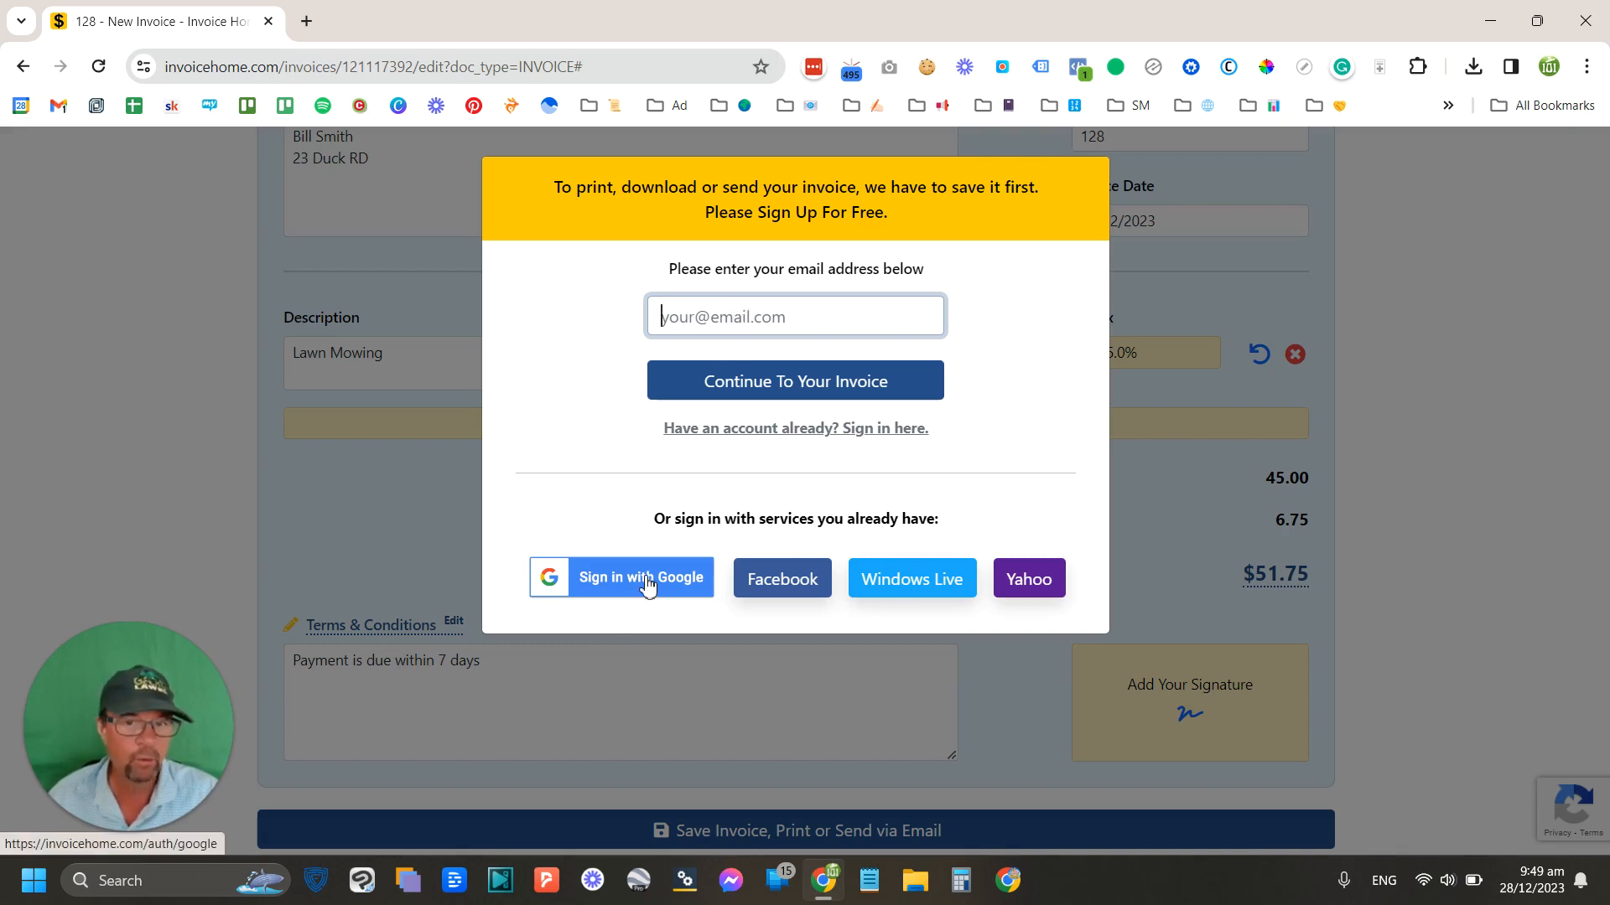
{"action": "left_click", "coordinate": [621, 577]}
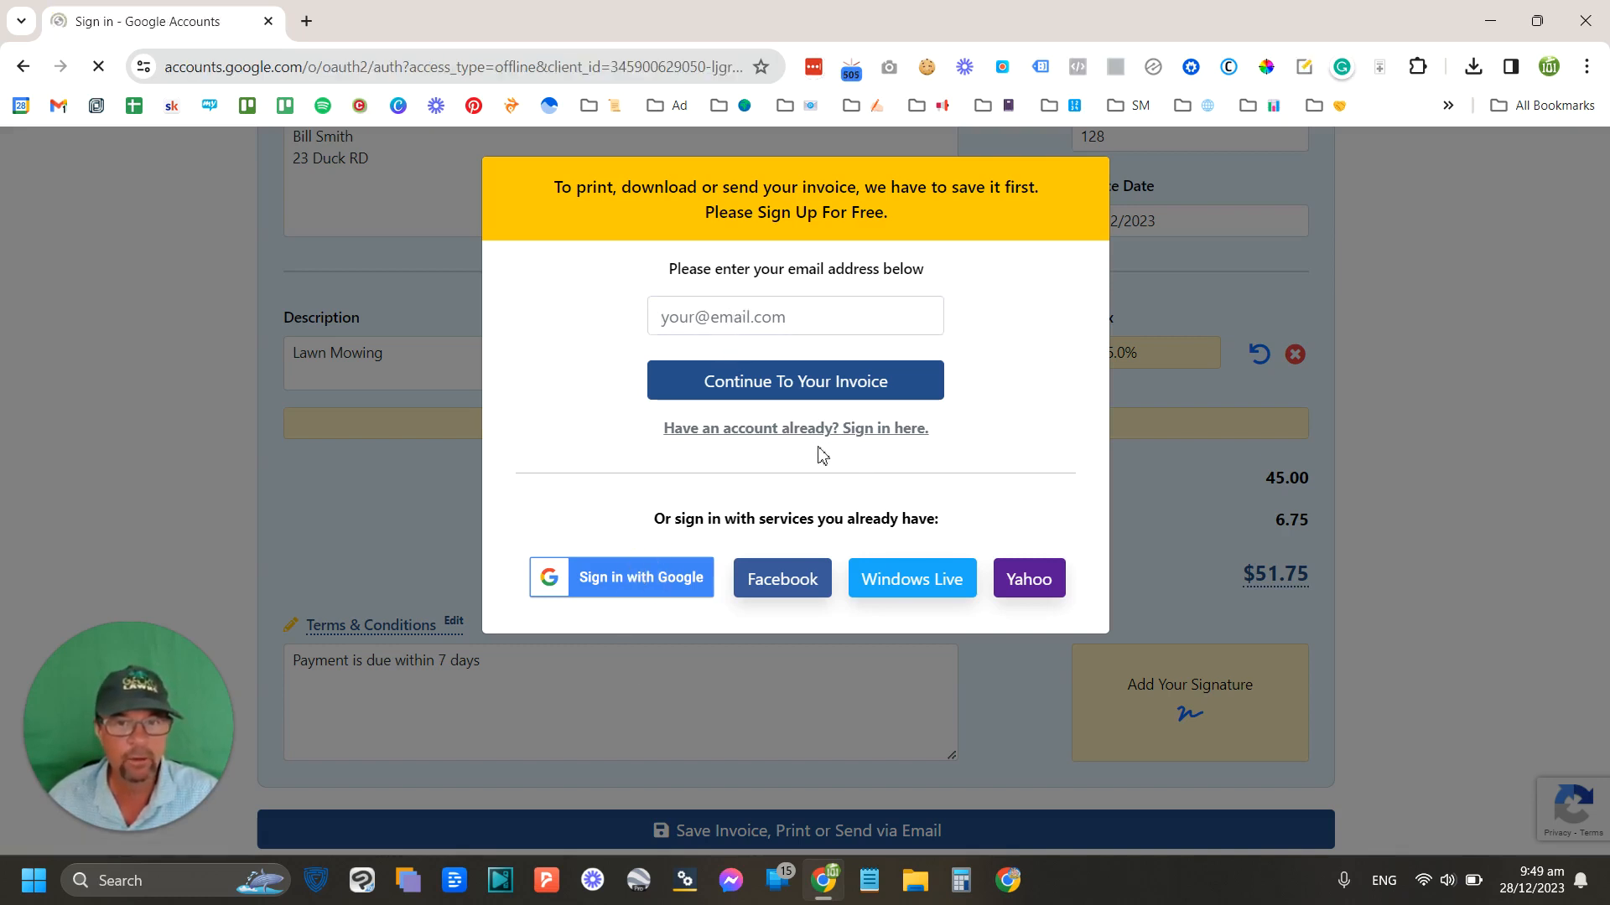
{"action": "left_click", "coordinate": [621, 577]}
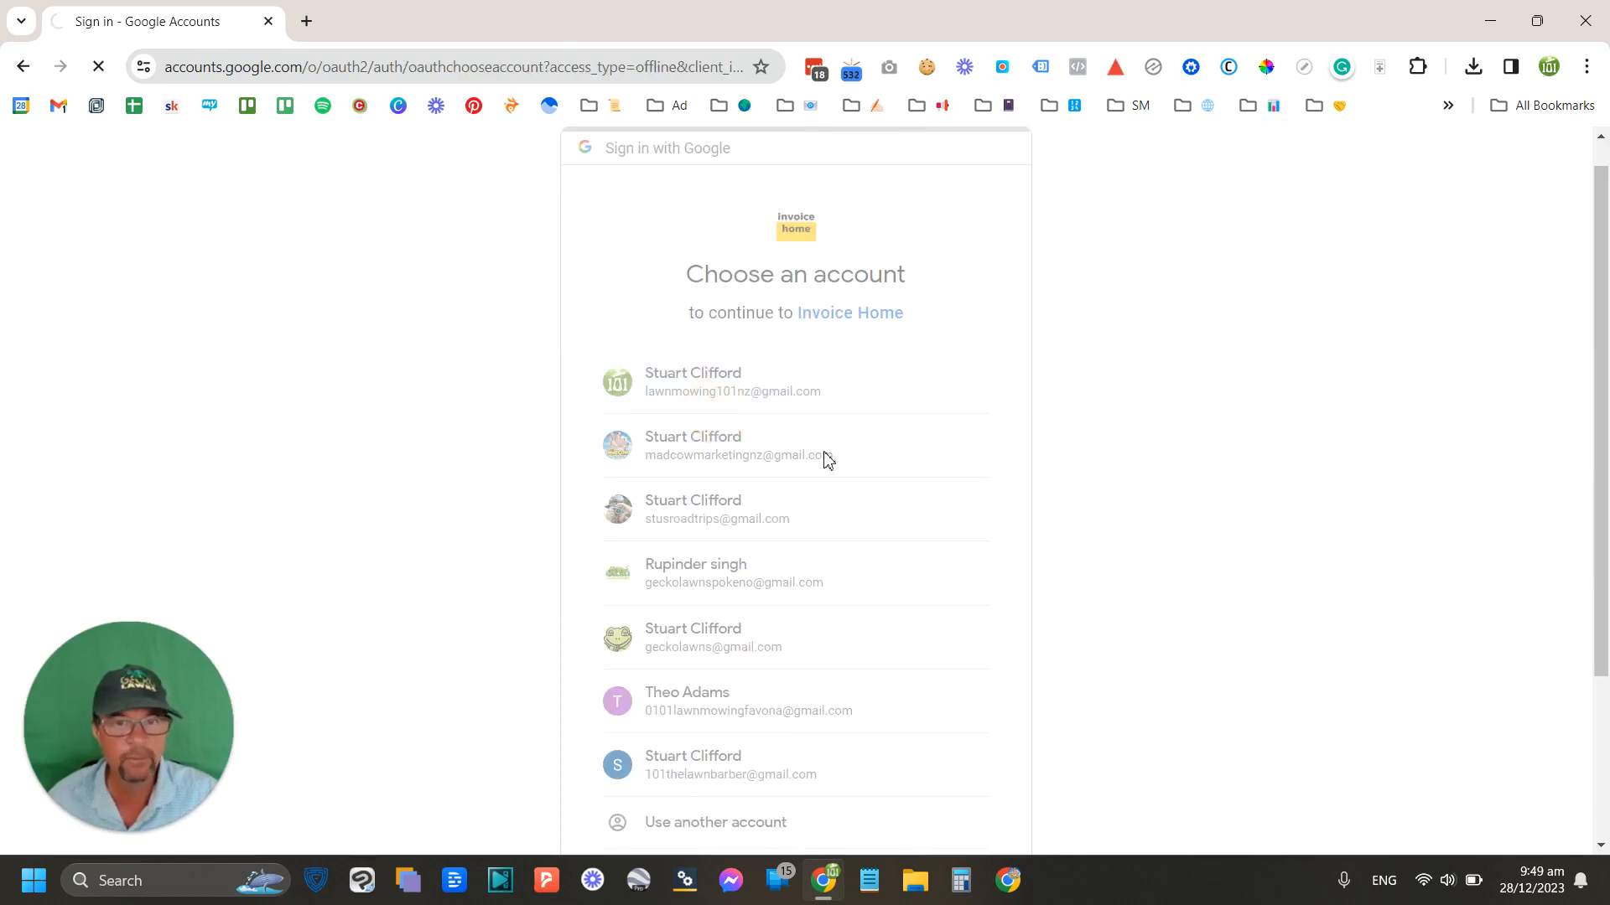
{"action": "left_click", "coordinate": [733, 382]}
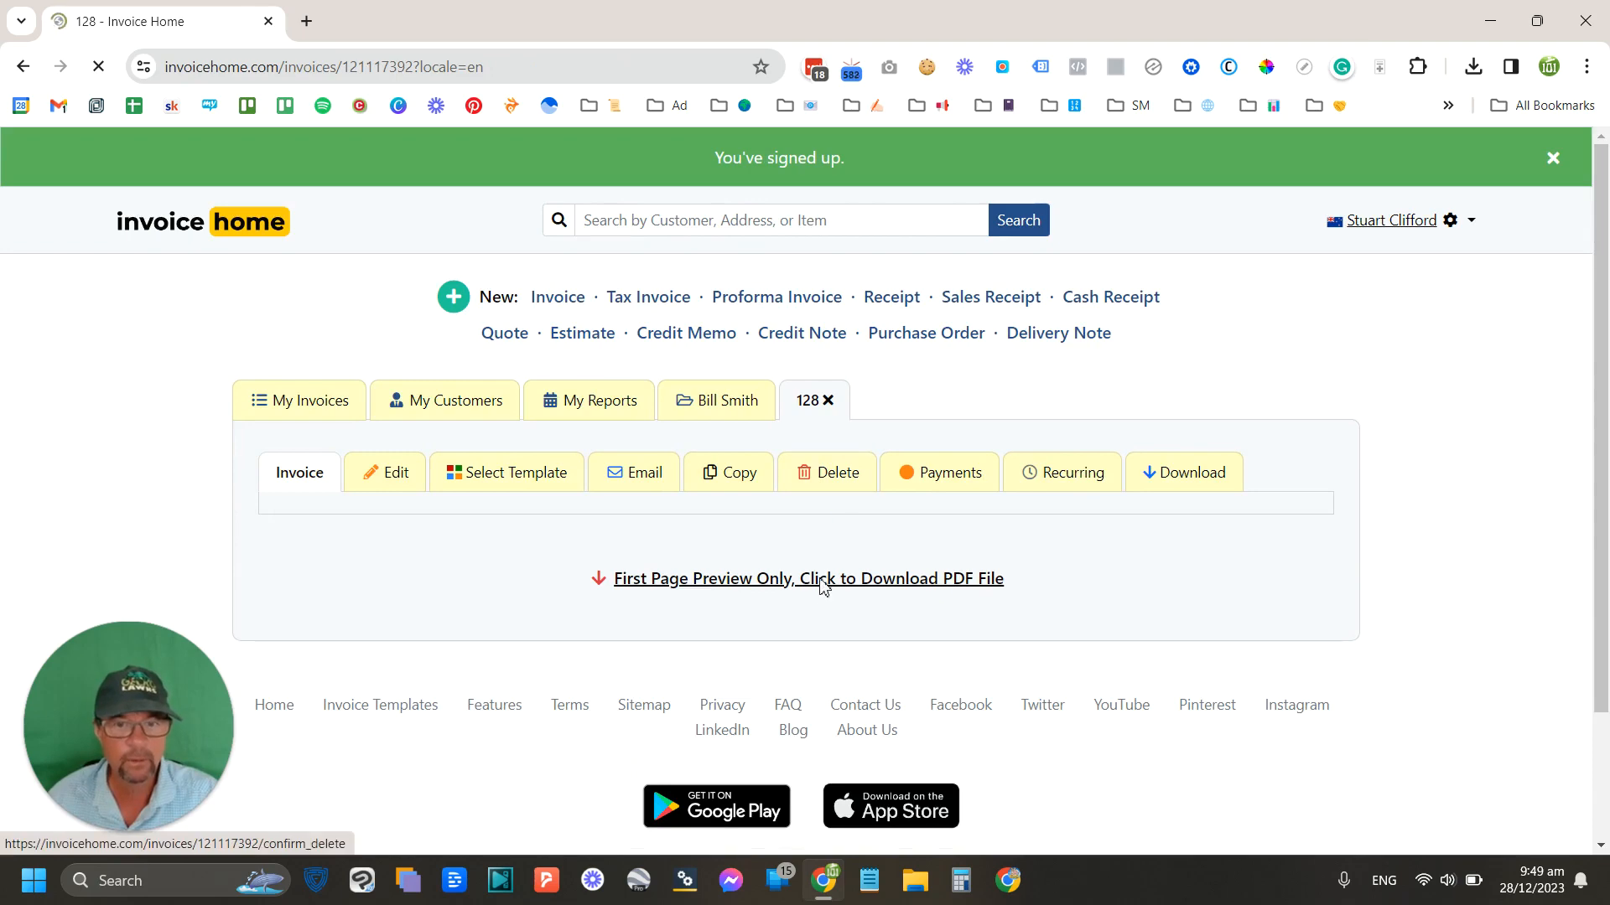
{"action": "left_click", "coordinate": [807, 579]}
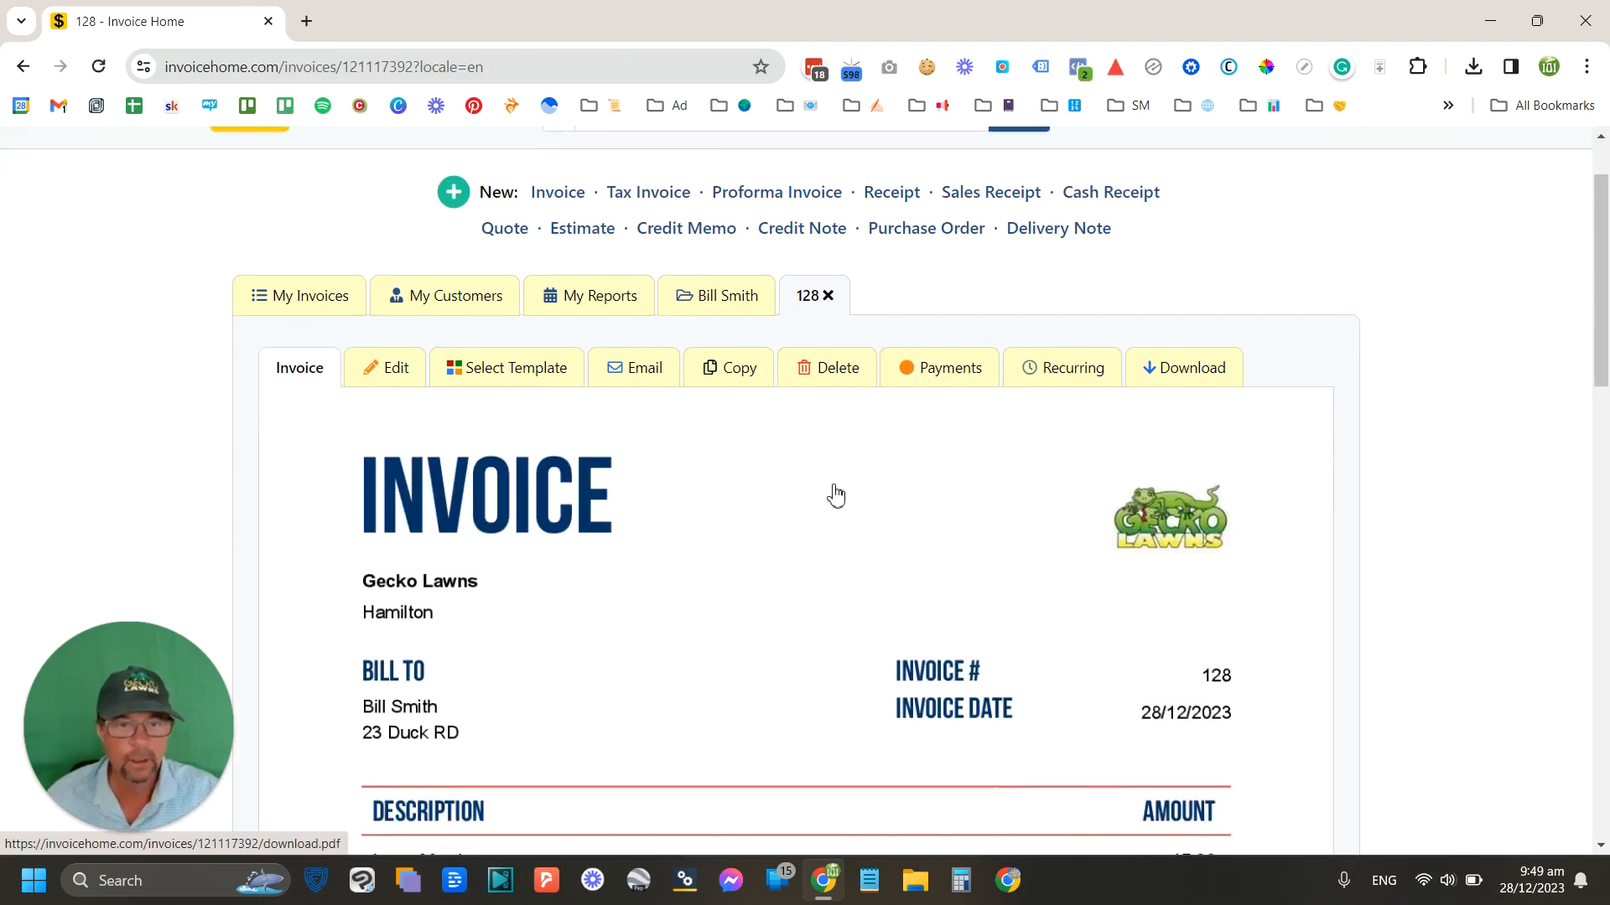
{"action": "scroll", "scroll_direction": "down", "scroll_amount": 3}
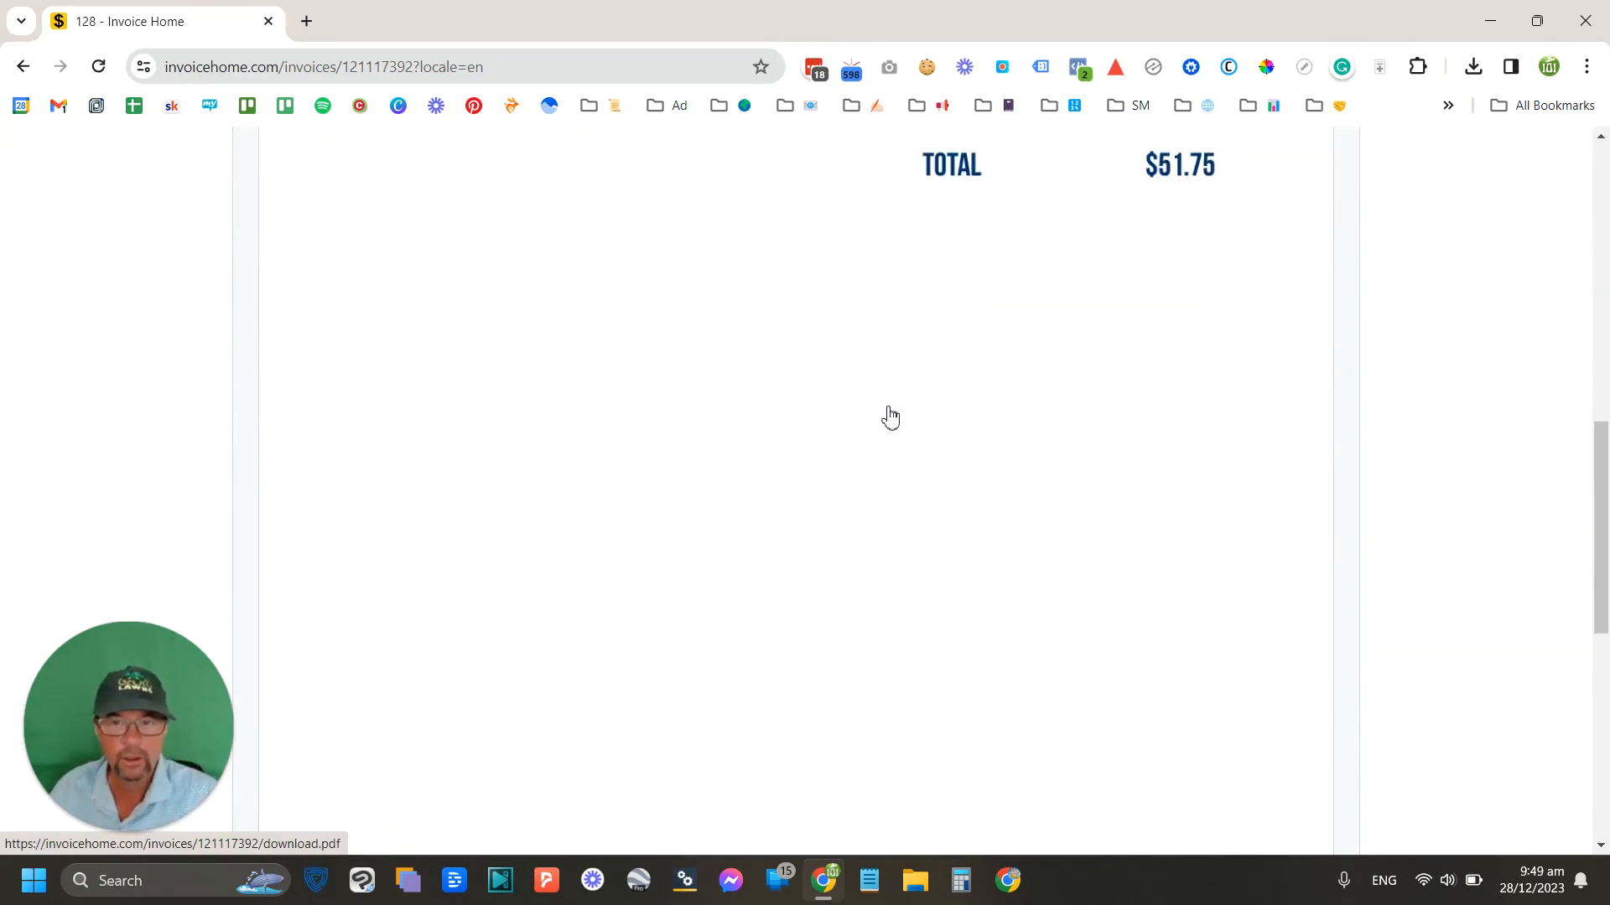
{"action": "scroll", "scroll_direction": "up", "scroll_amount": 3}
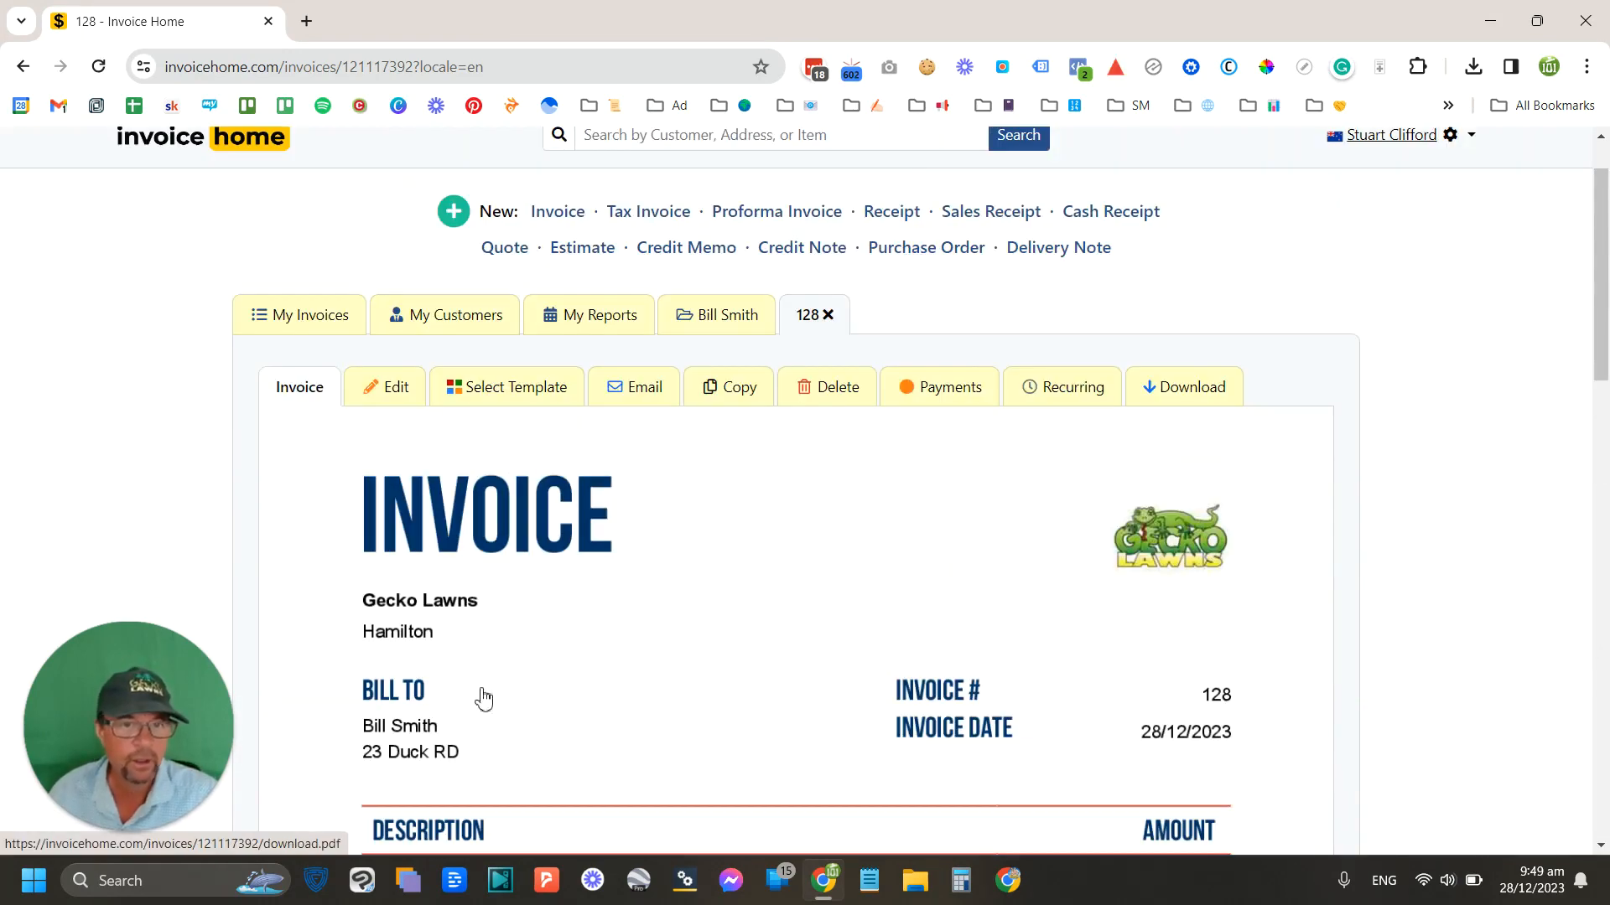
{"action": "left_click", "coordinate": [507, 387]}
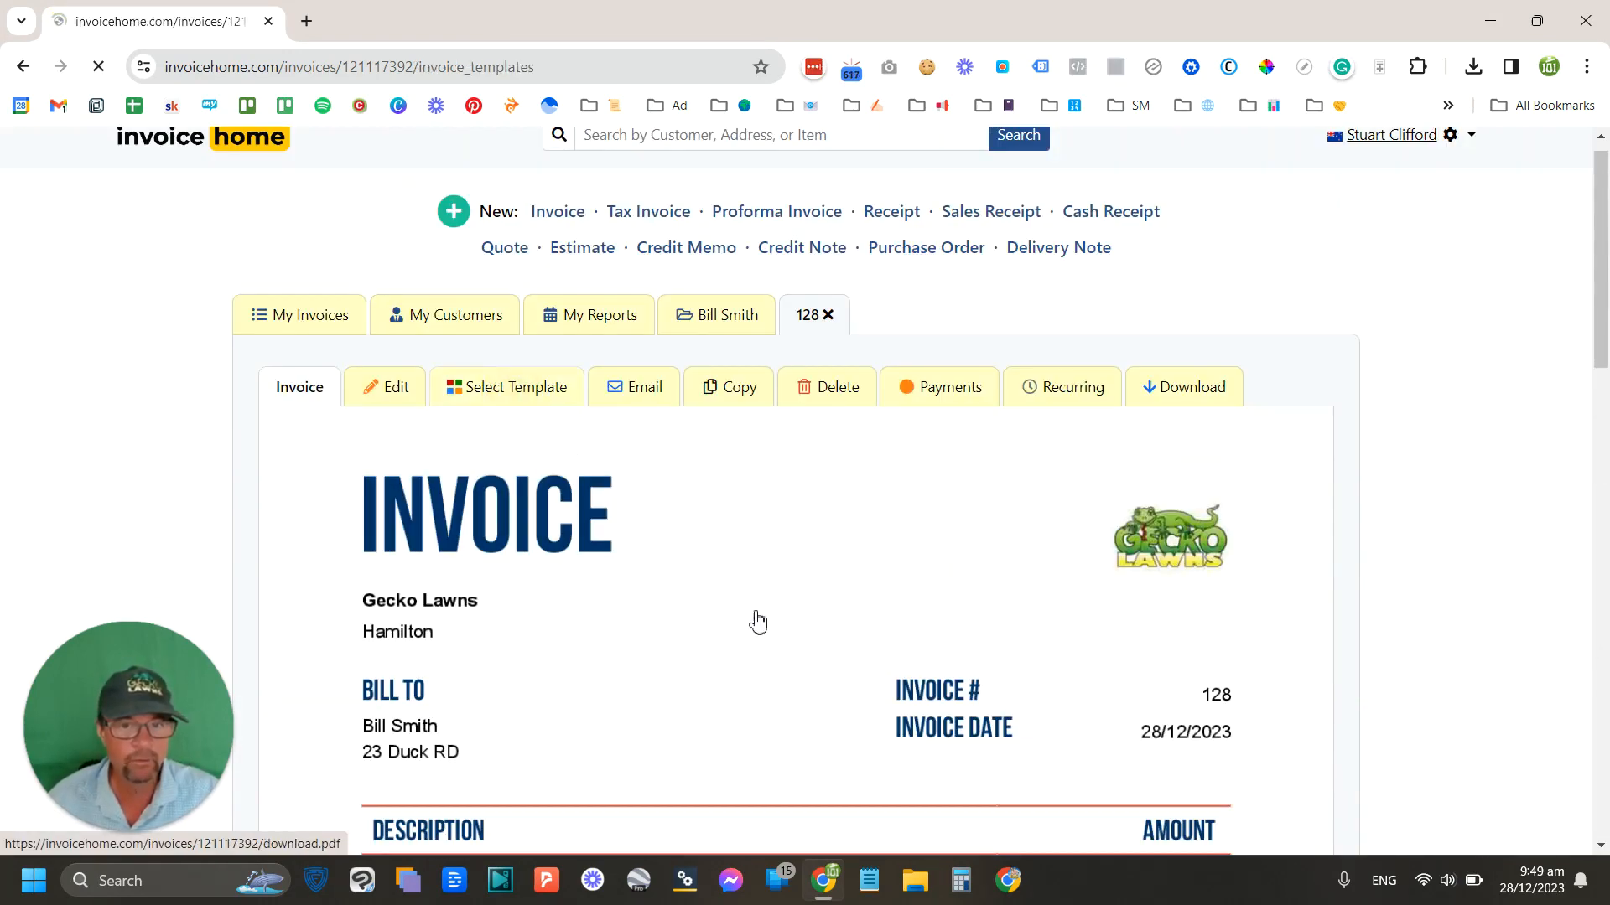
Step: Filter to green templates and browse the leafy grass design for invoice 128
{"action": "left_click", "coordinate": [507, 387]}
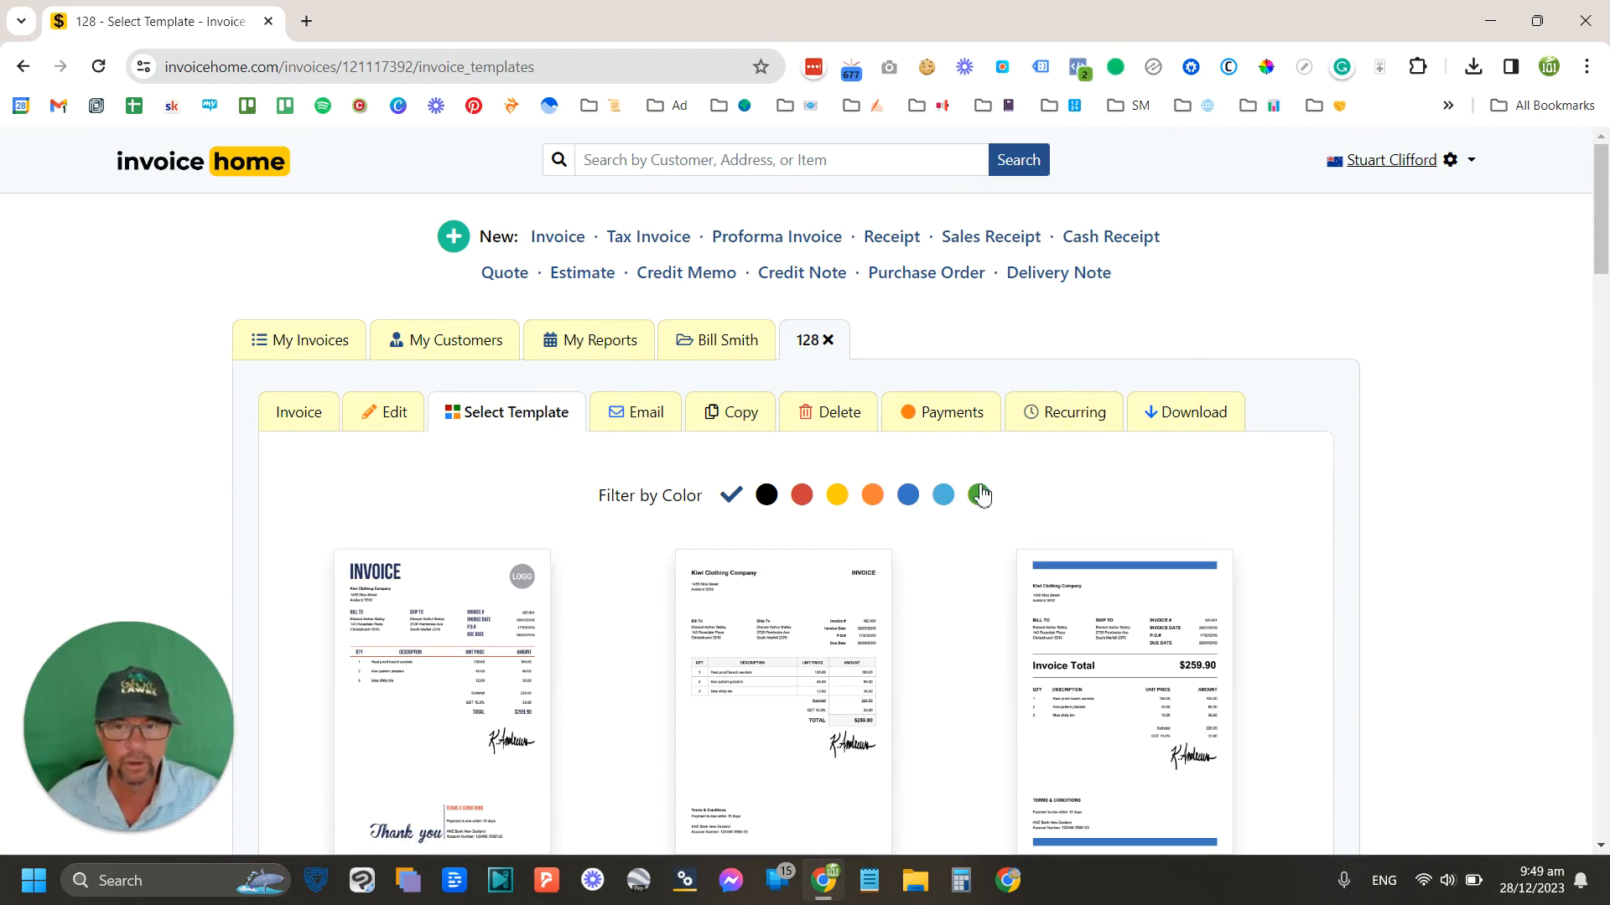
{"action": "left_click", "coordinate": [978, 493]}
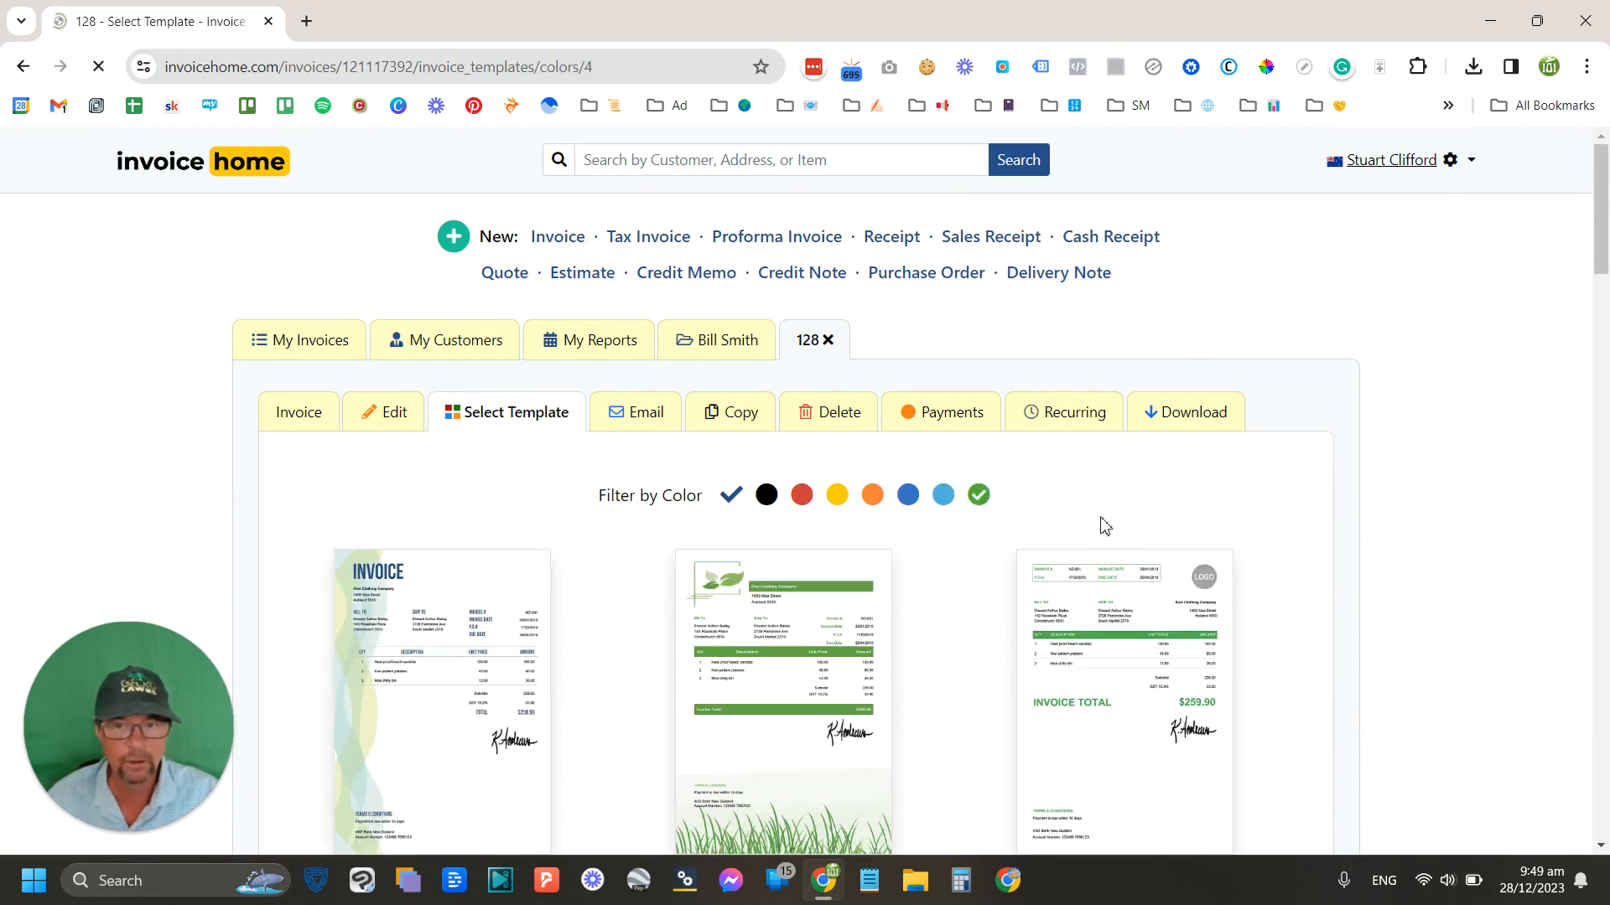
{"action": "scroll", "scroll_direction": "down", "scroll_amount": 3}
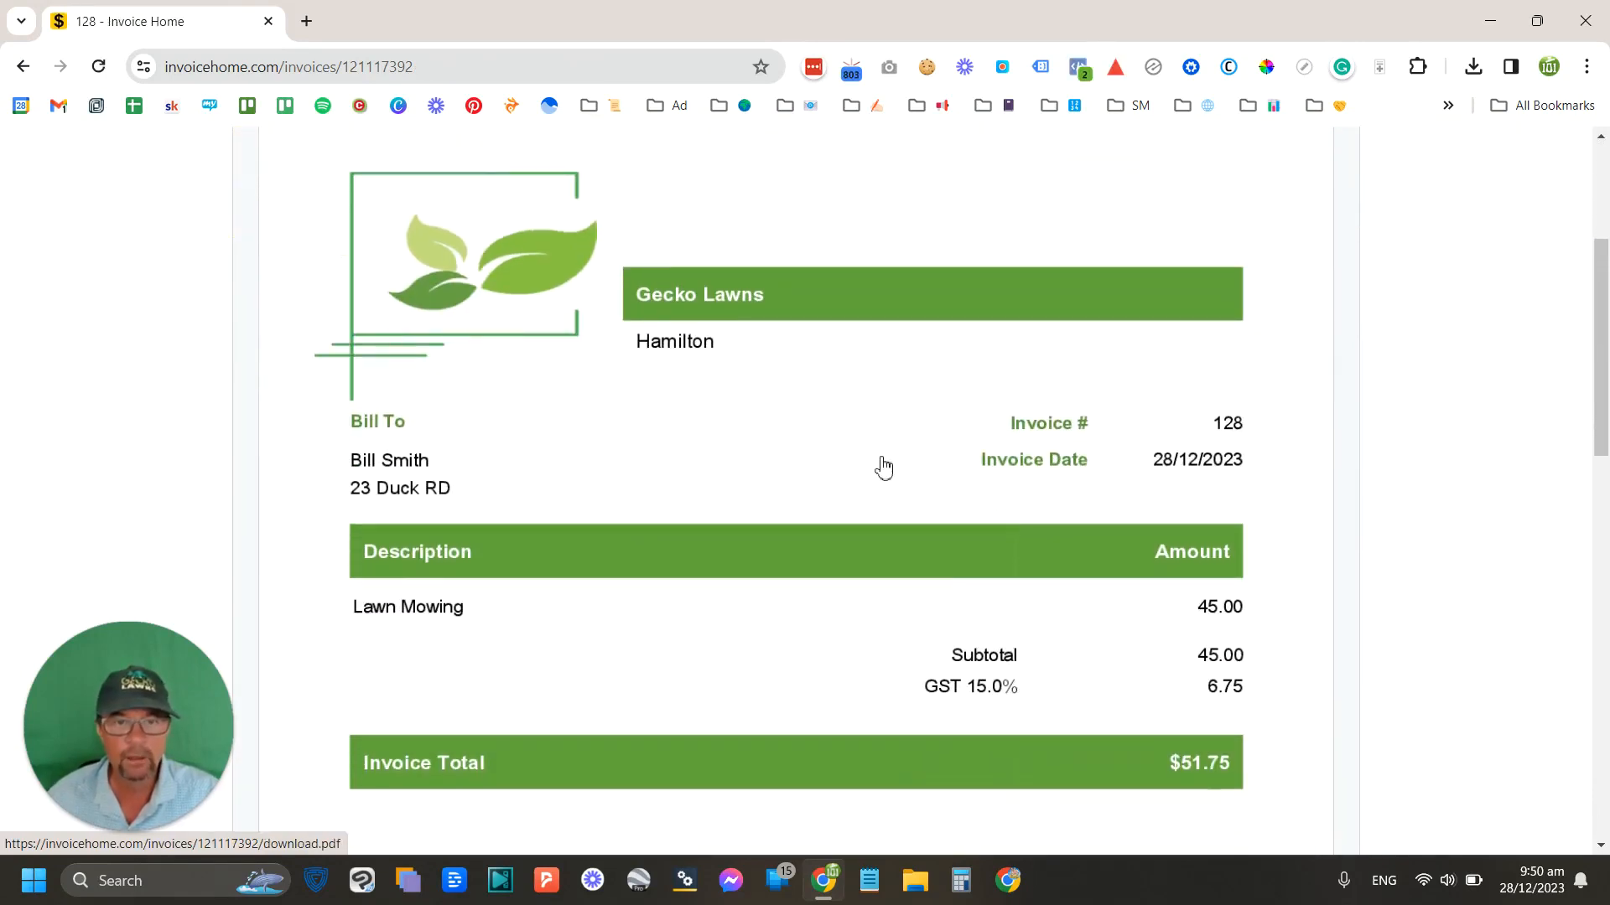
{"action": "scroll", "scroll_direction": "down", "scroll_amount": 3}
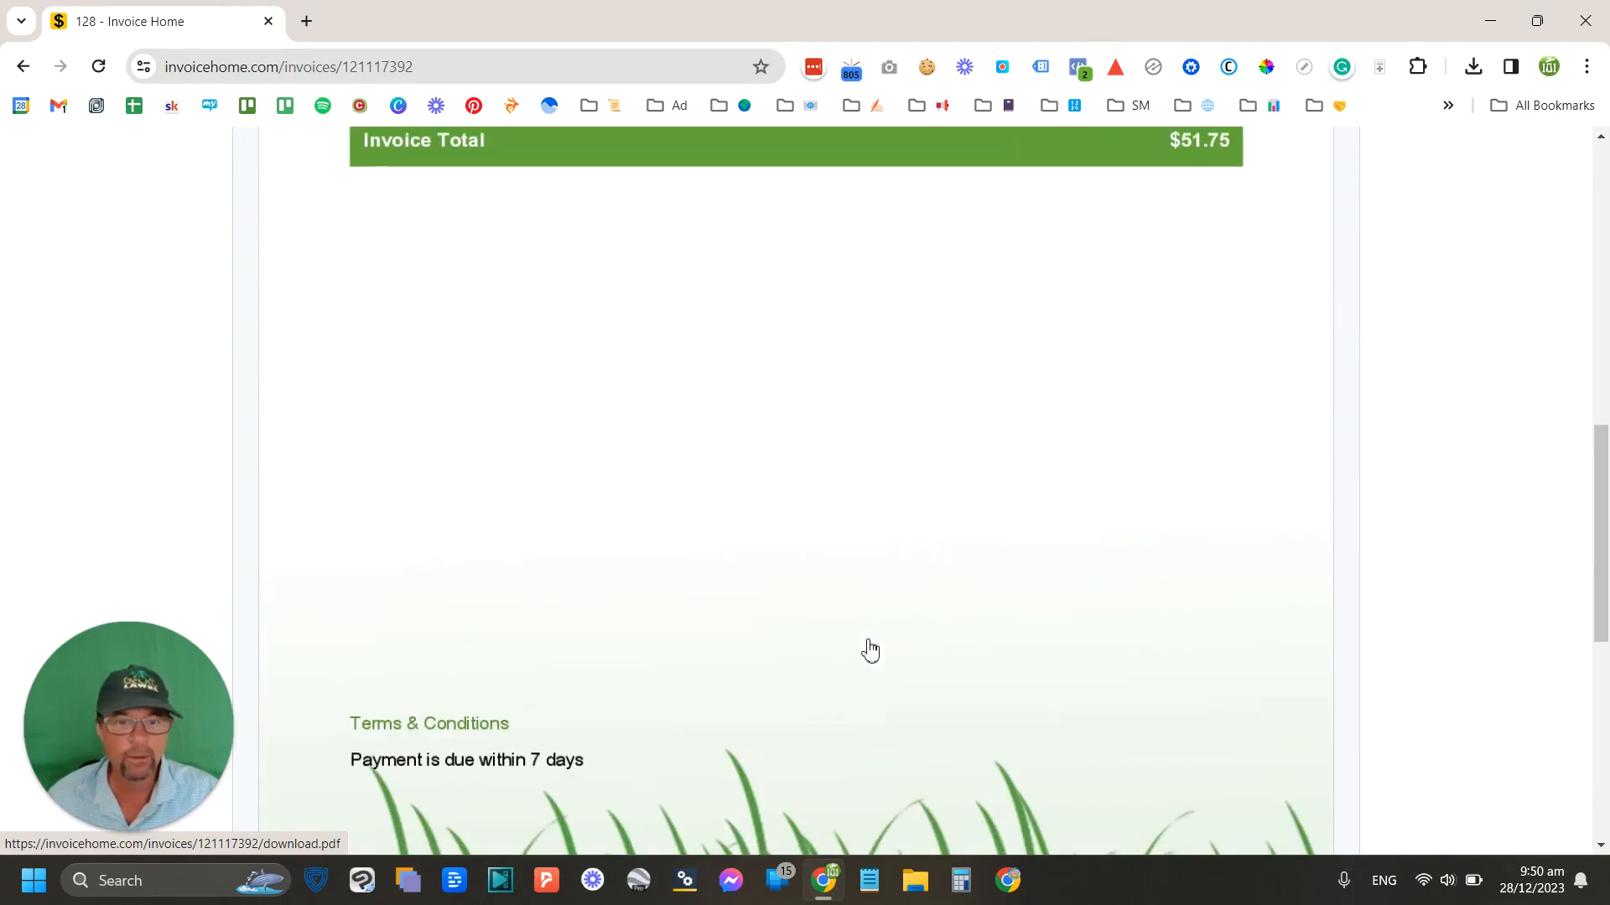
{"action": "scroll", "scroll_direction": "up", "scroll_amount": 3}
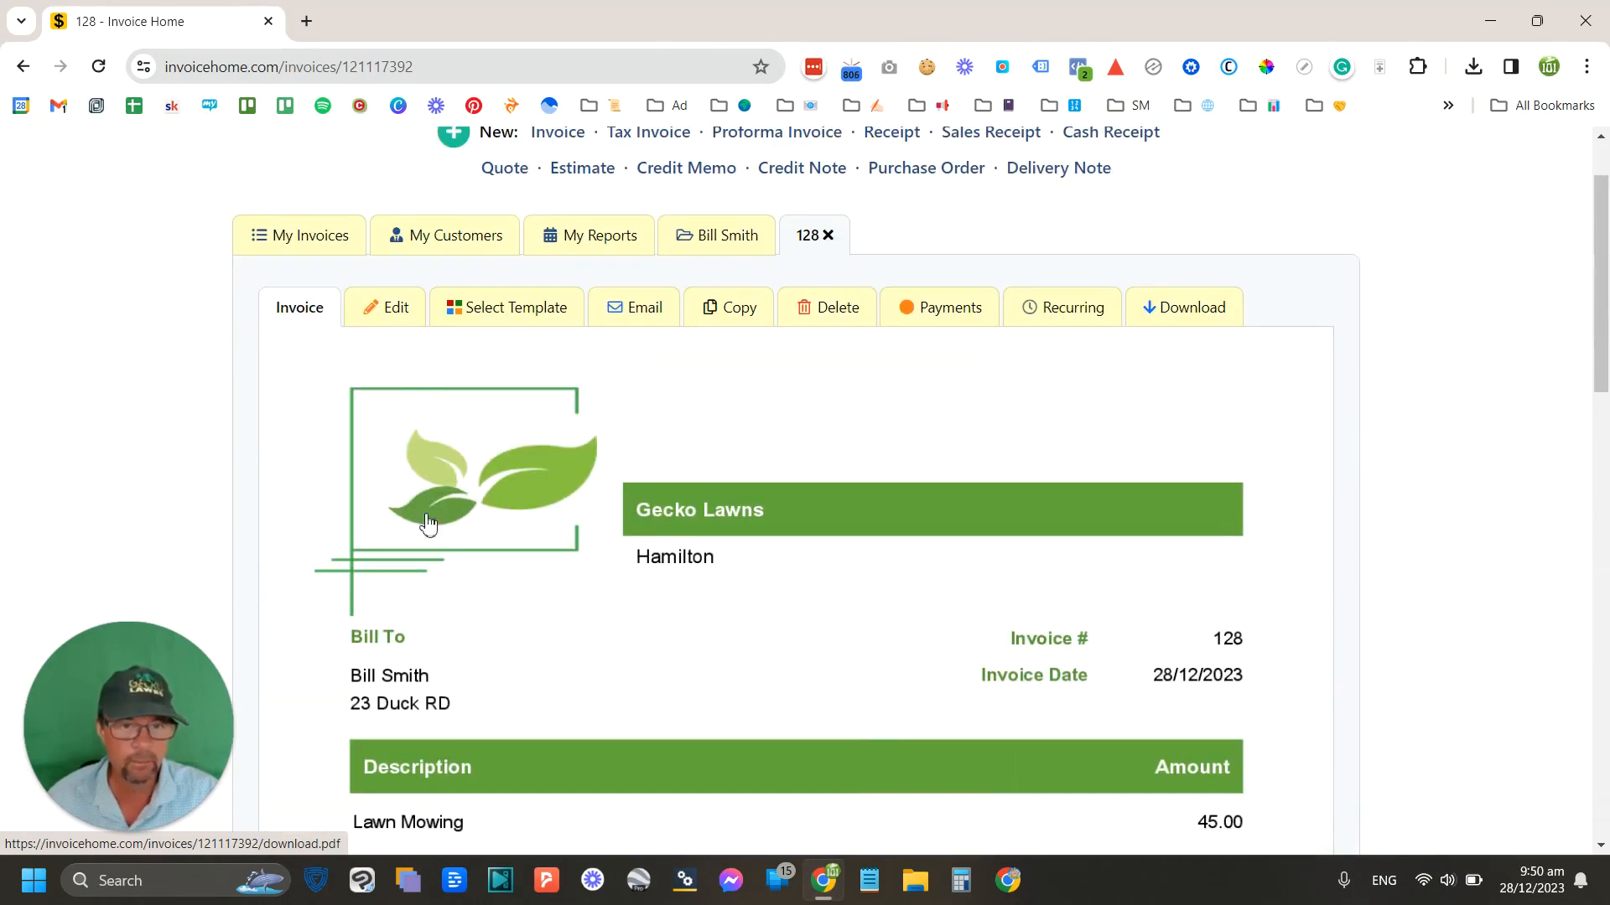
{"action": "mouse_move", "coordinate": [875, 475]}
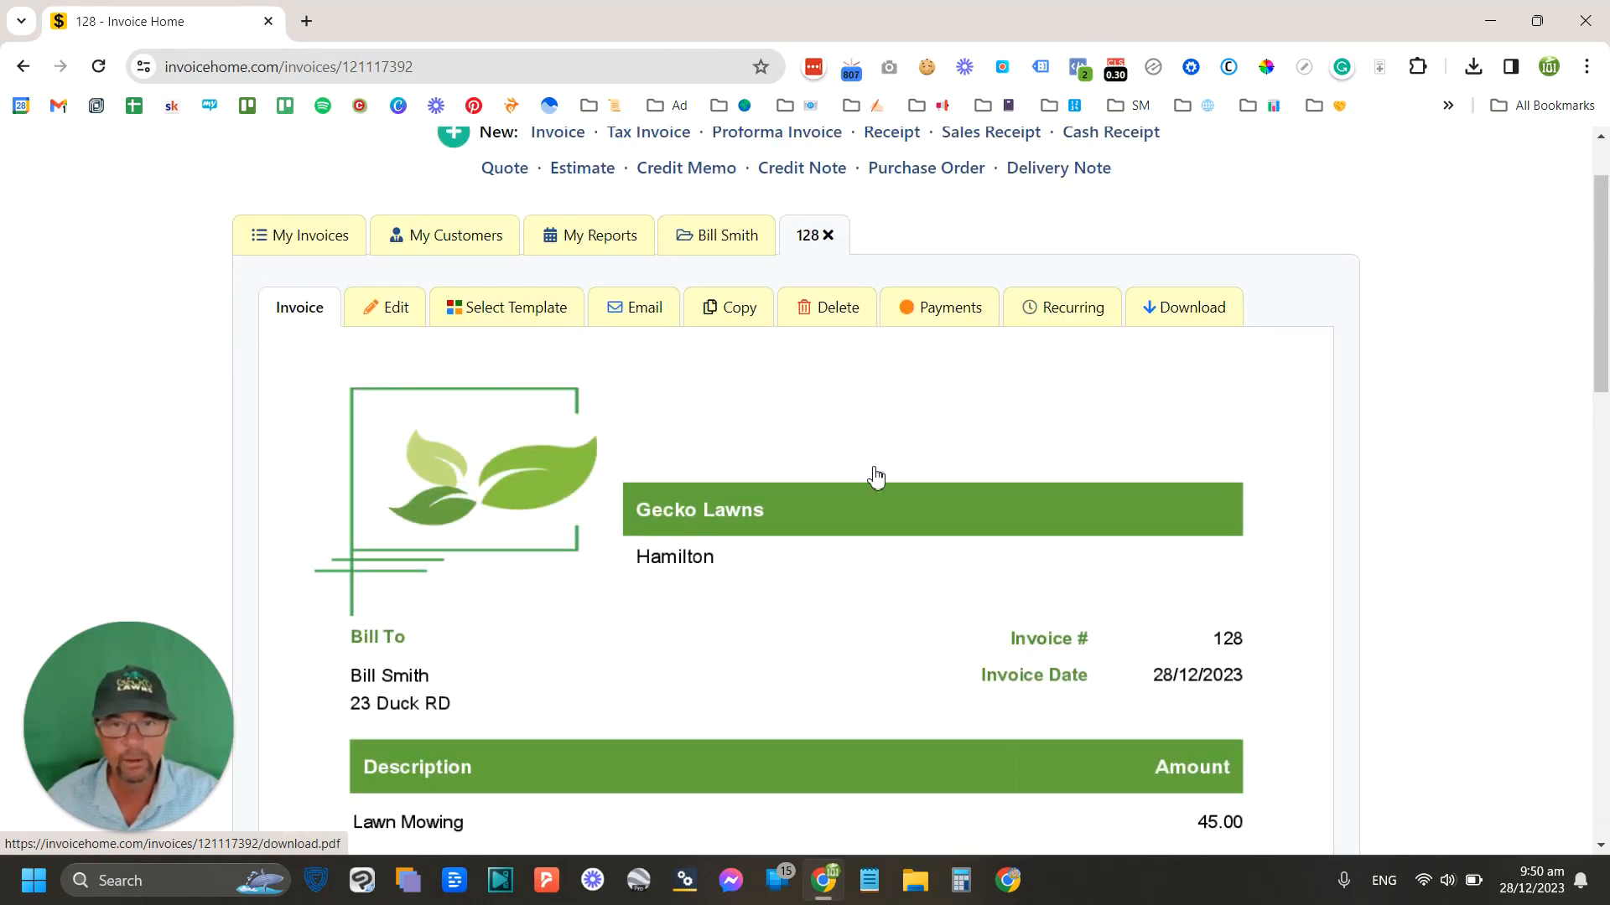
{"action": "scroll", "scroll_direction": "down", "scroll_amount": 3}
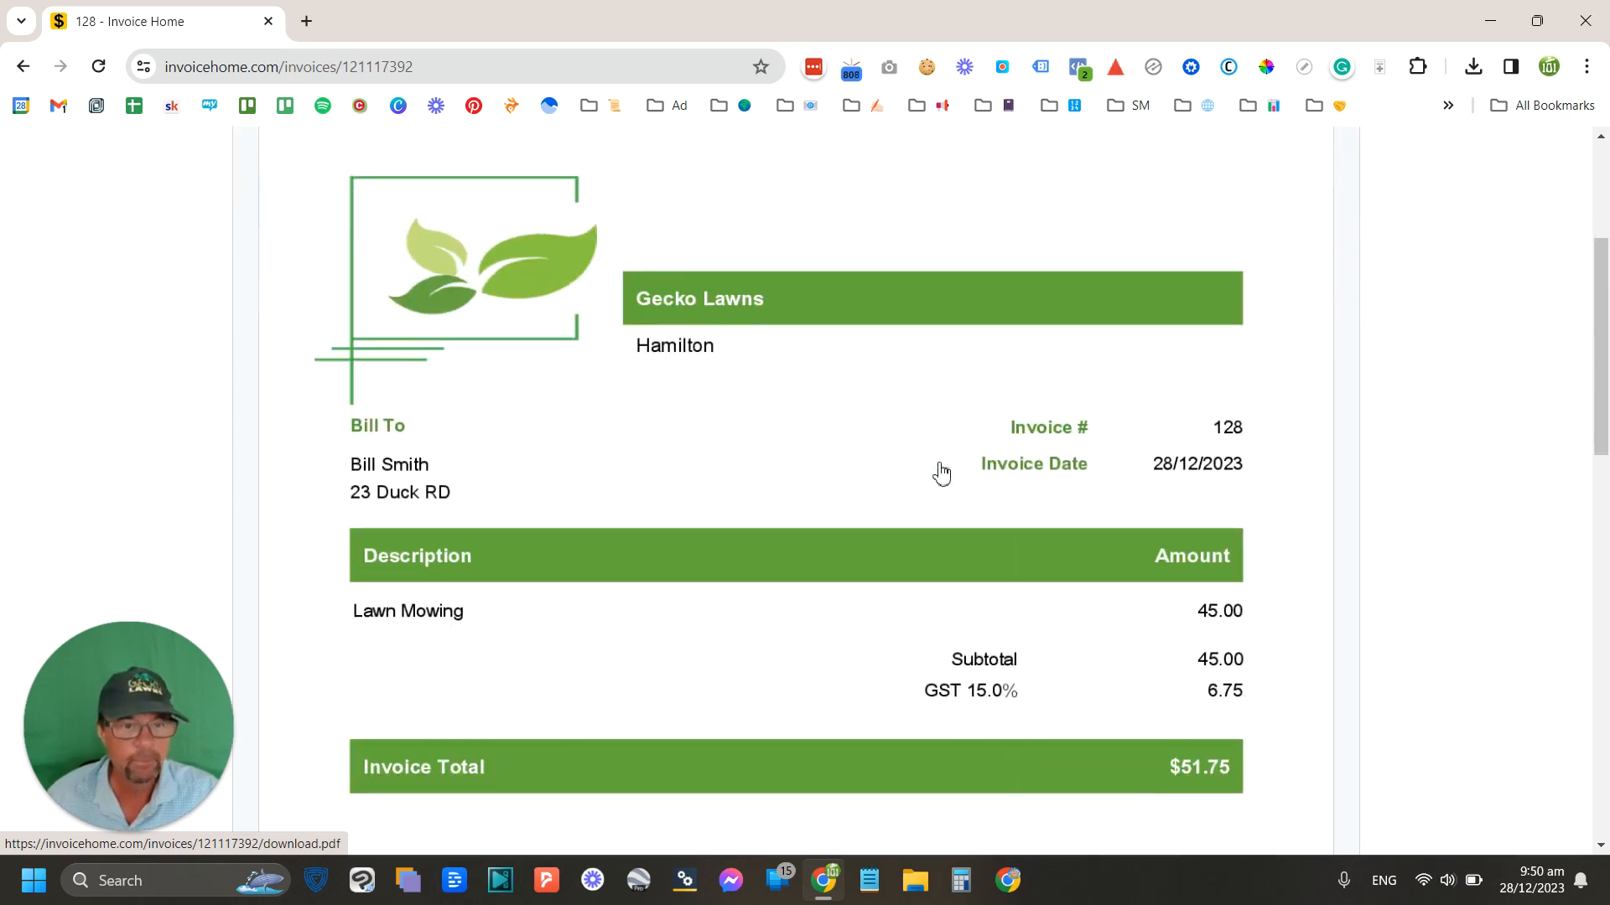
{"action": "scroll", "scroll_direction": "down", "scroll_amount": 3}
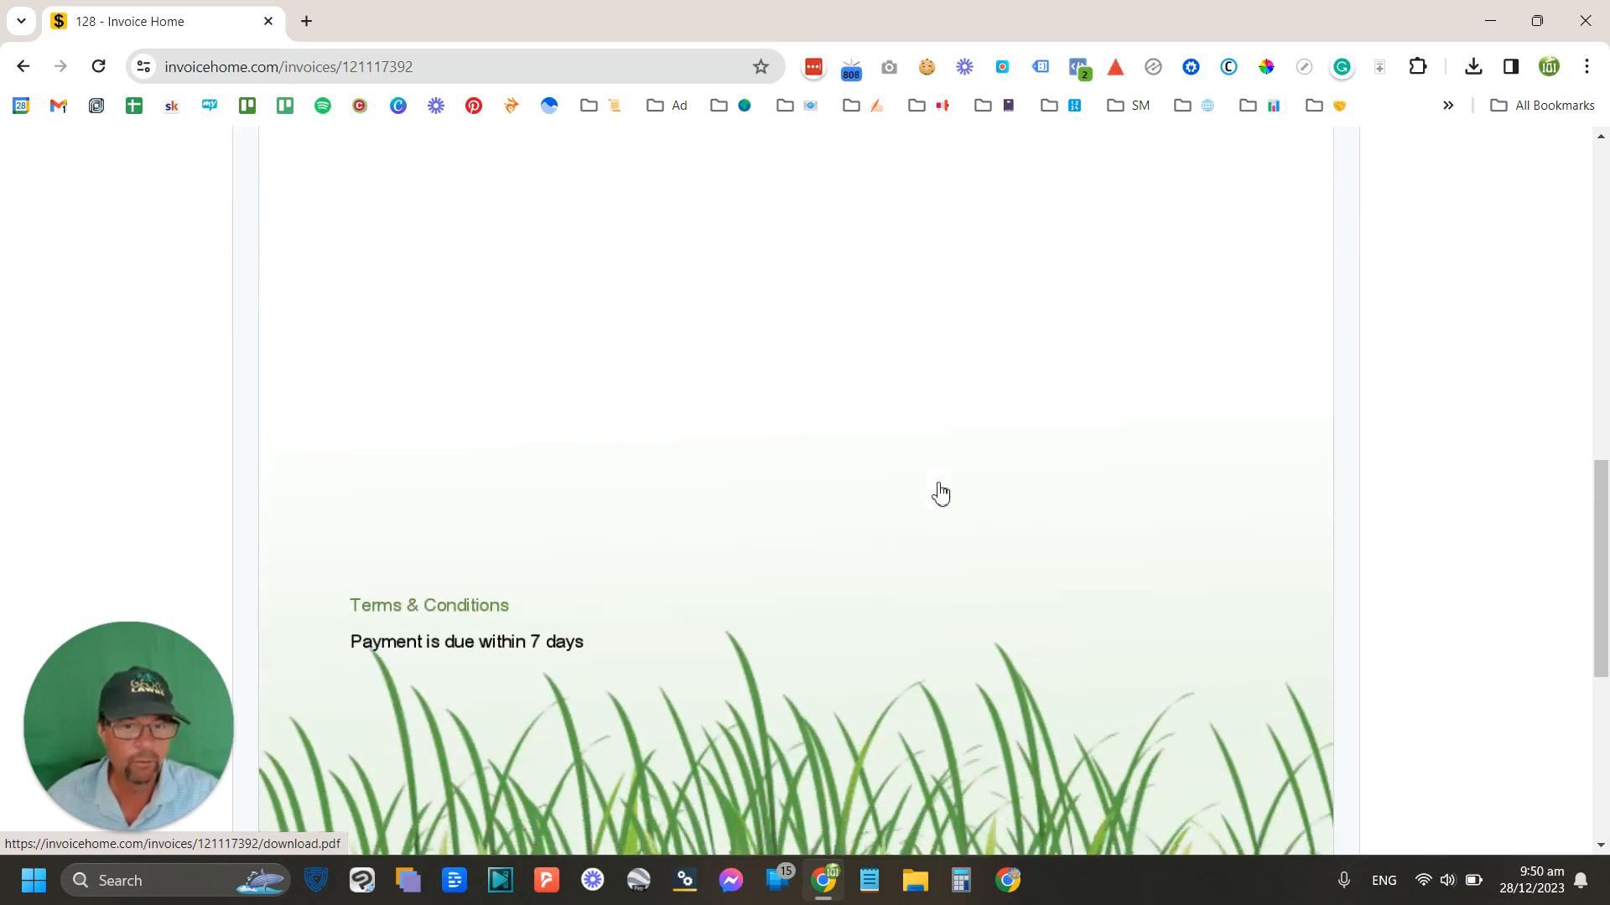
{"action": "scroll", "scroll_direction": "up", "scroll_amount": 3}
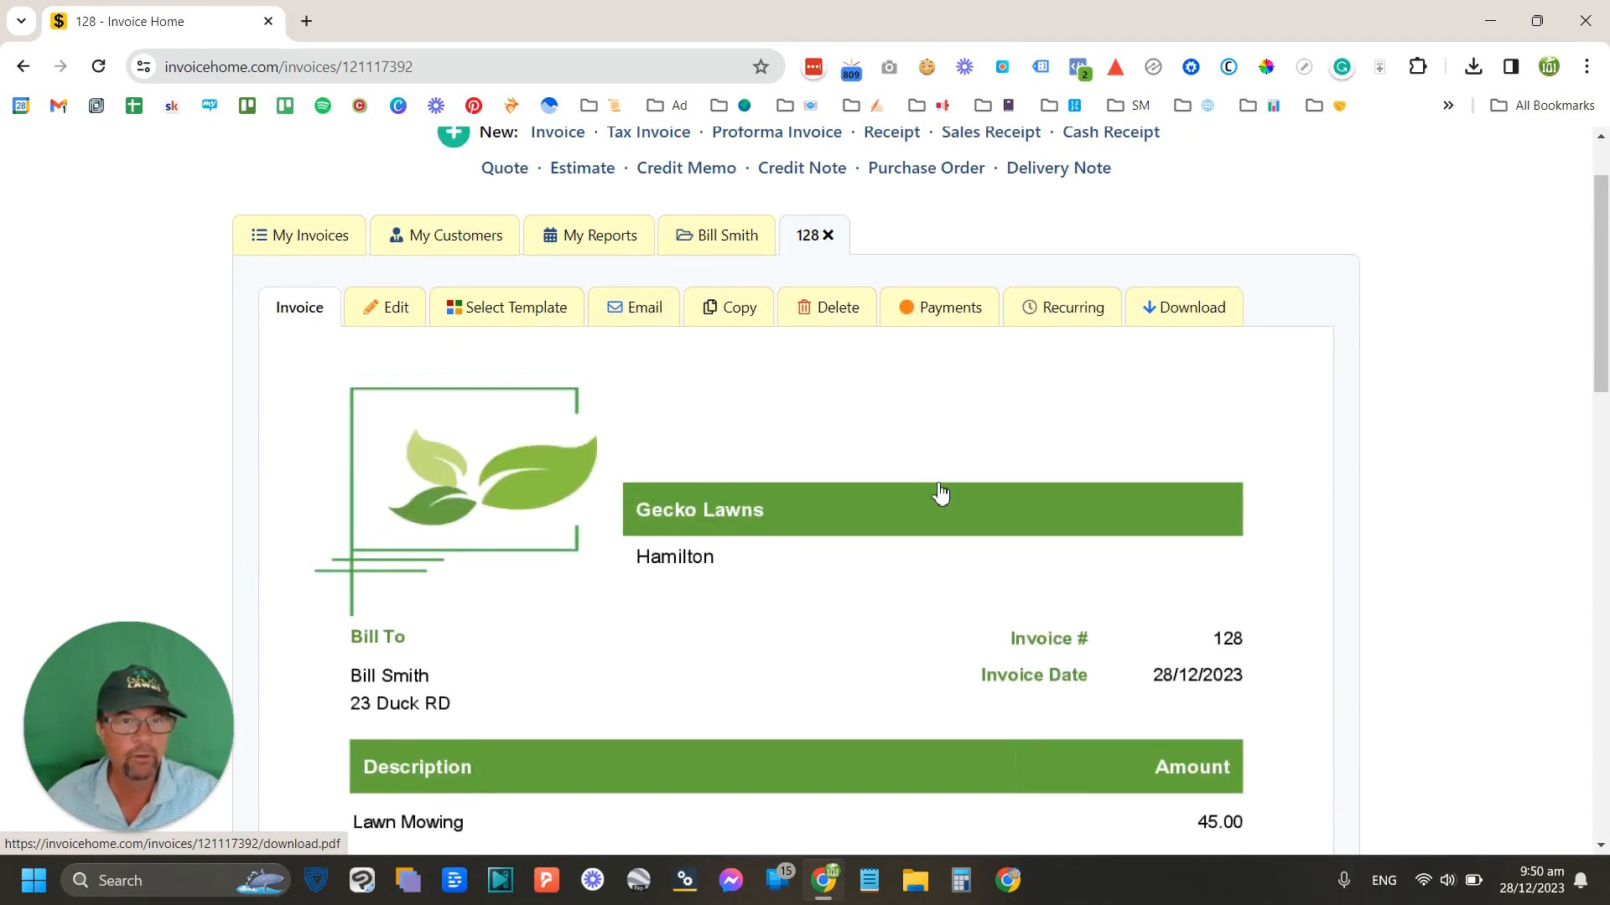
{"action": "left_click", "coordinate": [506, 307]}
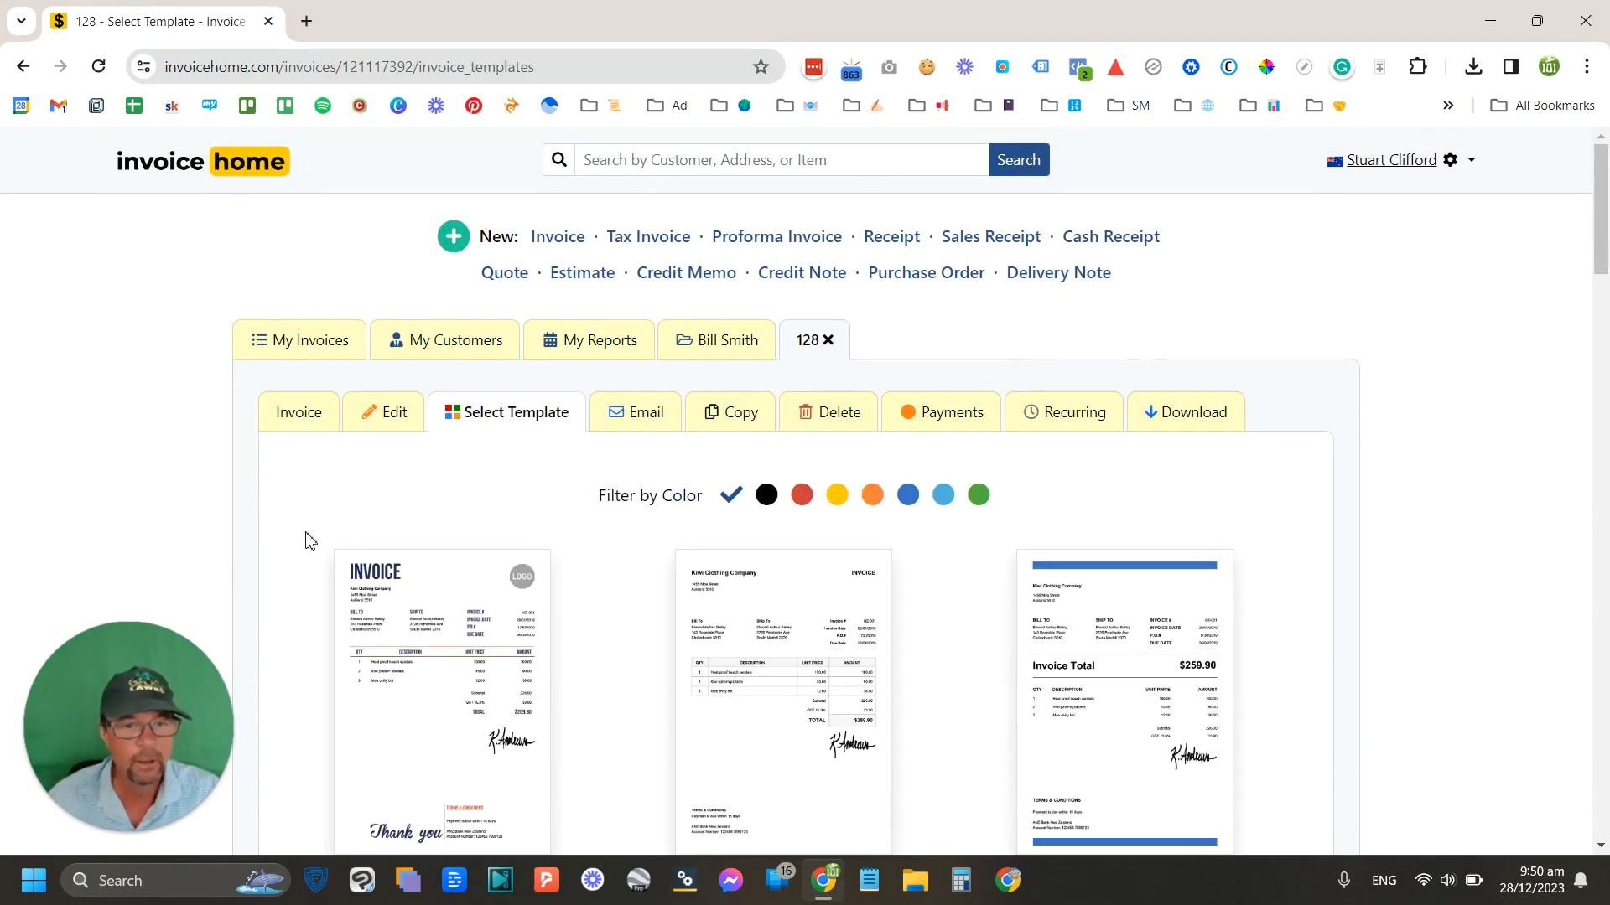
Step: Apply the green boxed template showing the Gecko Lawns logo to invoice 128
{"action": "scroll", "scroll_direction": "down", "scroll_amount": 3}
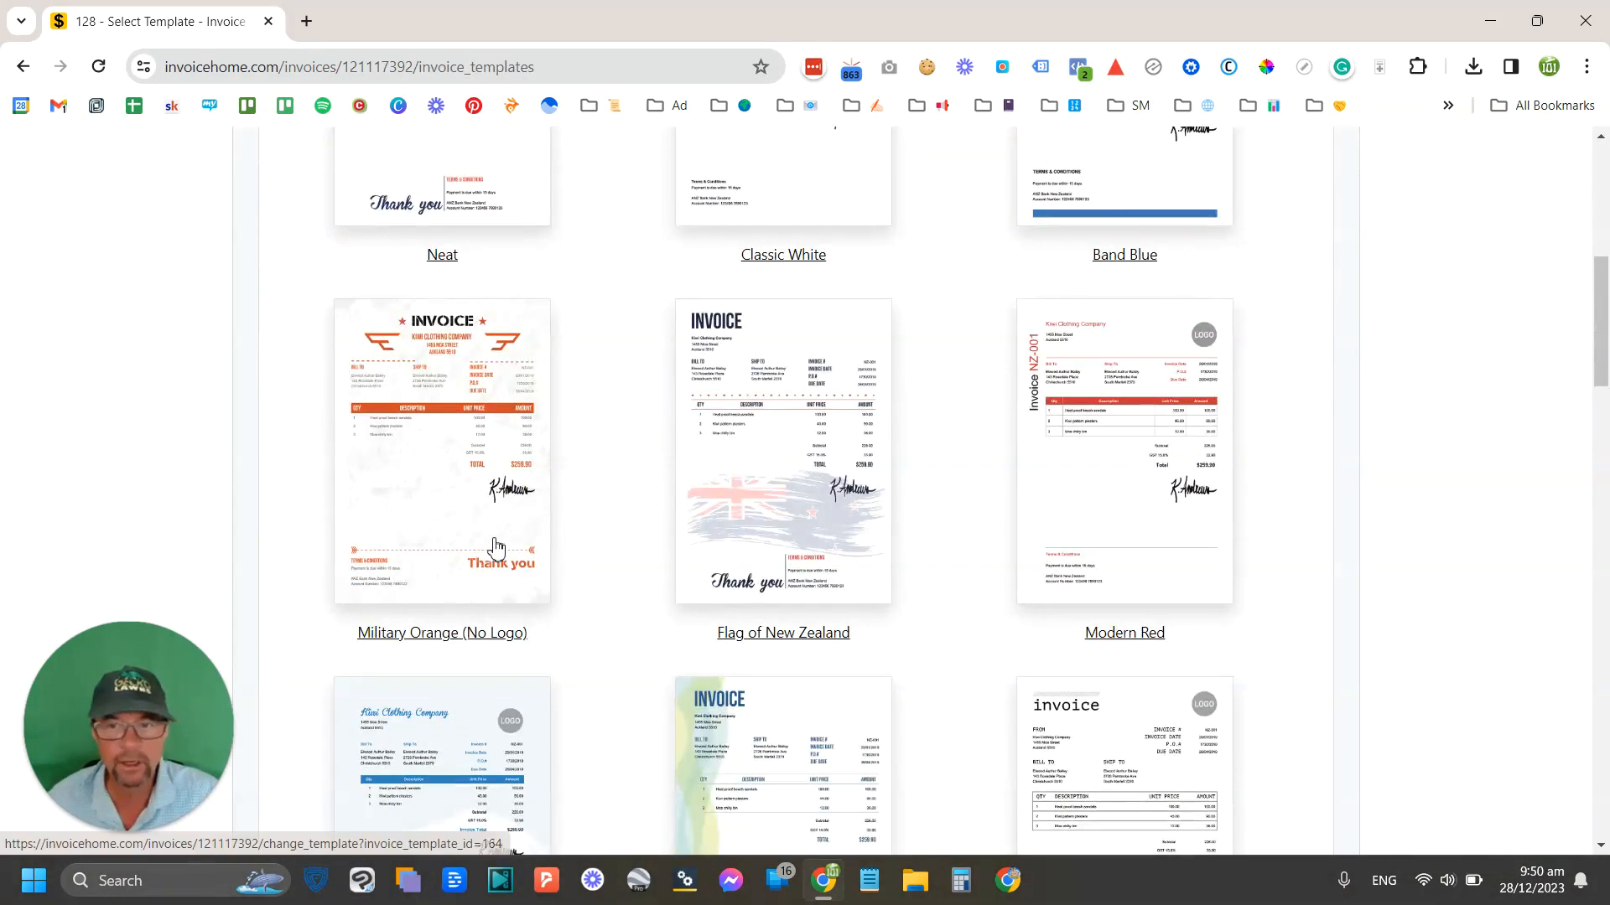
{"action": "scroll", "scroll_direction": "up", "scroll_amount": 3}
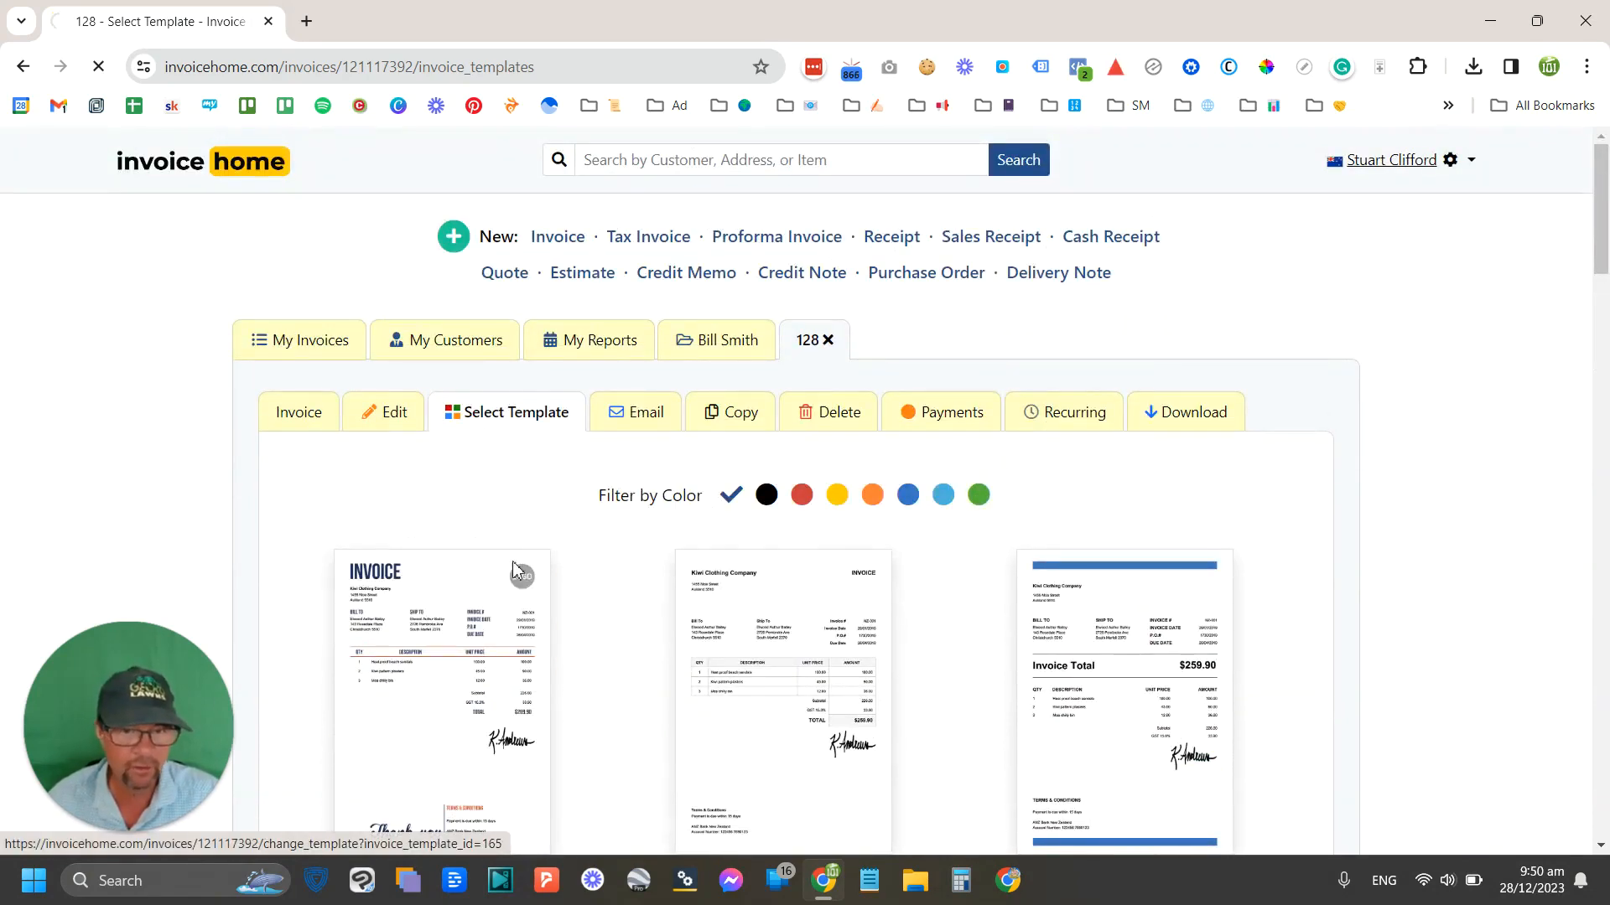
{"action": "left_click", "coordinate": [975, 497]}
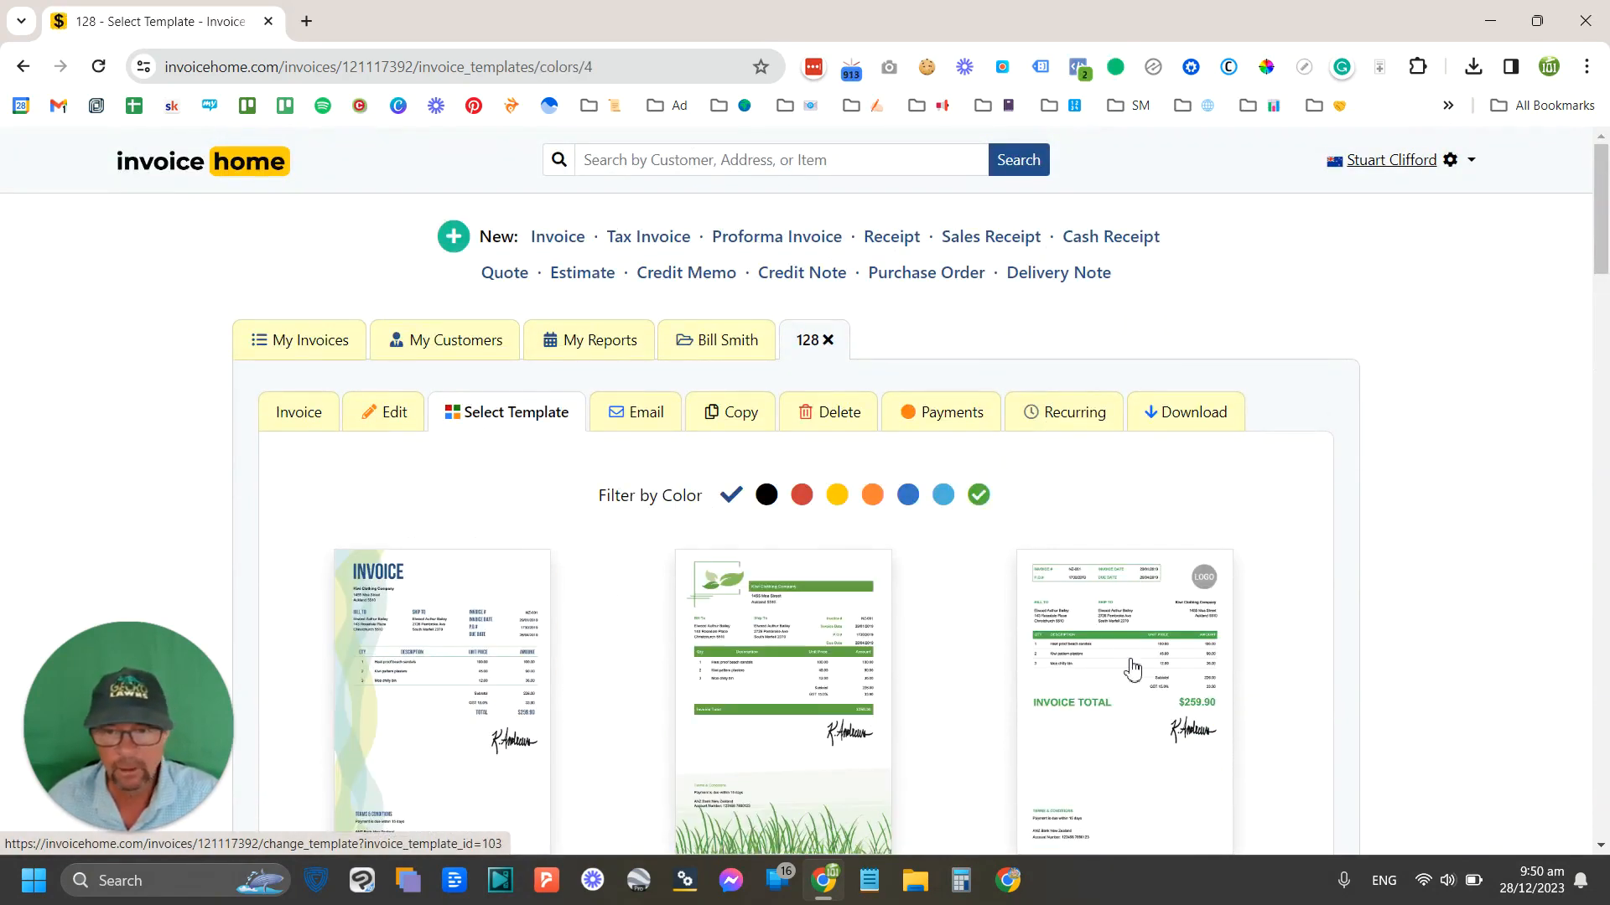
{"action": "left_click", "coordinate": [299, 413]}
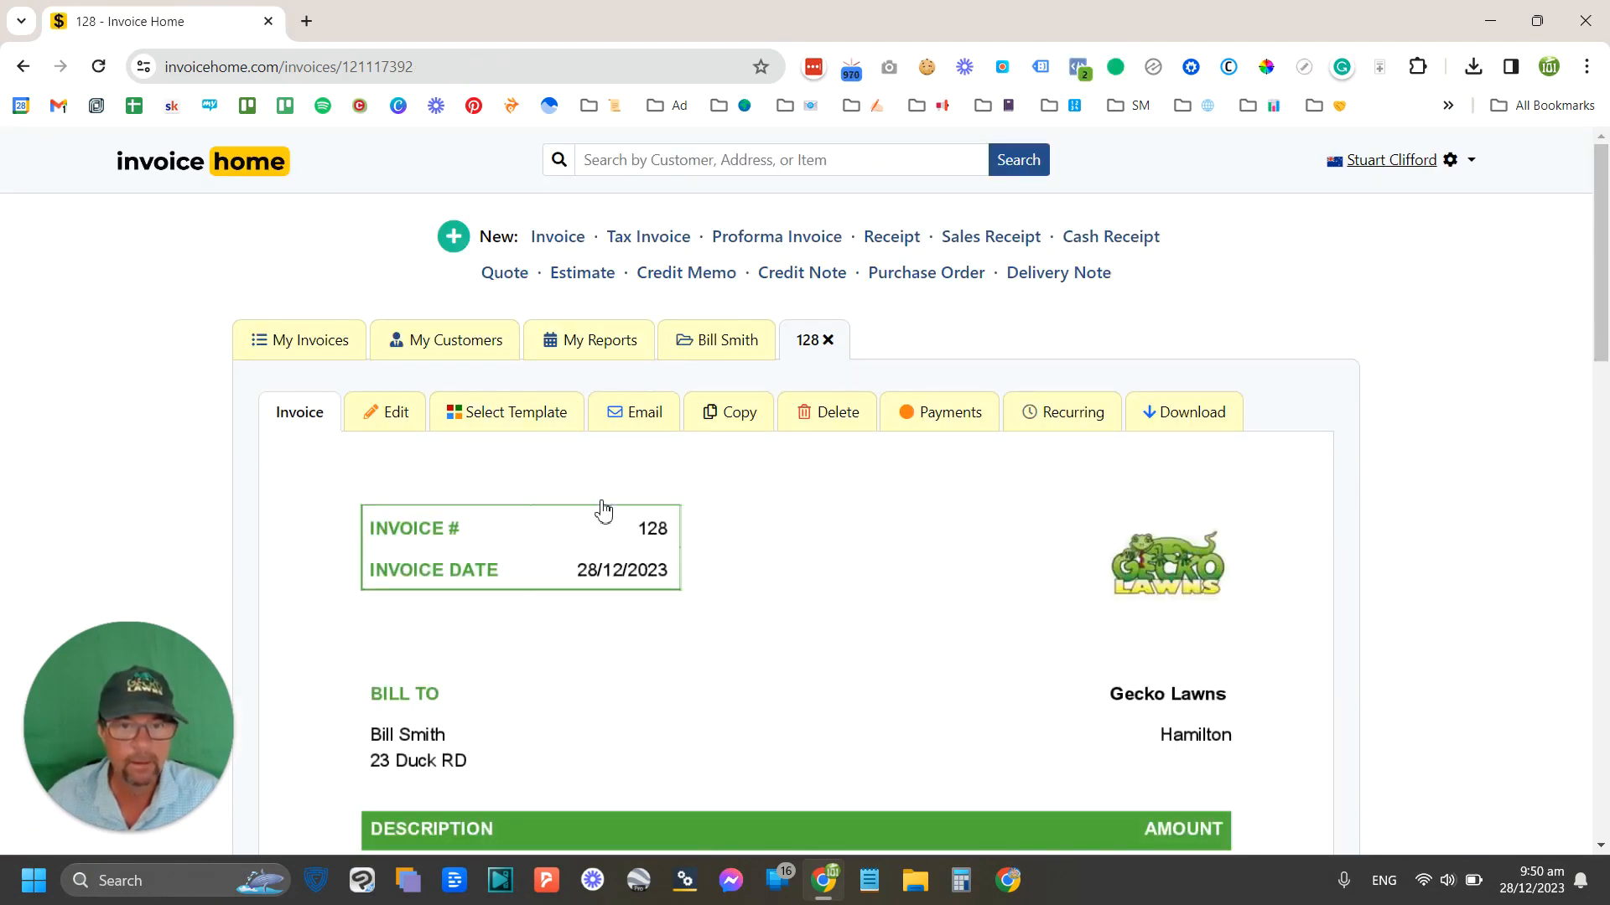
{"action": "scroll", "scroll_direction": "down", "scroll_amount": 3}
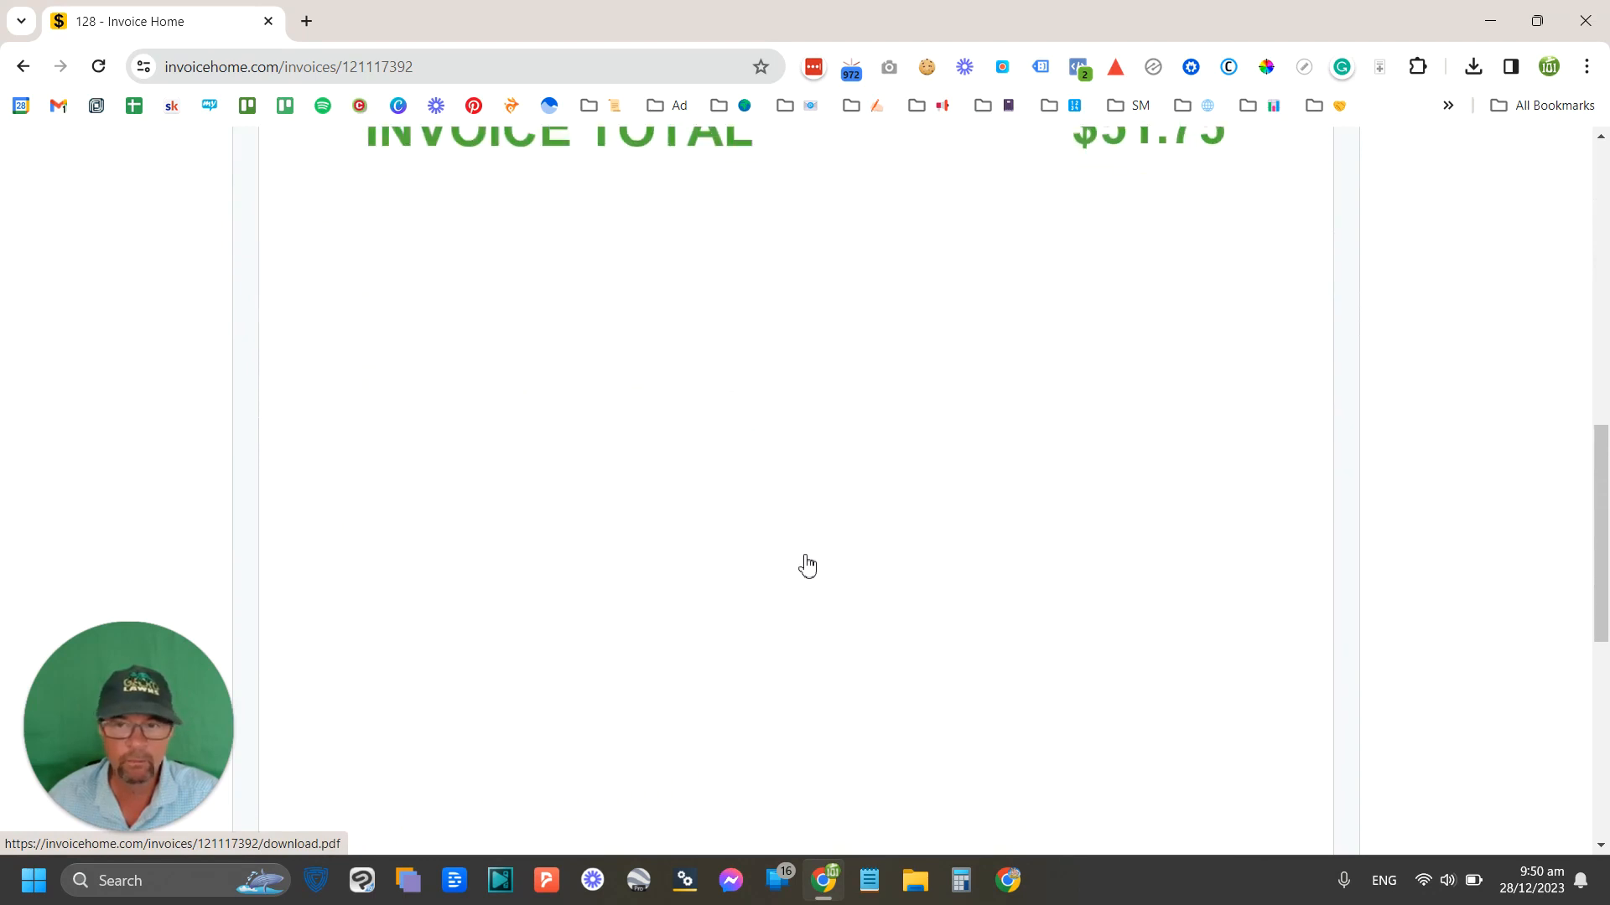
{"action": "scroll", "scroll_direction": "up", "scroll_amount": 3}
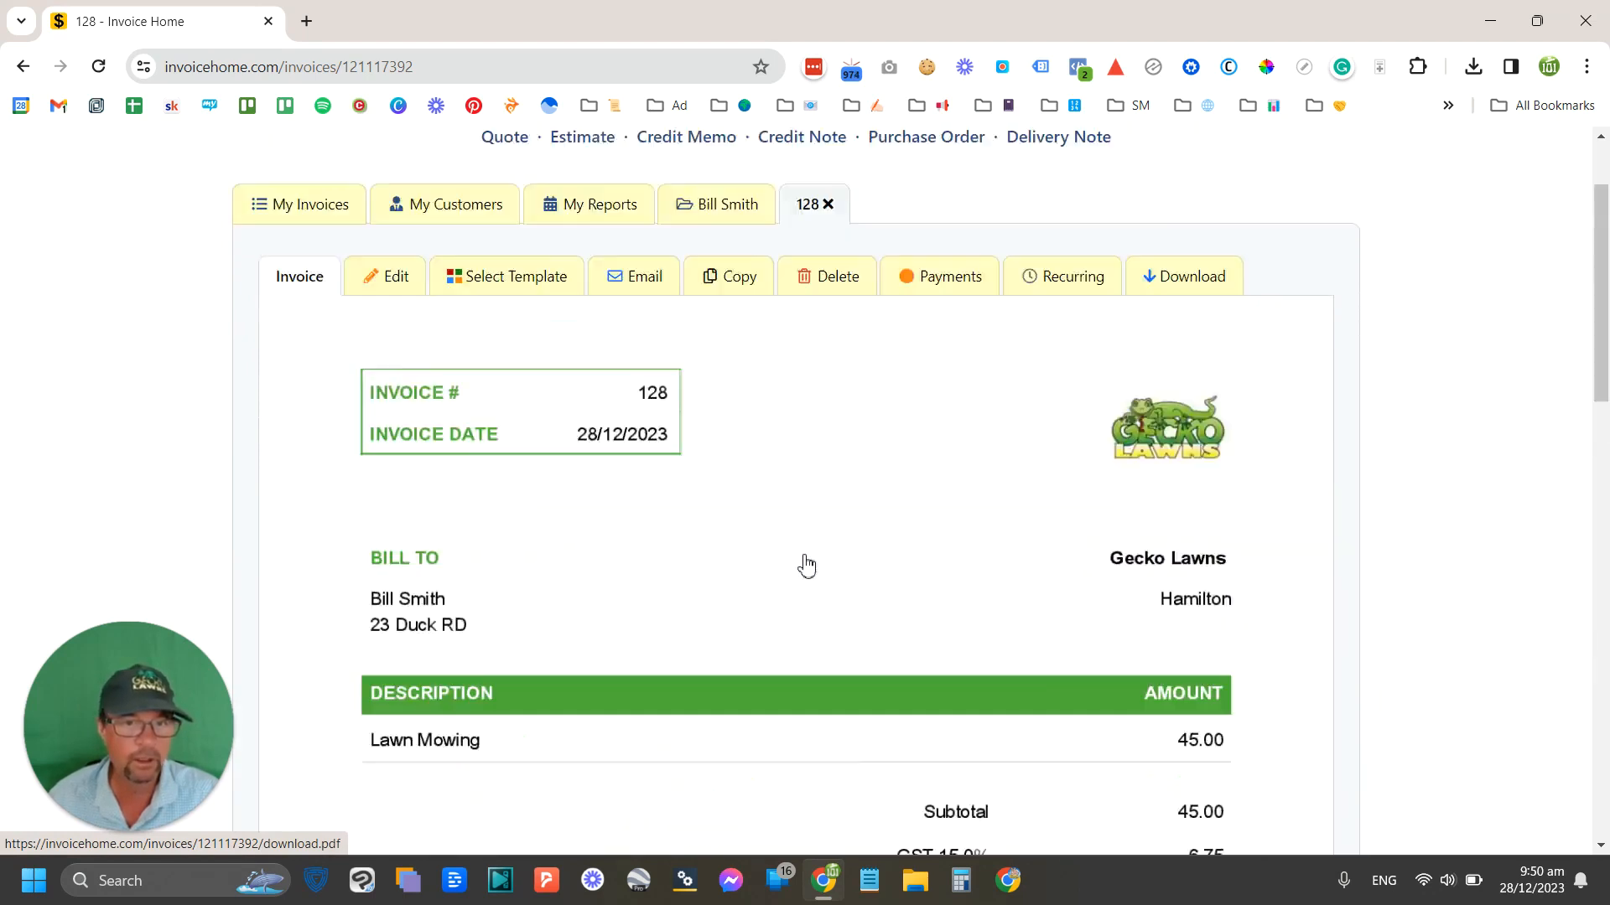
{"action": "scroll", "scroll_direction": "down", "scroll_amount": 3}
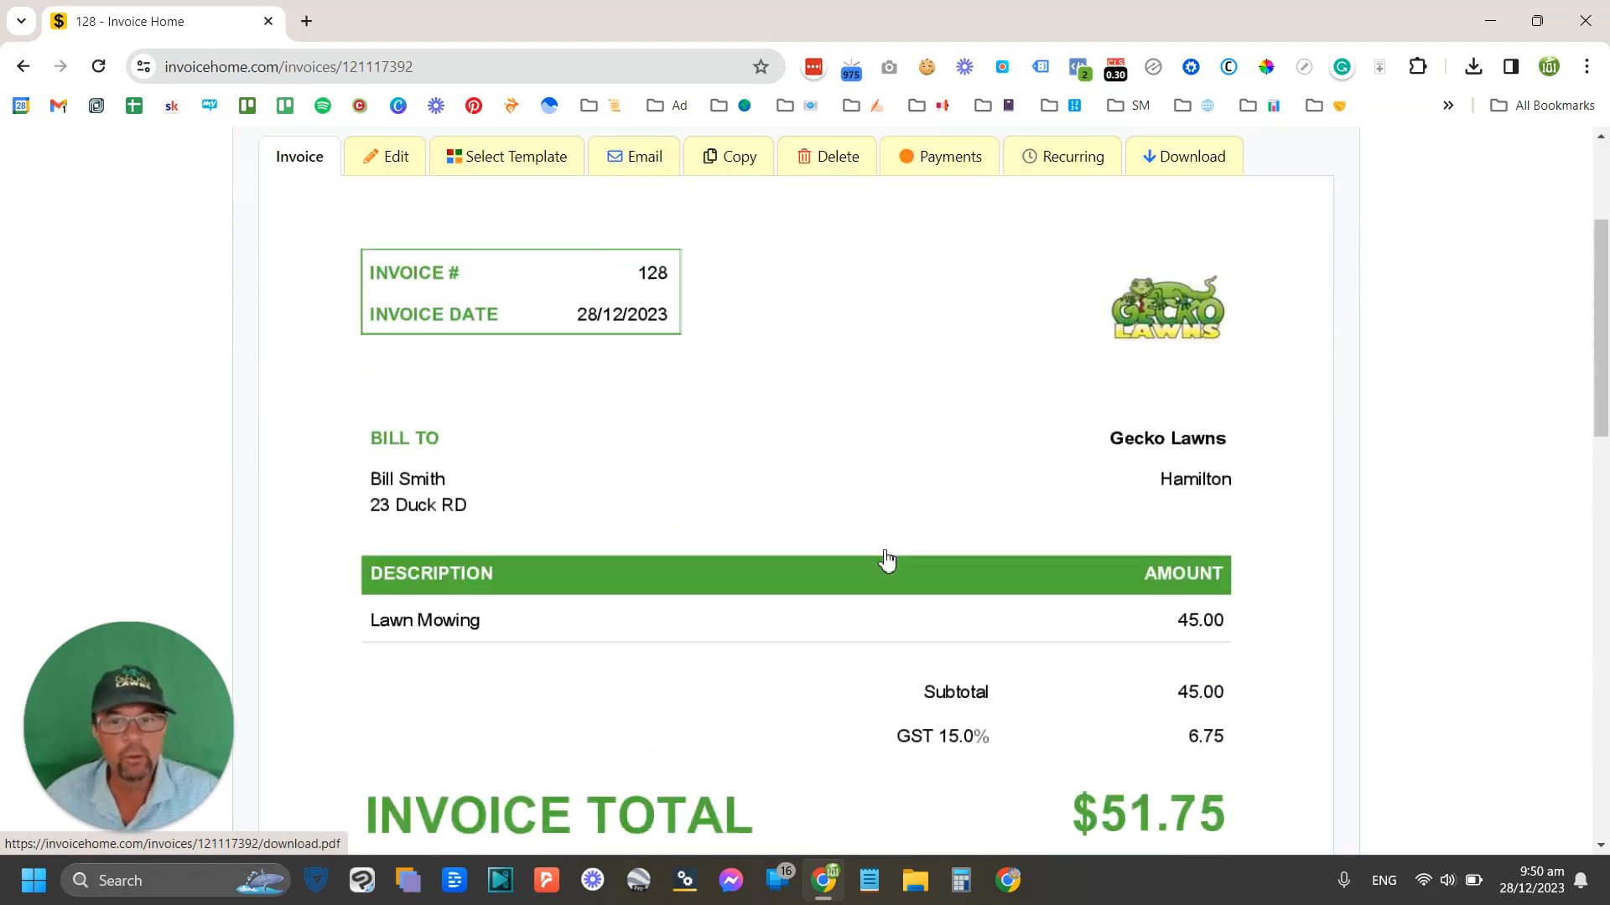
{"action": "scroll", "scroll_direction": "down", "scroll_amount": 3}
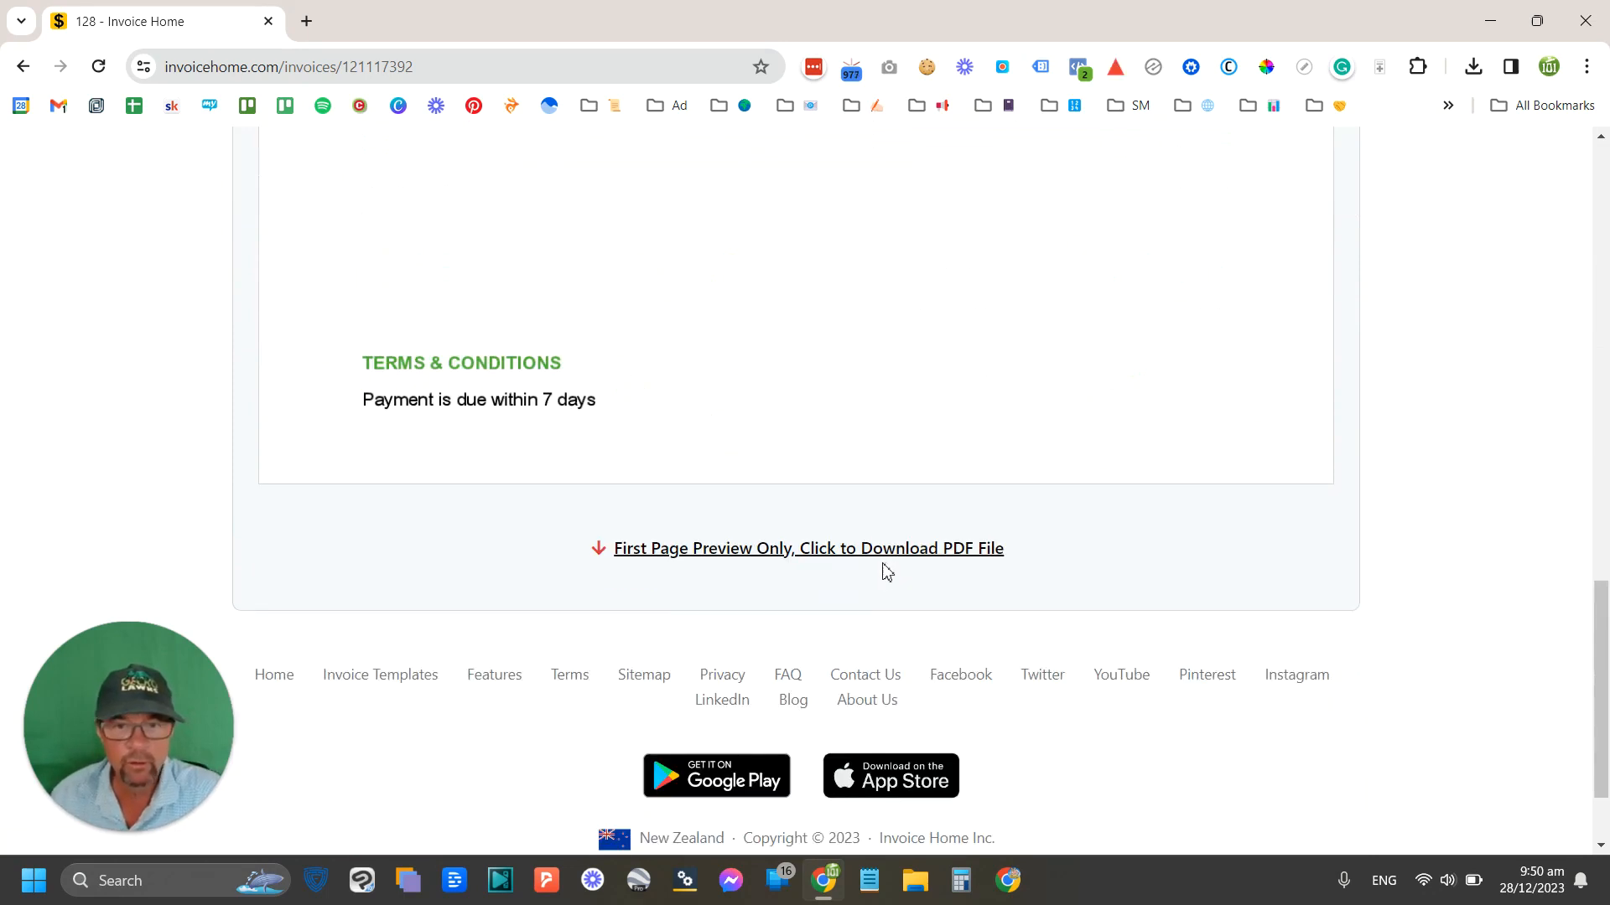
{"action": "left_click", "coordinate": [807, 547]}
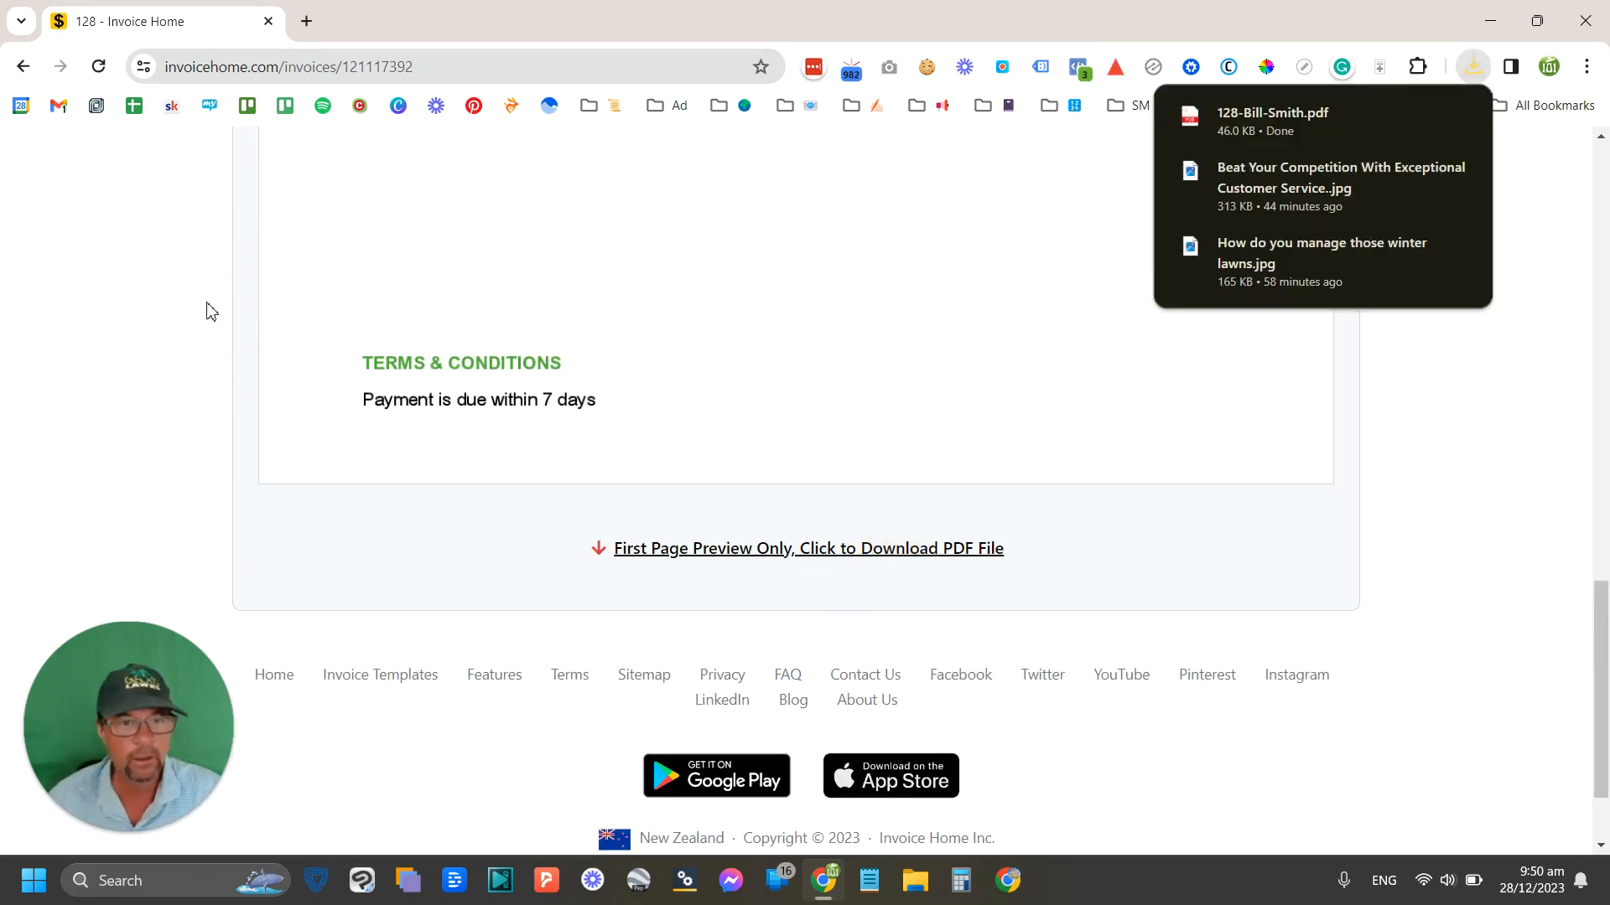
{"action": "scroll", "scroll_direction": "up", "scroll_amount": 3}
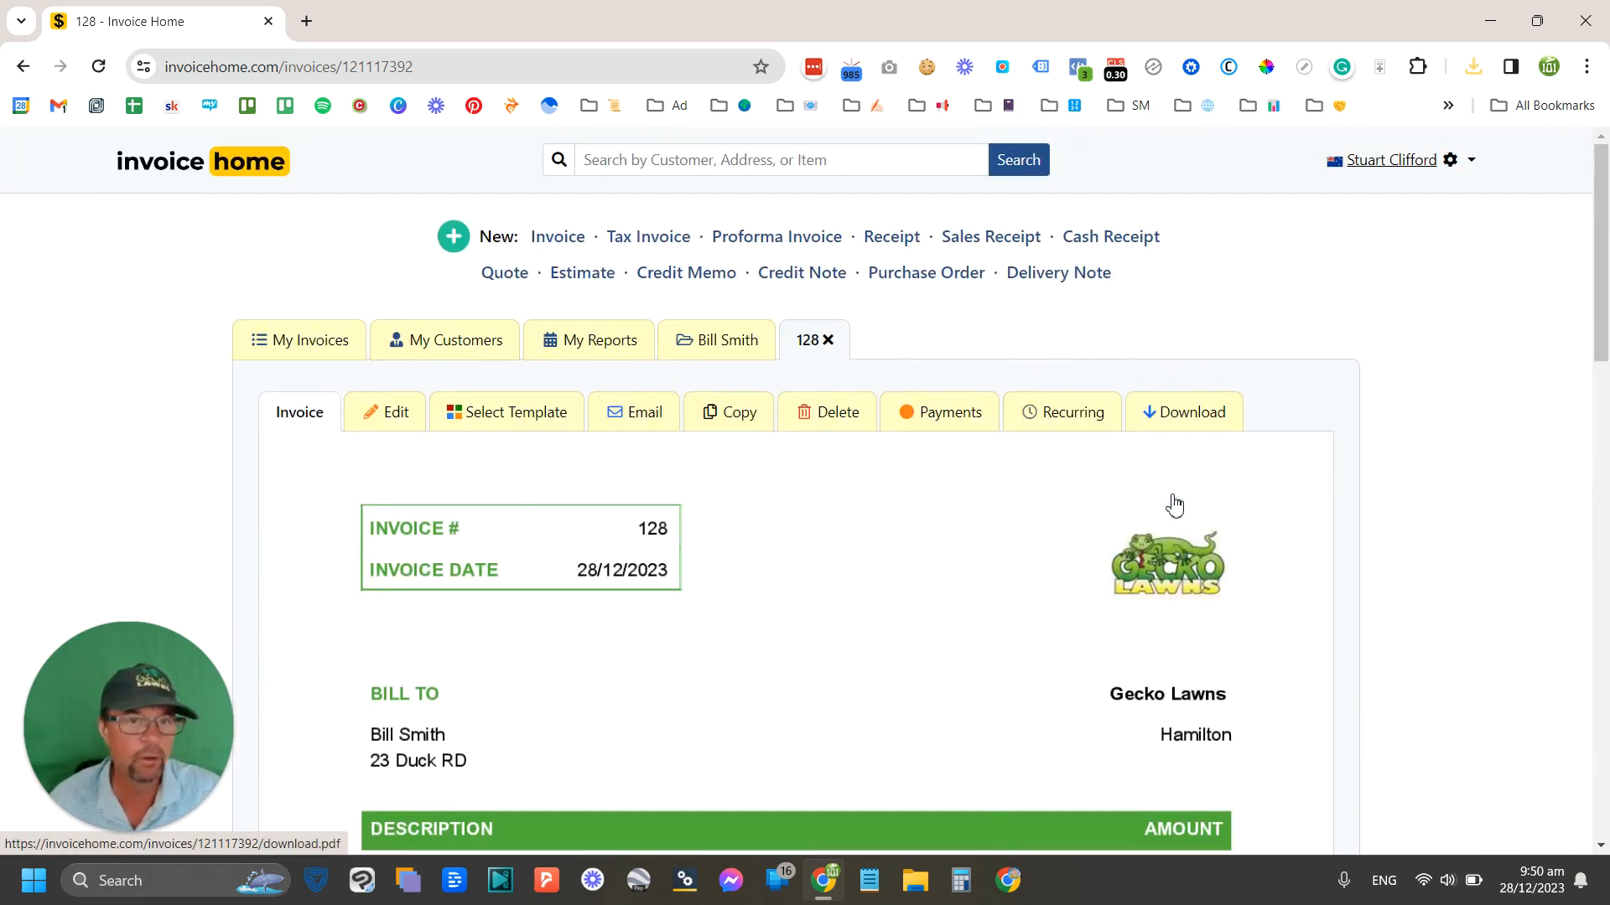
{"action": "mouse_move", "coordinate": [1383, 463]}
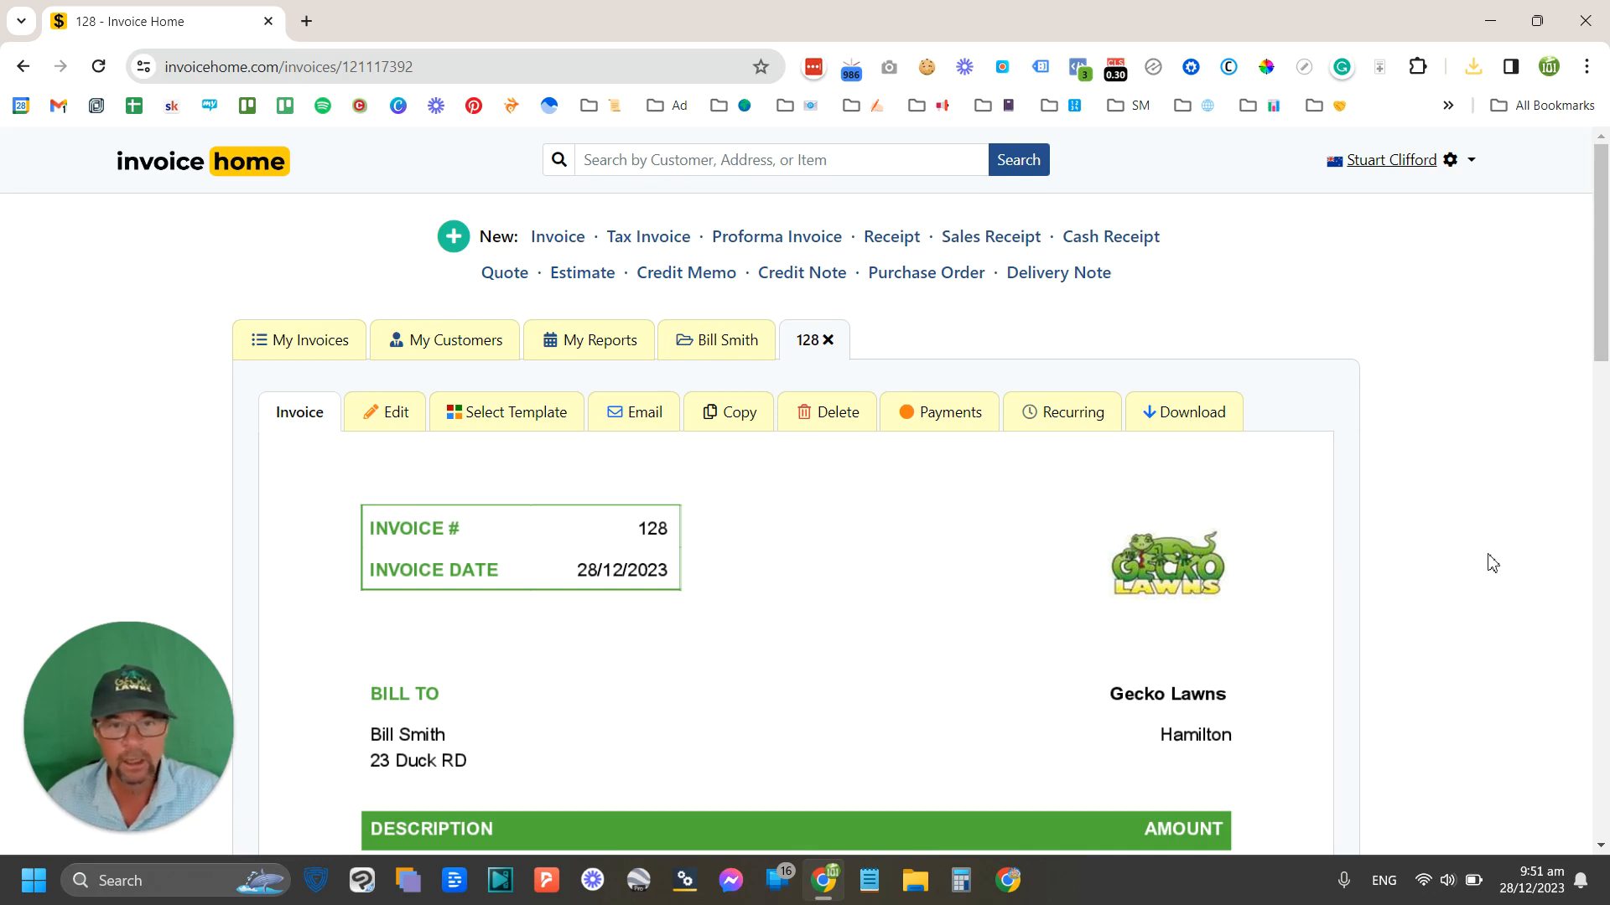
{"action": "mouse_move", "coordinate": [1479, 486]}
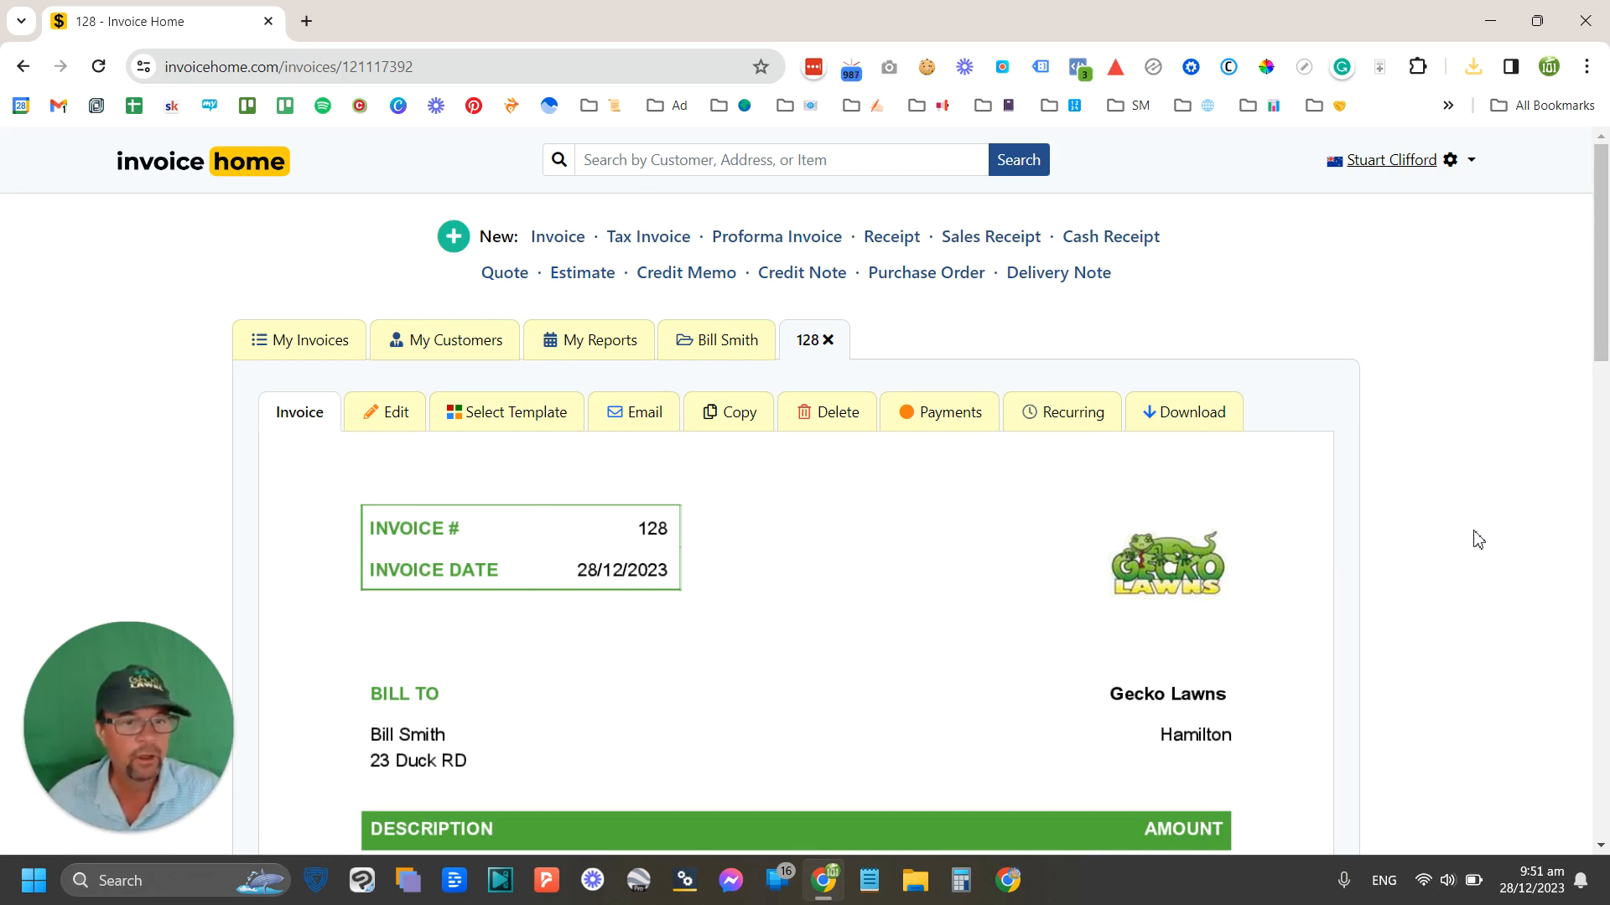
{"action": "mouse_move", "coordinate": [213, 240]}
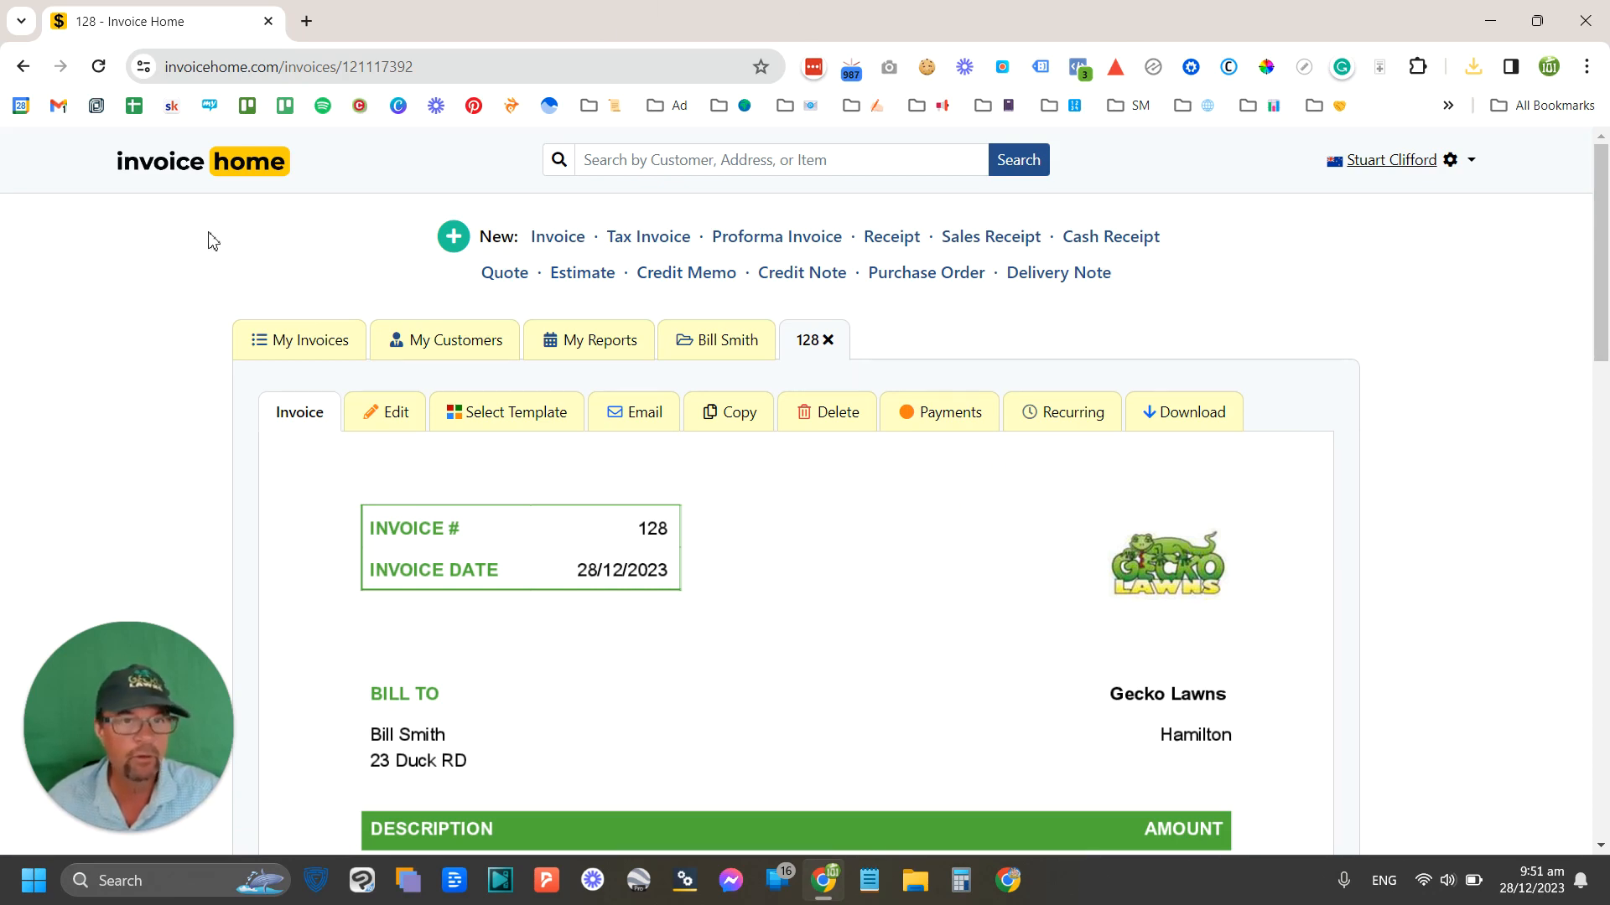
{"action": "mouse_move", "coordinate": [1560, 493]}
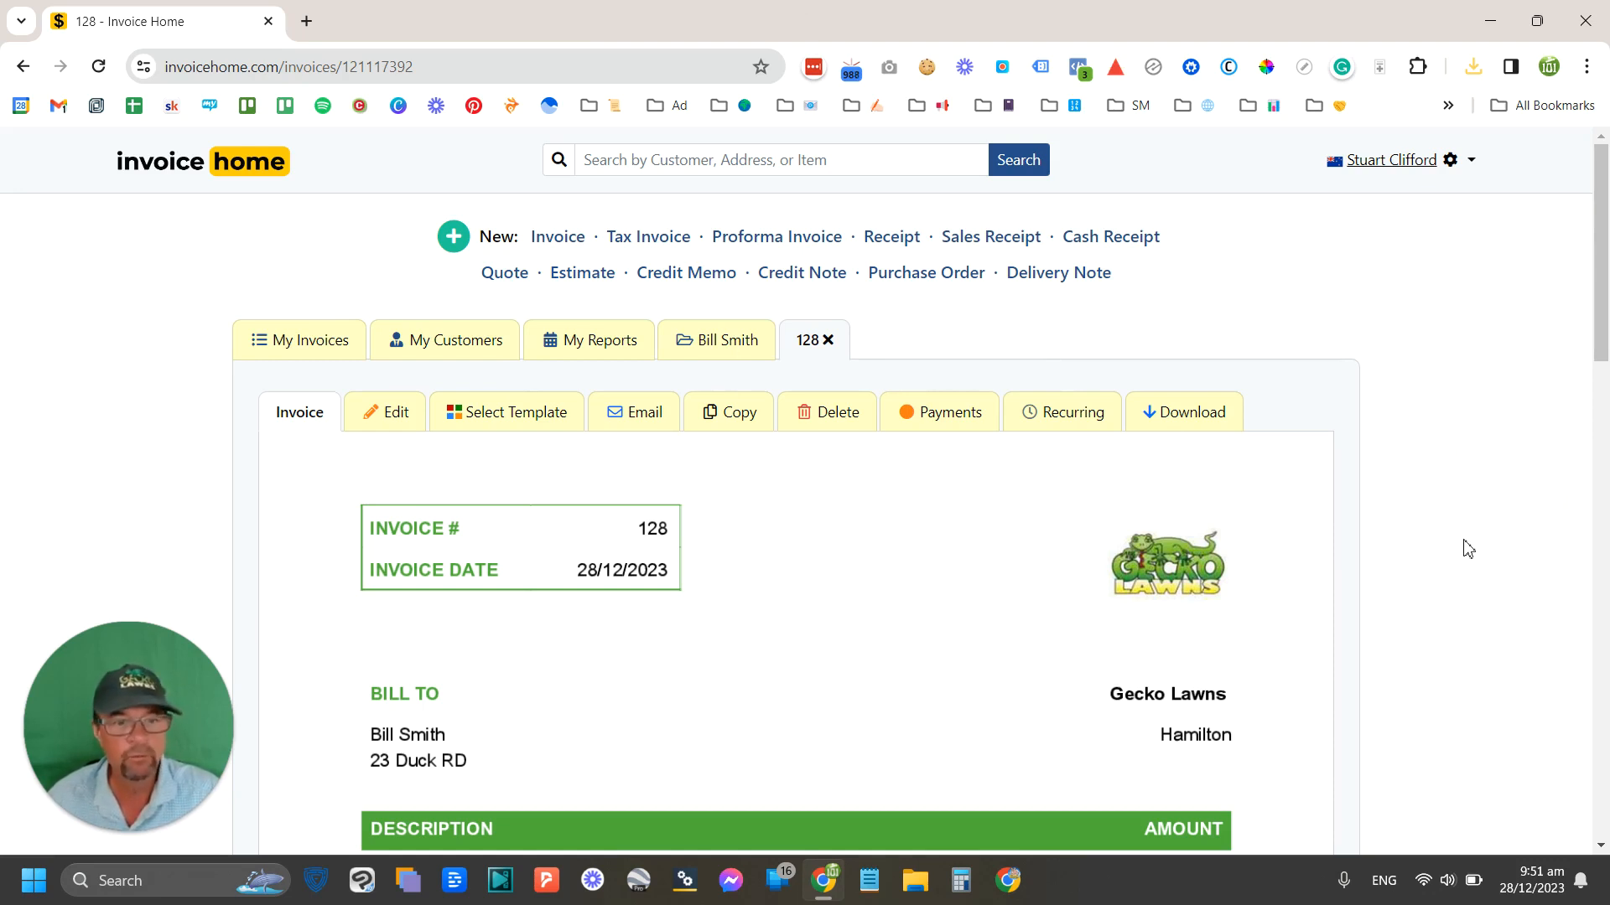
{"action": "mouse_move", "coordinate": [1422, 531]}
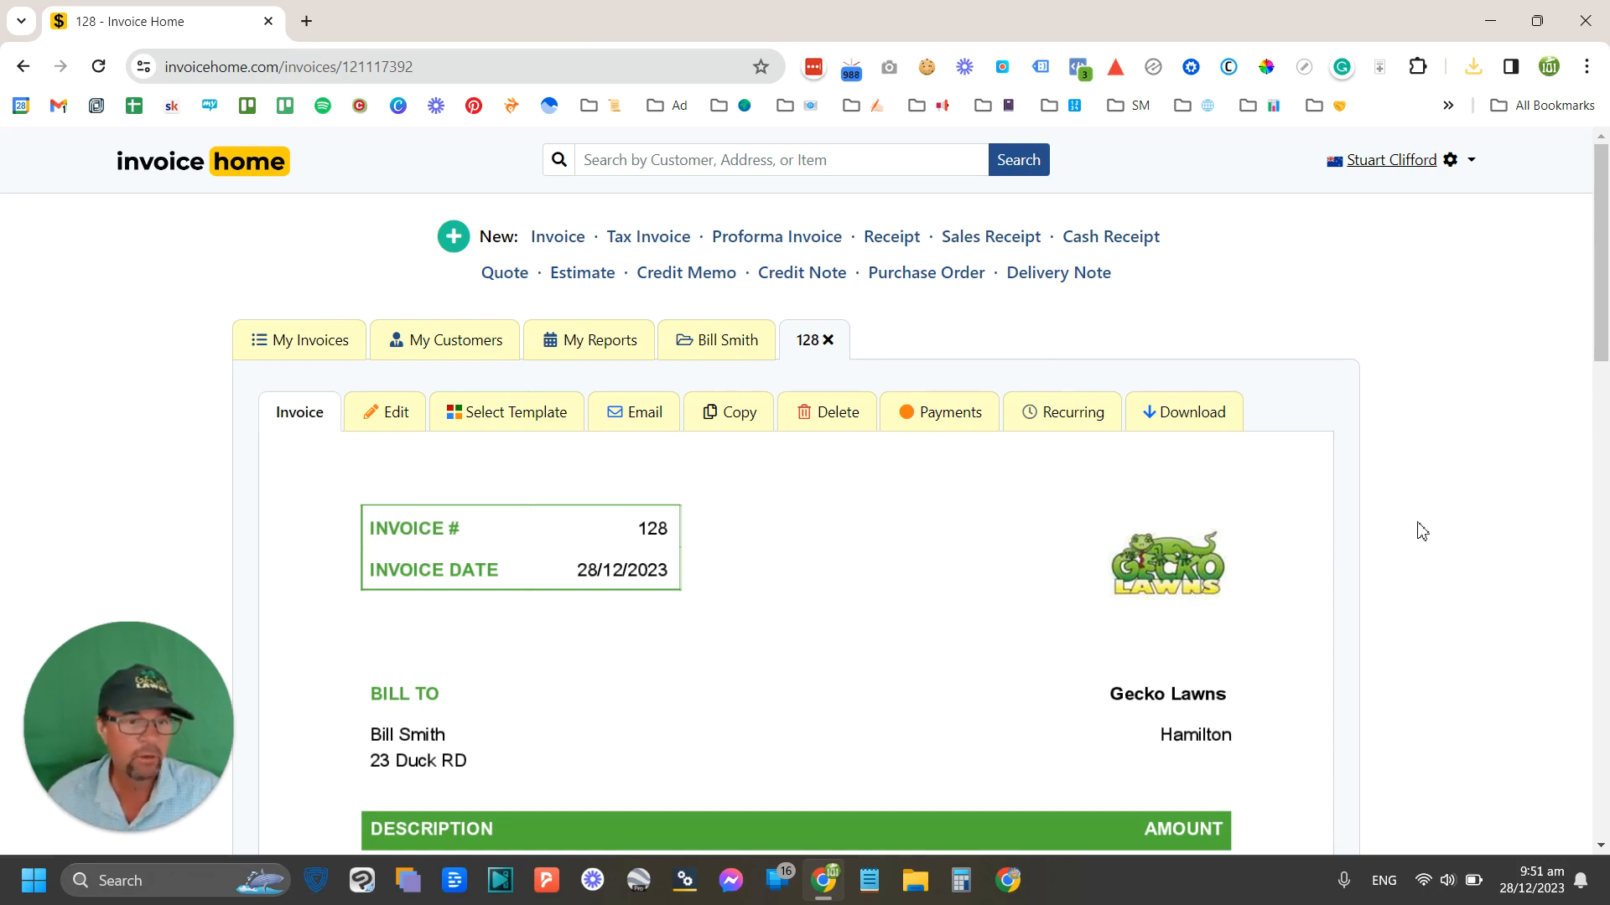
{"action": "mouse_move", "coordinate": [1462, 560]}
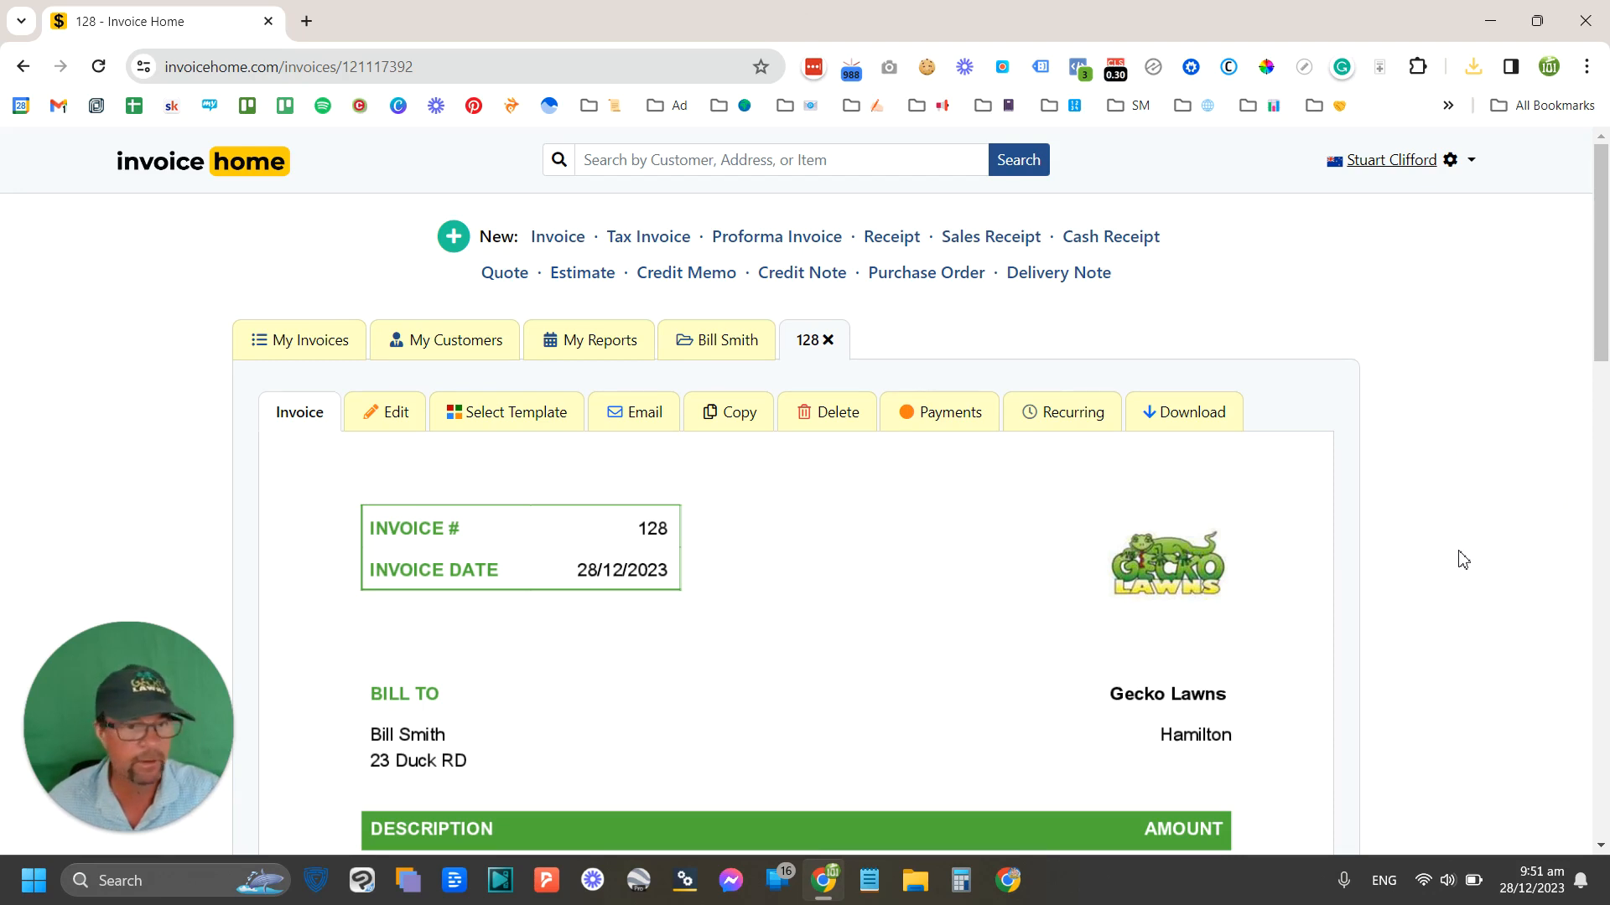
{"action": "mouse_move", "coordinate": [1459, 520]}
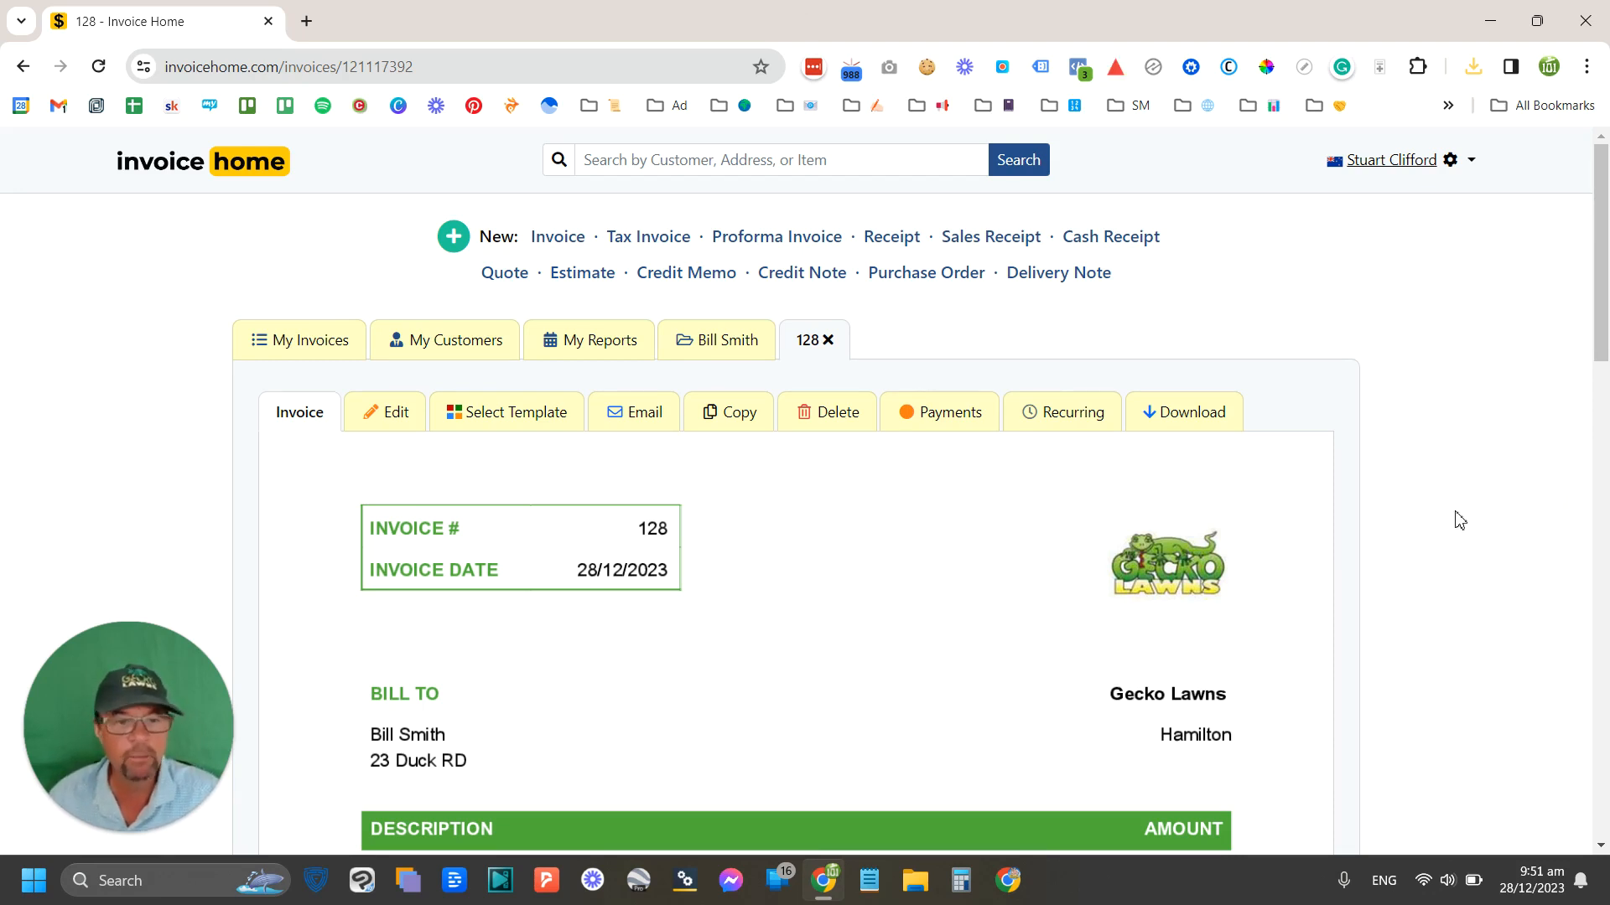